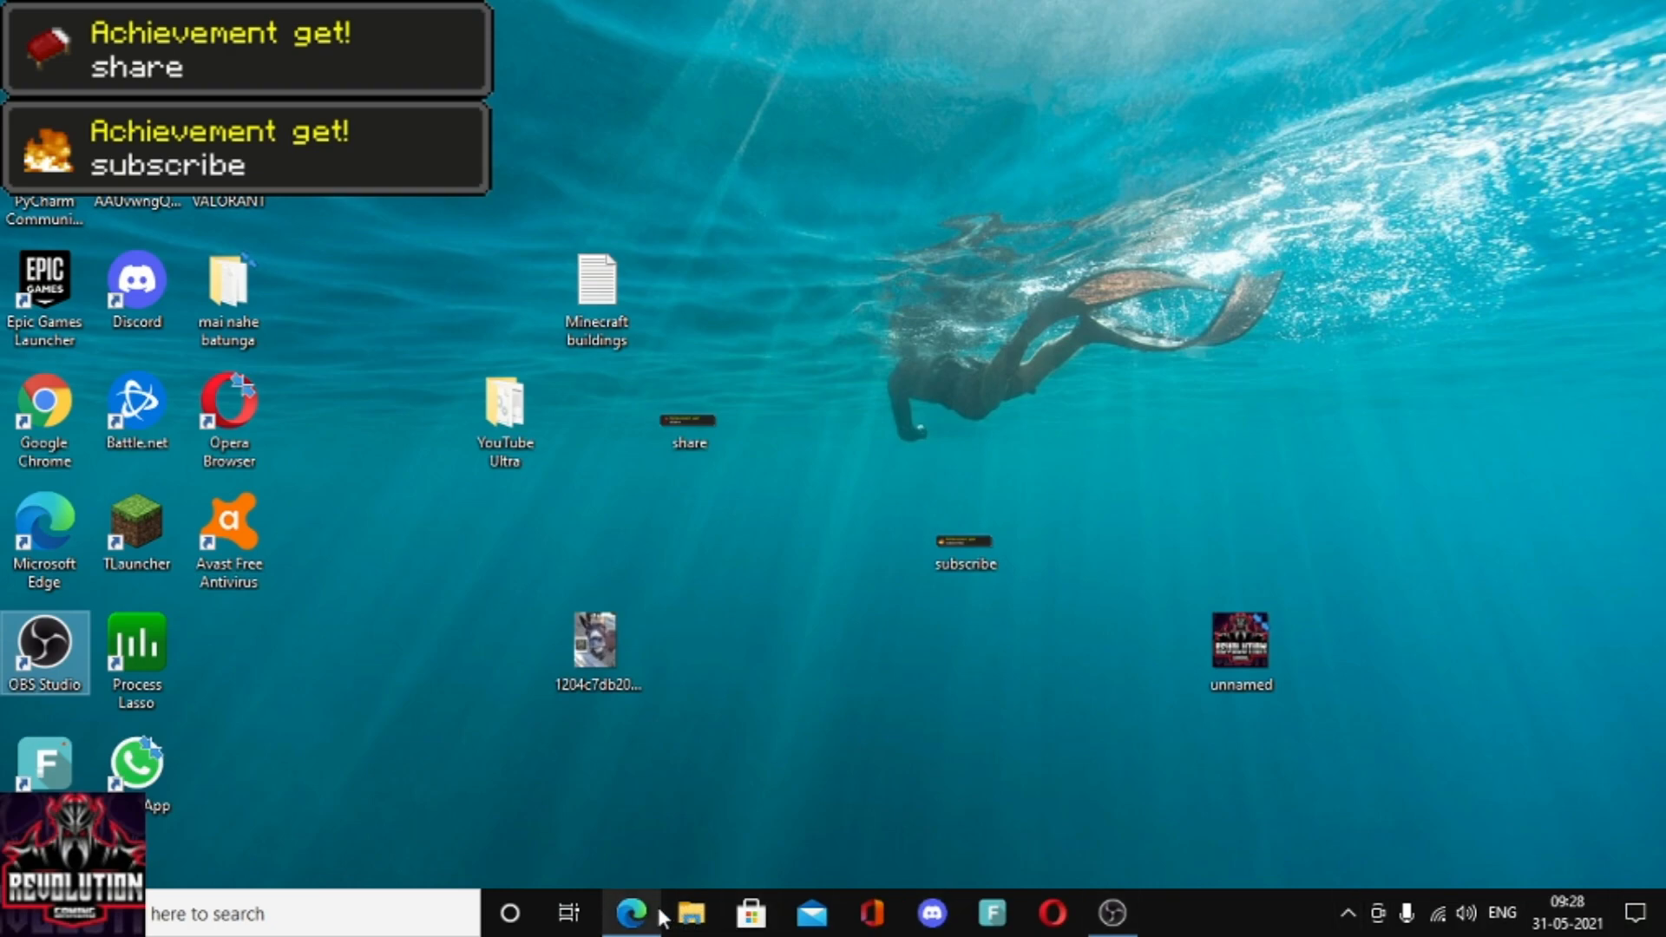
mouse_move(632, 913)
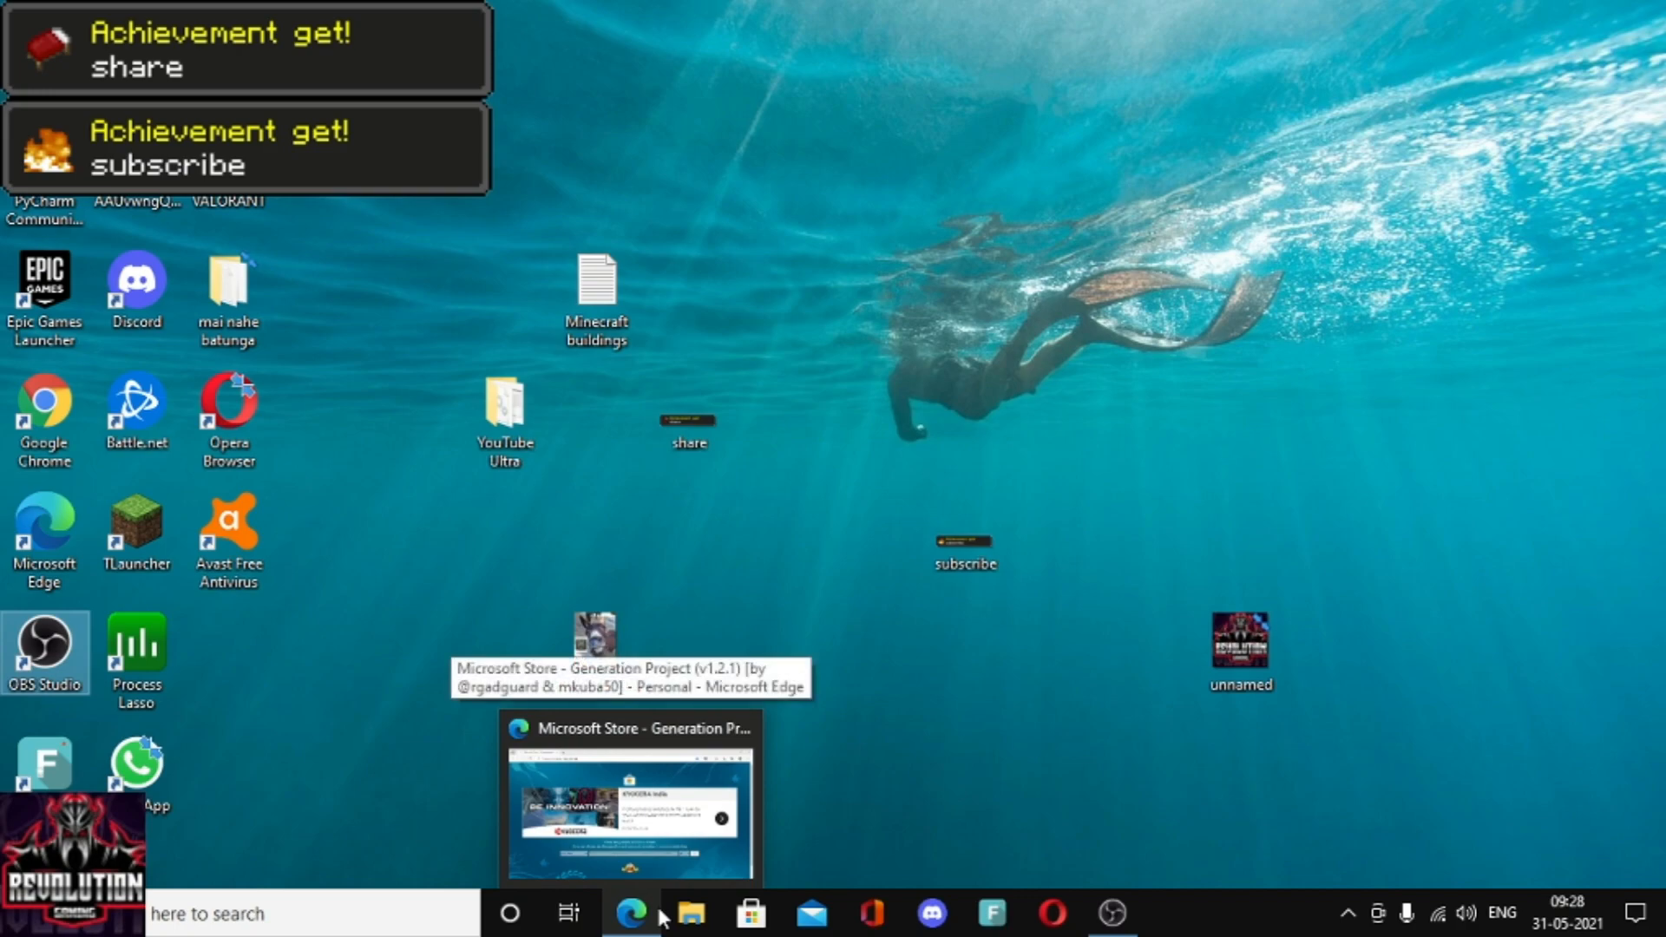
- Bring Microsoft Edge to the front on its new tab page
left_click(628, 797)
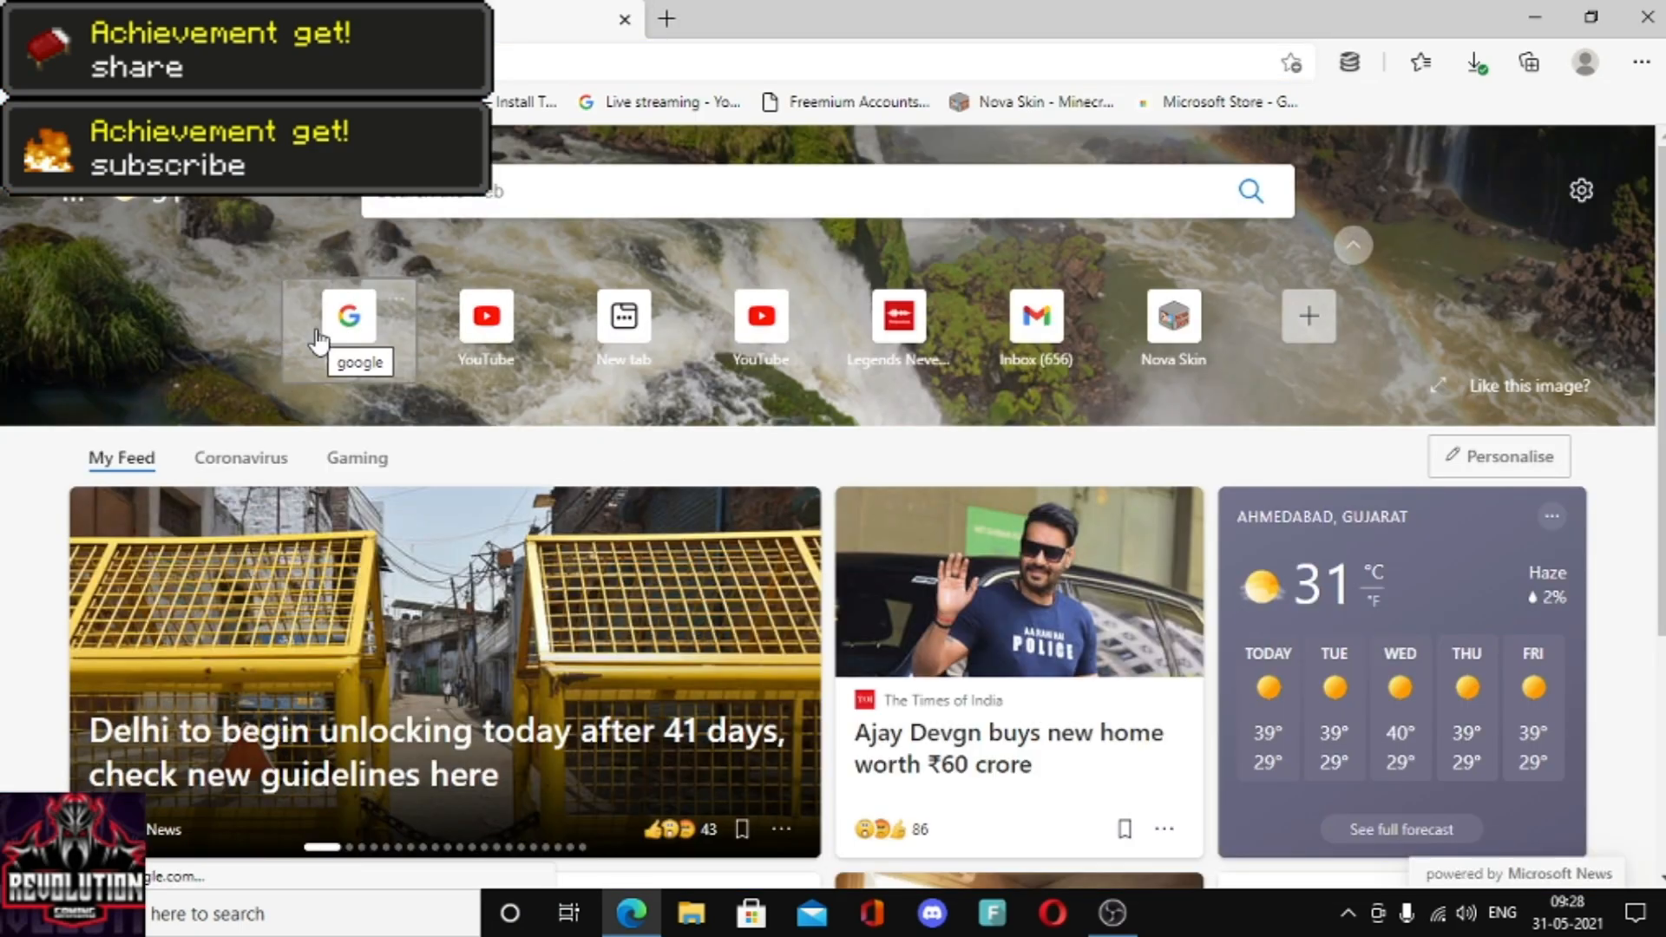
- Search Google for "minecraft windows"
left_click(347, 316)
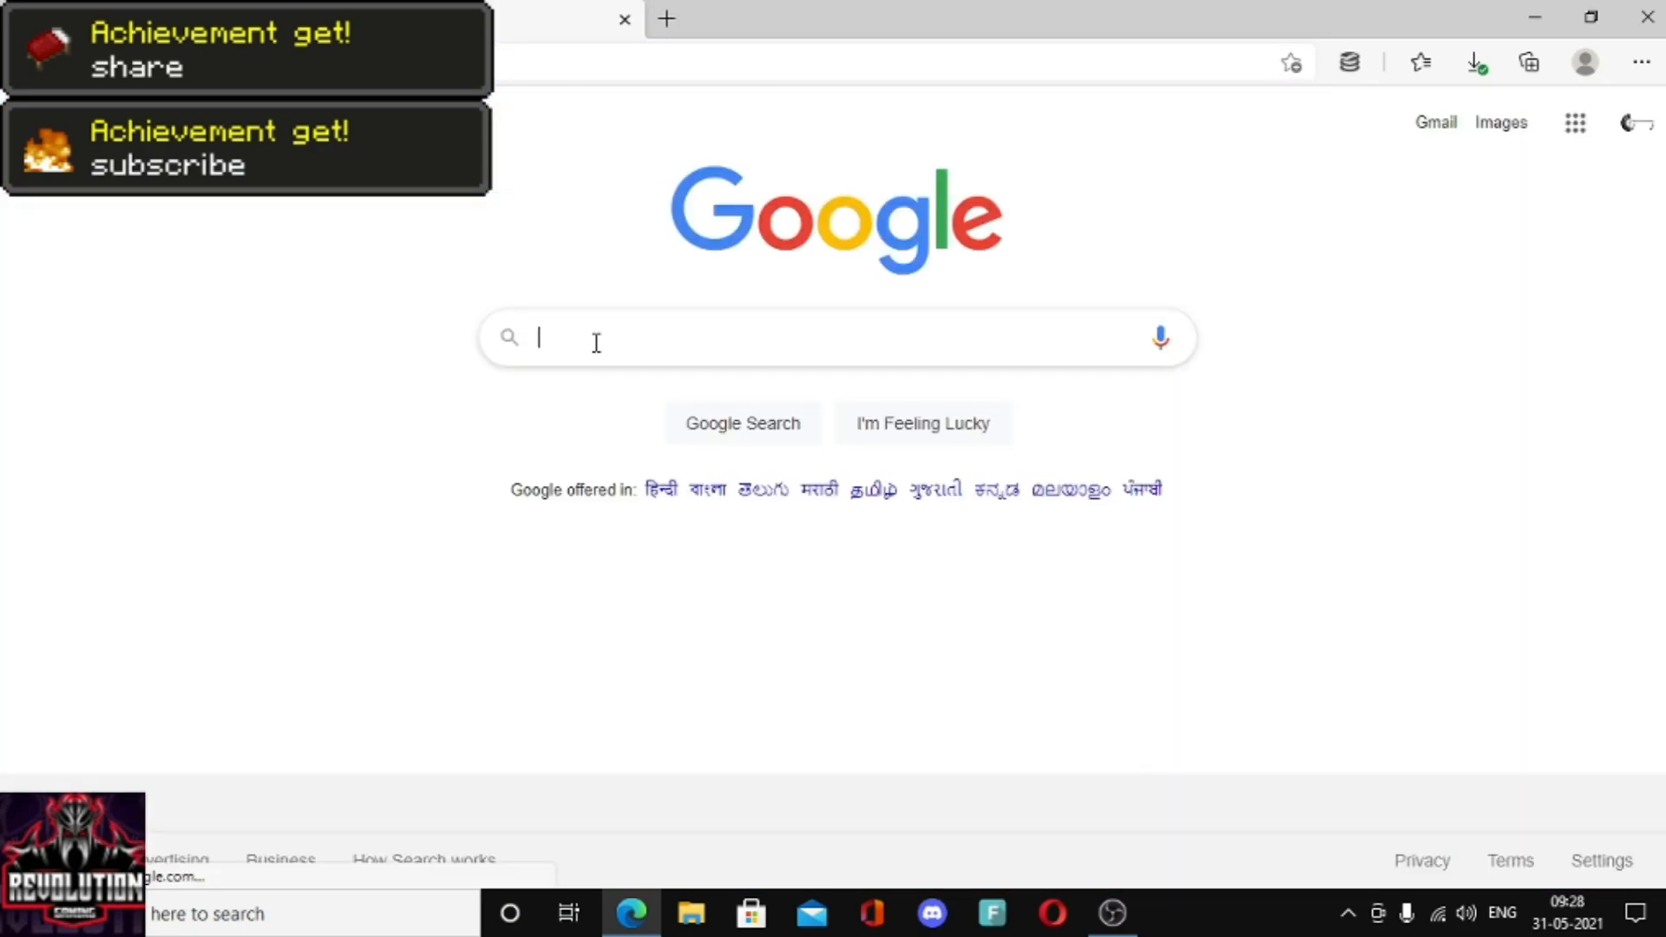
type("minecraft")
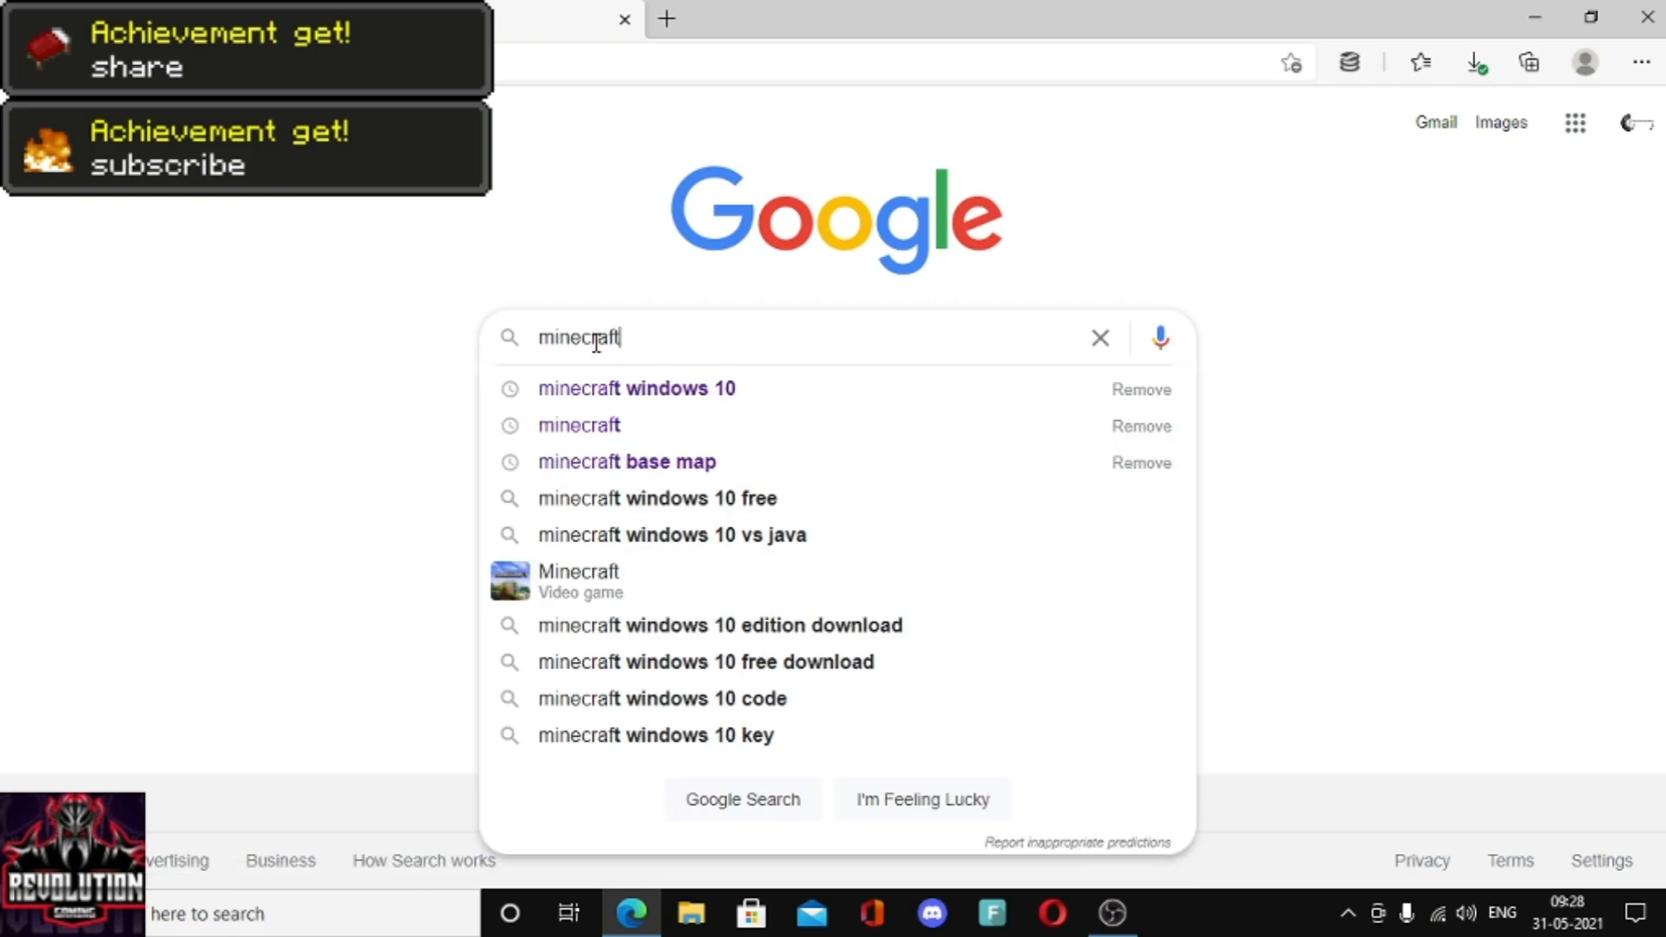
type("windows")
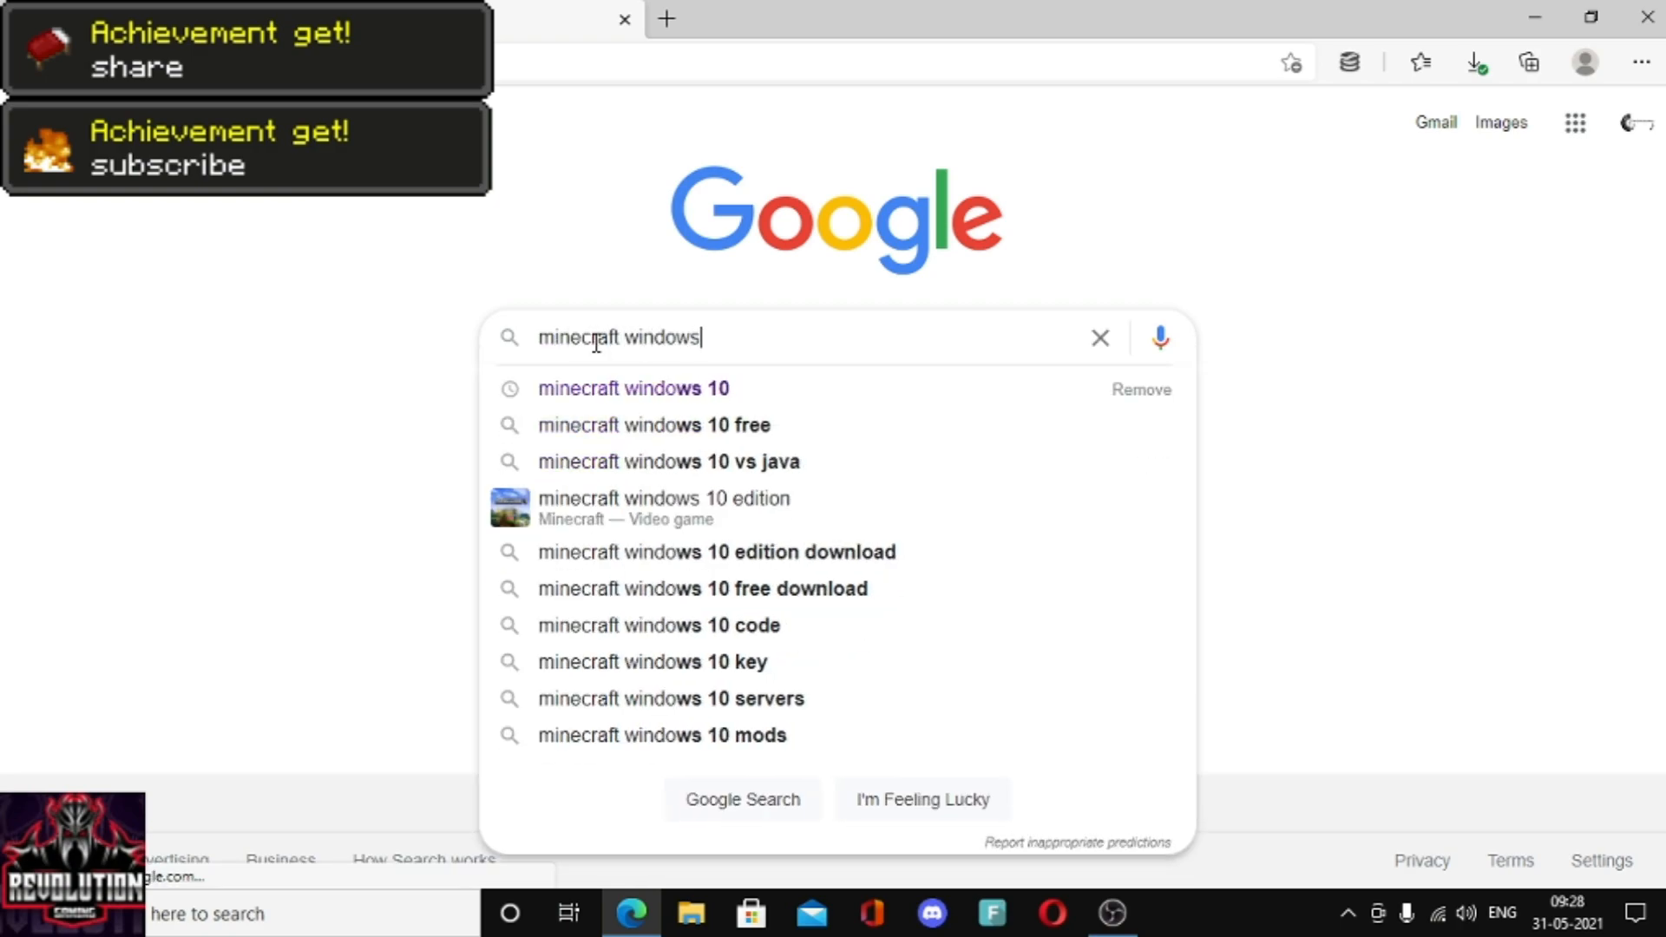
key("Return")
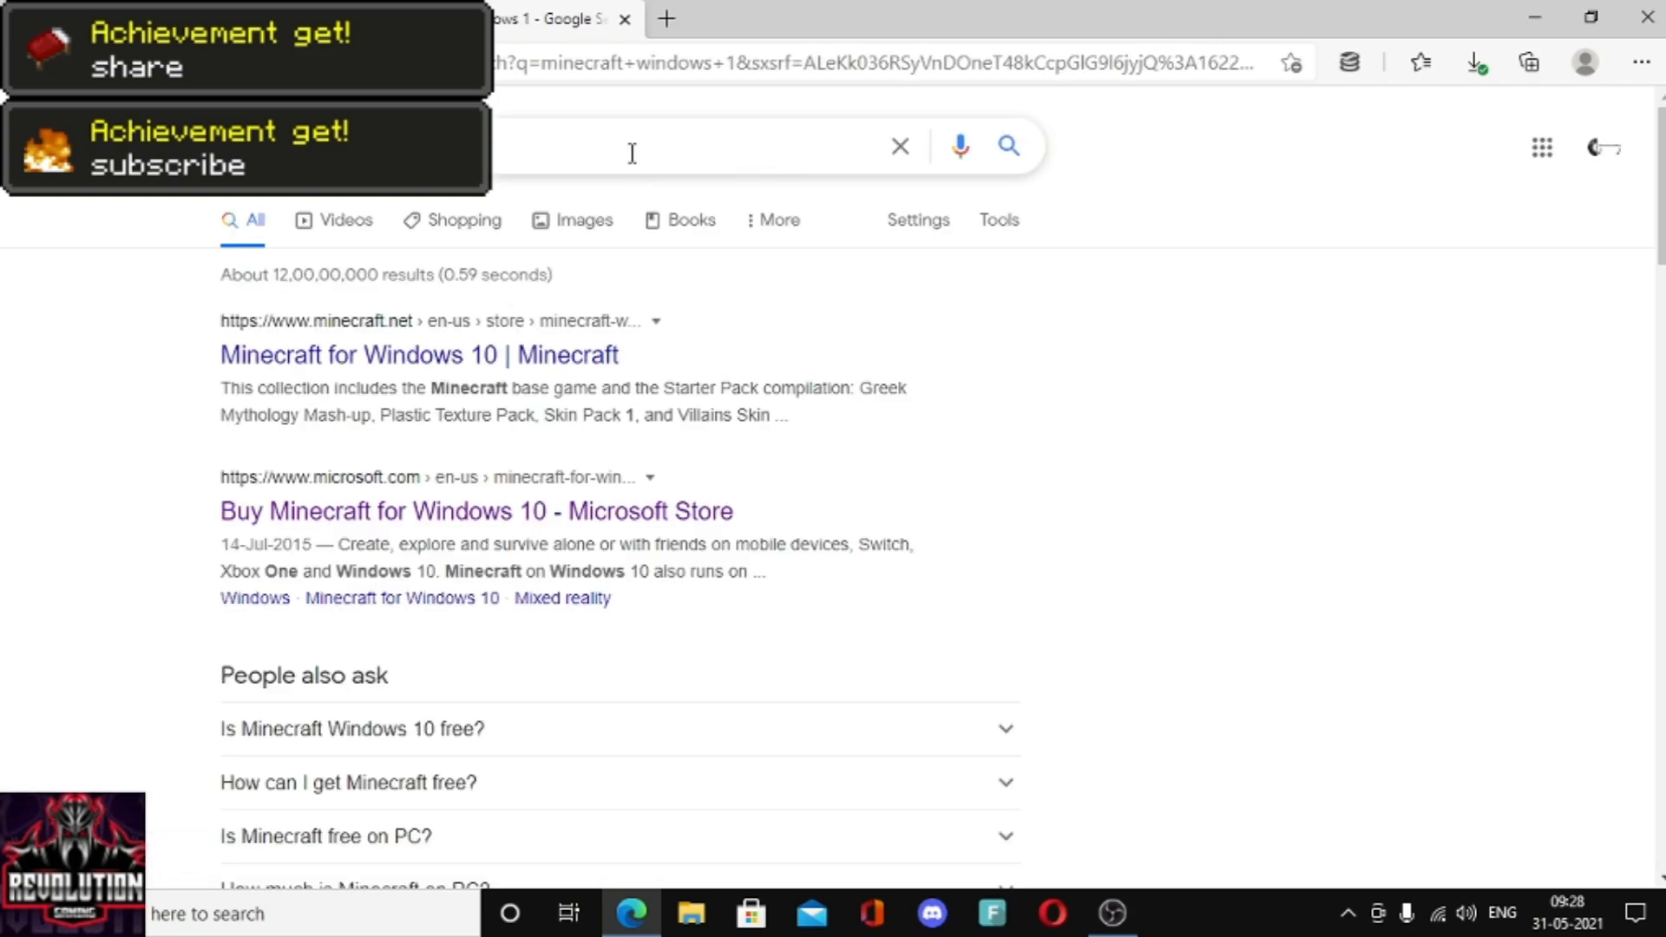
- Refine the query to "minecraft windows 10" and show All web results
left_click(632, 153)
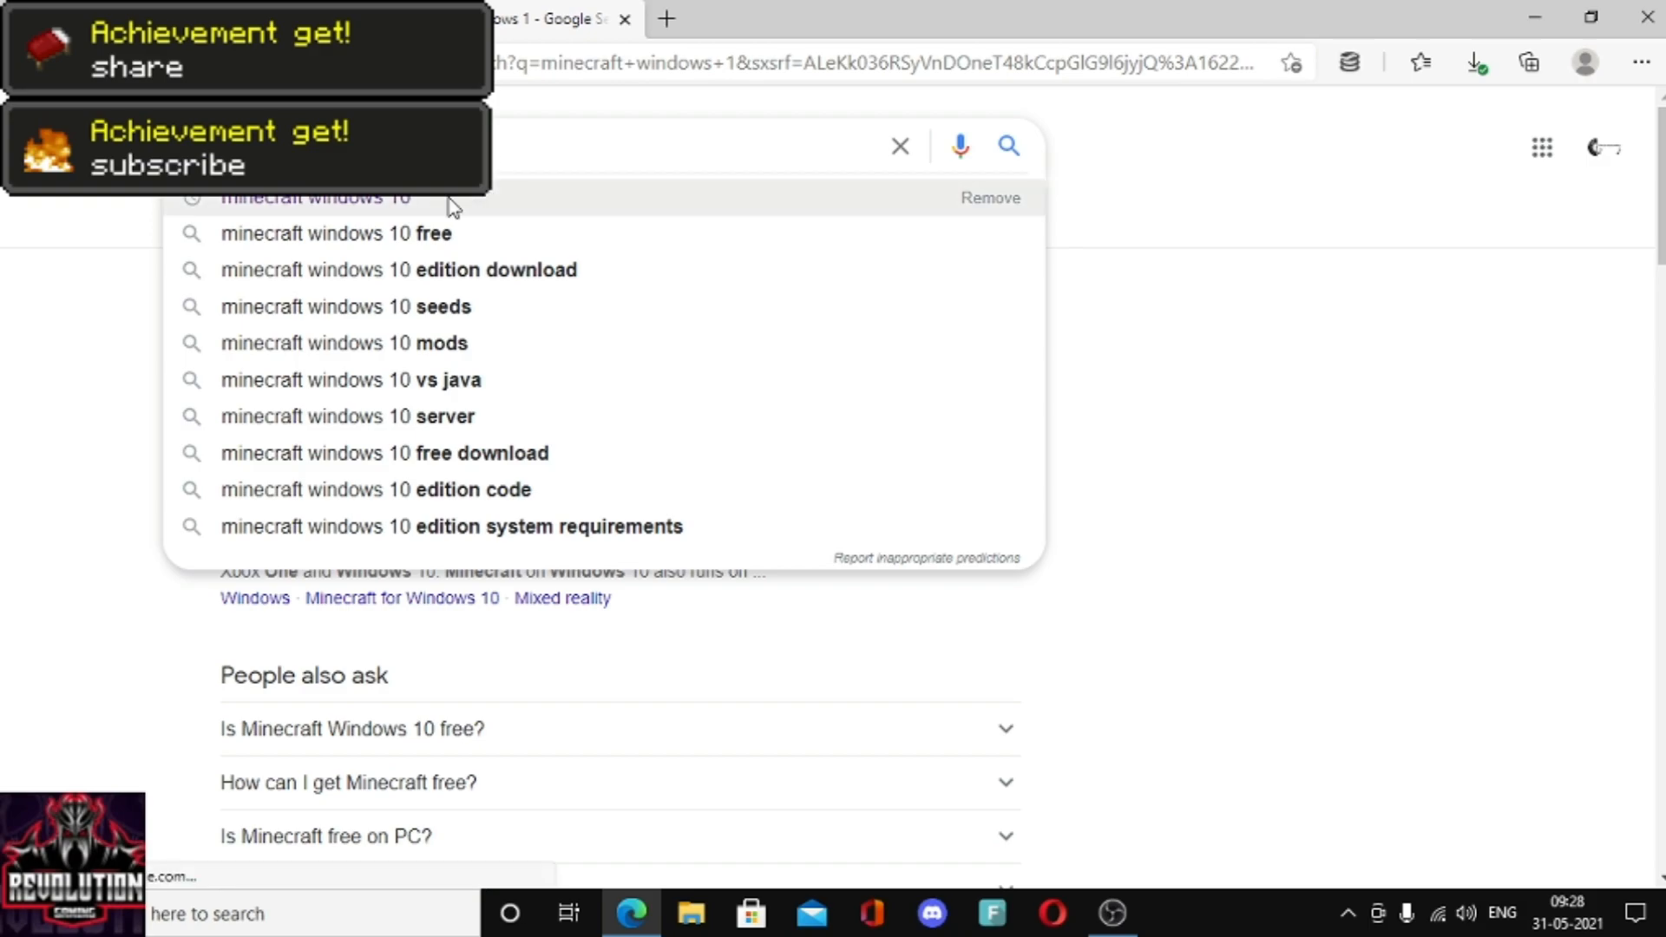
left_click(564, 220)
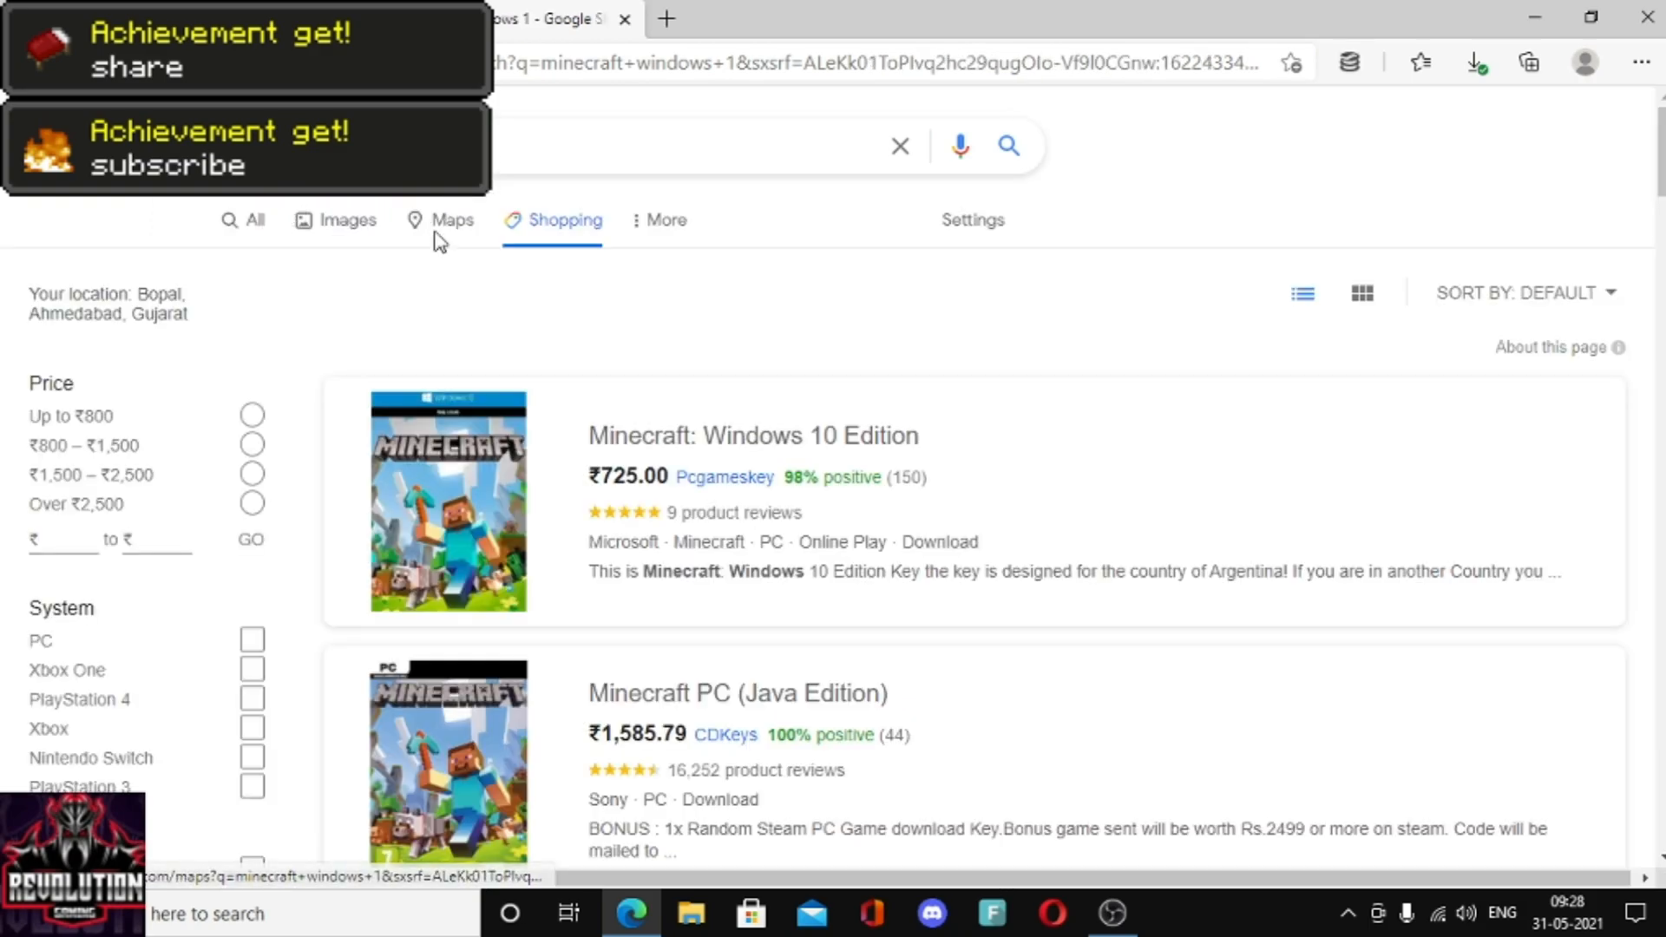
left_click(690, 146)
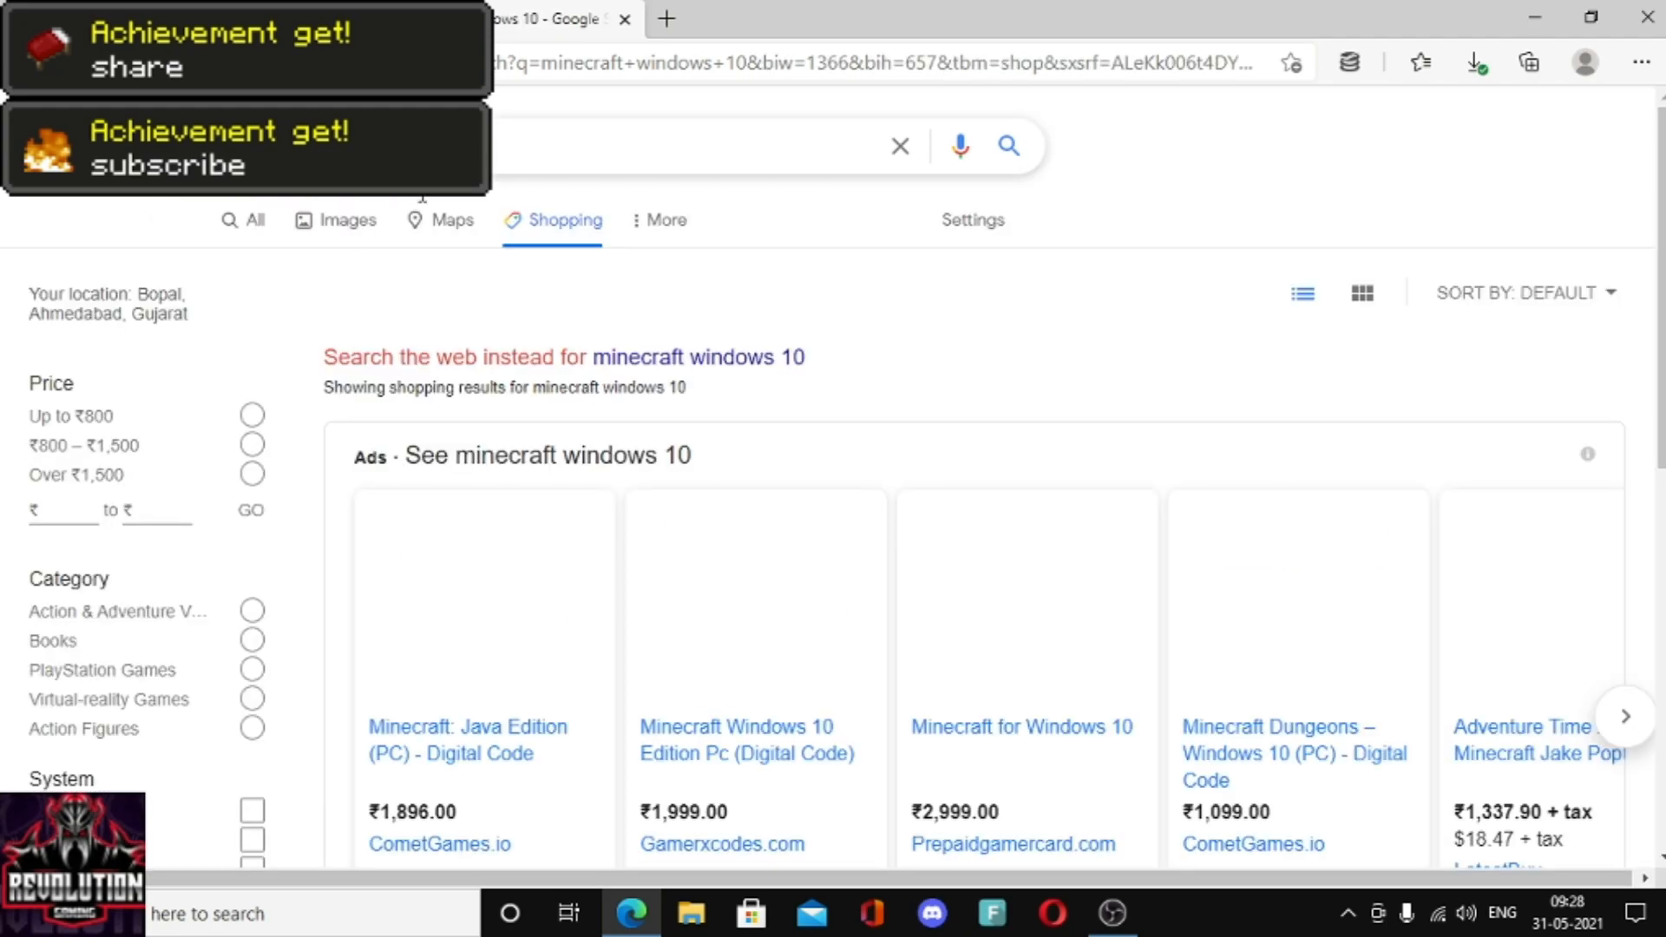
left_click(253, 220)
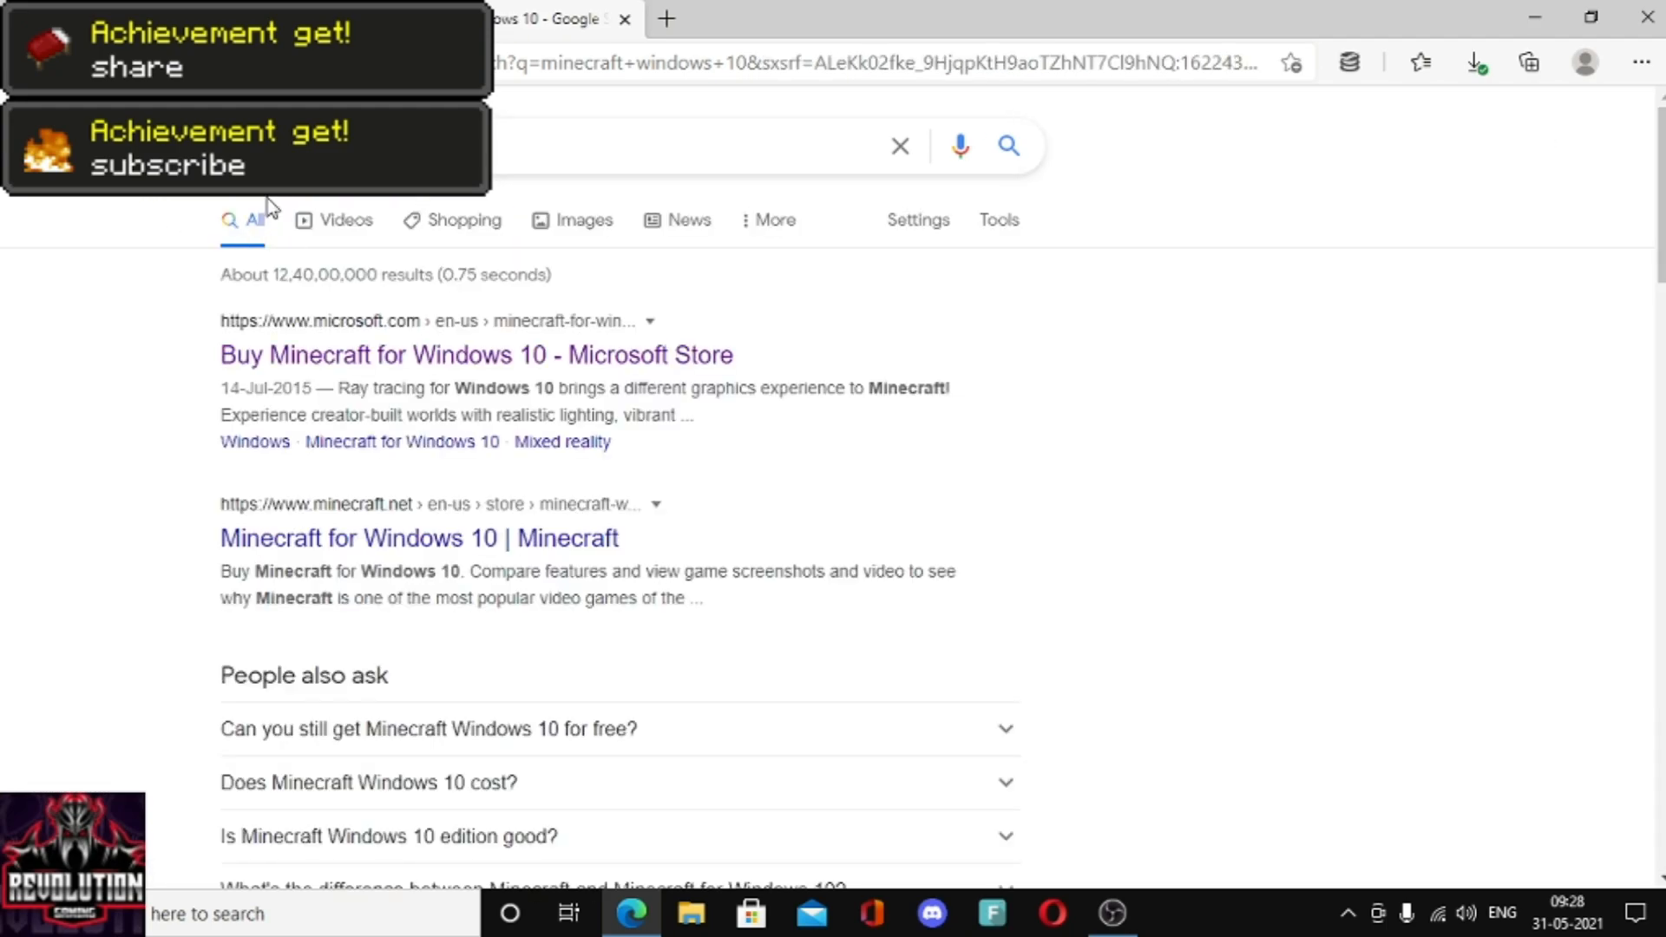
mouse_move(561, 371)
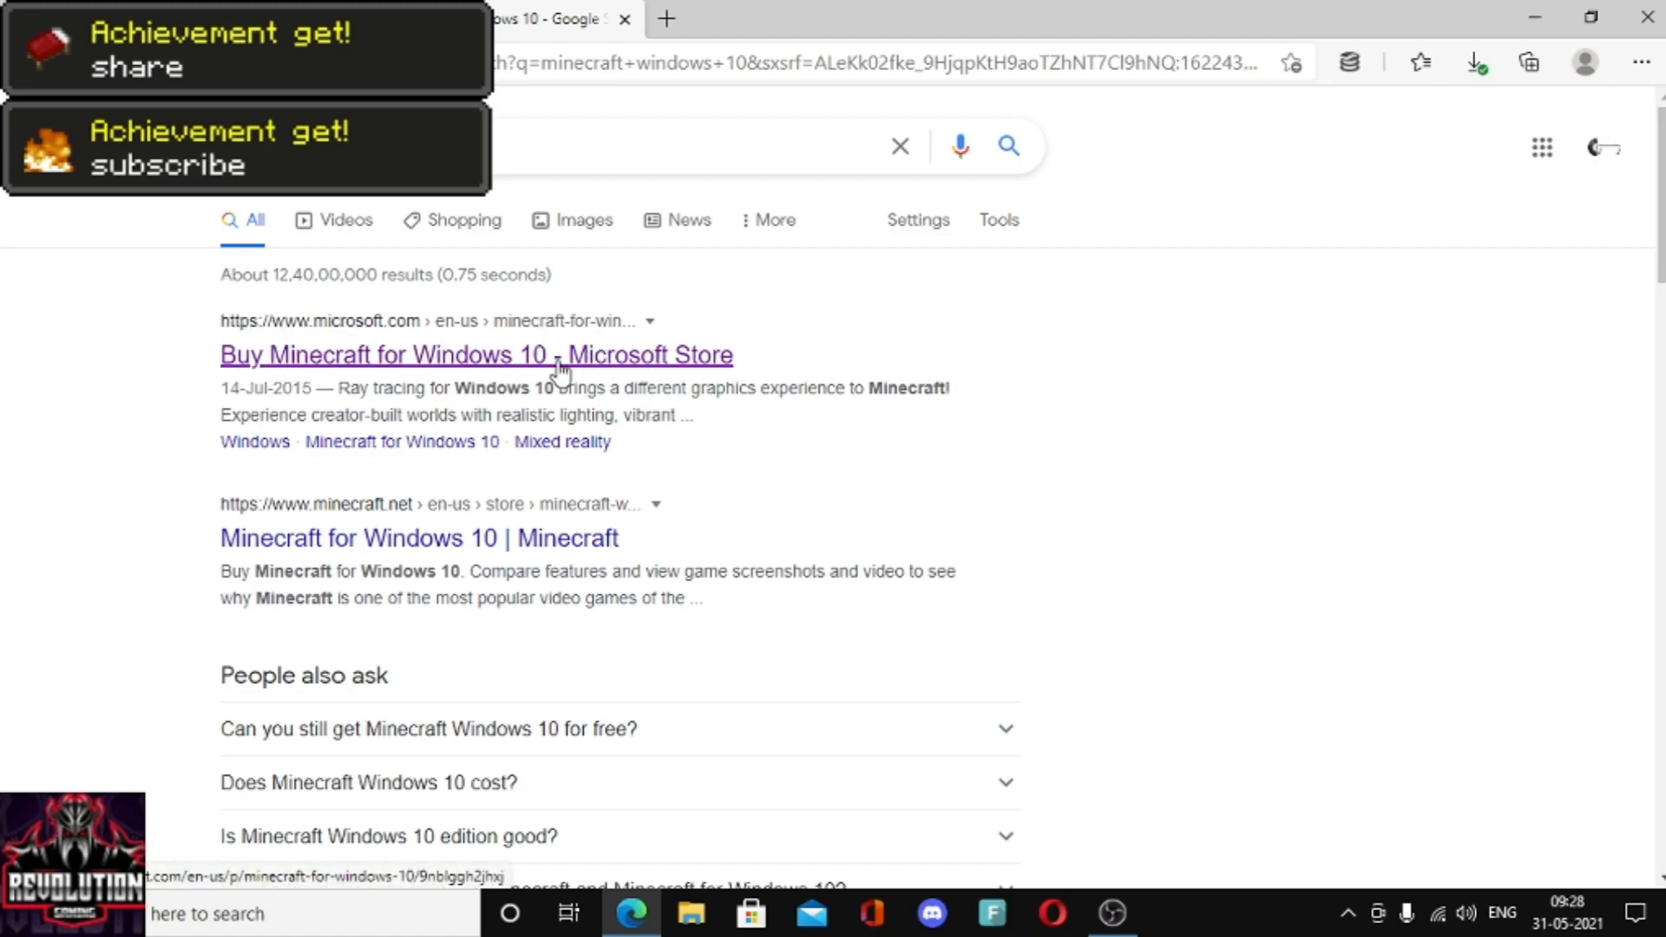
mouse_move(465, 356)
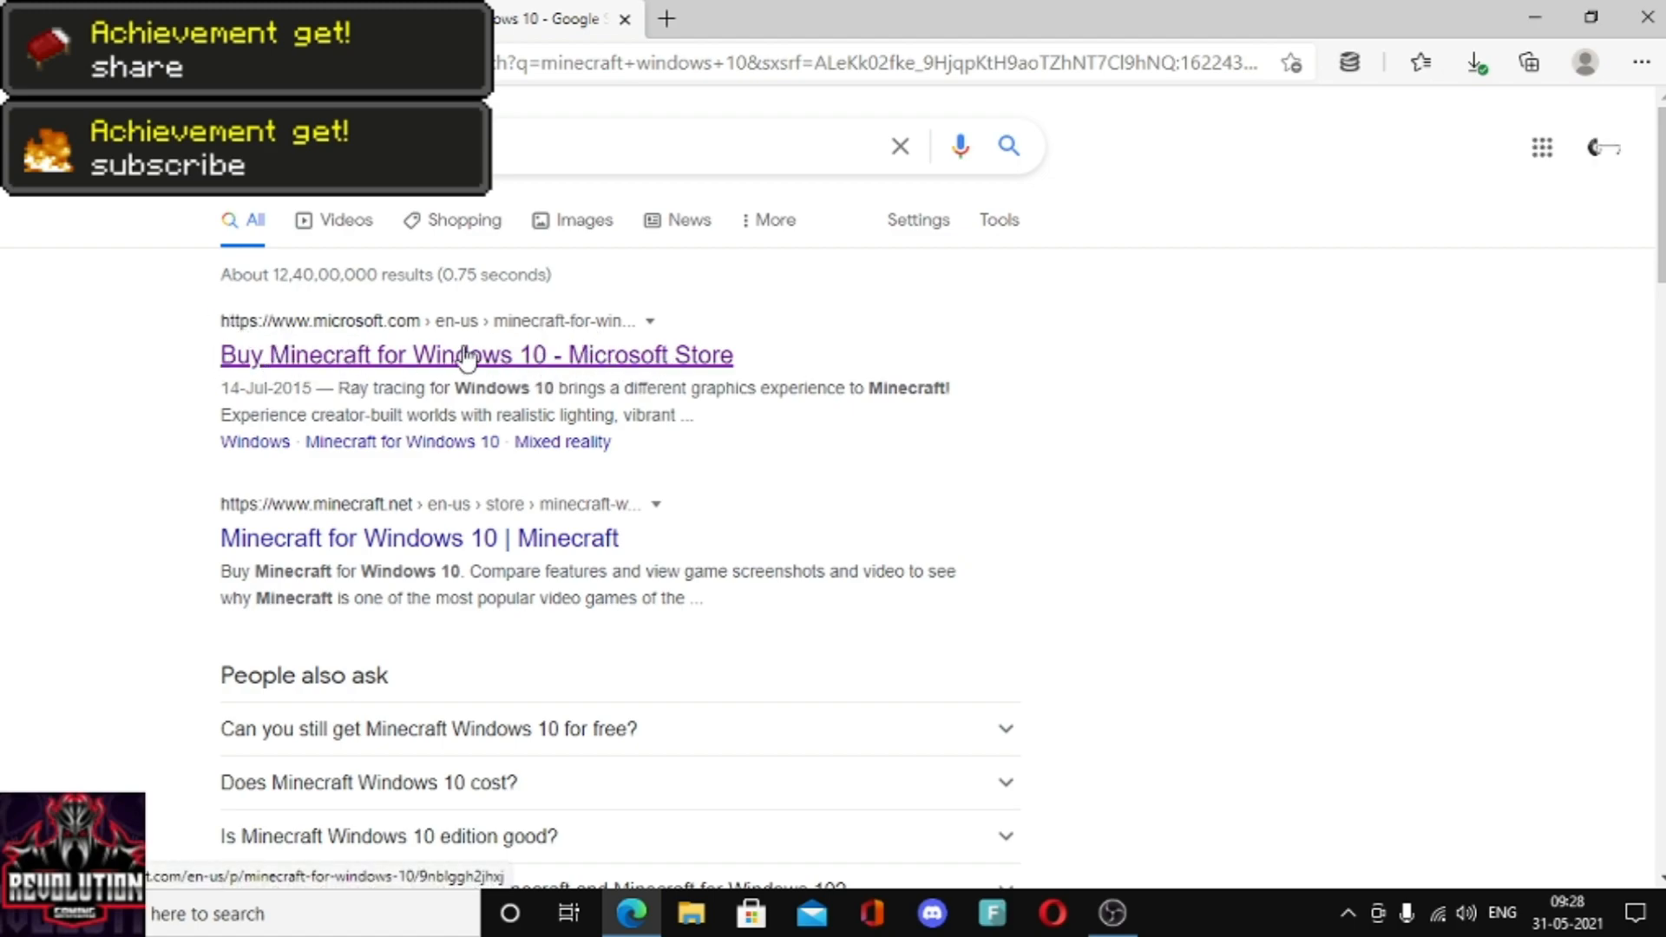
mouse_move(529, 354)
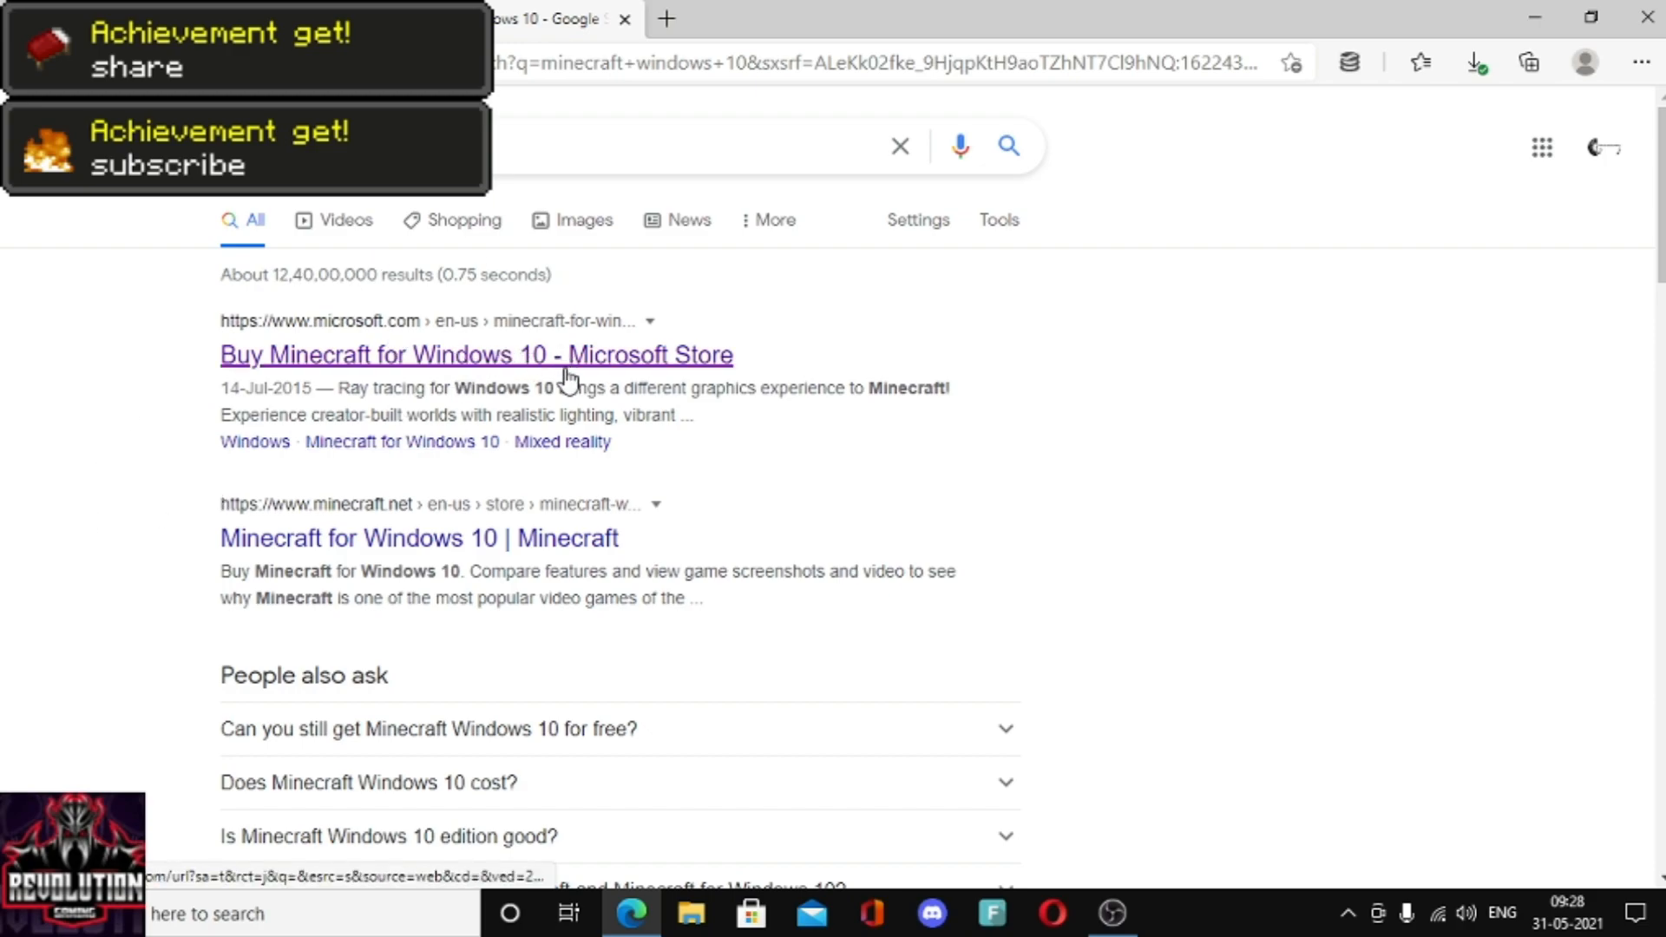
mouse_move(642, 371)
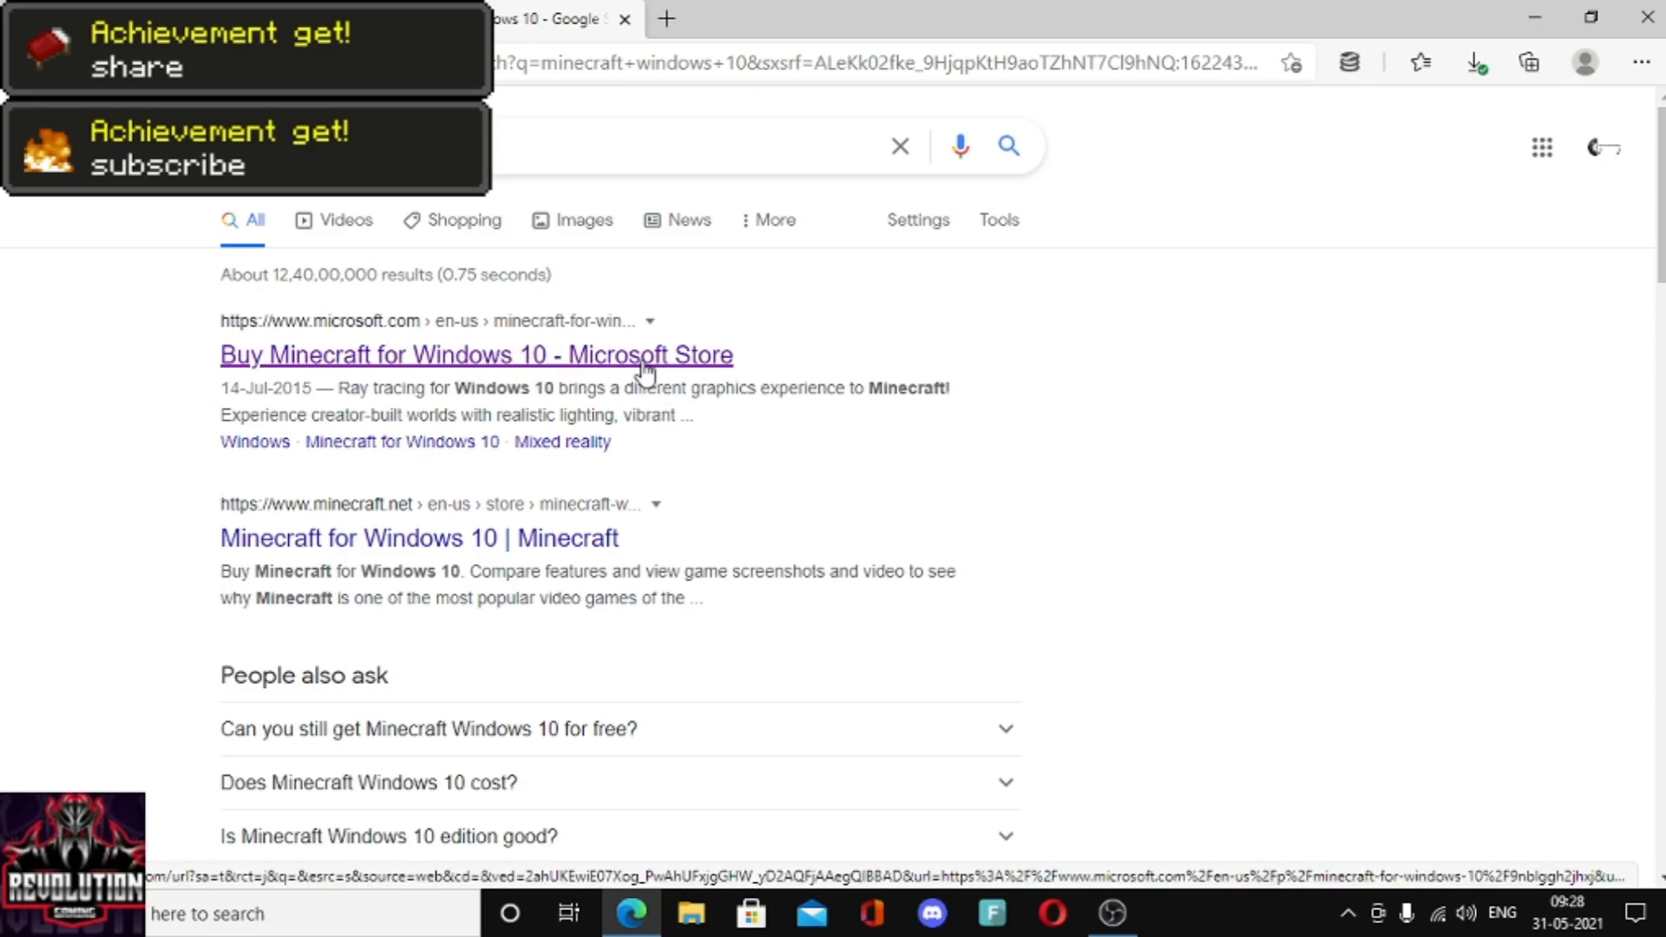
- Open the Minecraft for Windows 10 Microsoft Store page and dismiss the sign-up popup
left_click(475, 354)
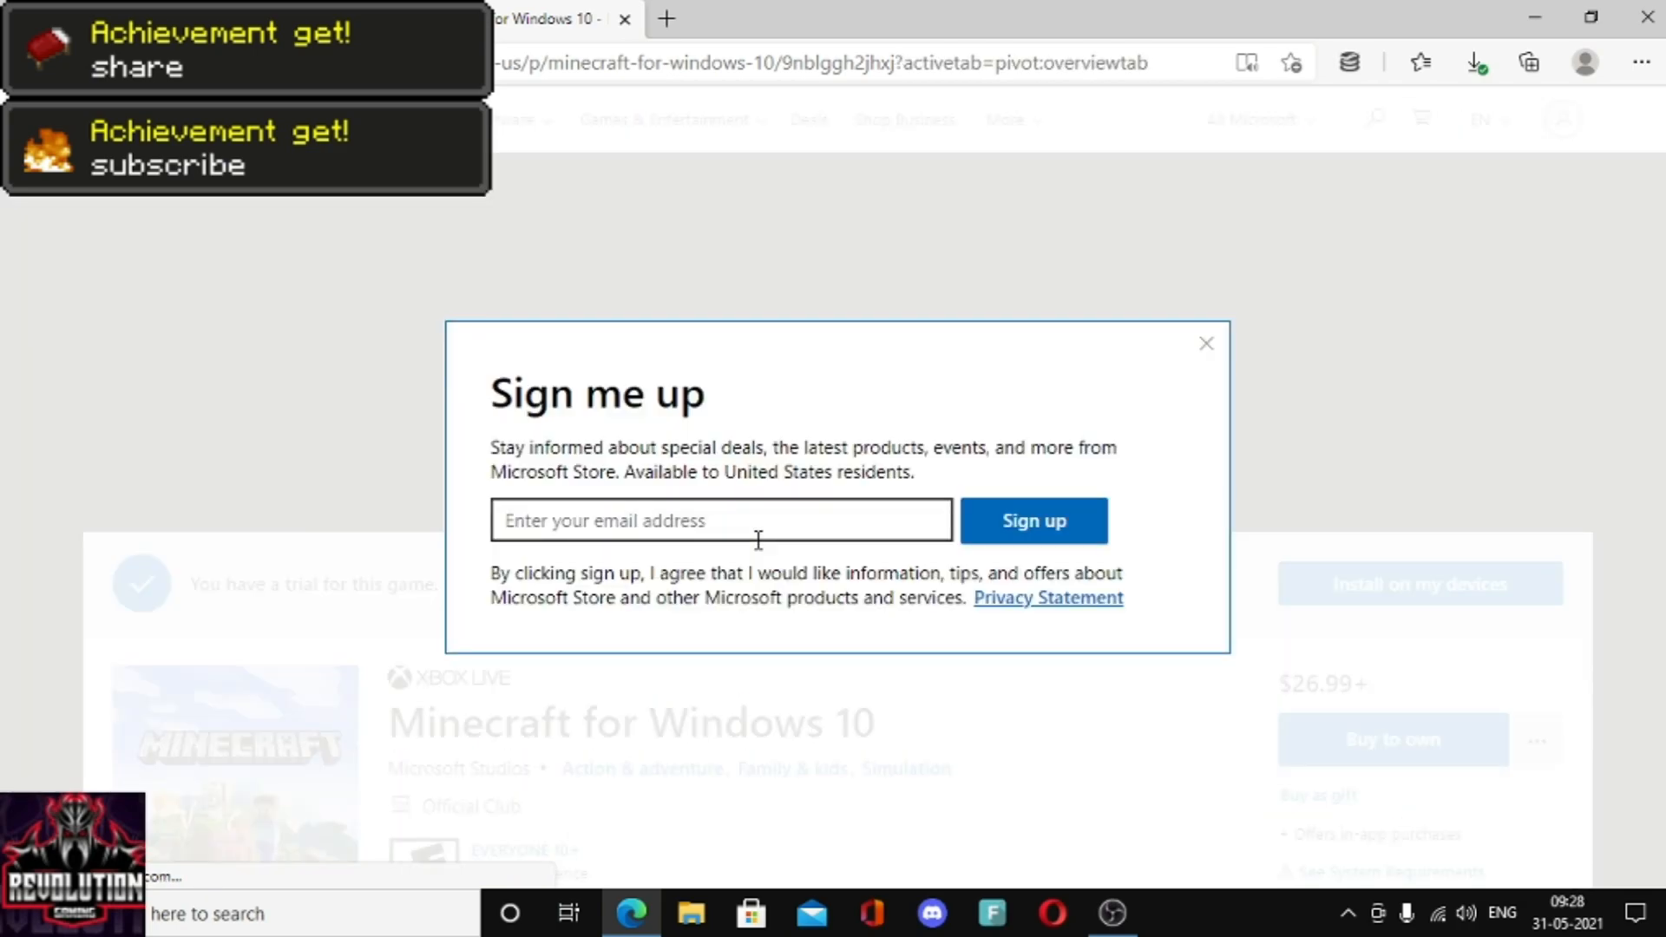
mouse_move(1231, 349)
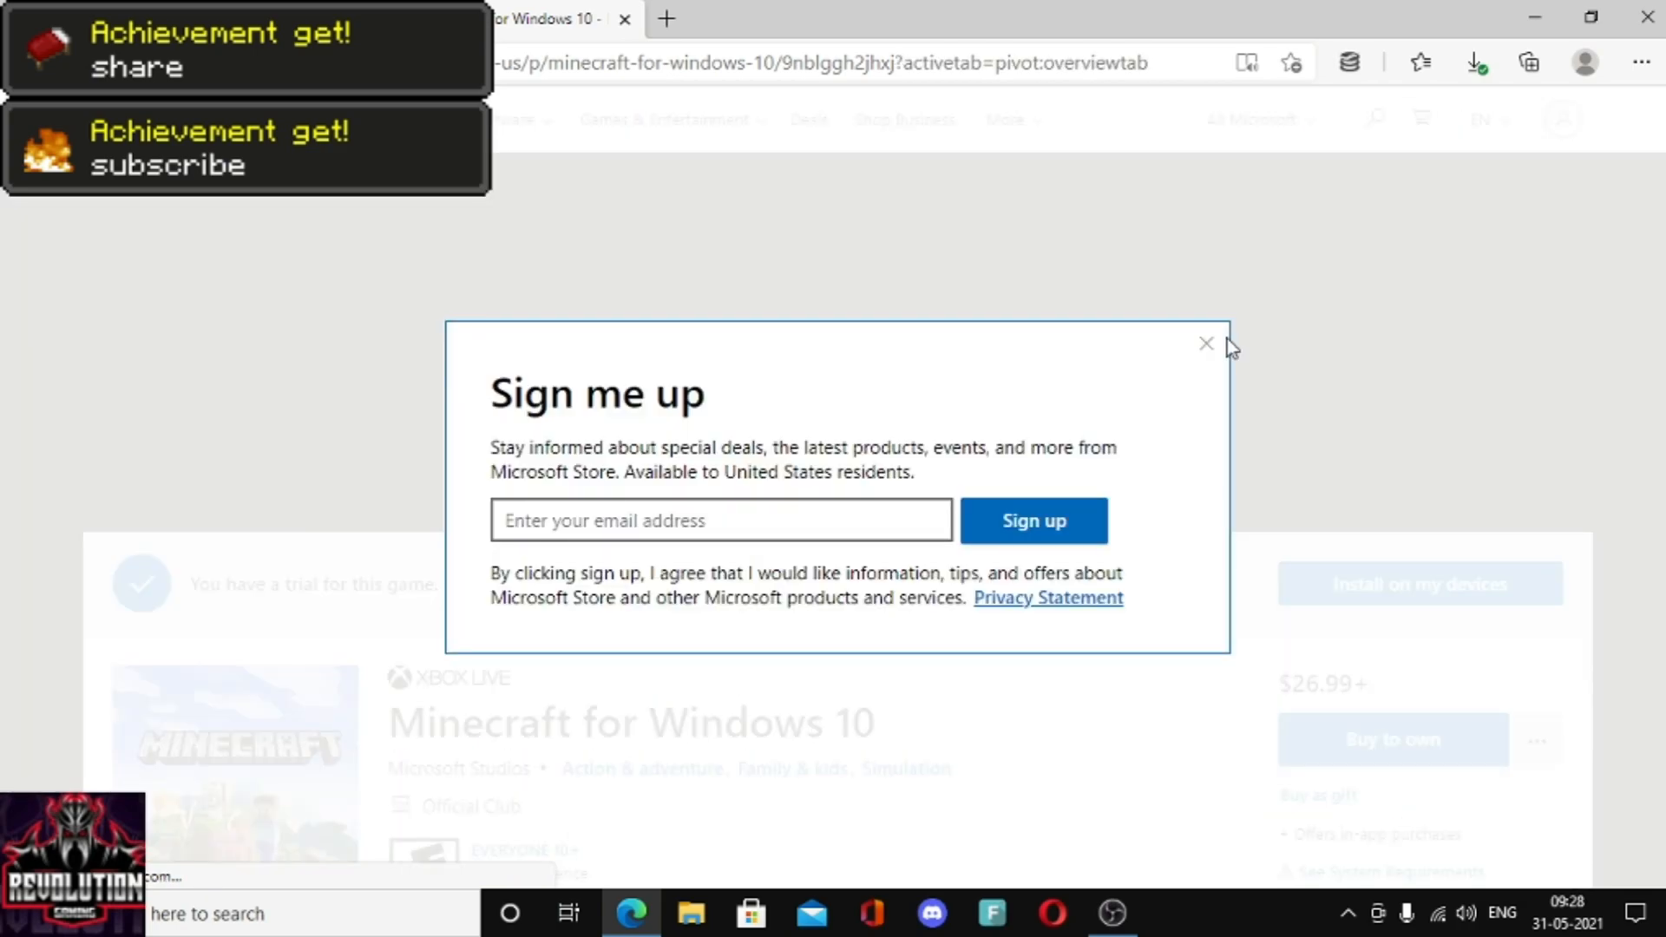
left_click(1206, 344)
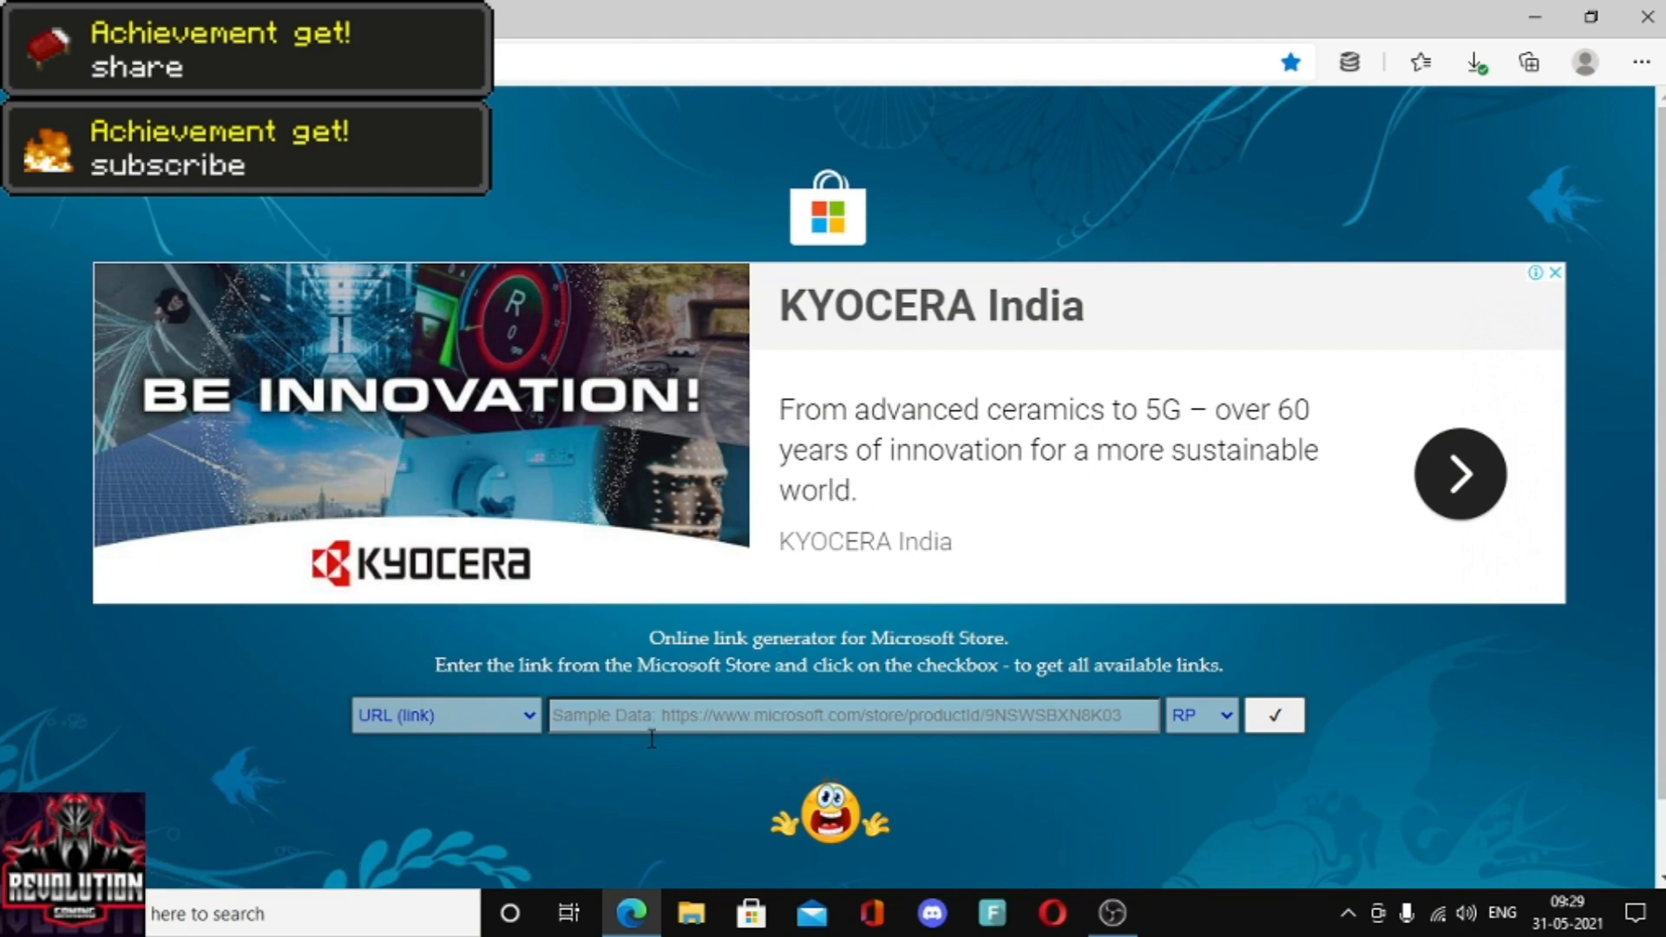
mouse_move(812, 158)
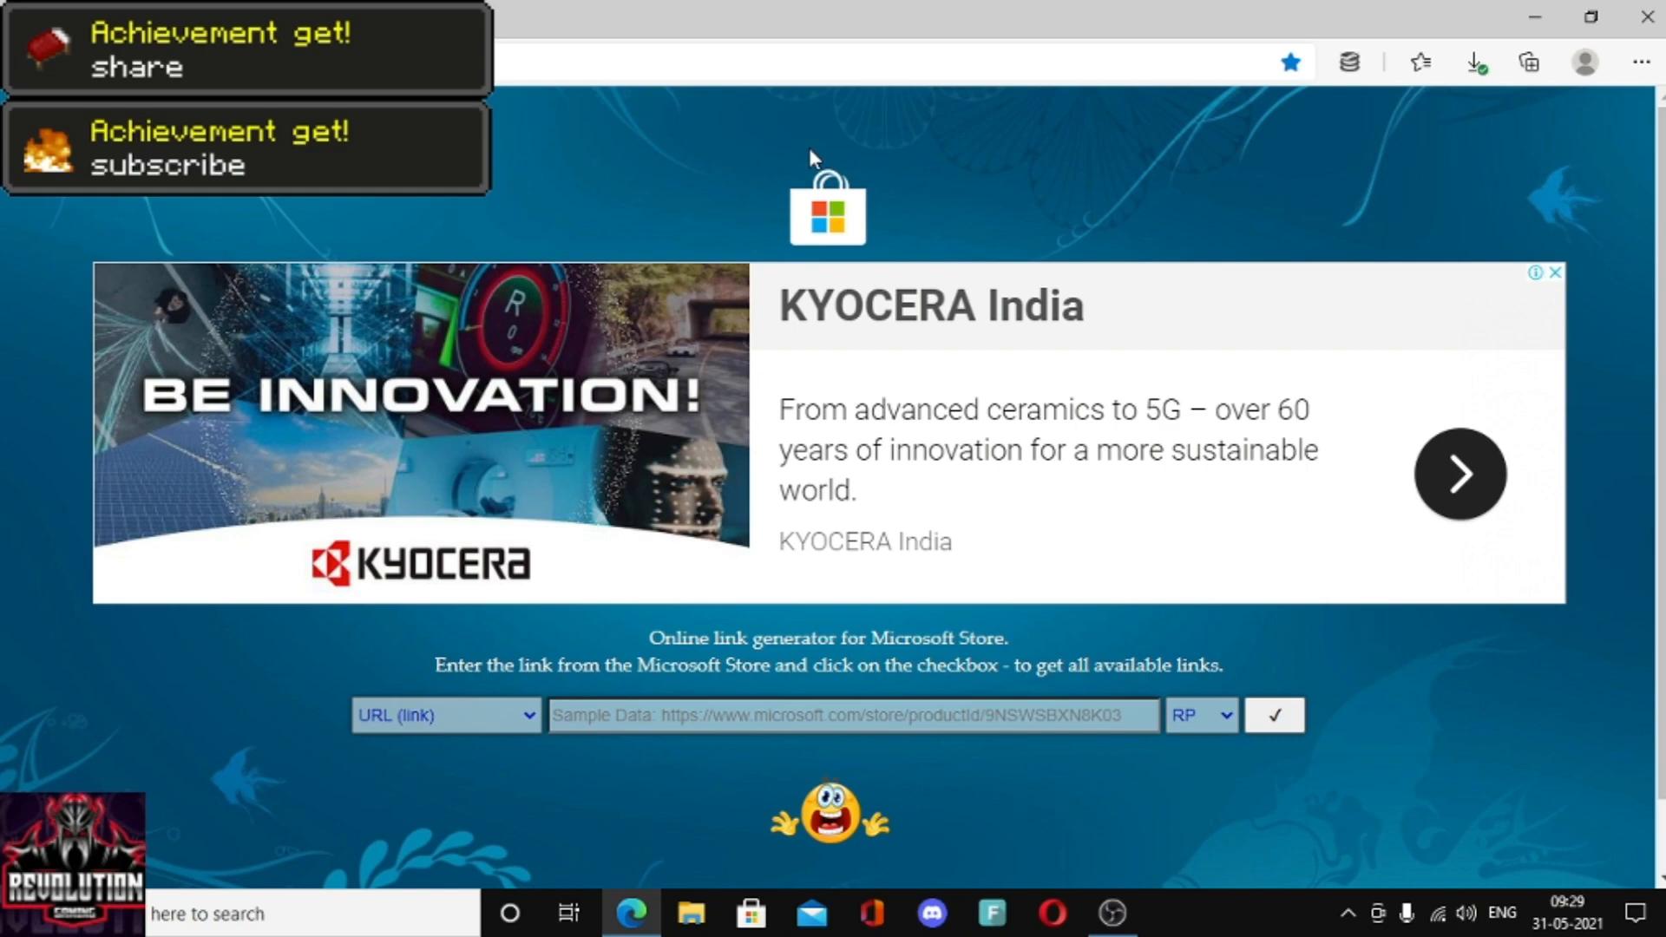
mouse_move(1005, 149)
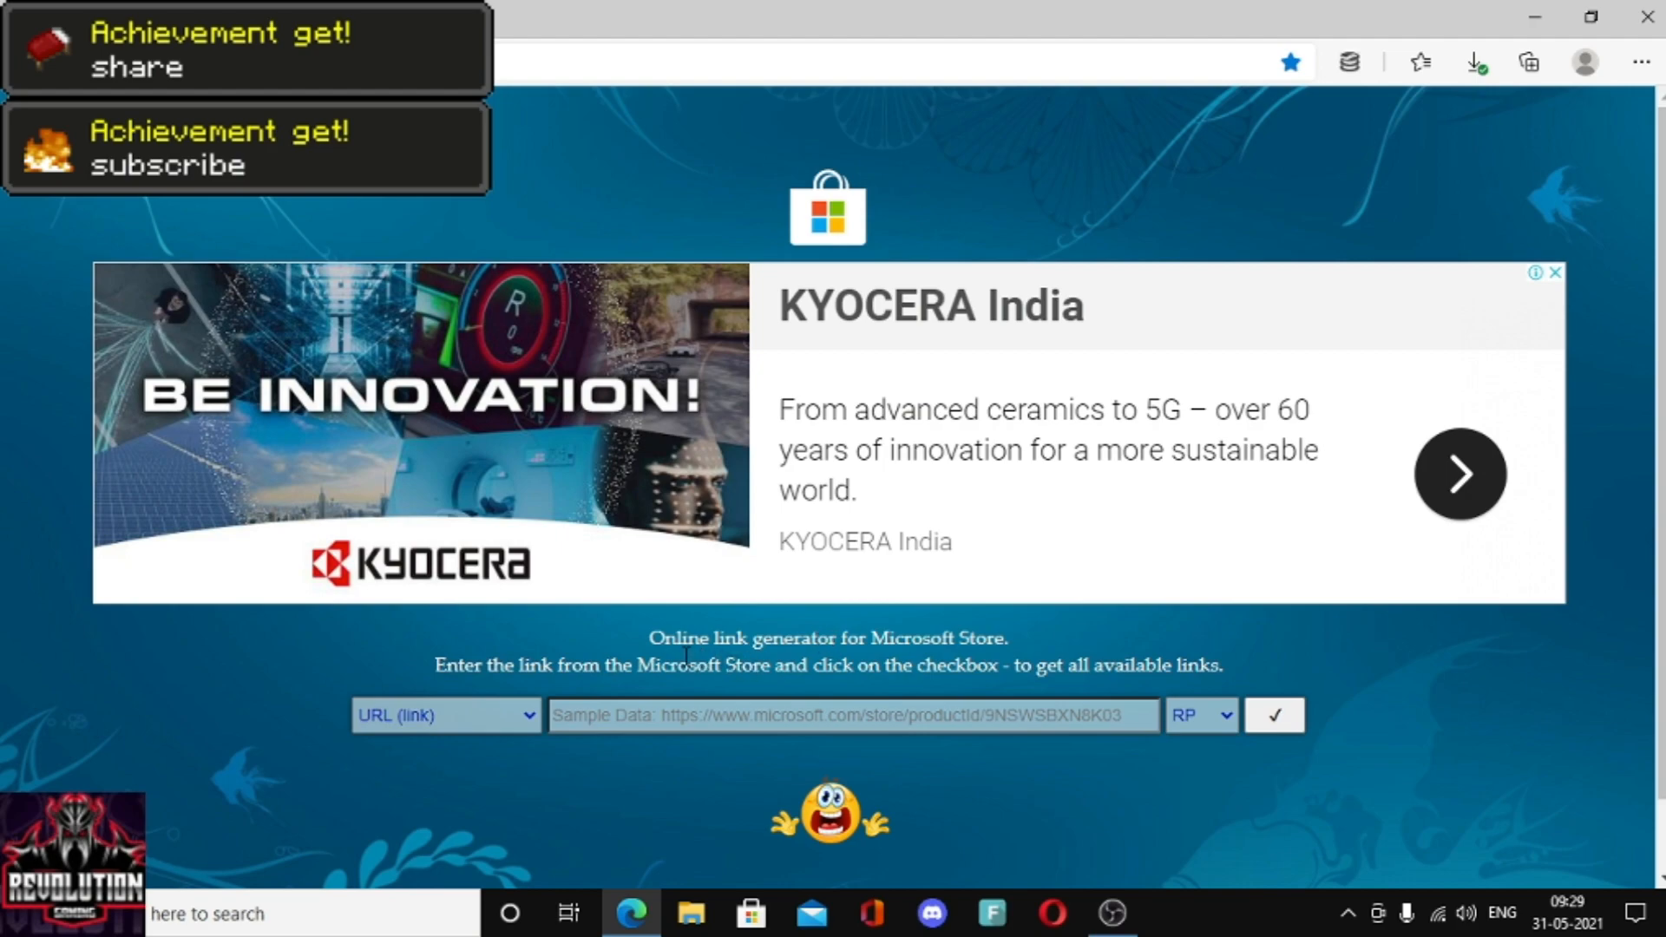
mouse_move(705, 701)
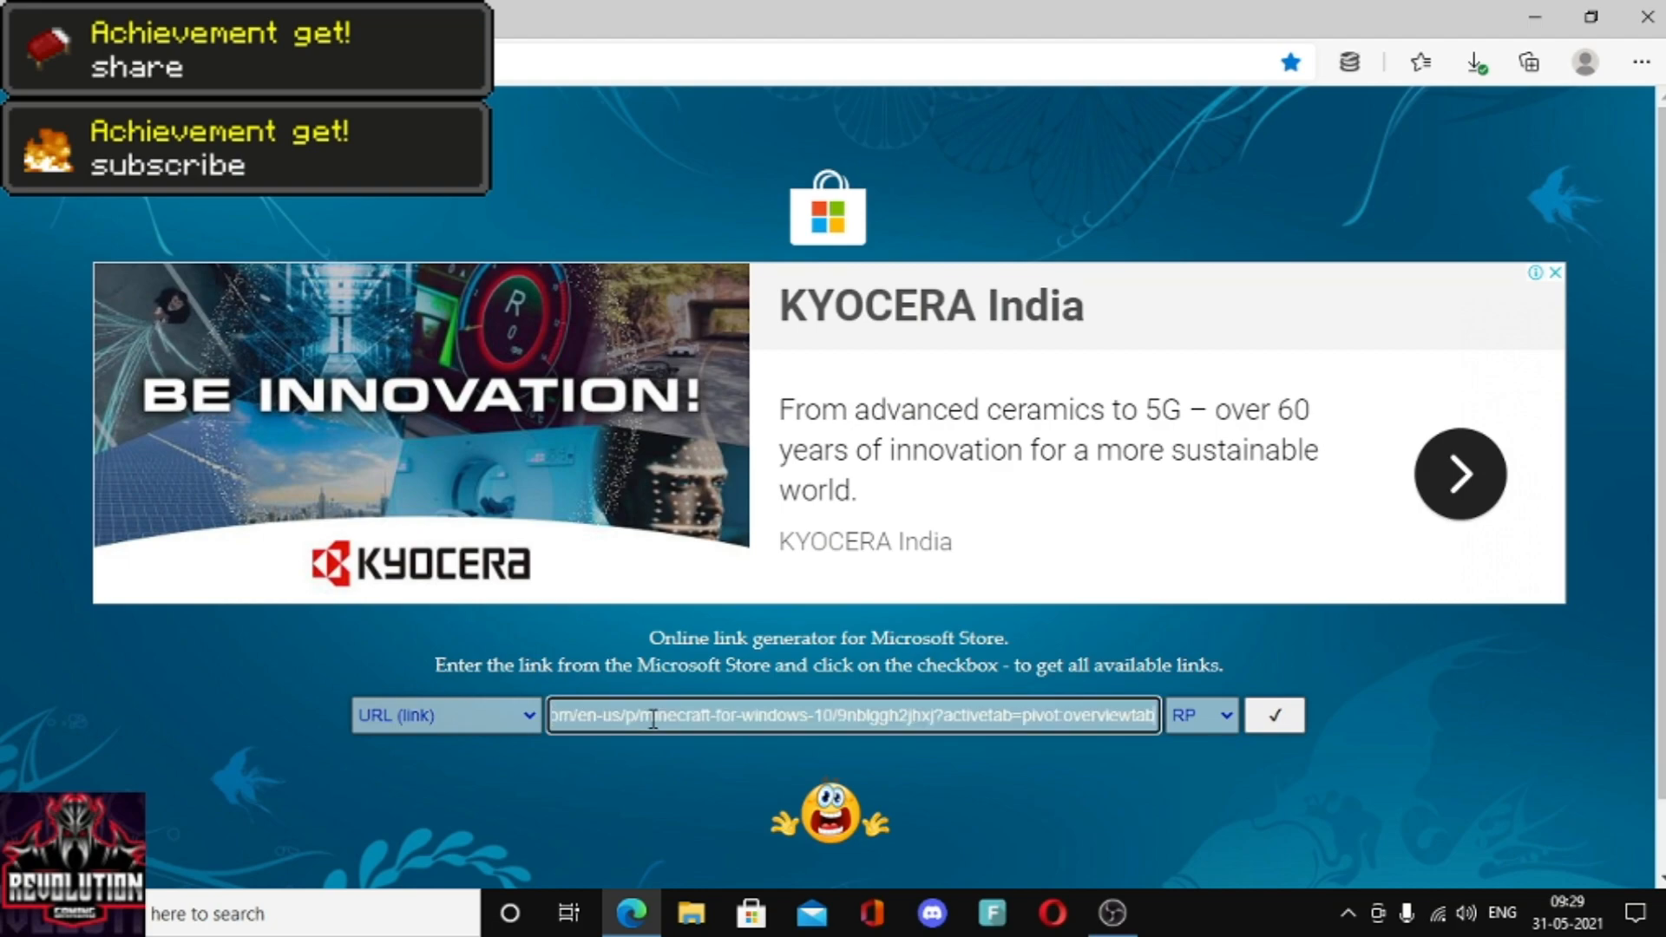
mouse_move(1253, 703)
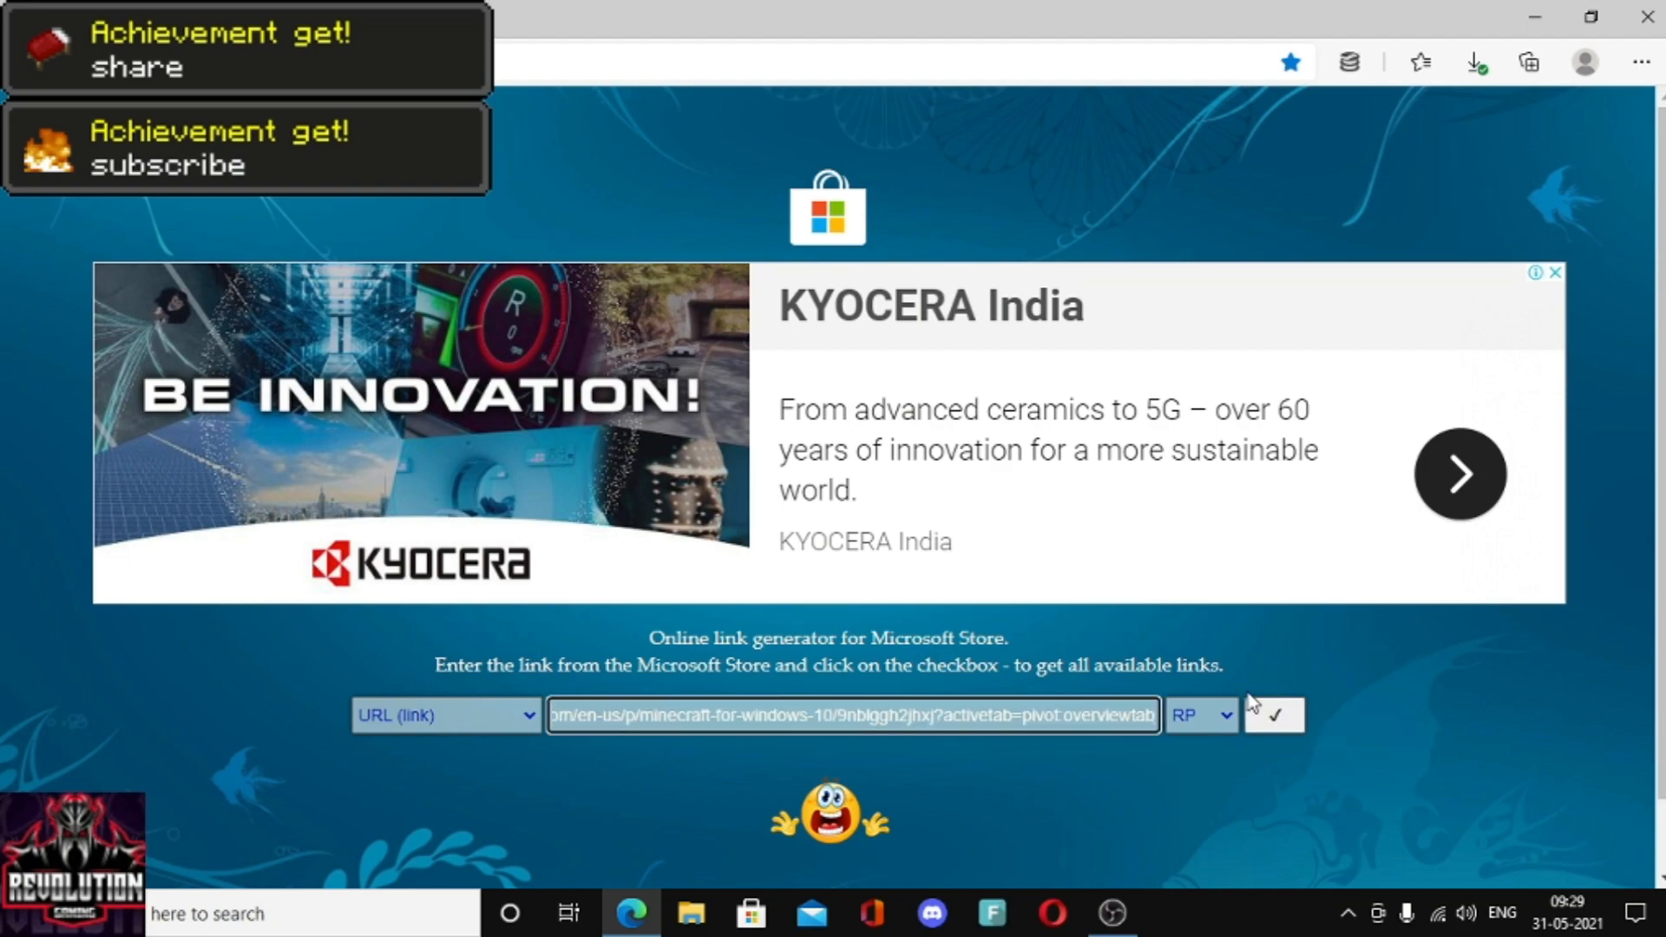
- Submit the pasted Store link to generate Minecraft download links
left_click(1272, 692)
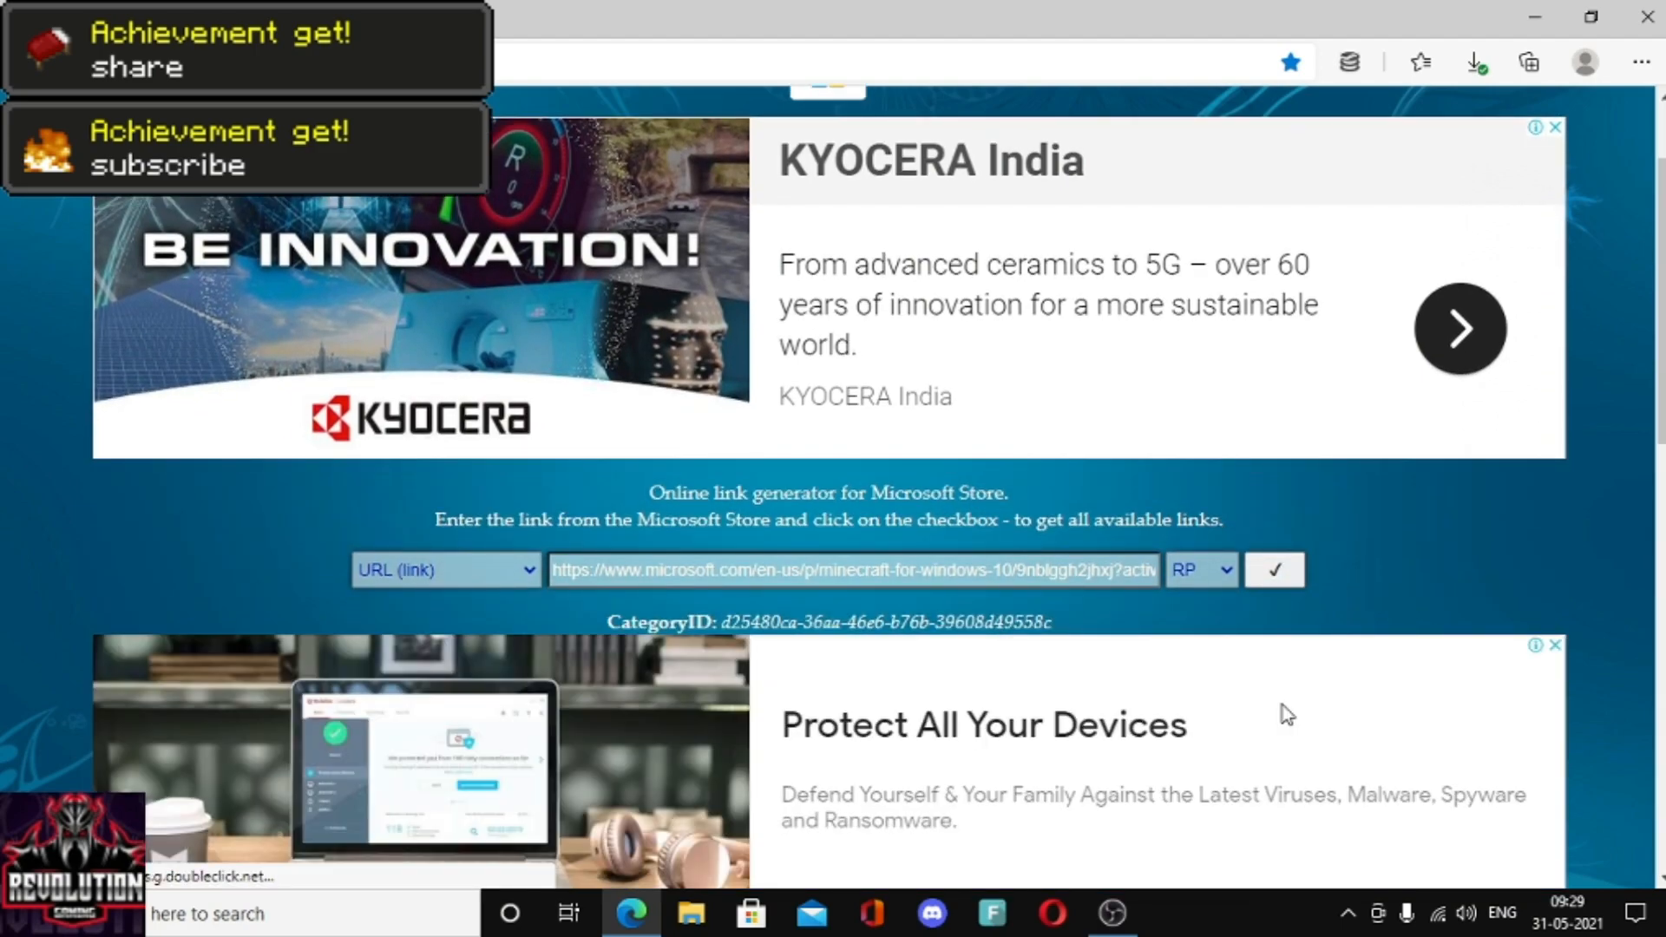
left_click(1274, 569)
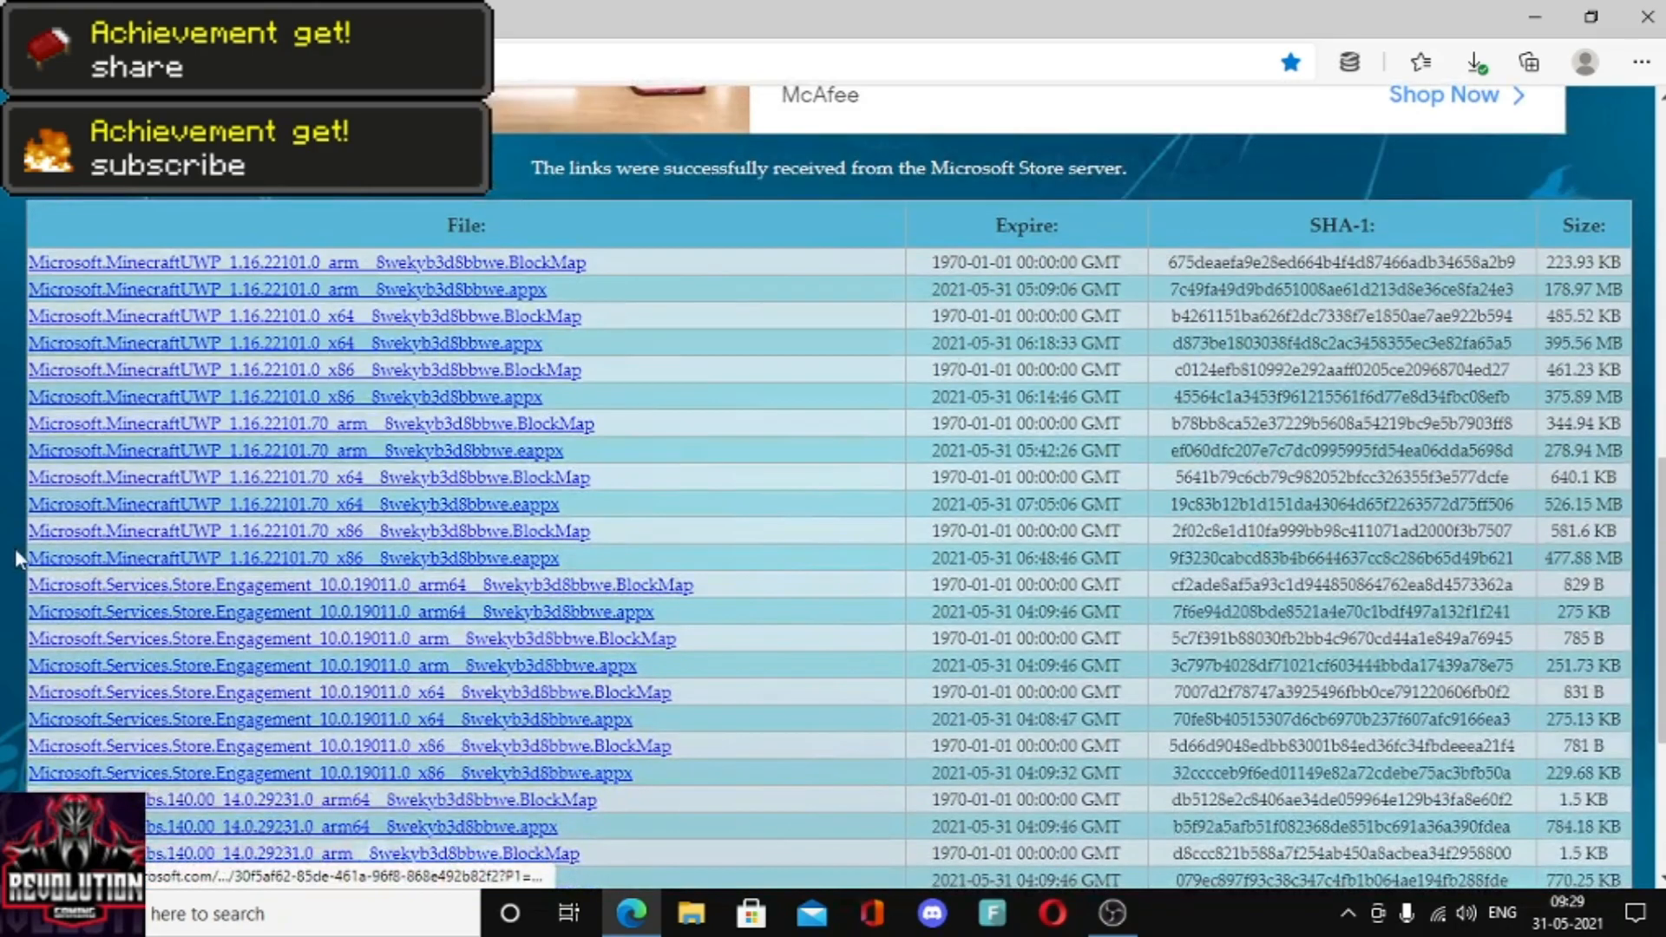
mouse_move(1031, 206)
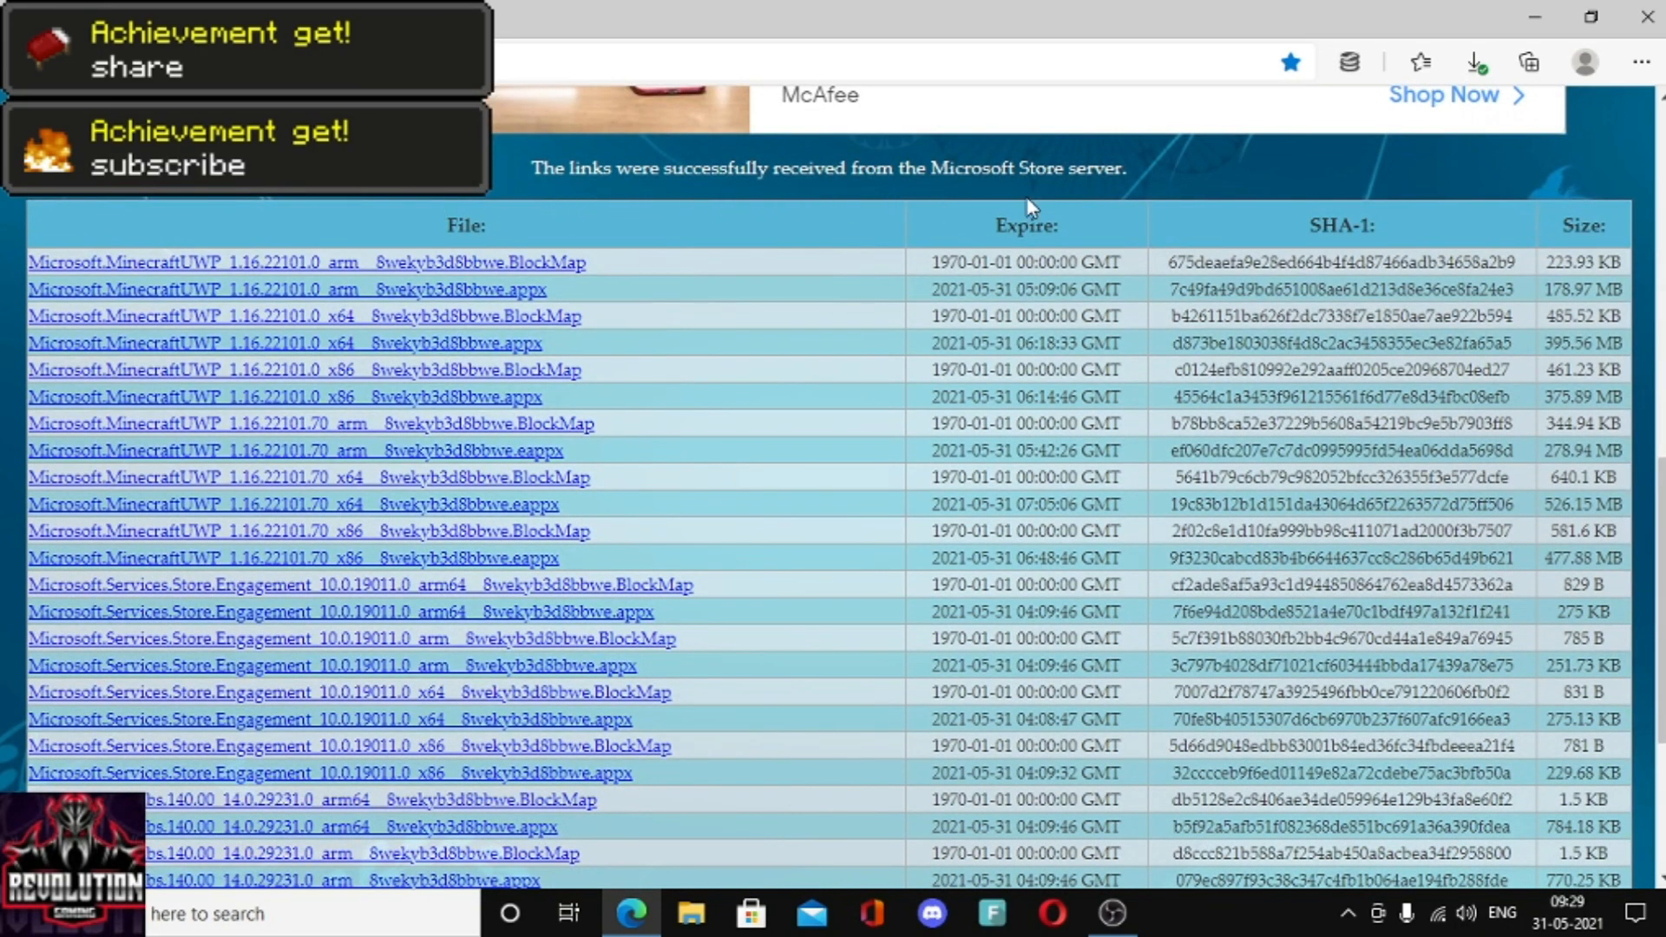
mouse_move(795, 380)
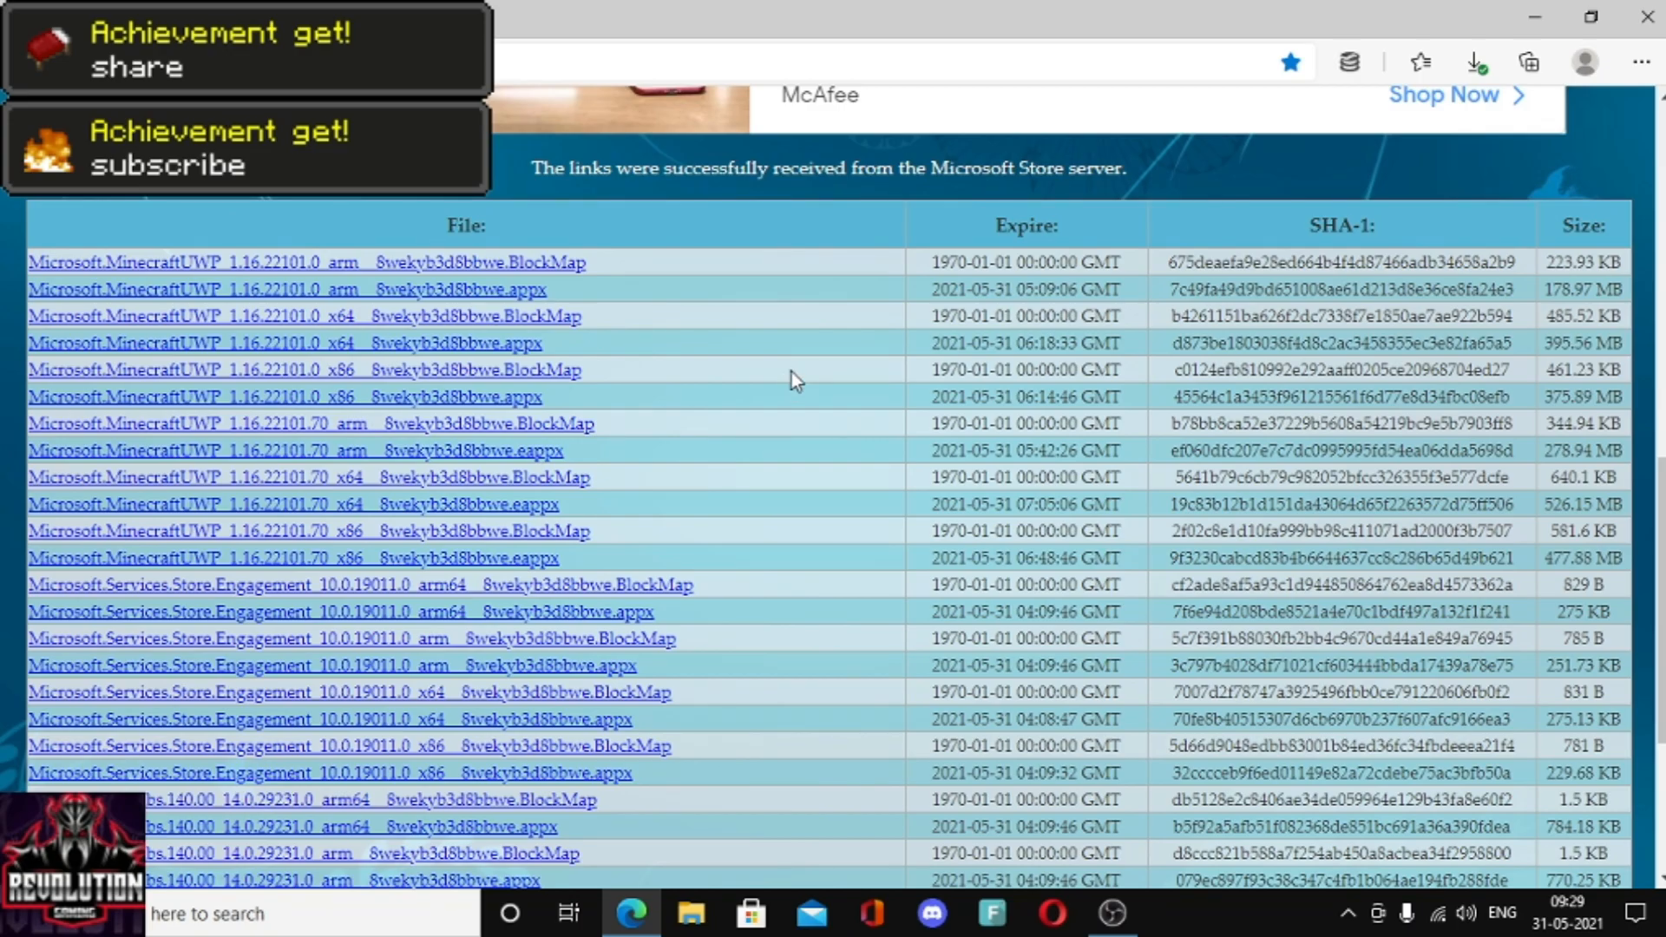
scroll("down", 3)
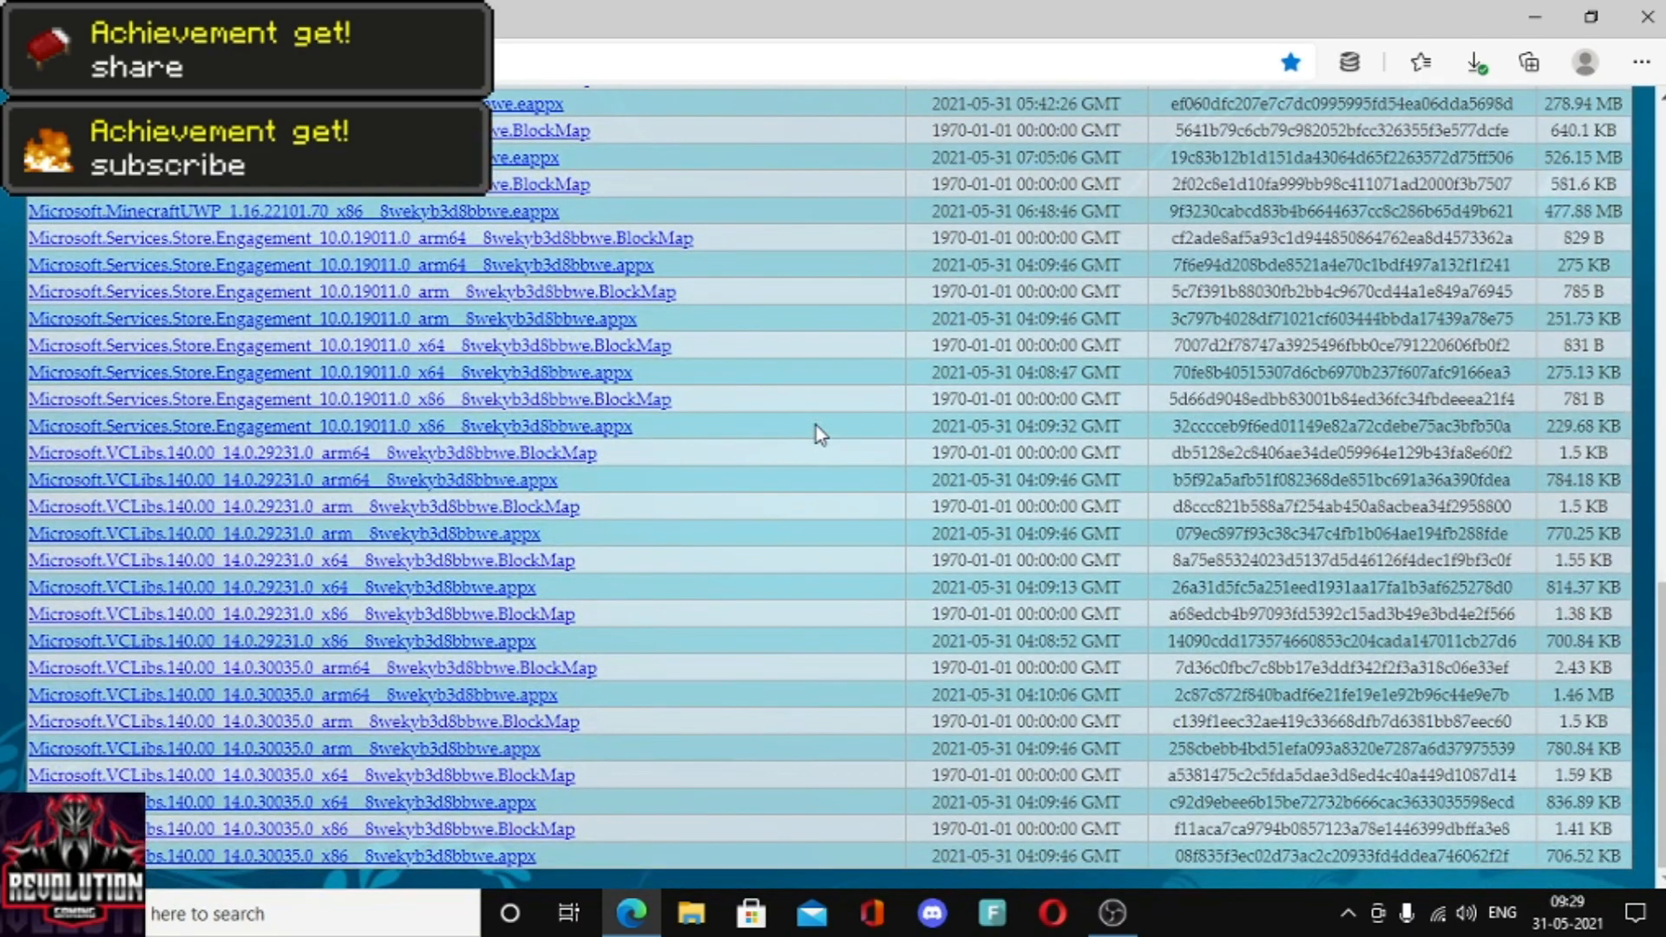
scroll("up", 3)
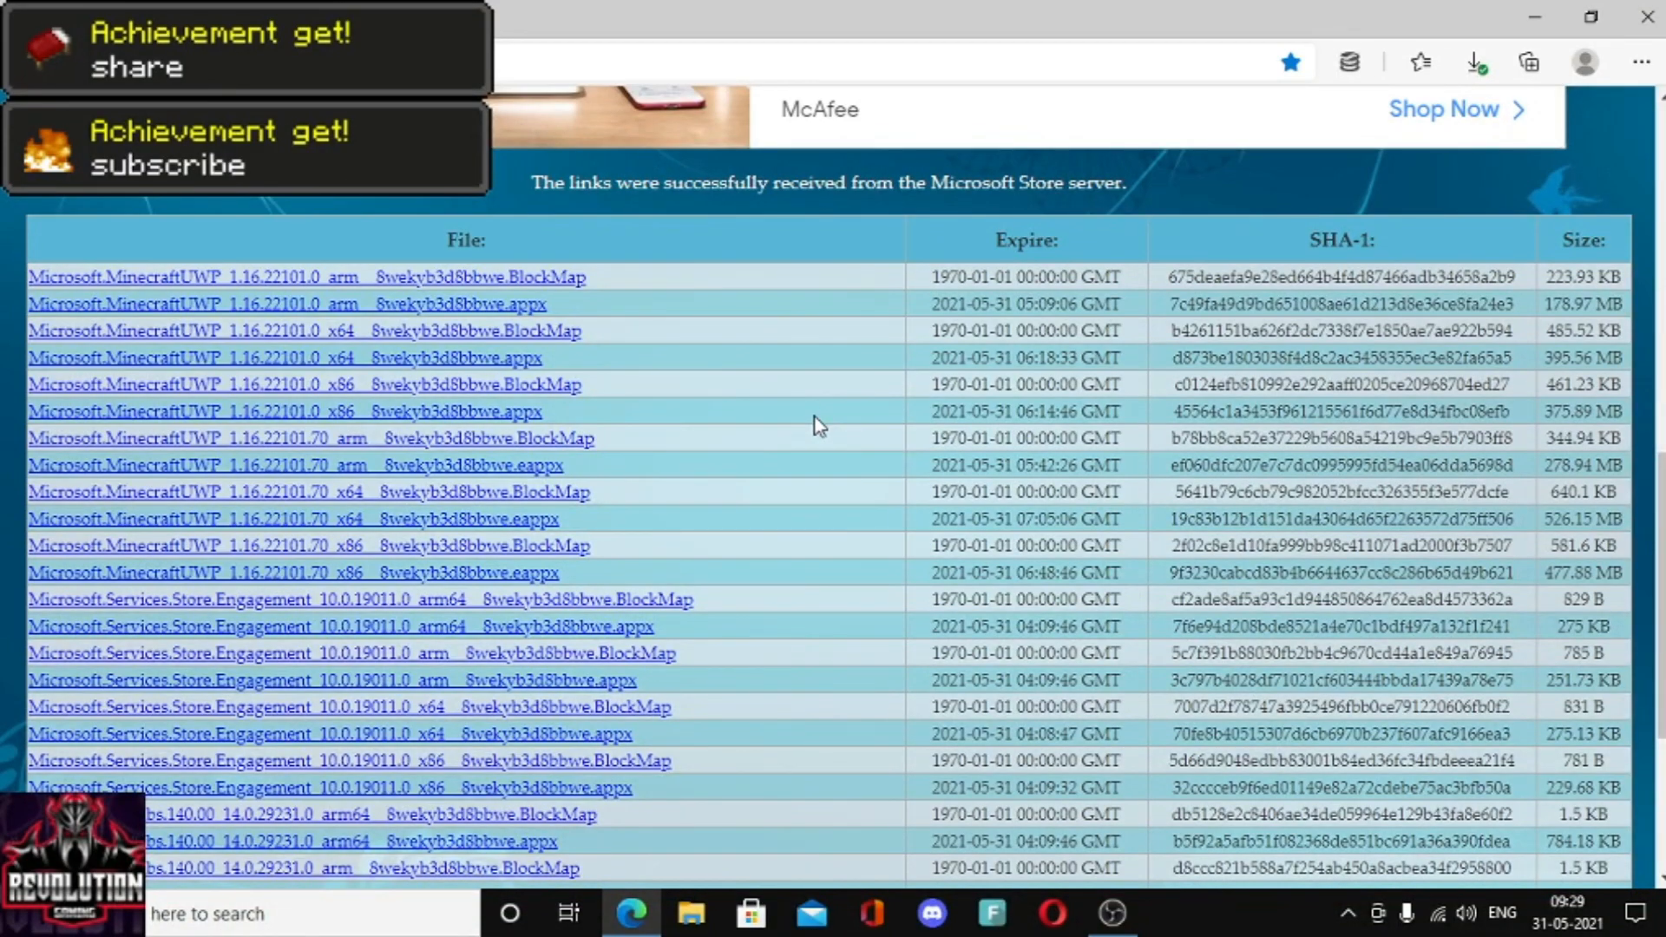
mouse_move(696, 260)
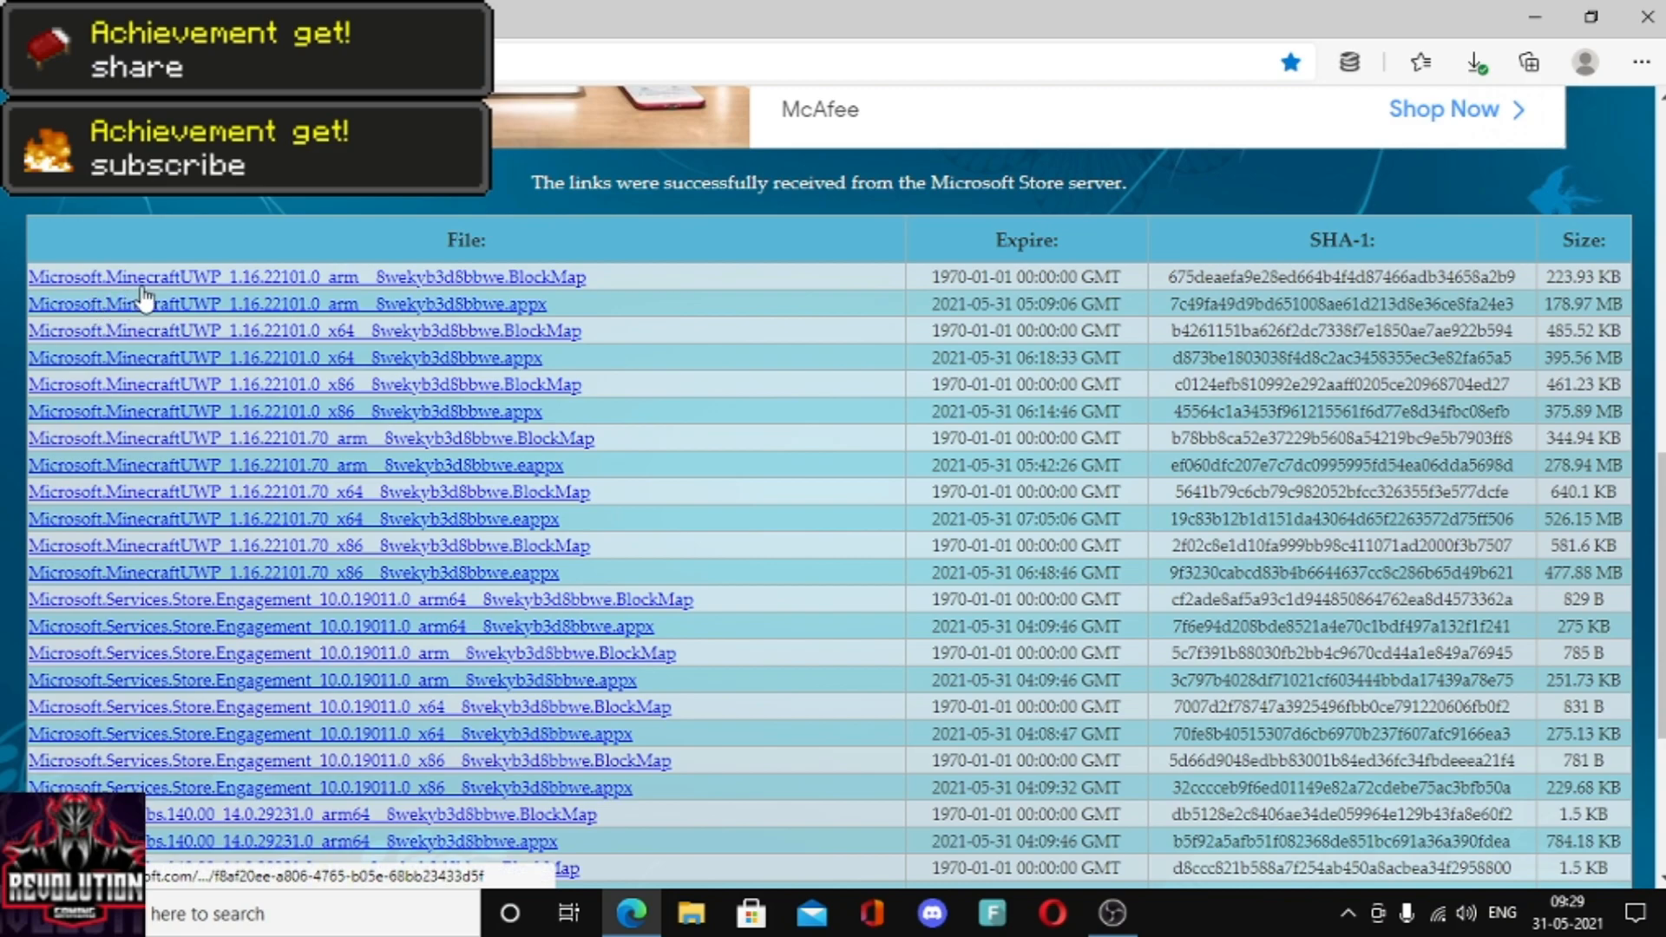
mouse_move(500, 300)
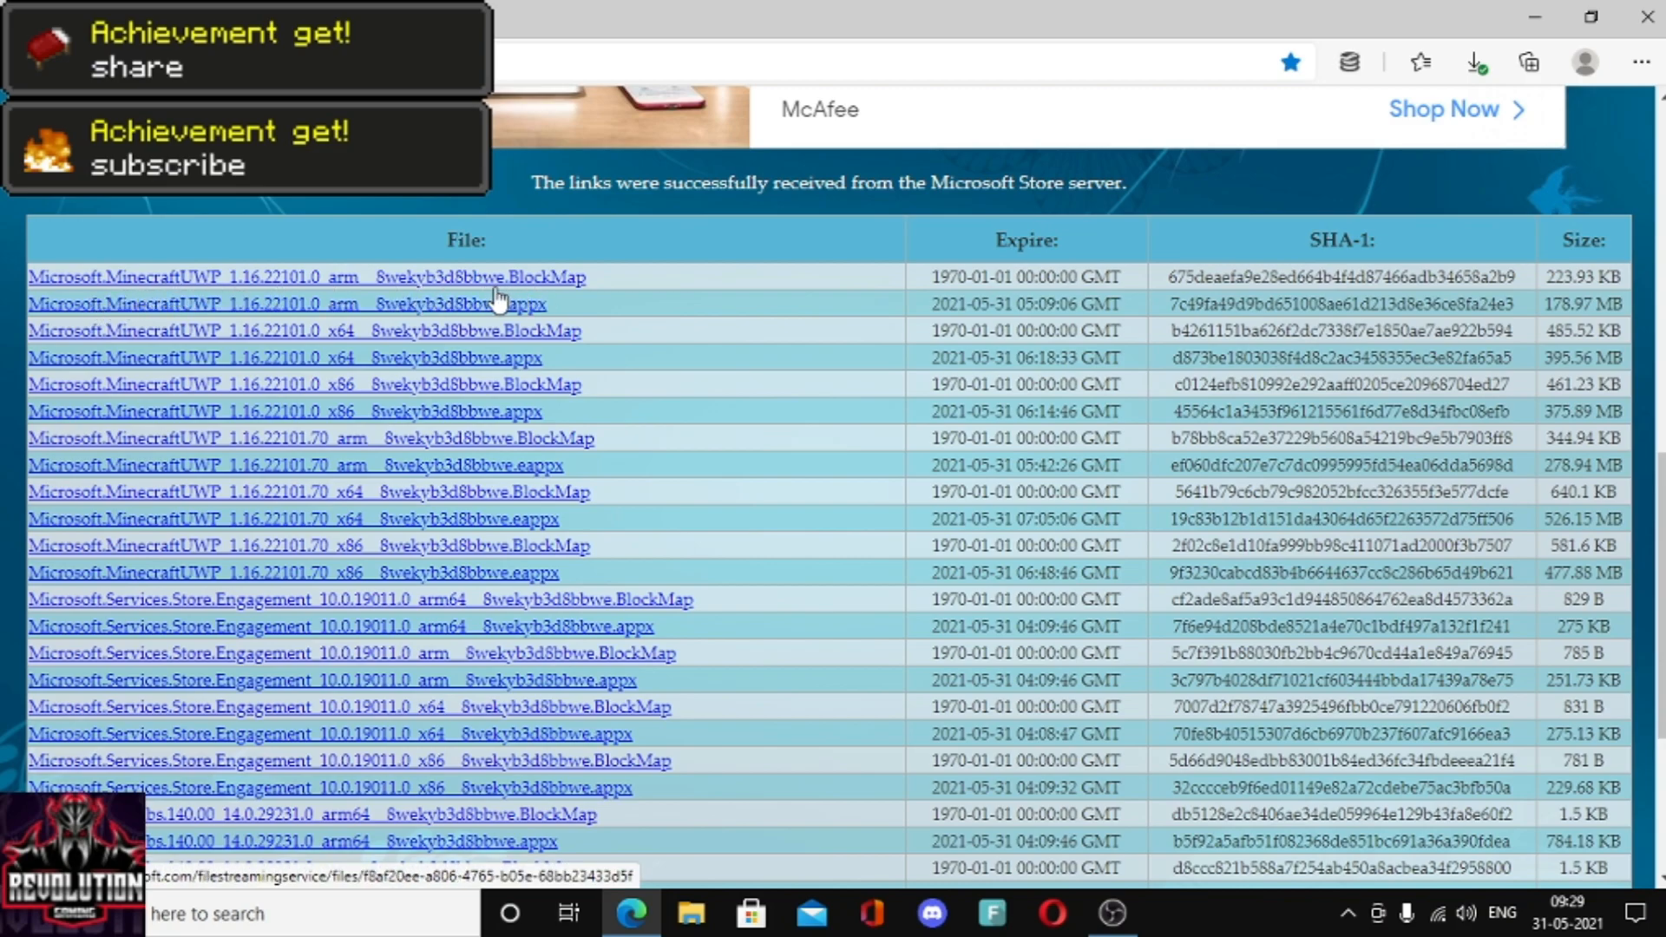
mouse_move(541, 297)
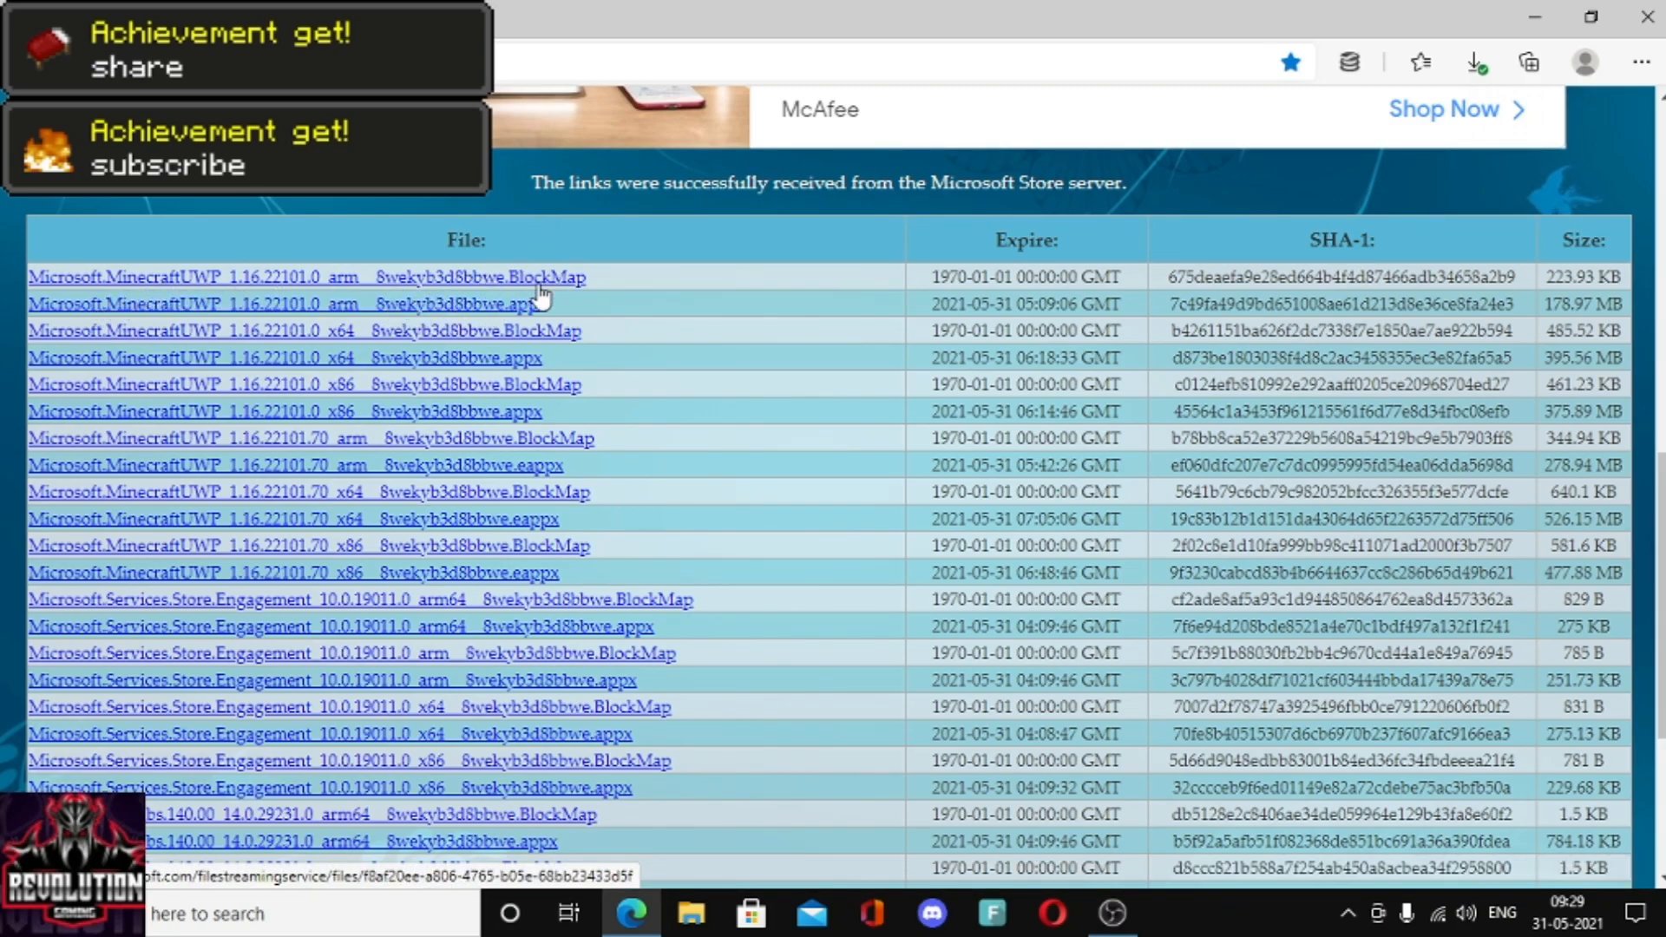
mouse_move(1131, 283)
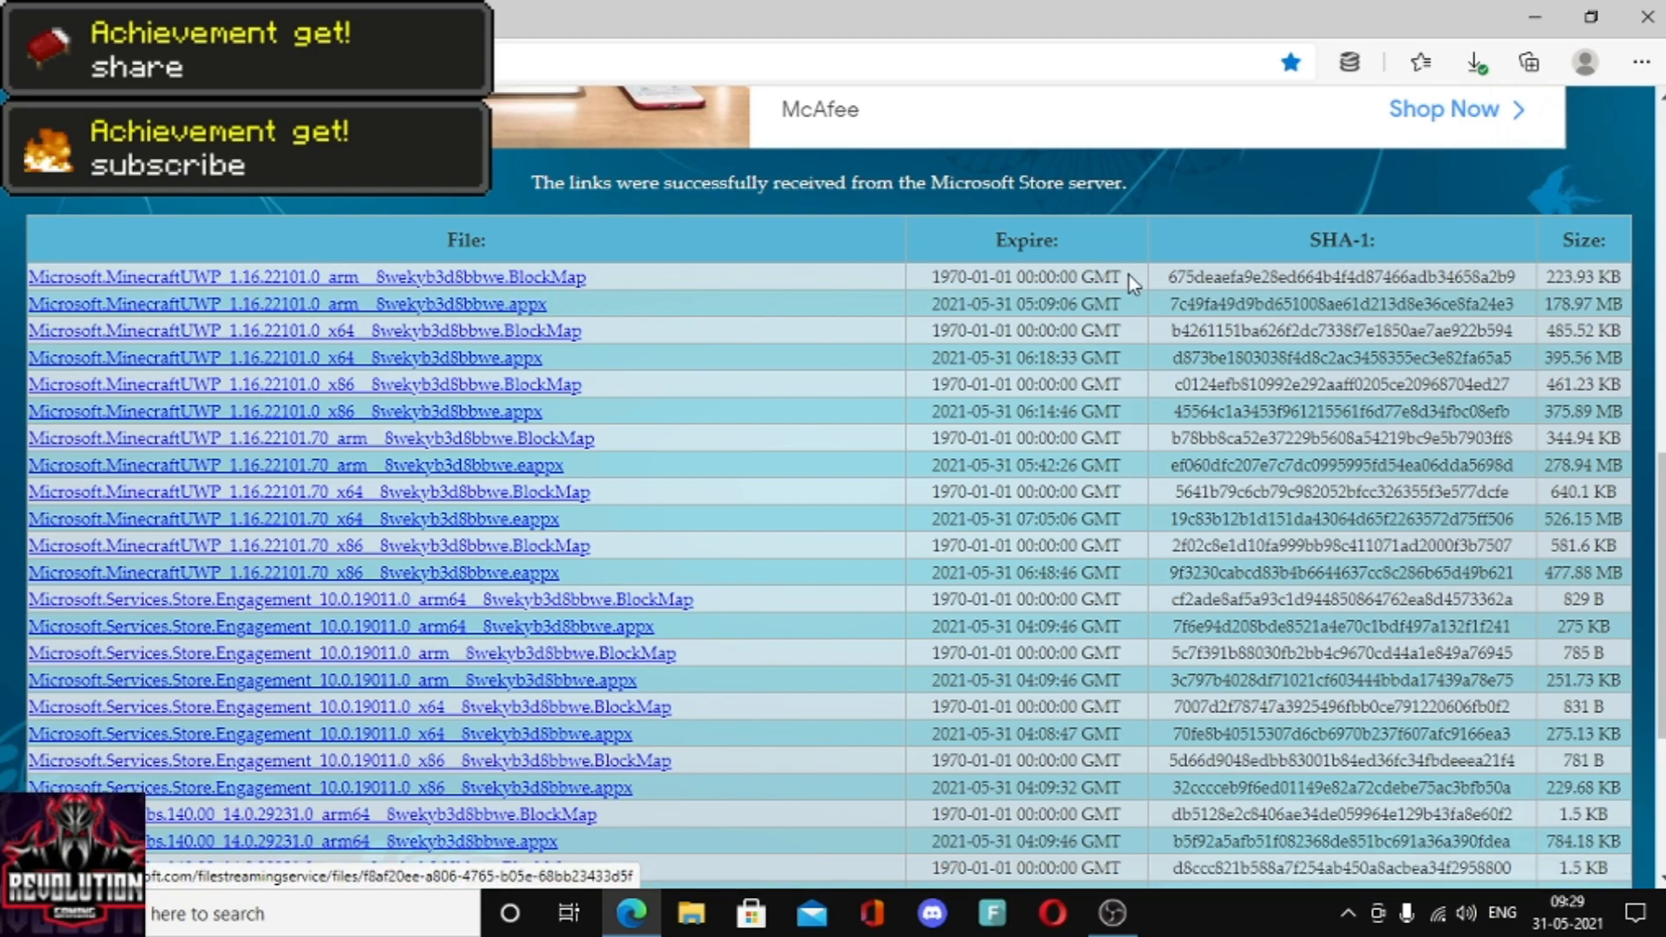
mouse_move(547, 357)
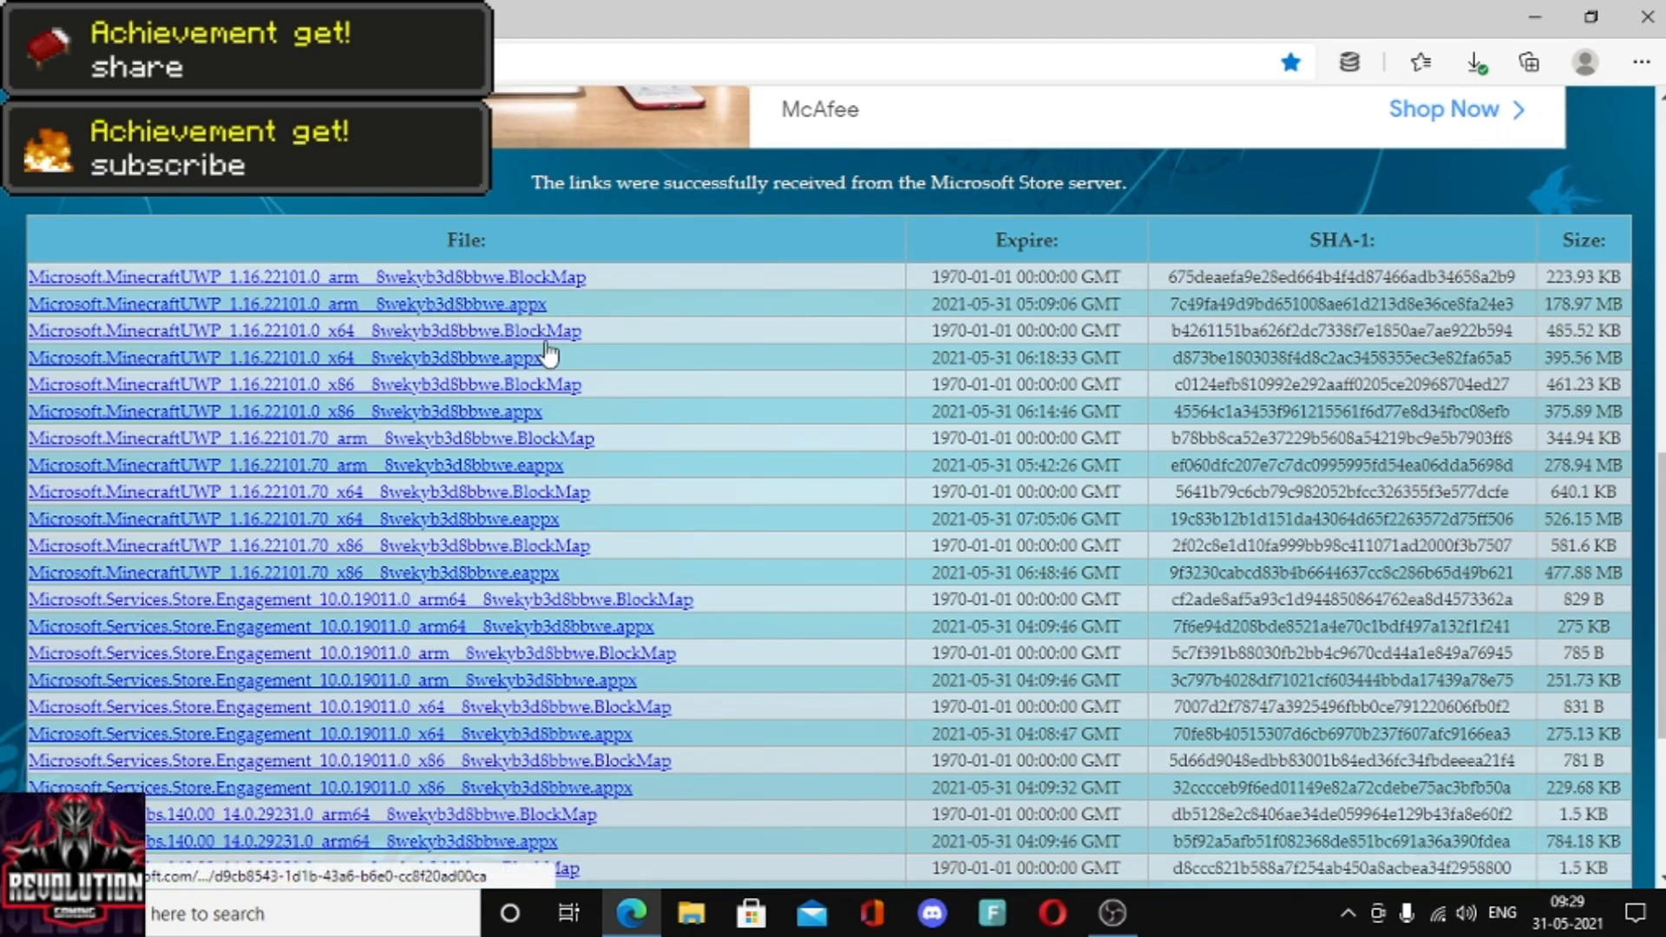
mouse_move(409, 357)
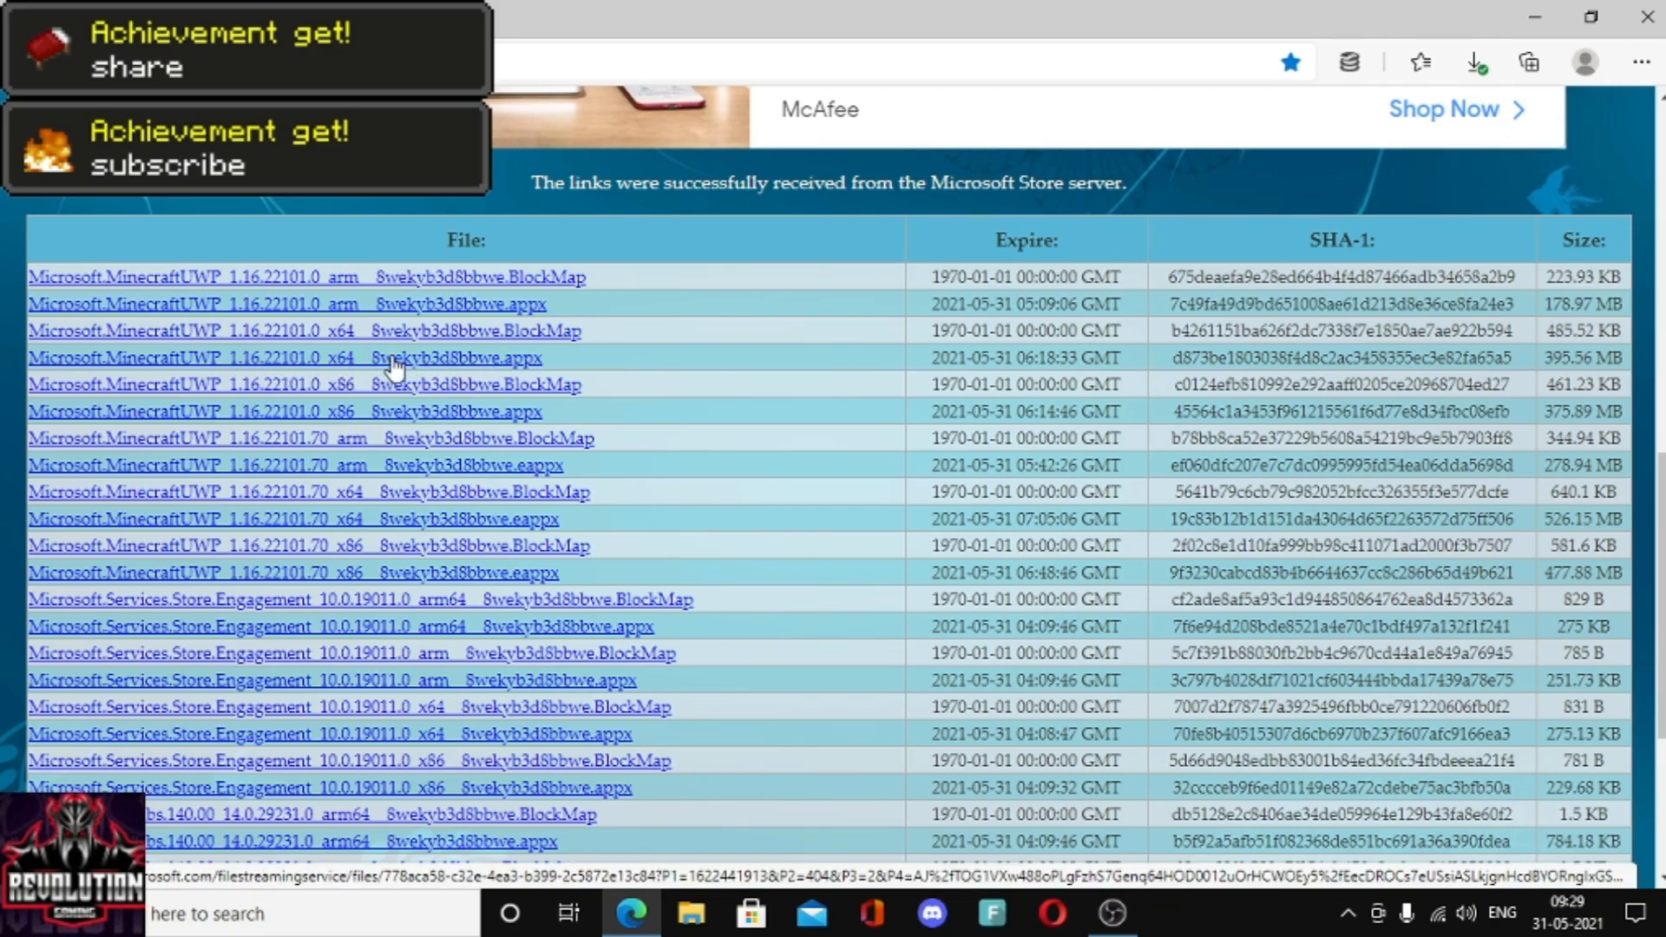
mouse_move(351, 372)
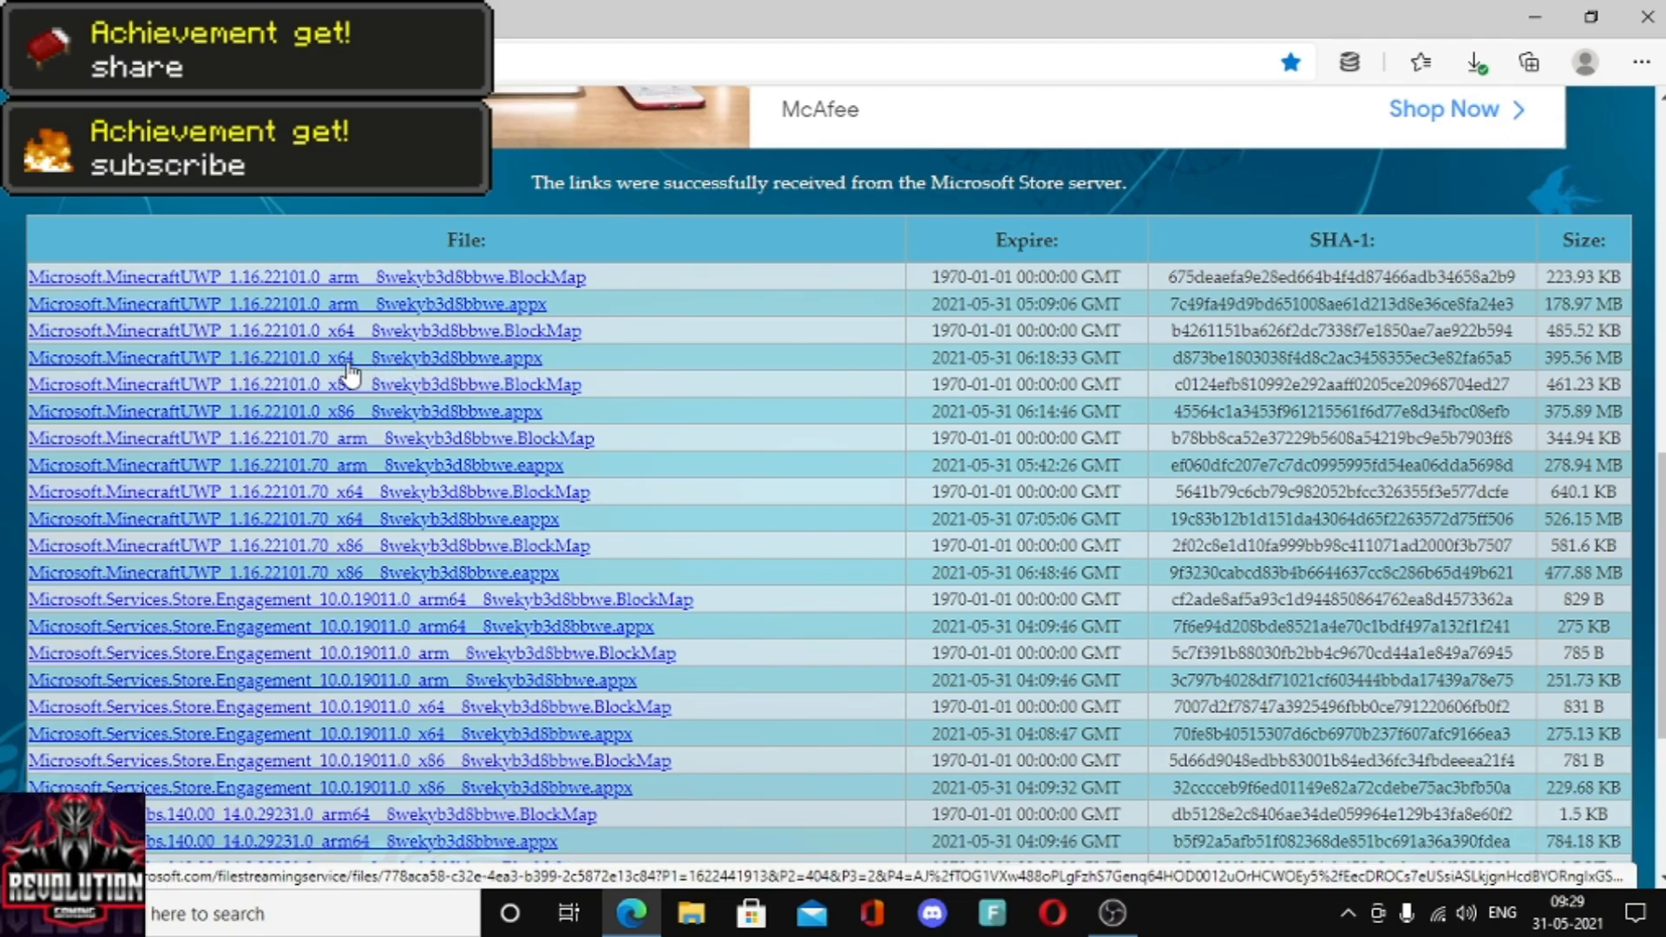
mouse_move(366, 387)
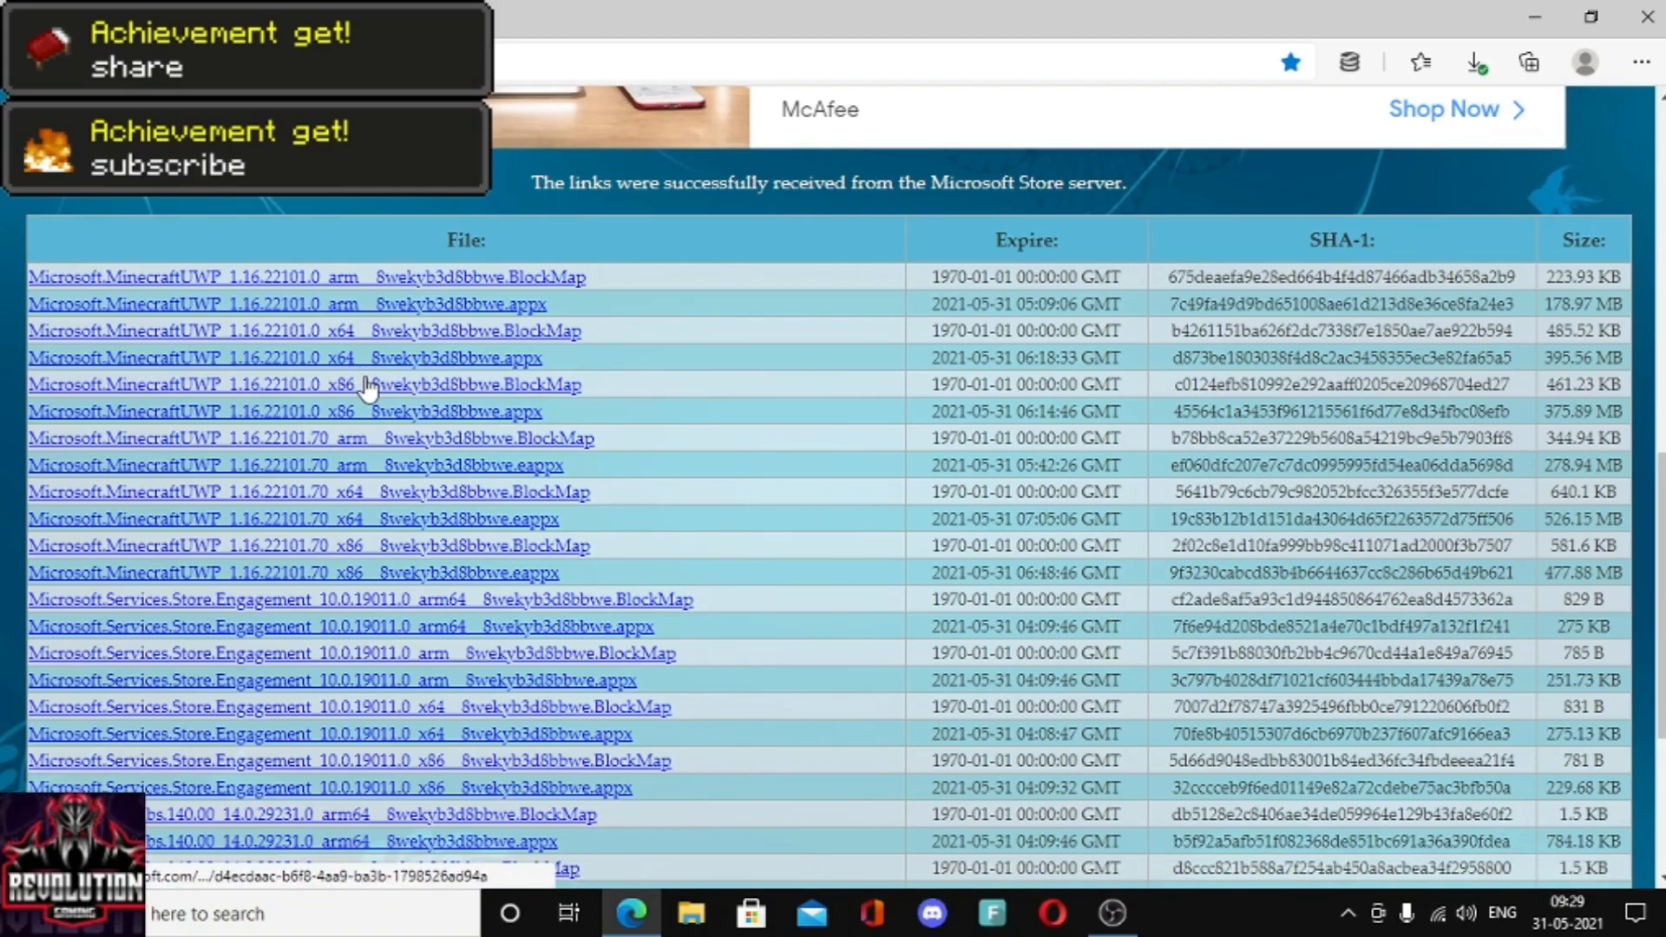
mouse_move(361, 387)
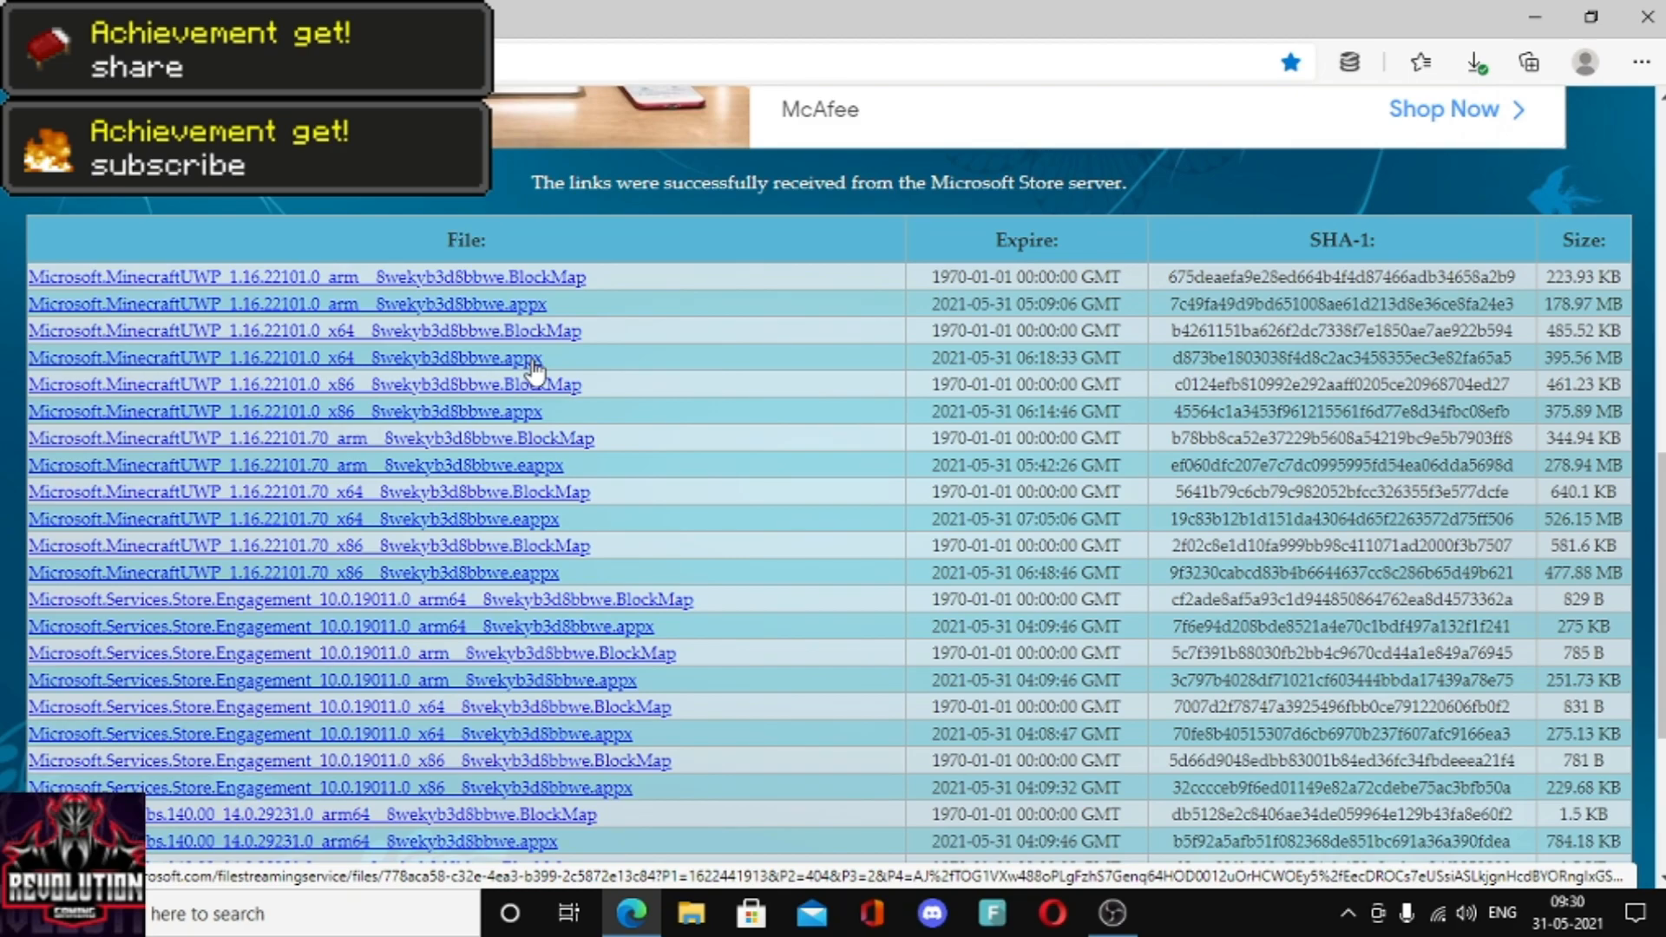
mouse_move(540, 371)
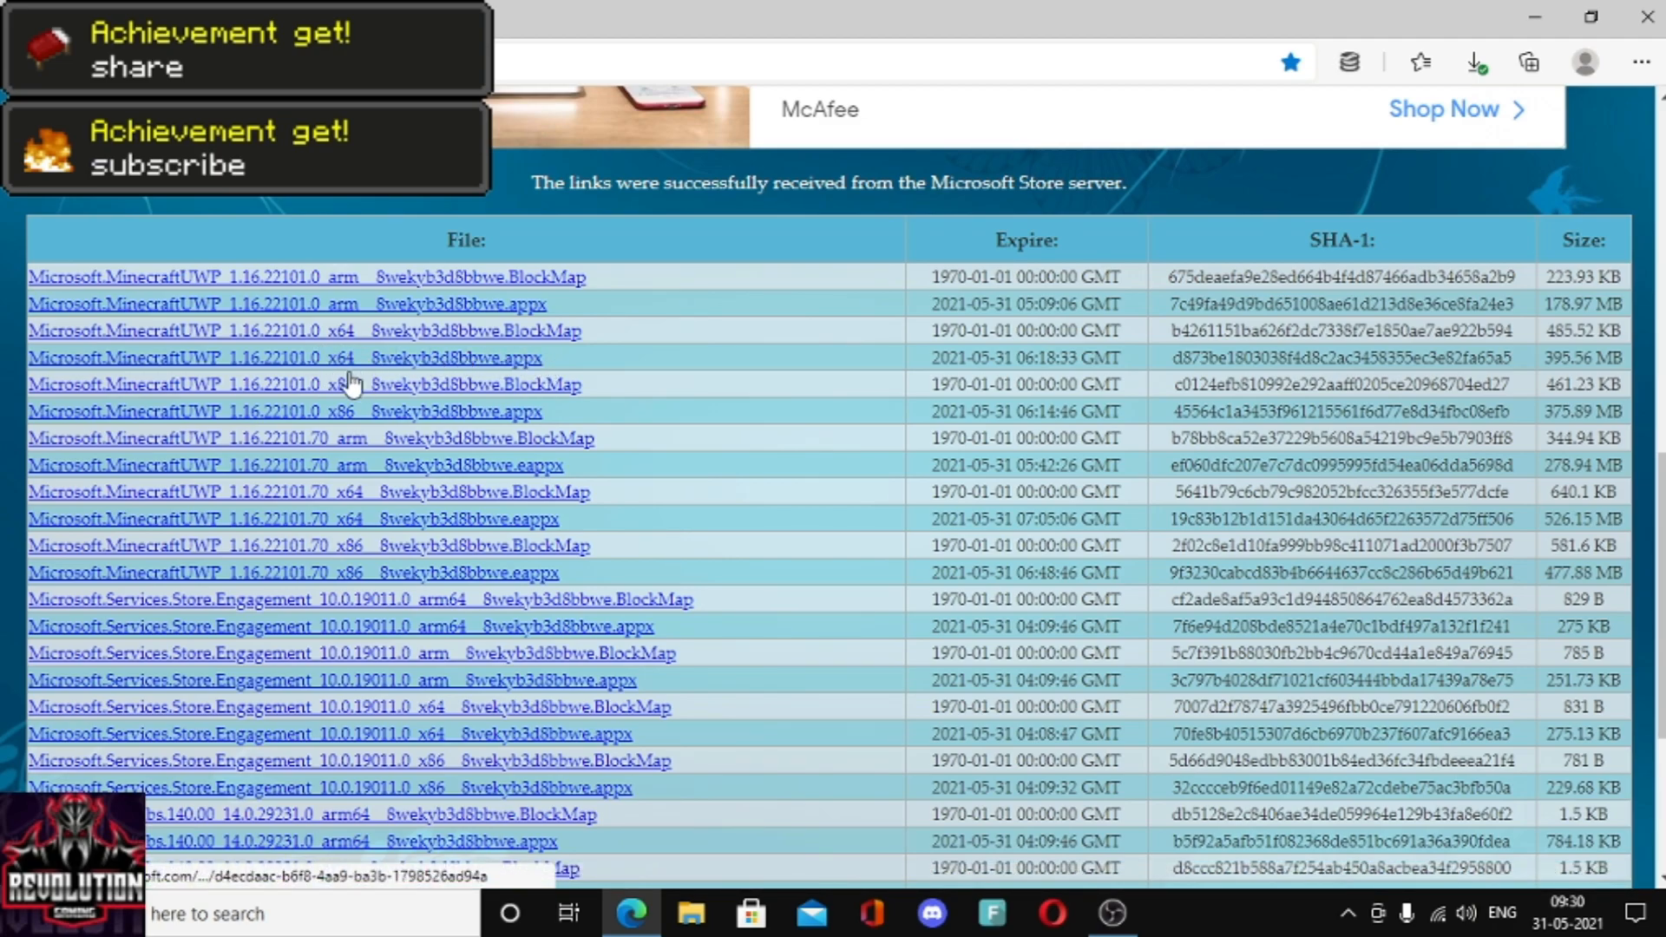
mouse_move(526, 377)
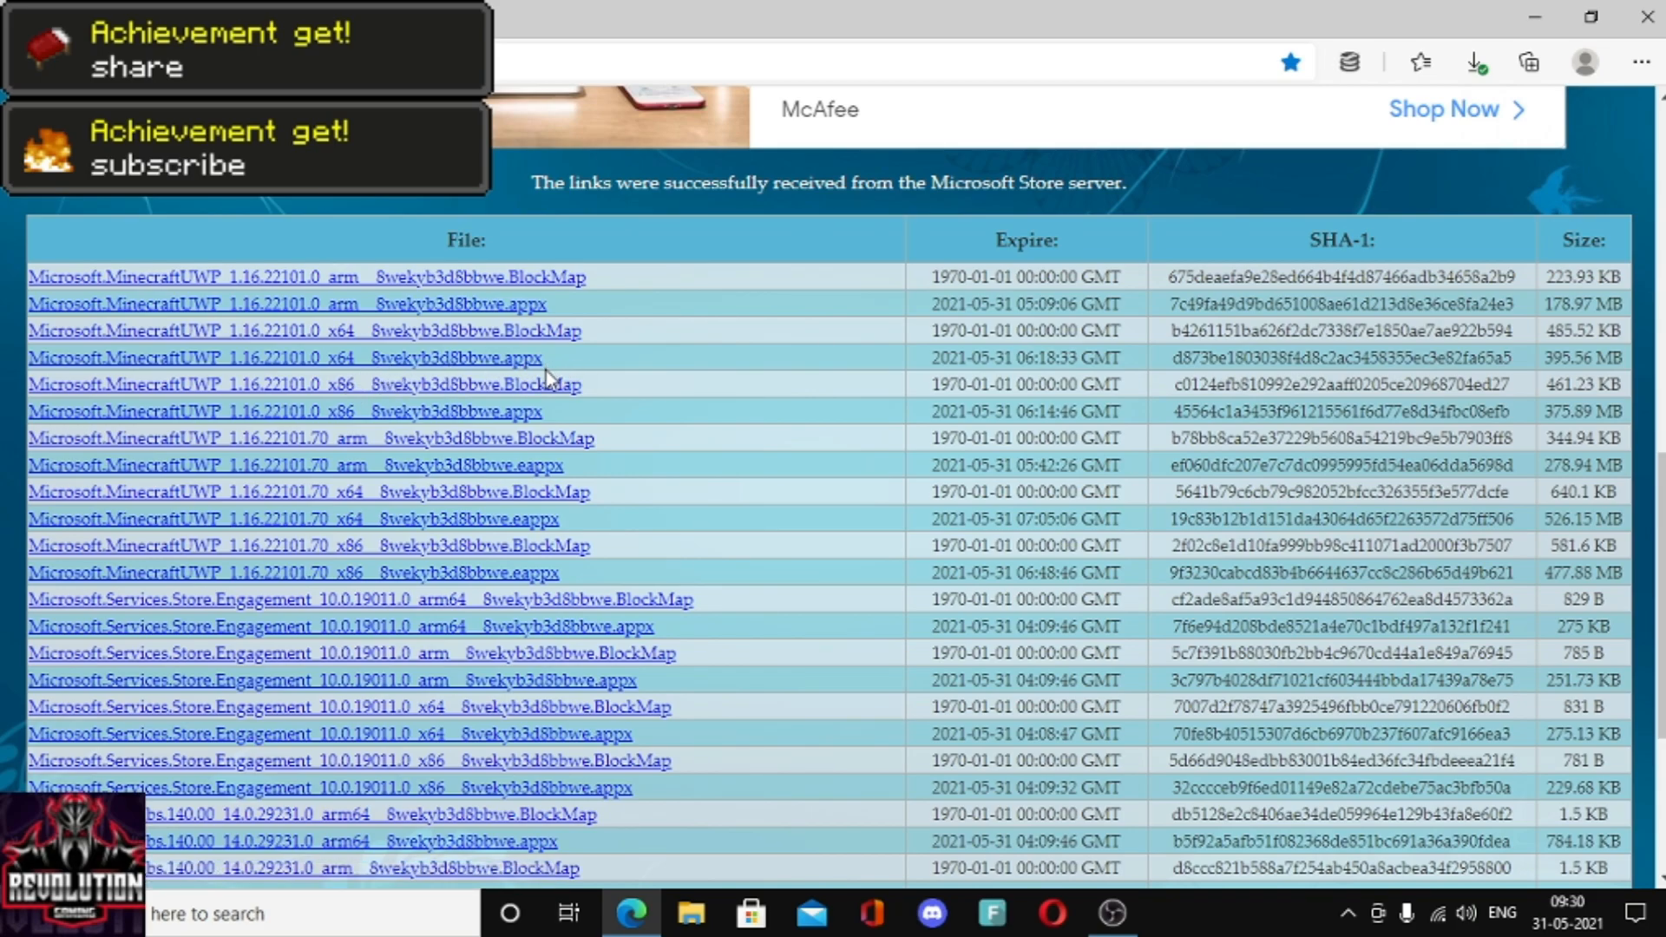
mouse_move(516, 358)
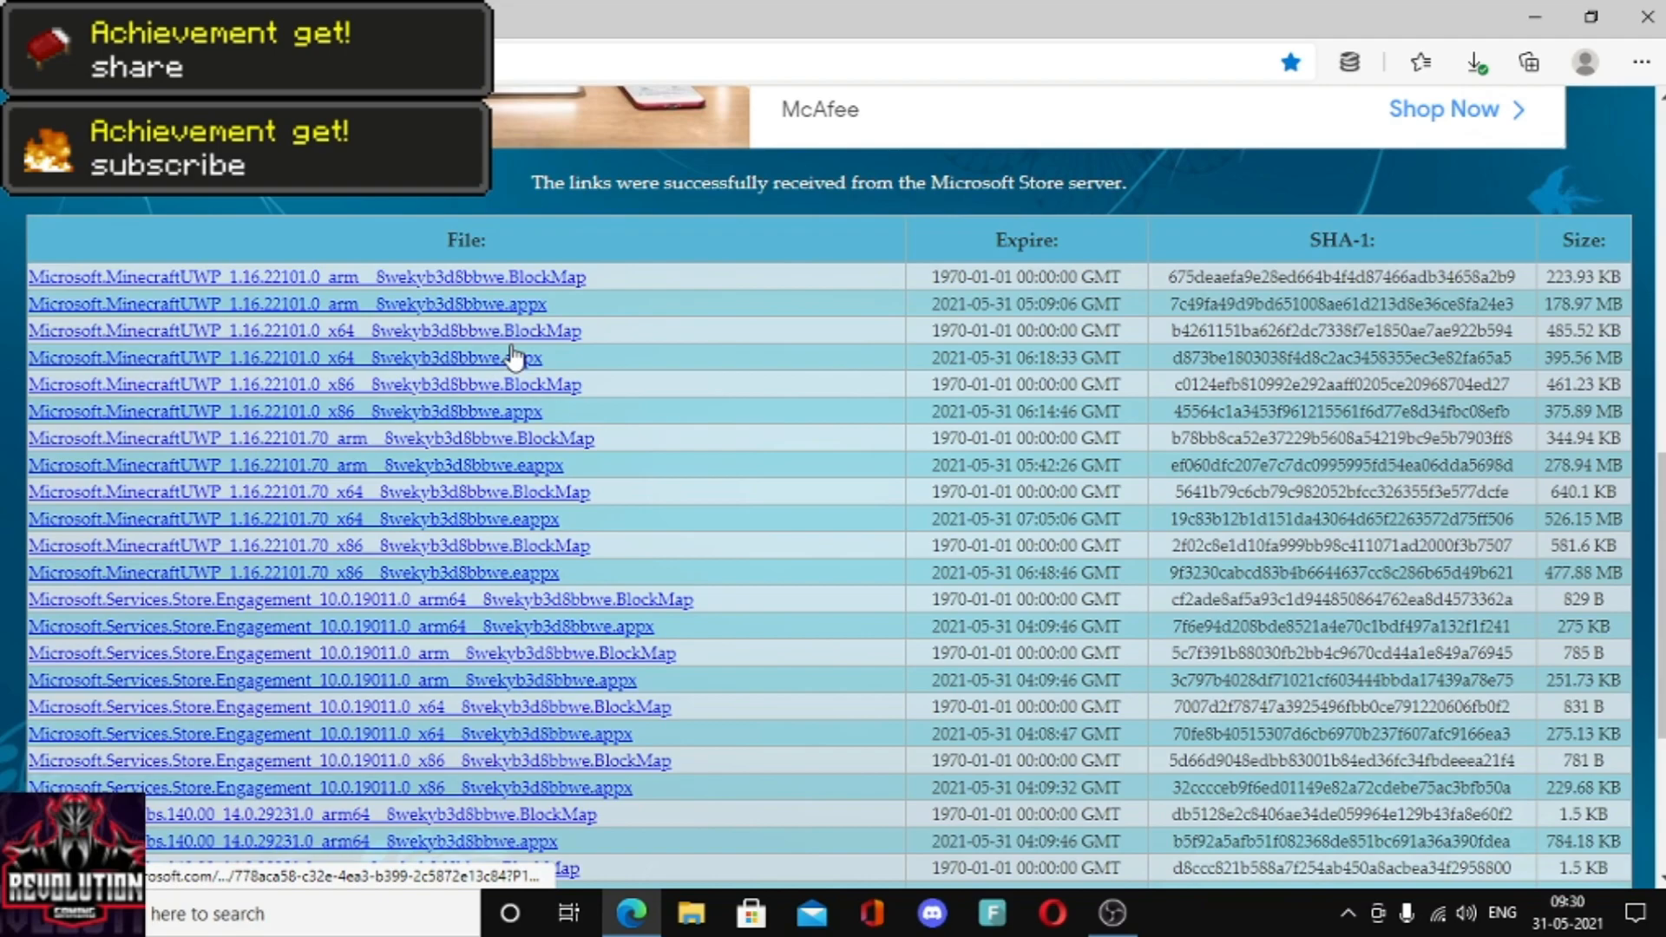
mouse_move(521, 366)
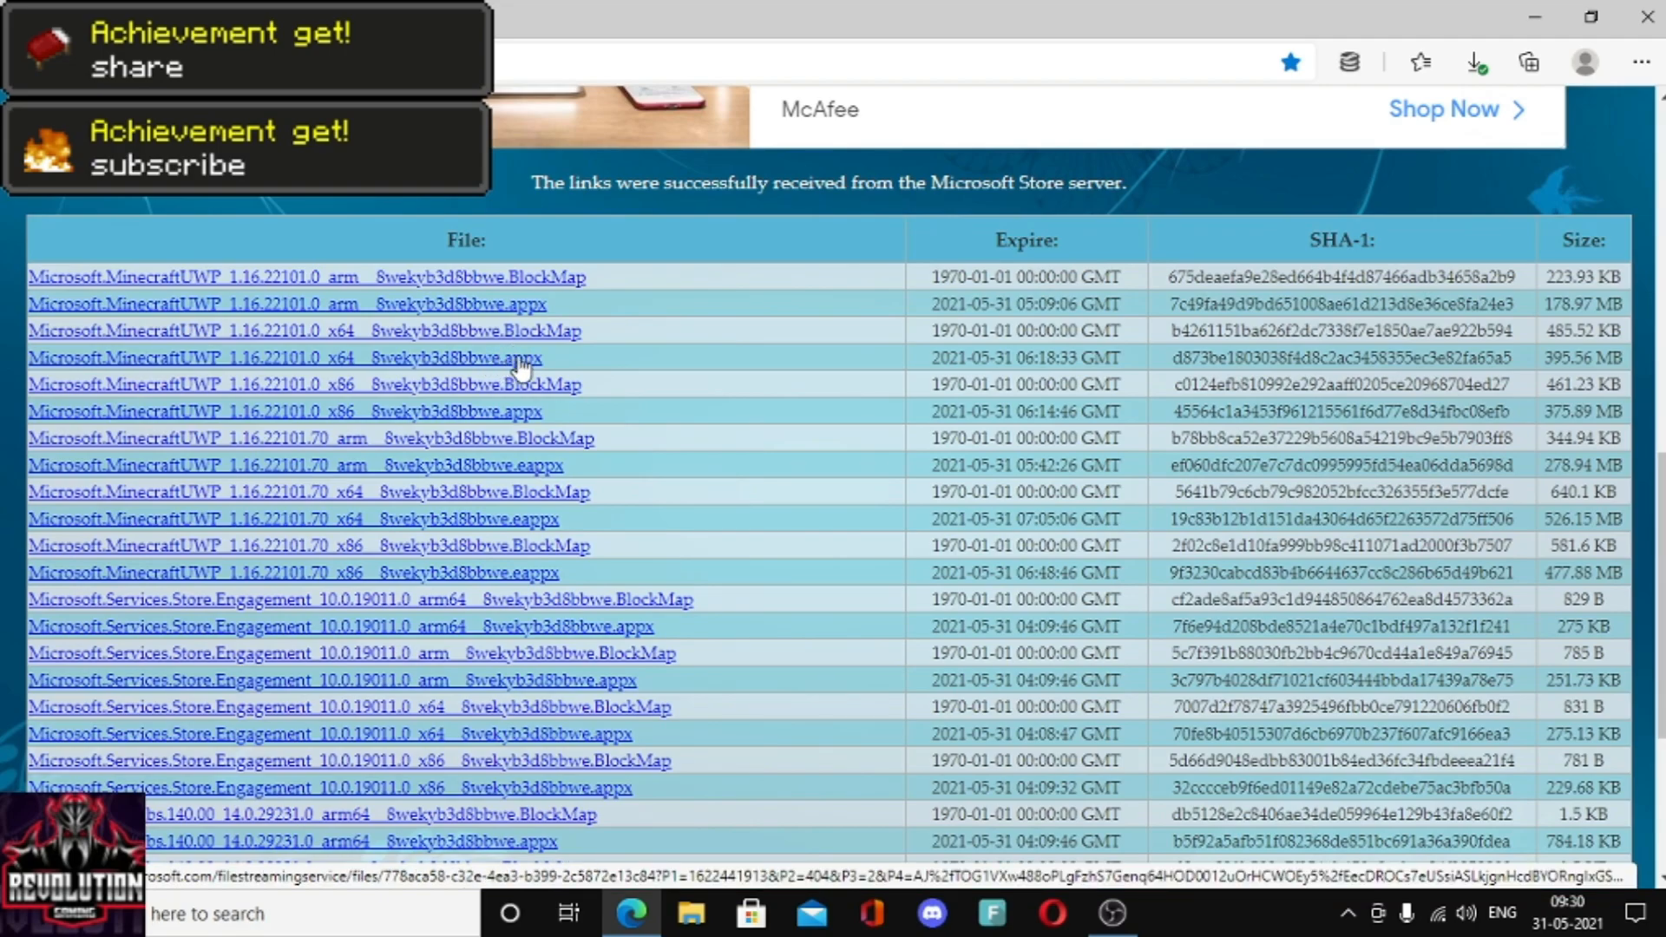
- Cancel the duplicate x64 appx download, keeping the finished Minecraft package in Downloads
left_click(1473, 60)
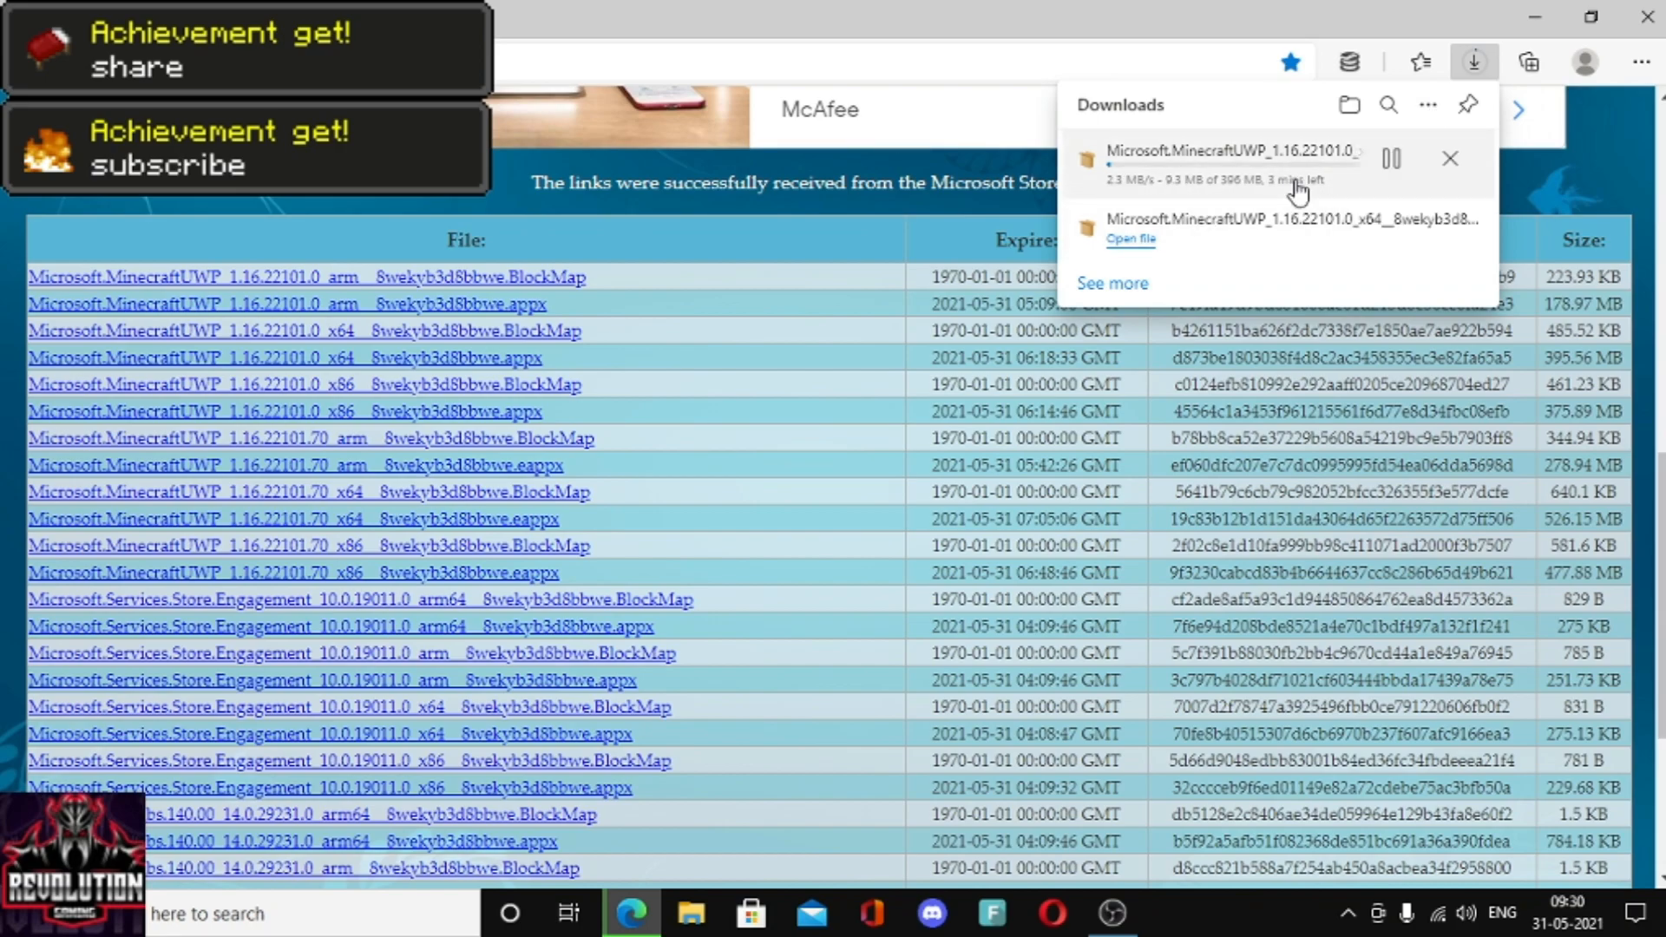
mouse_move(1451, 170)
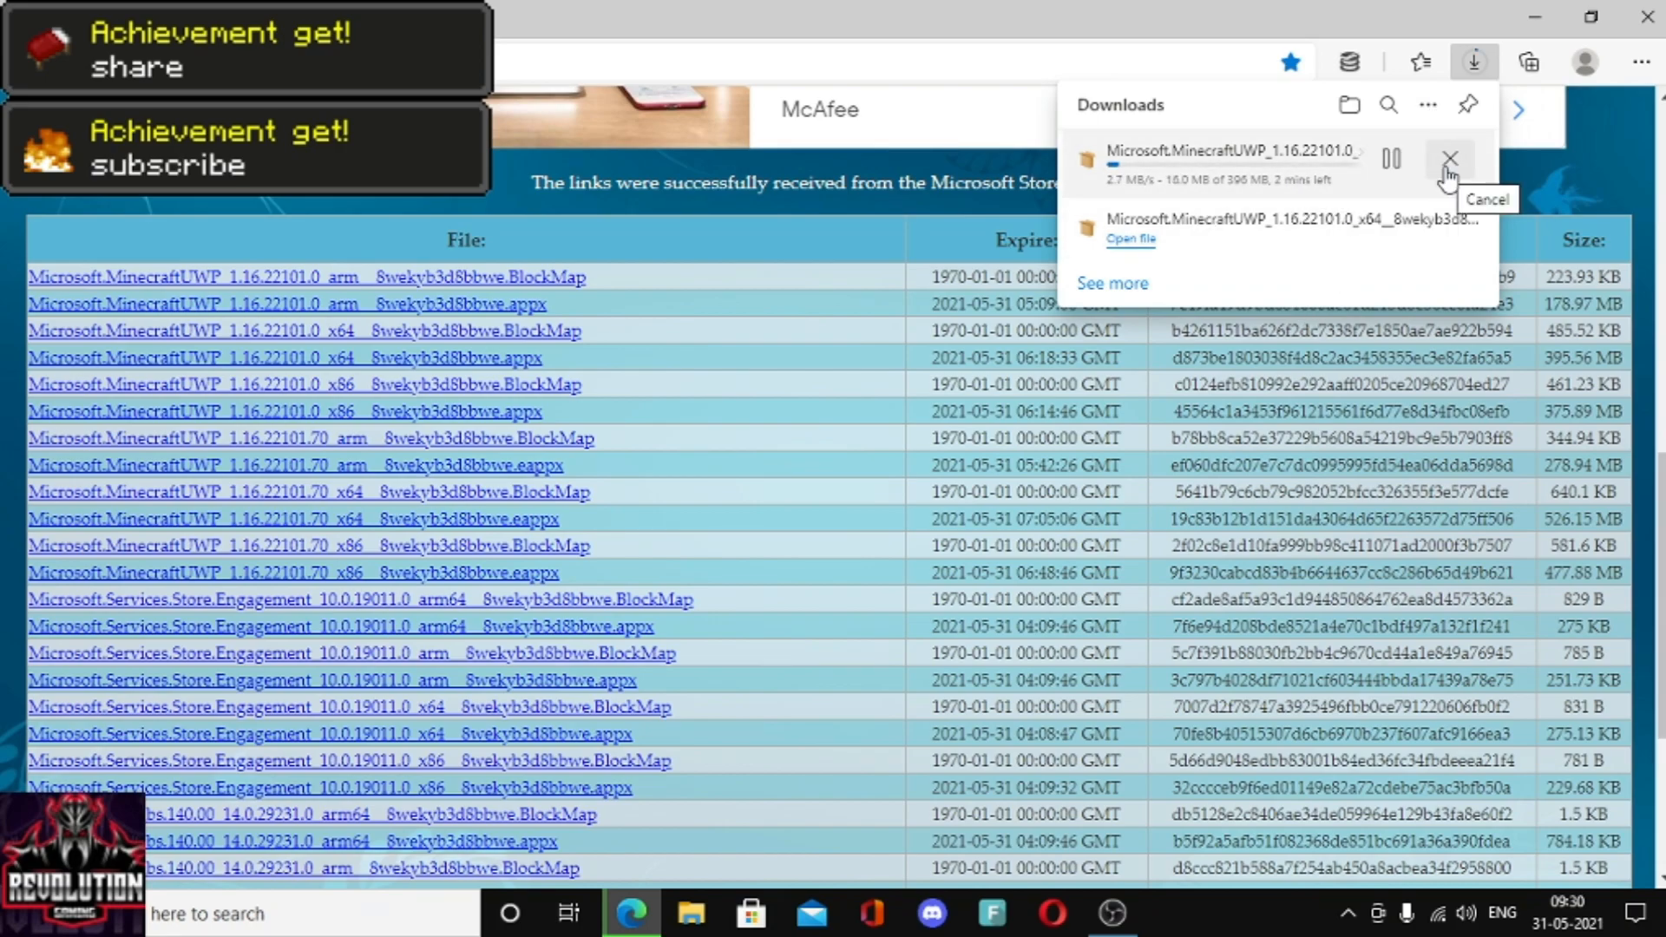
left_click(1449, 169)
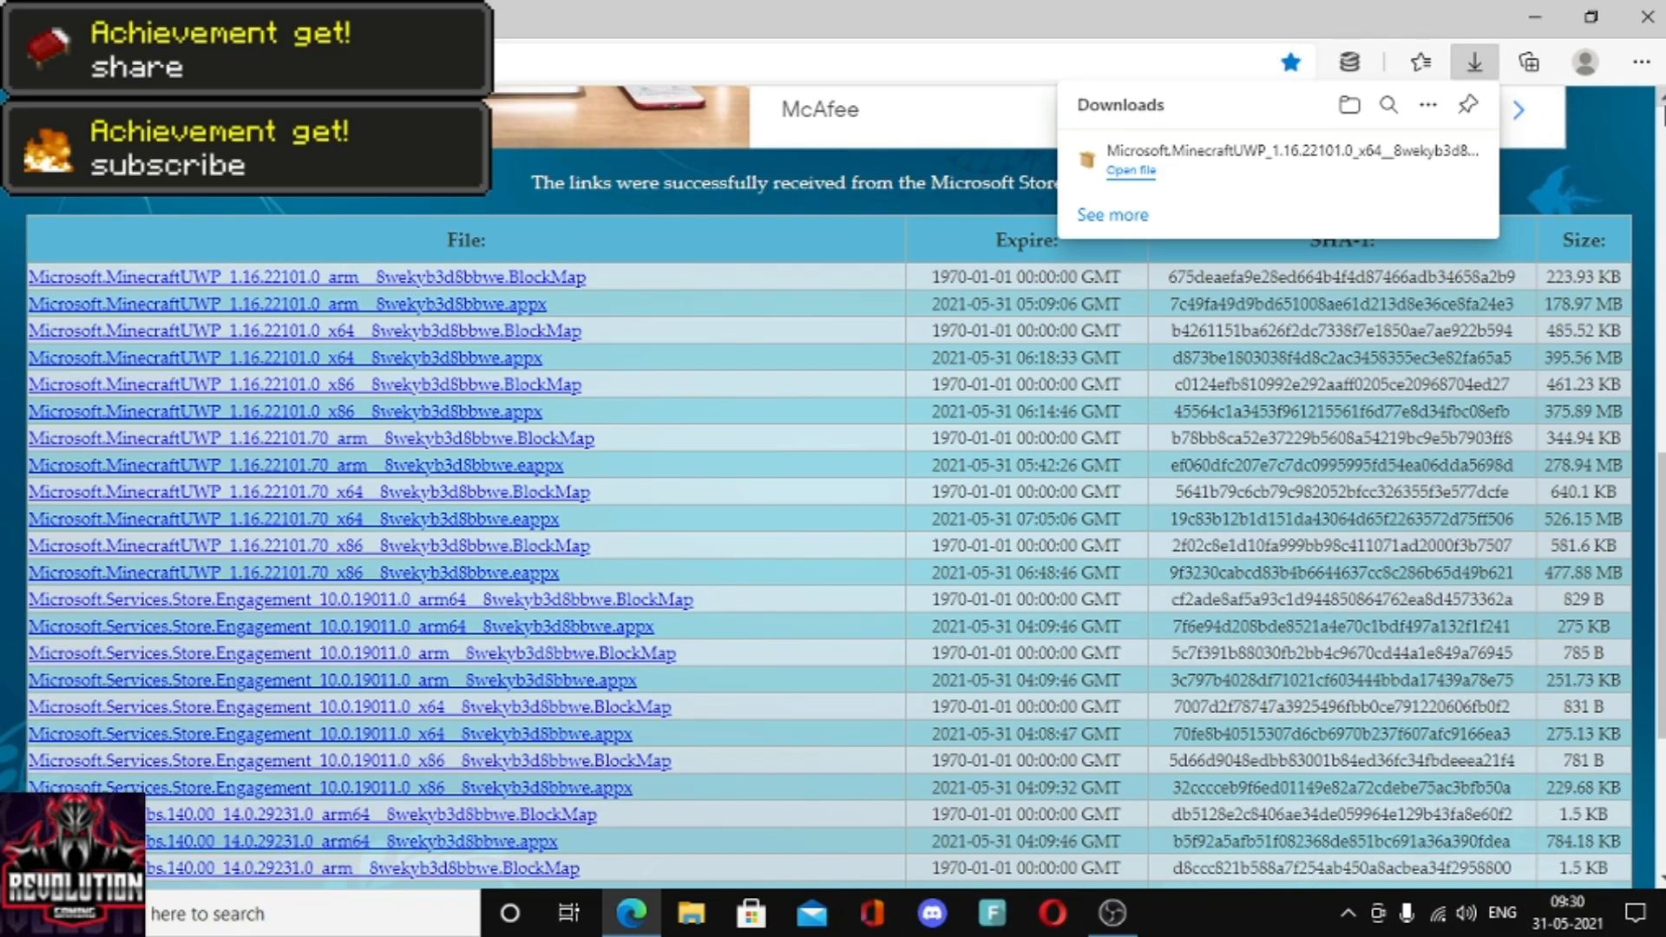
left_click(1640, 63)
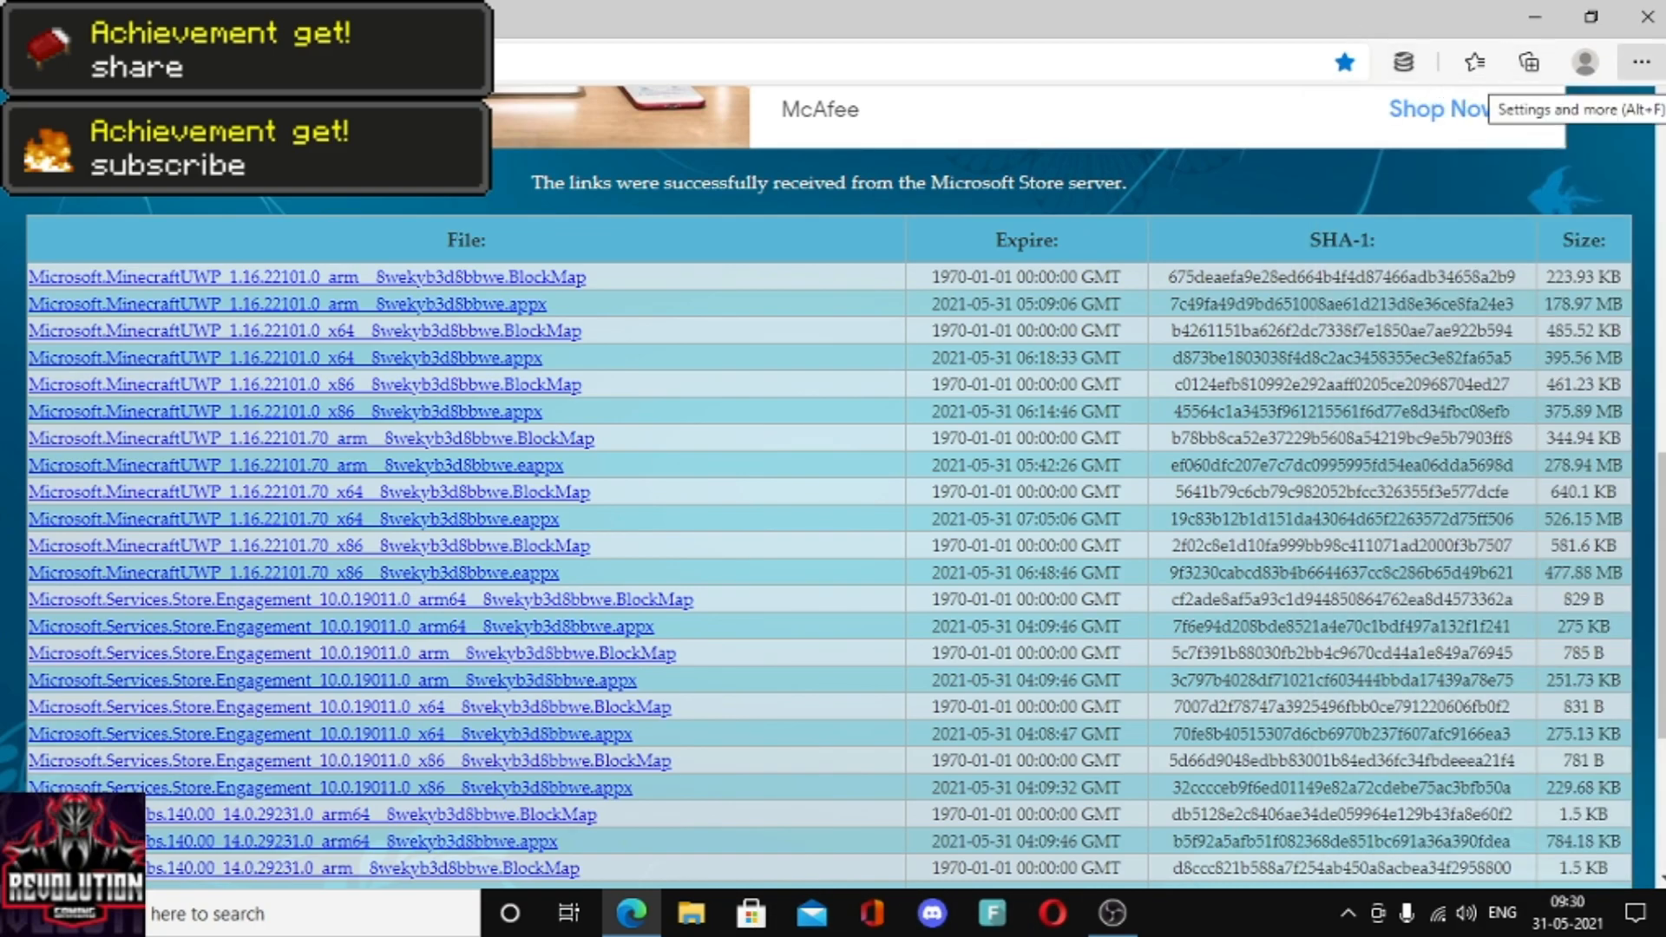
left_click(1476, 63)
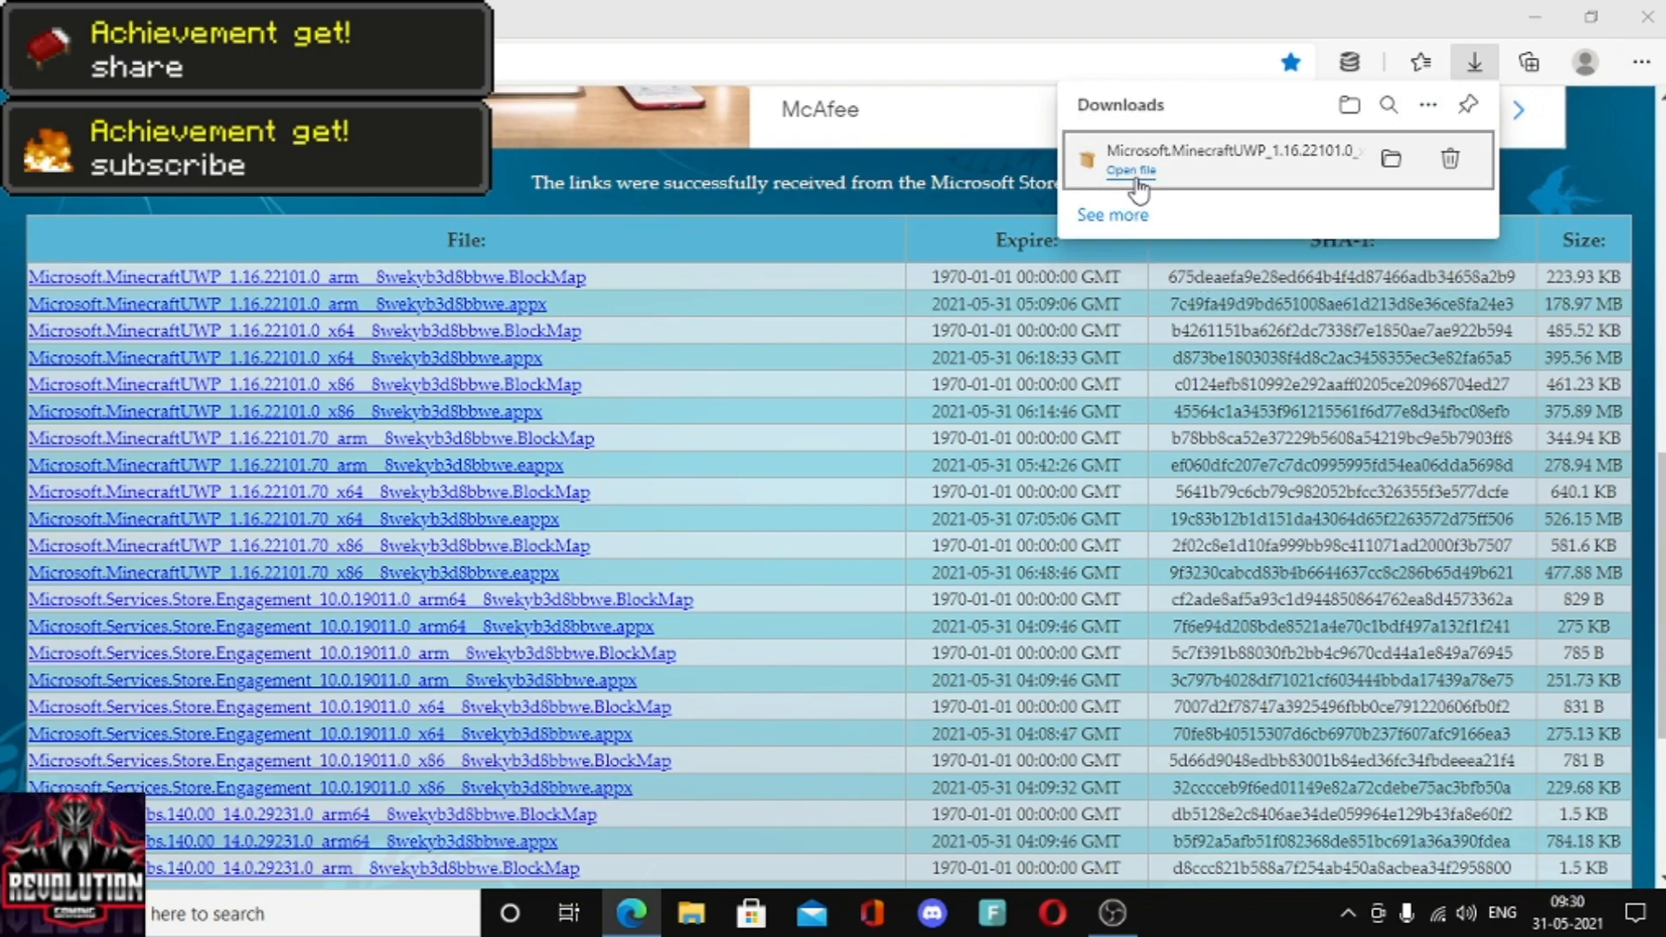
- Open the downloaded x64 Minecraft package and start its install in App Installer
left_click(1130, 172)
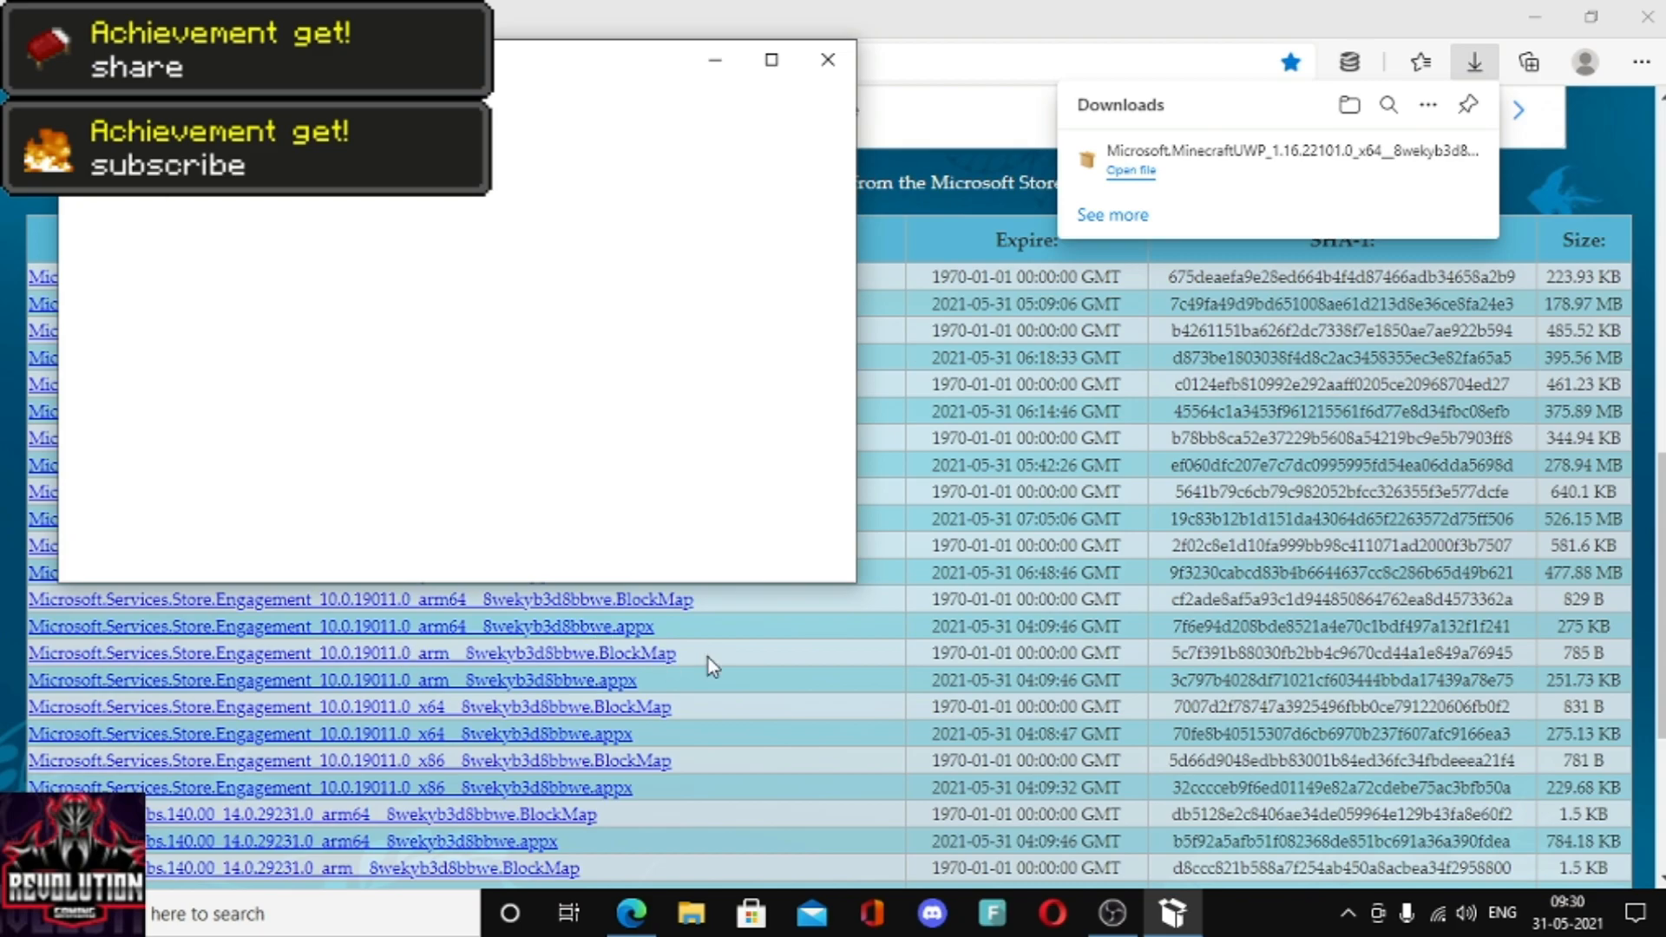
mouse_move(406, 310)
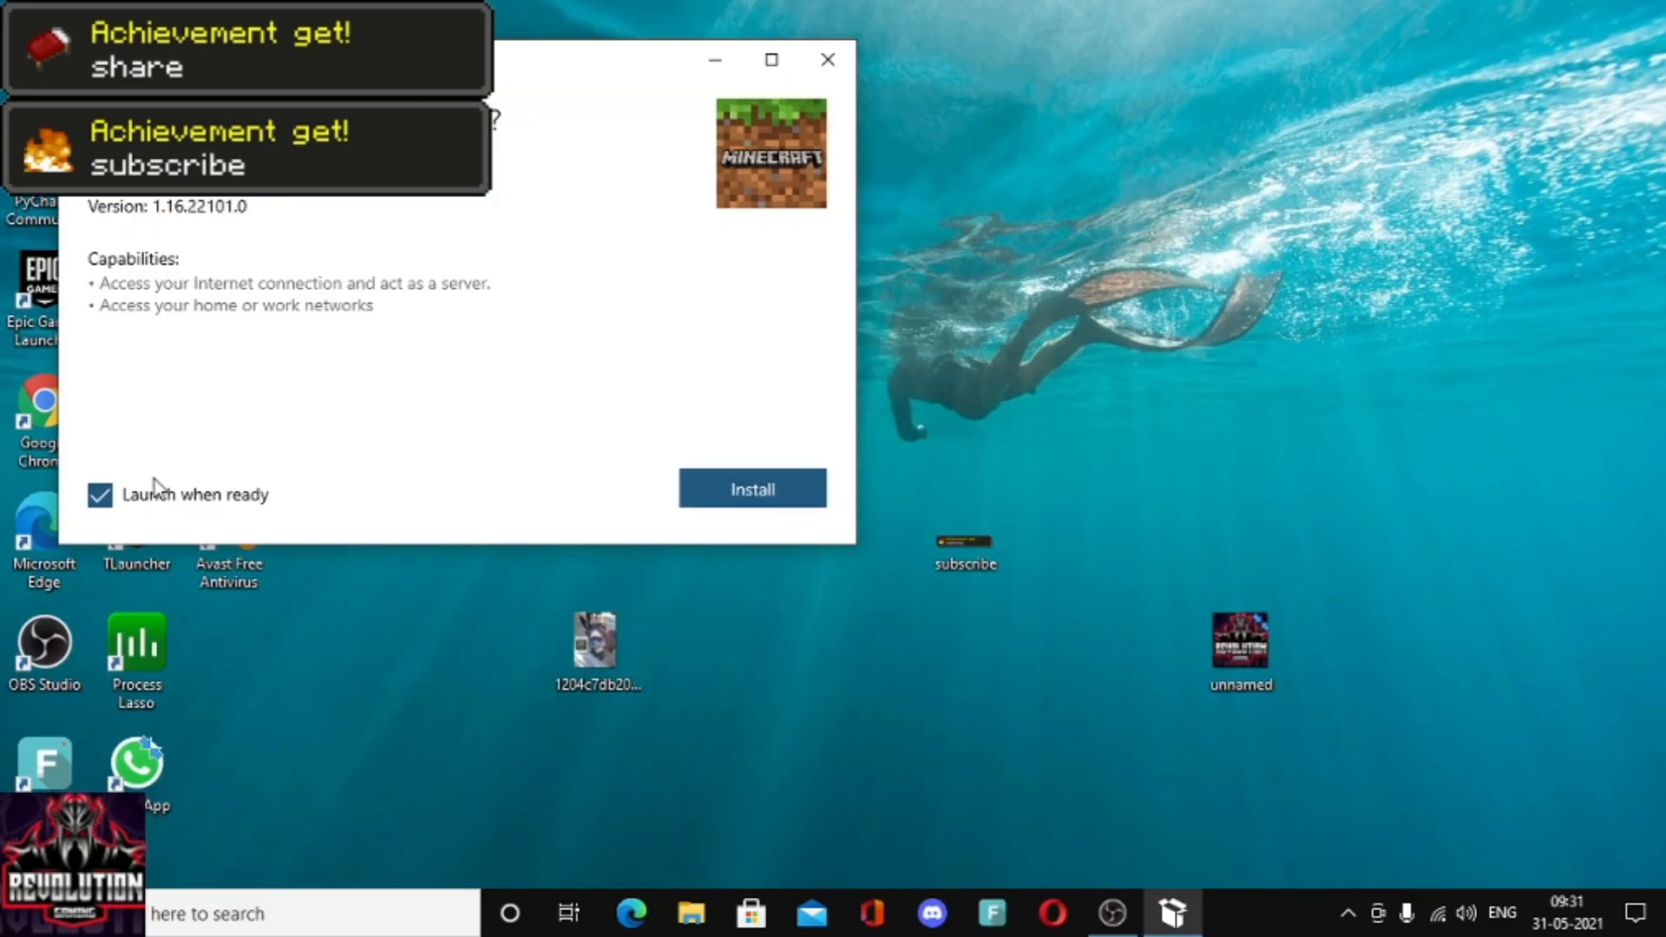
mouse_move(158, 486)
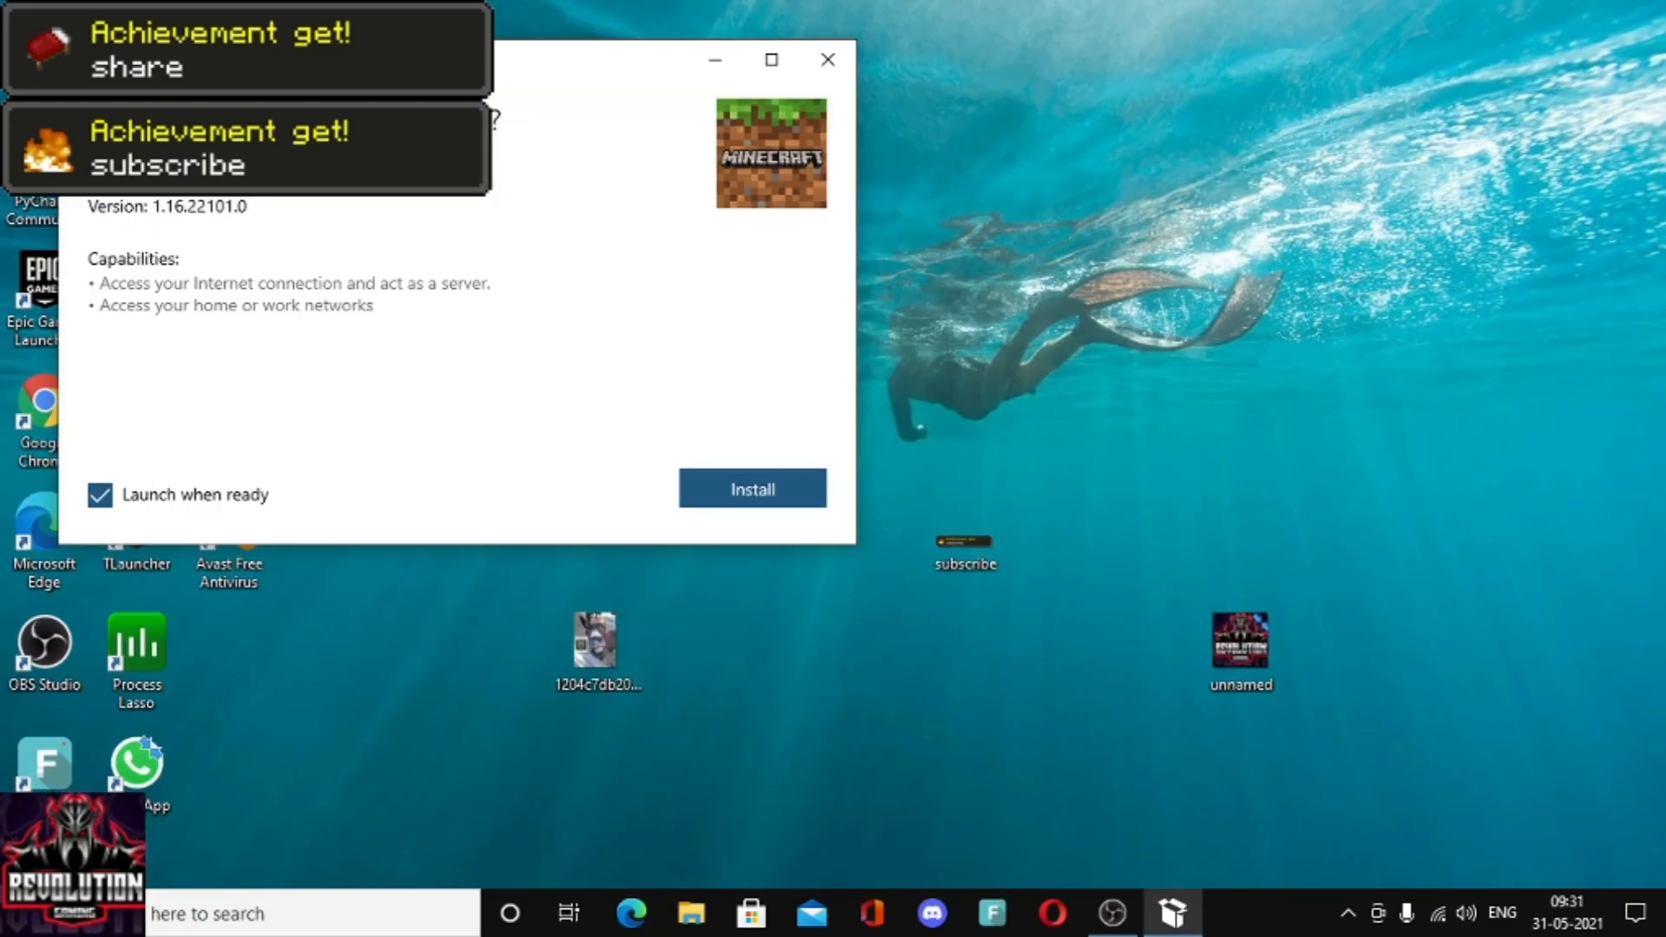
left_click(751, 490)
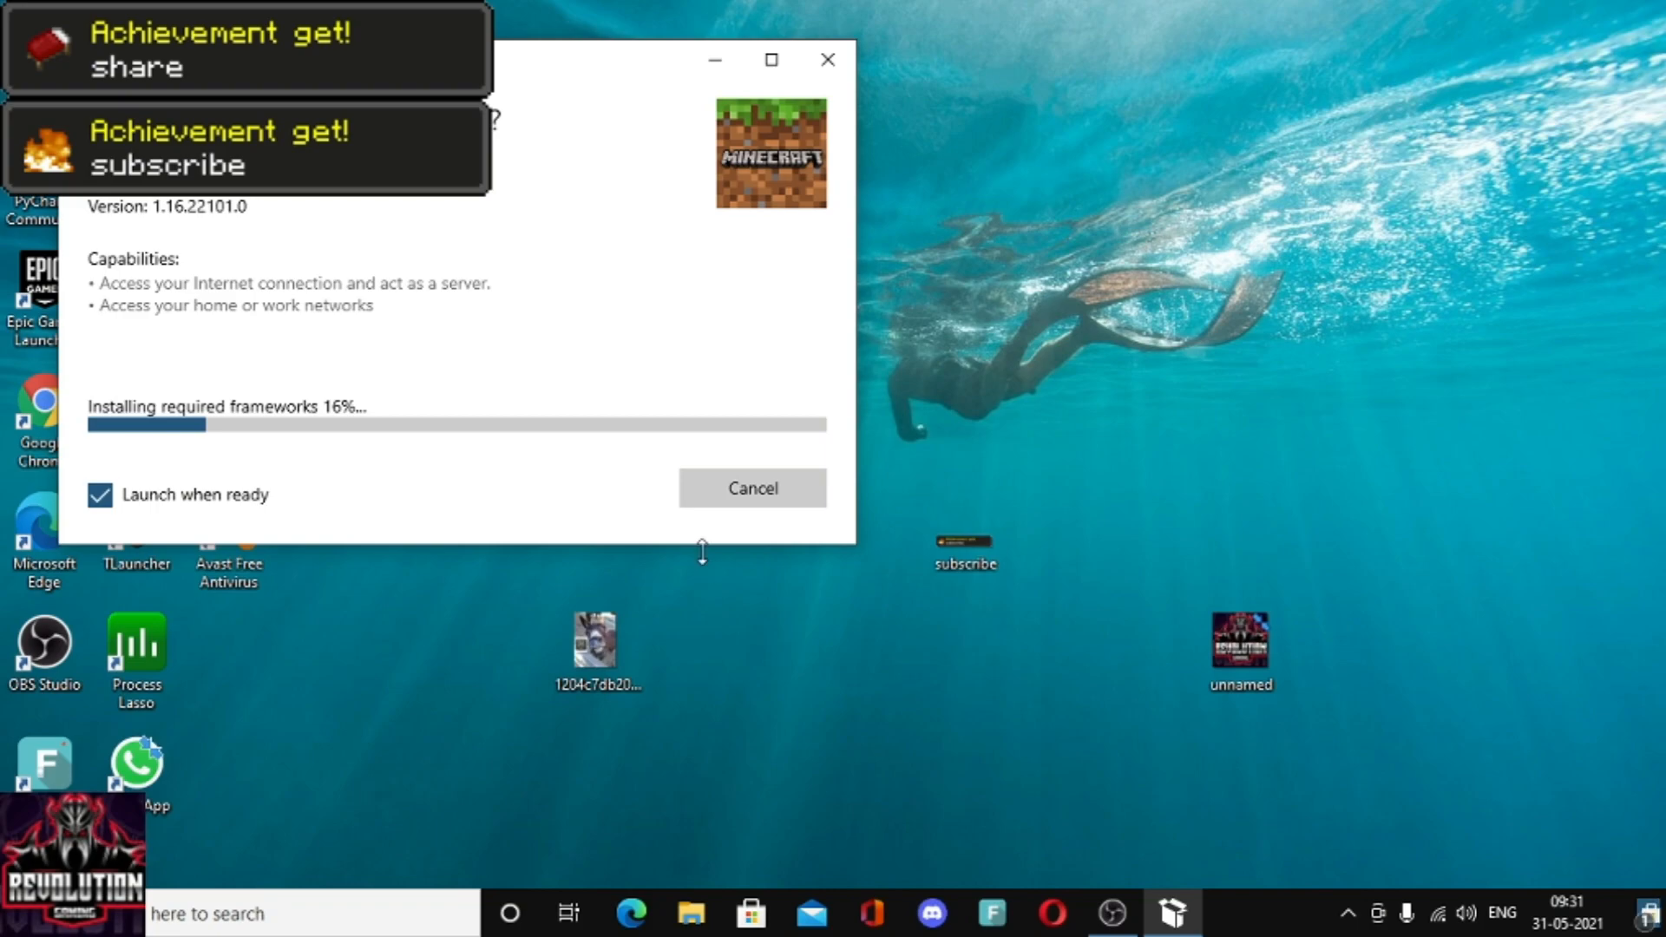
mouse_move(713, 606)
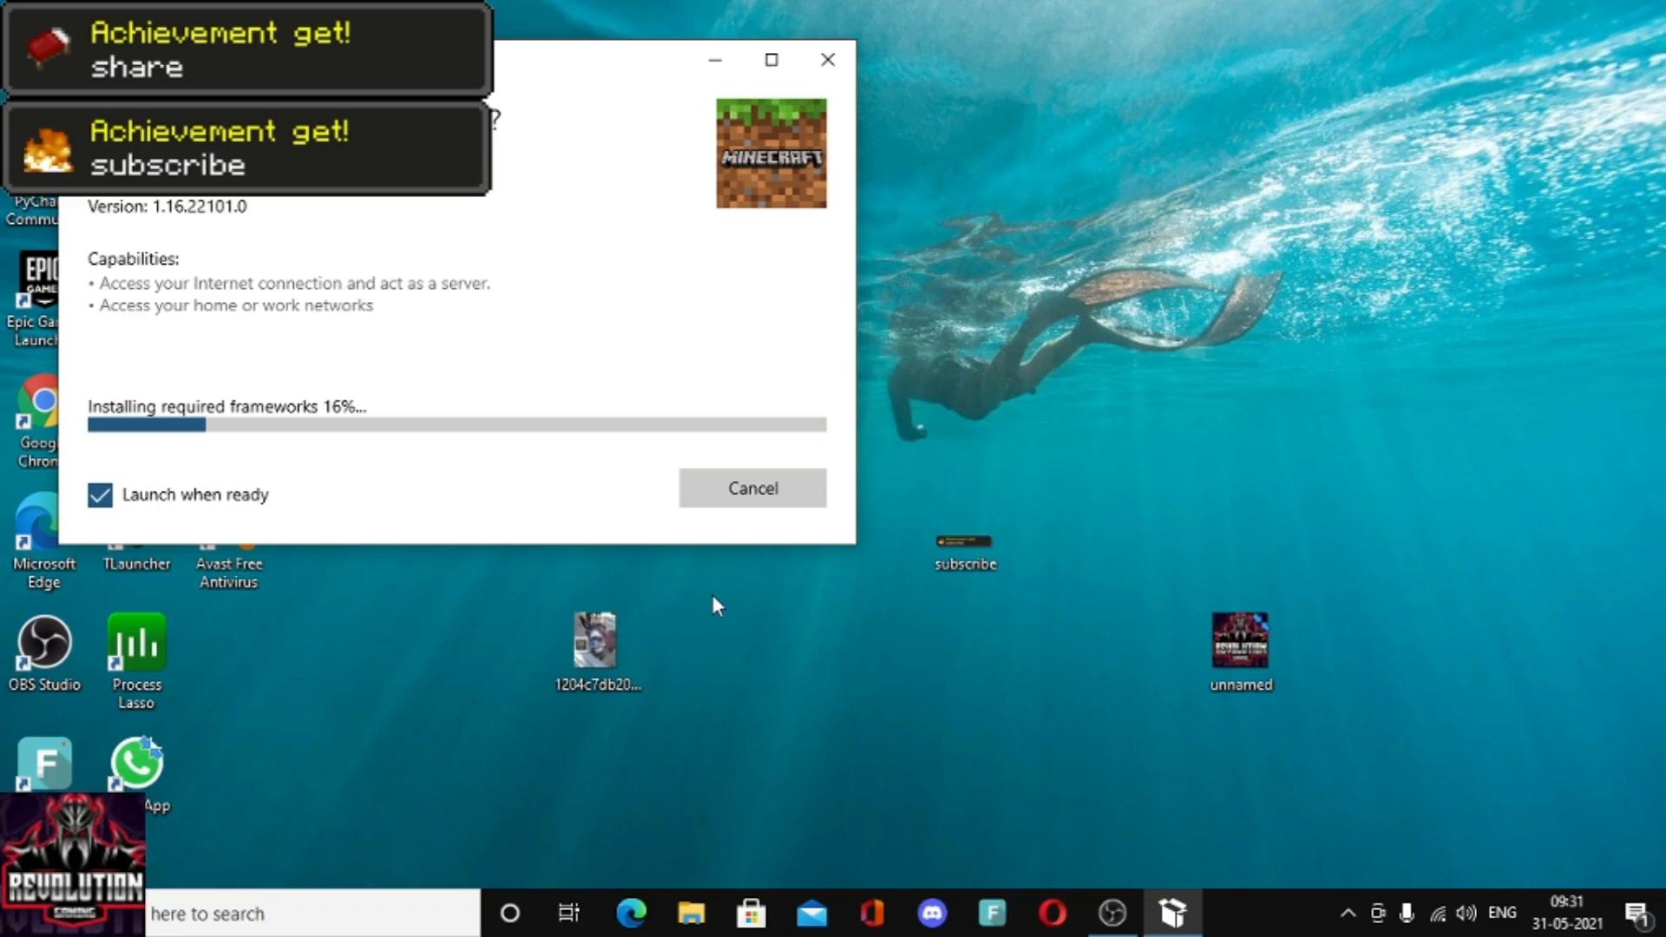
mouse_move(508, 913)
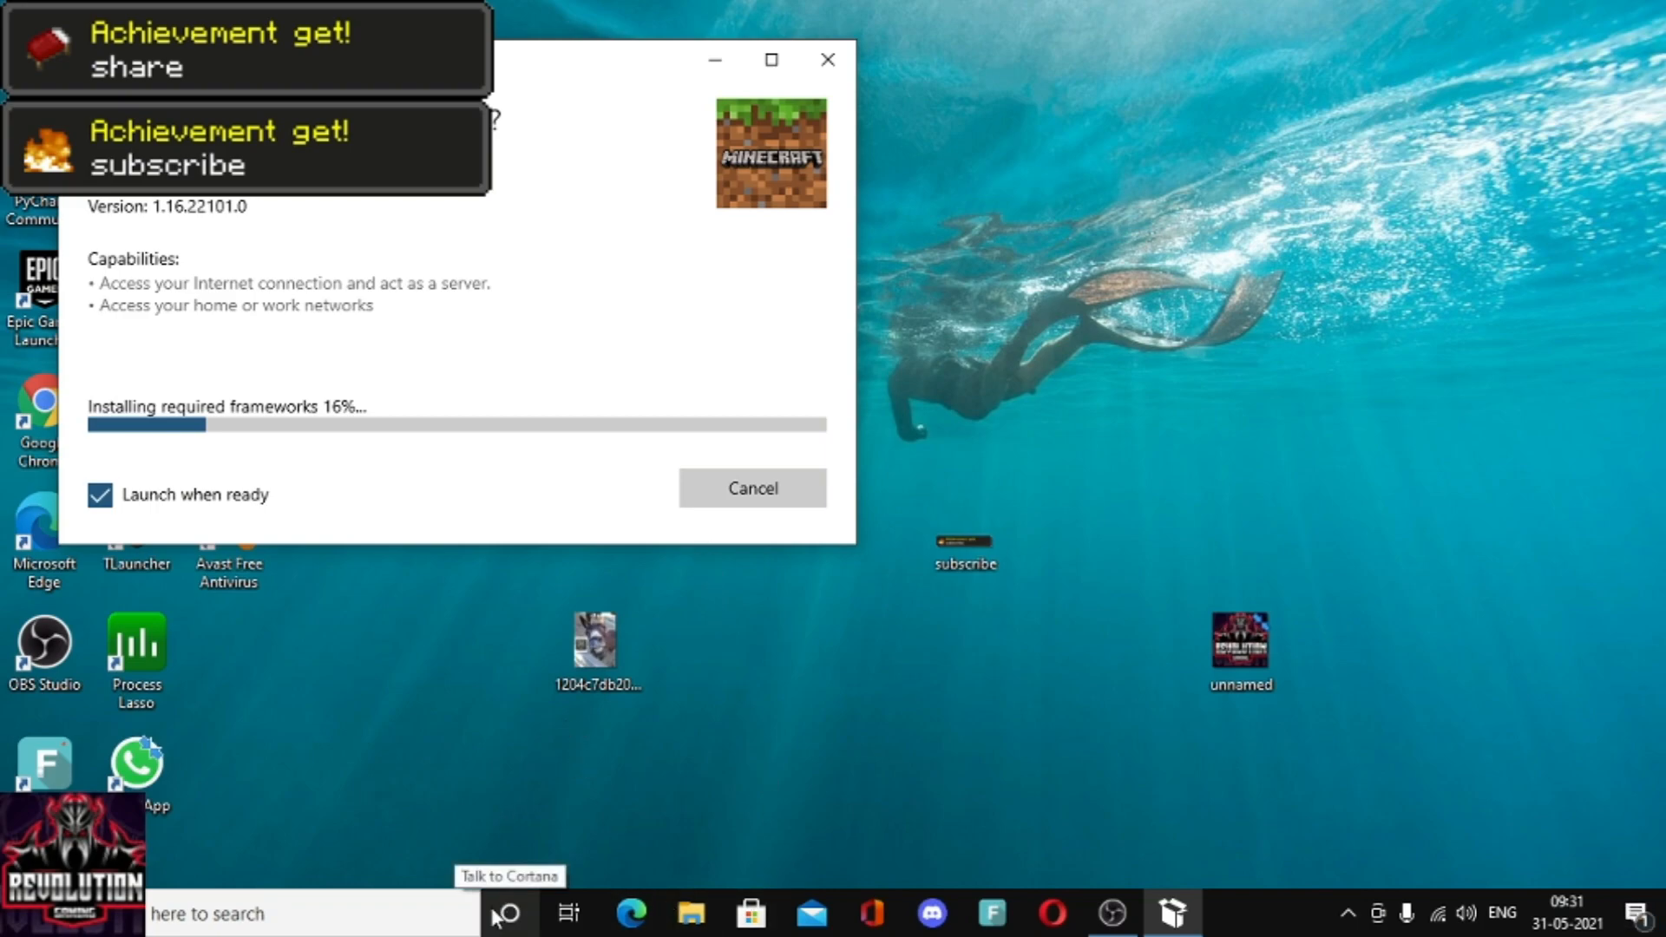
mouse_move(701, 884)
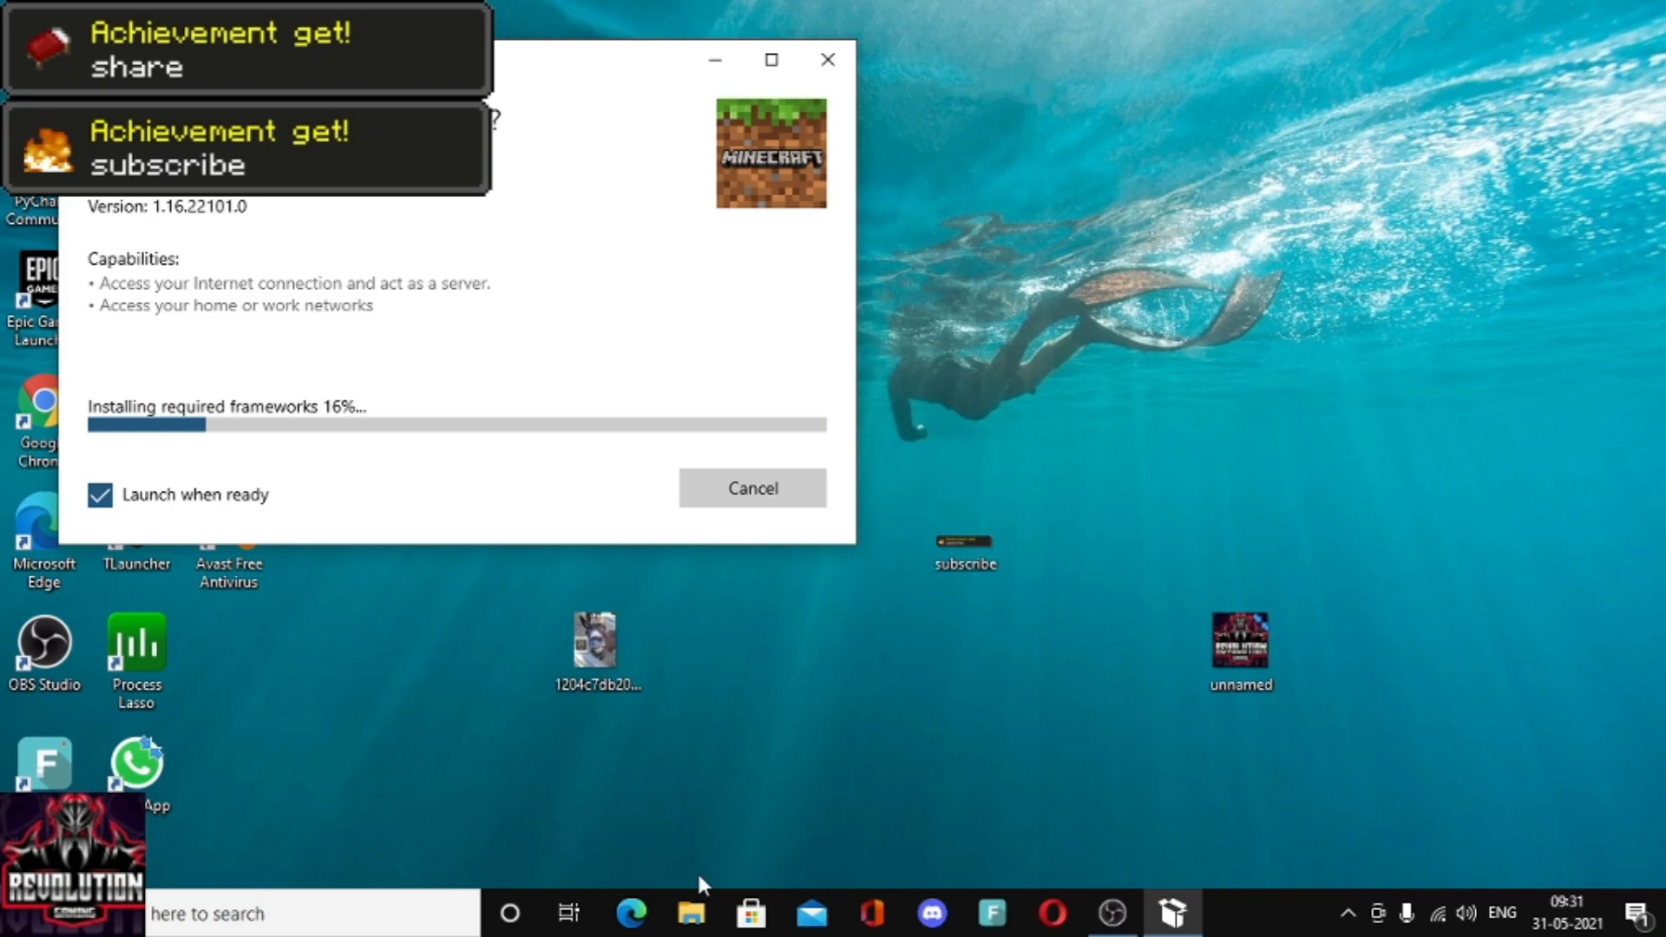
mouse_move(637, 896)
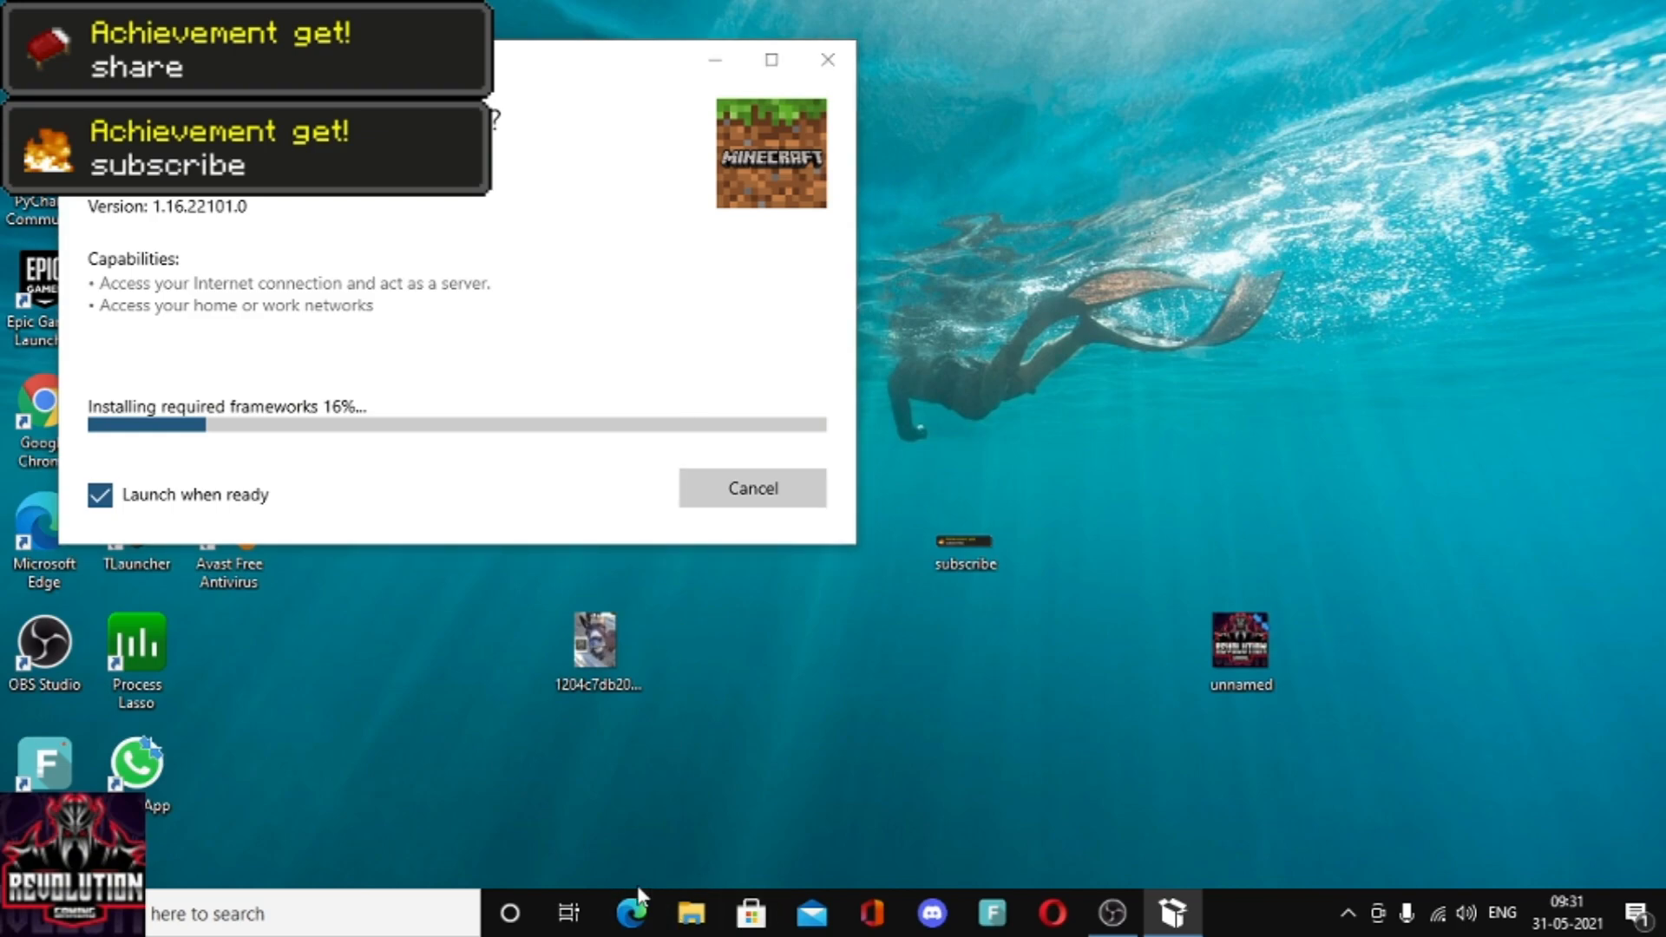
- Pick the beta_1.2.3 archive from File Explorer's recent files for the desktop
left_click(689, 913)
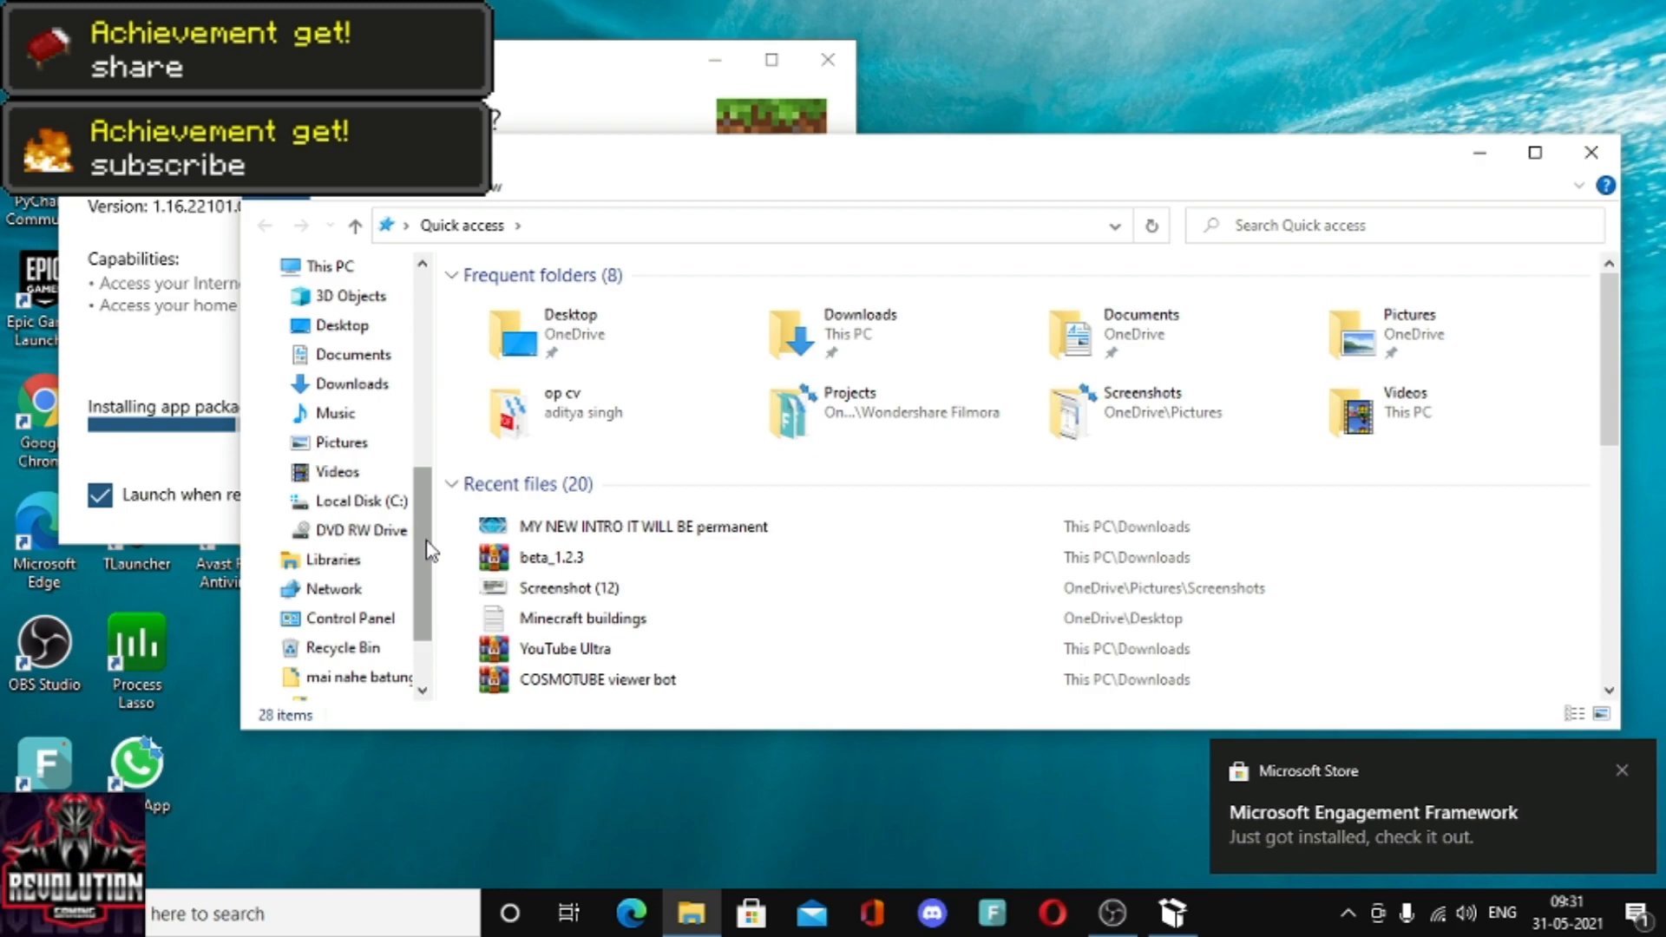
mouse_move(550, 557)
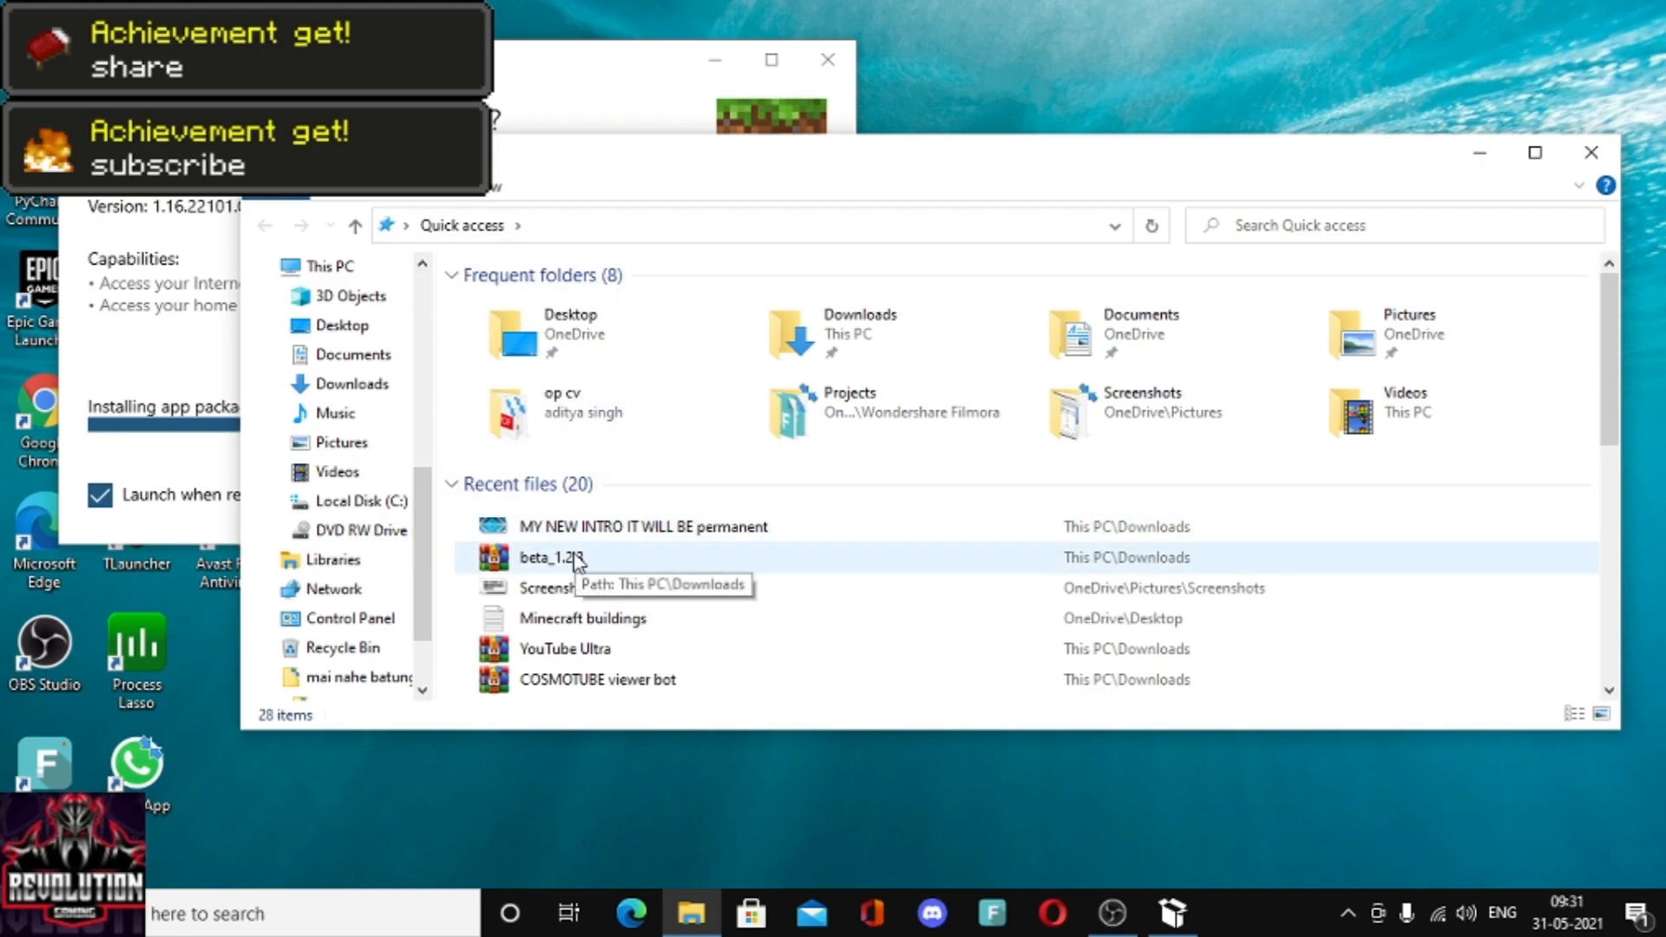
left_click(552, 558)
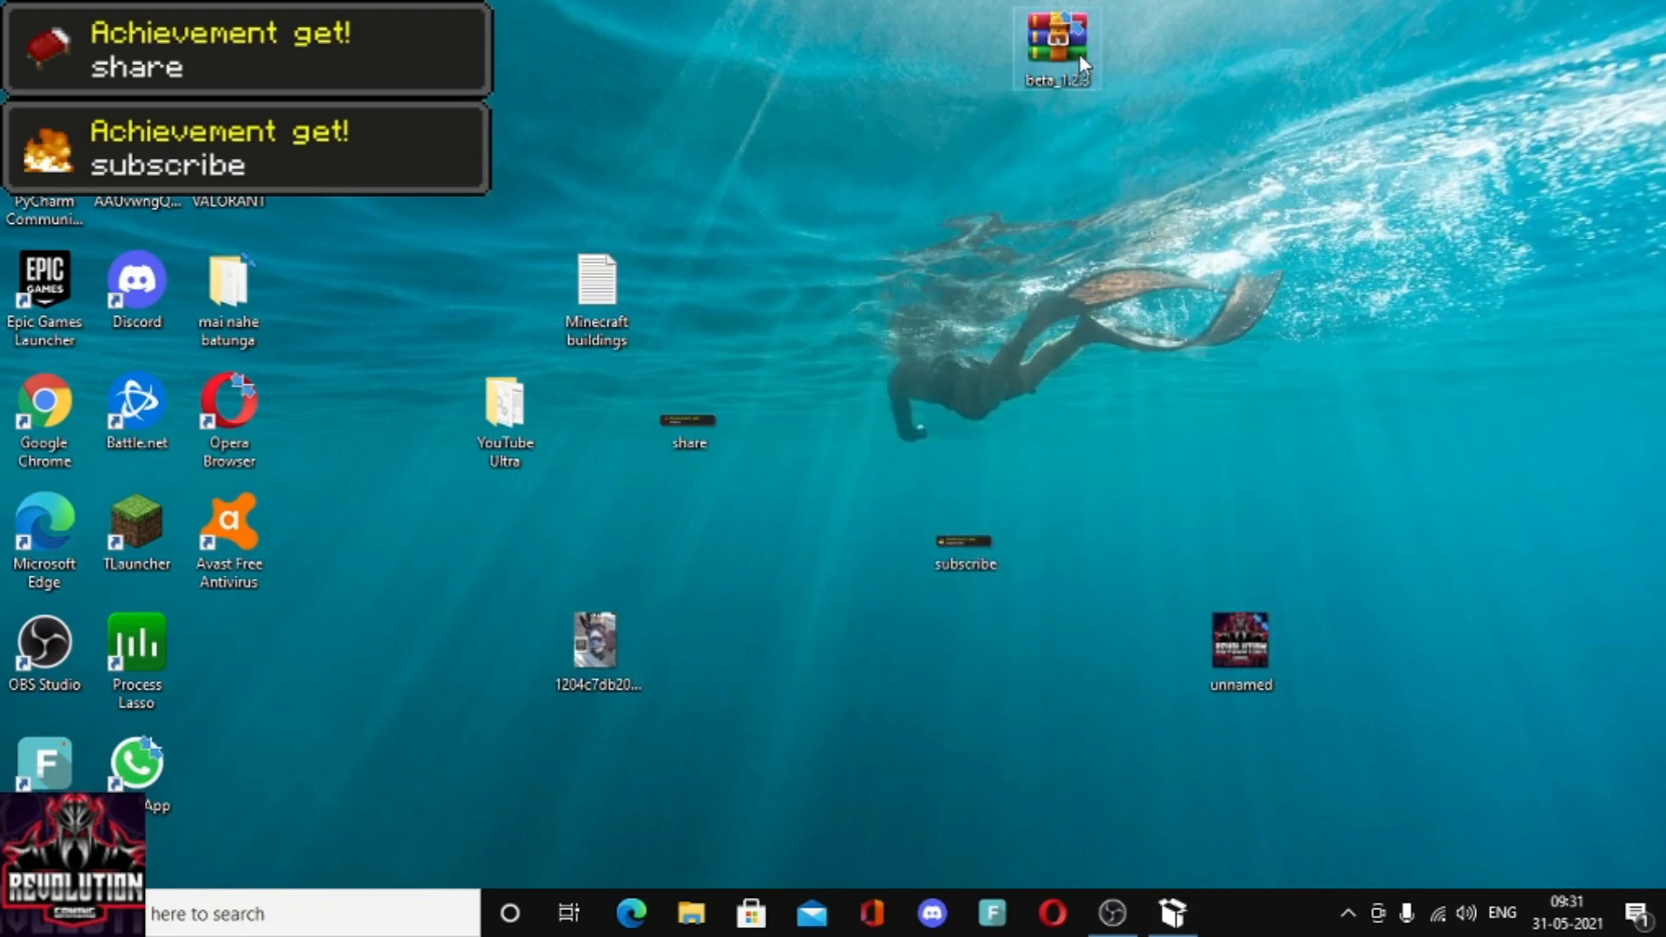
- Open beta_1.2.3 in WinRAR and run M Centre.exe to start the launcher
double_click(1053, 42)
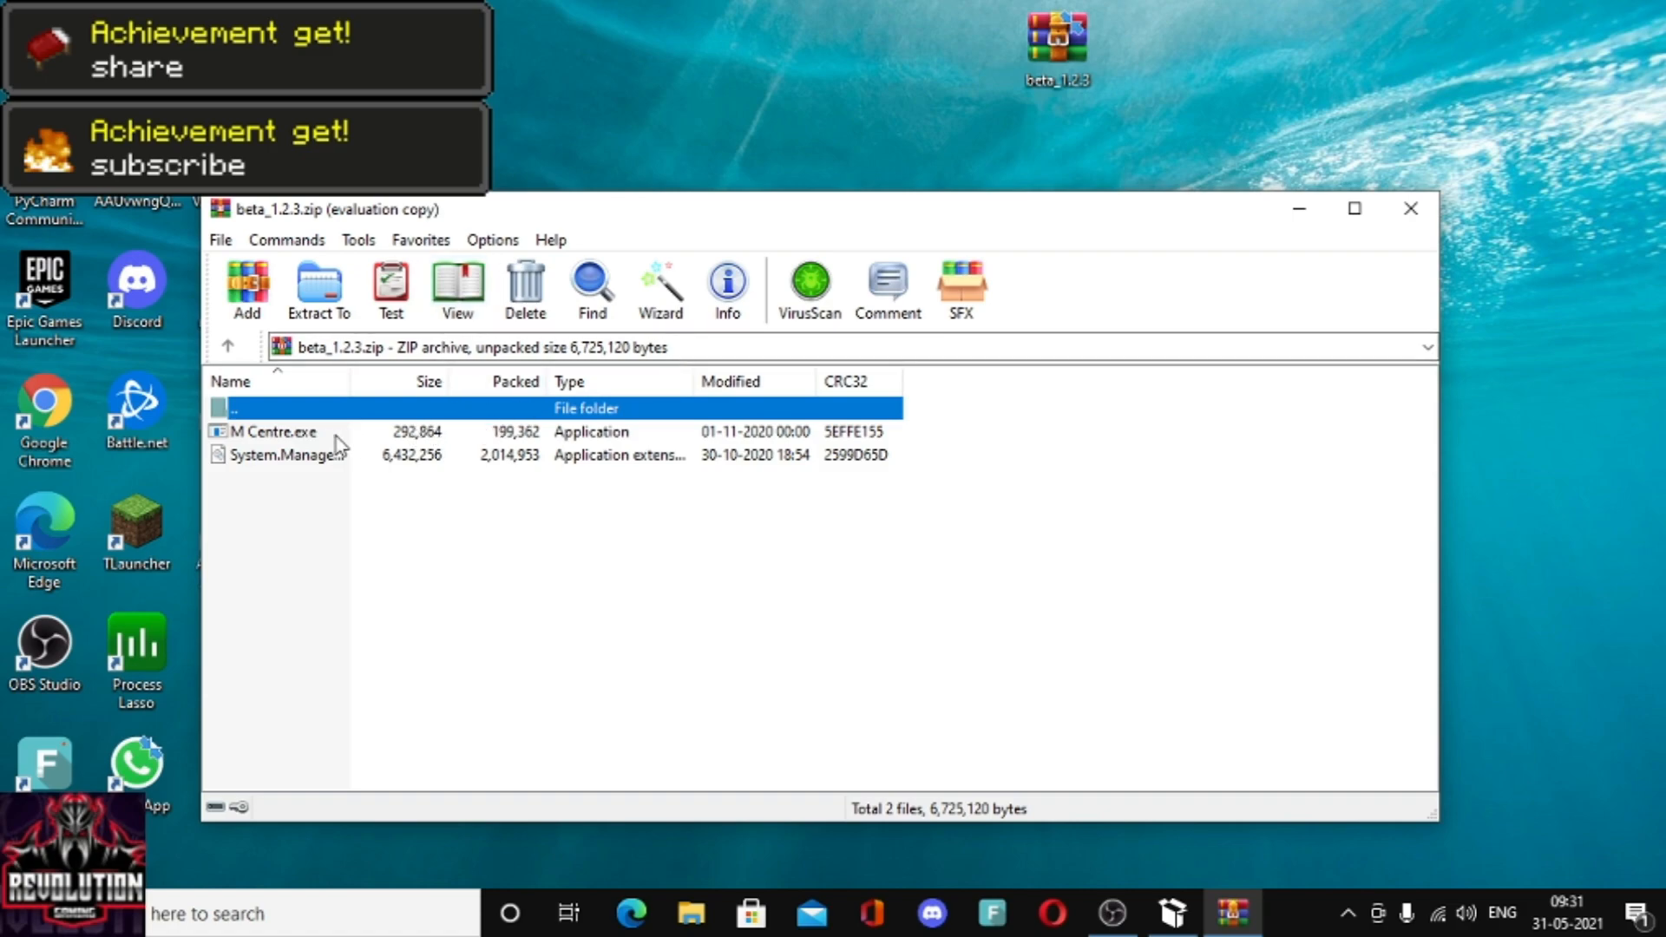
left_click(318, 286)
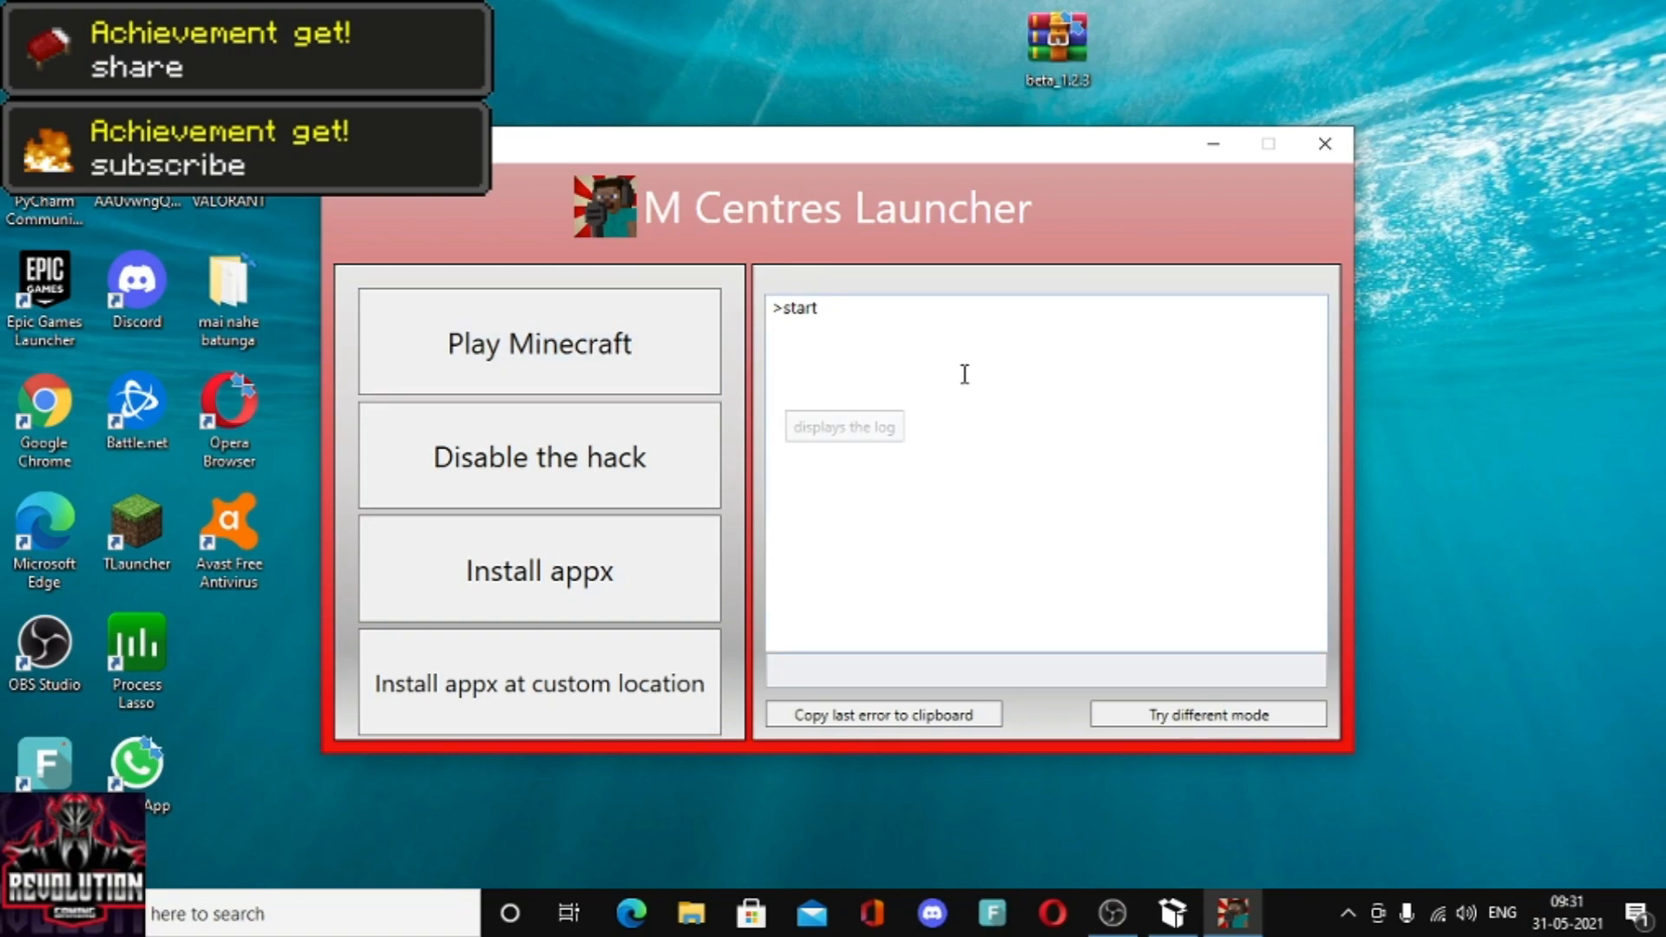
mouse_move(776, 458)
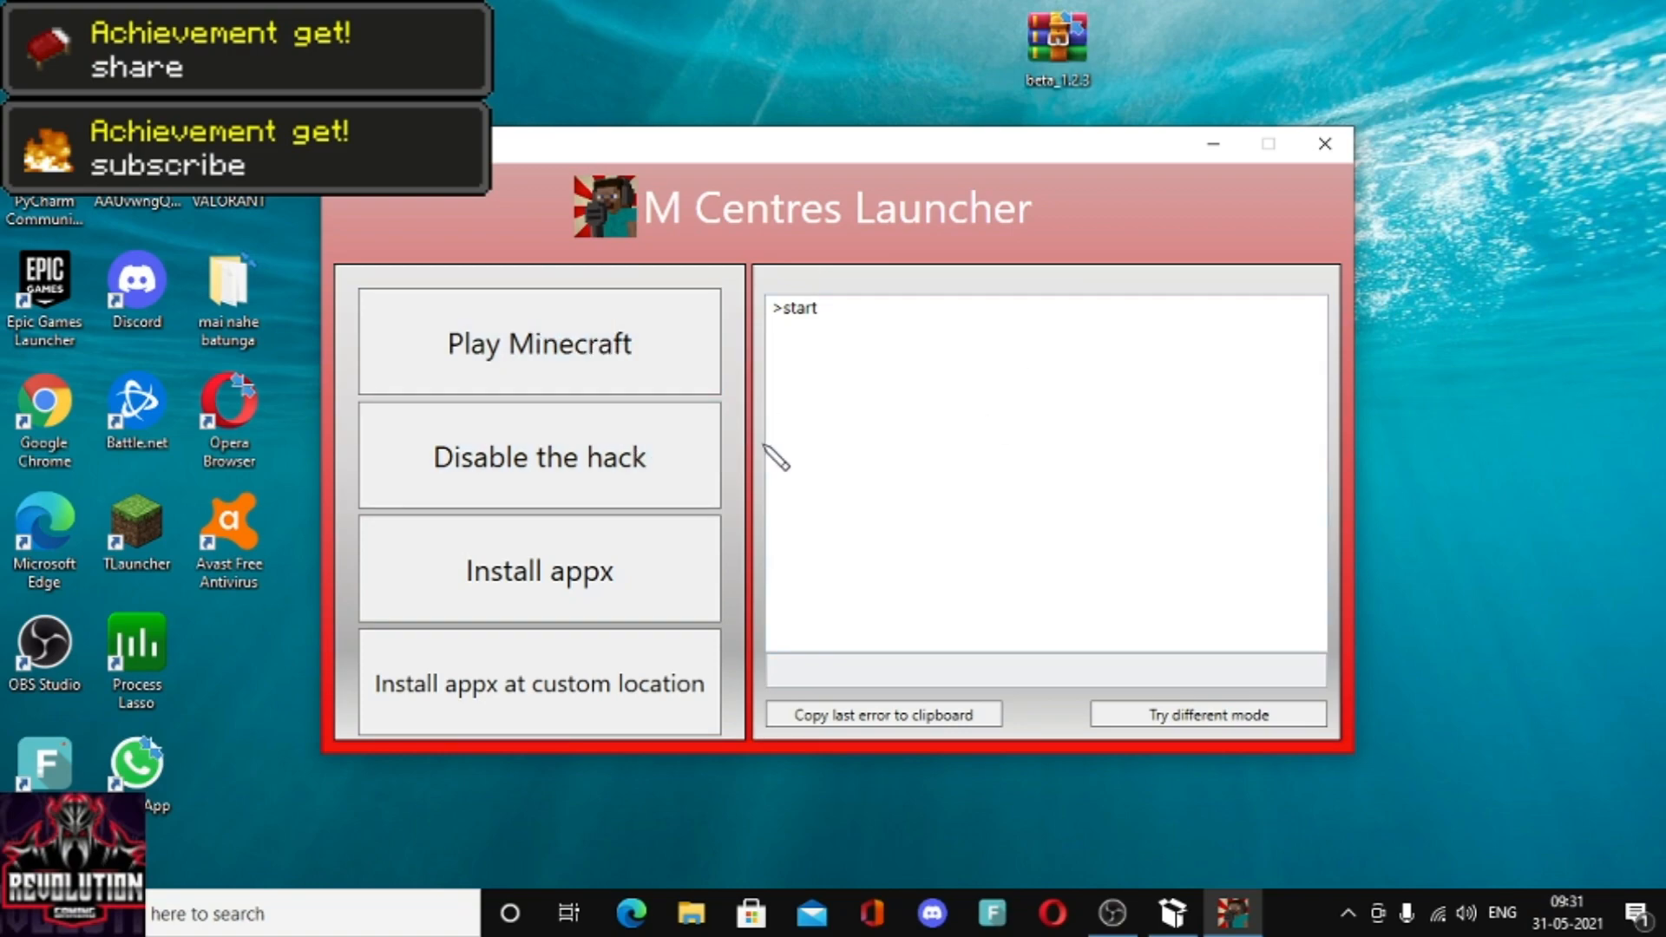
mouse_move(856, 891)
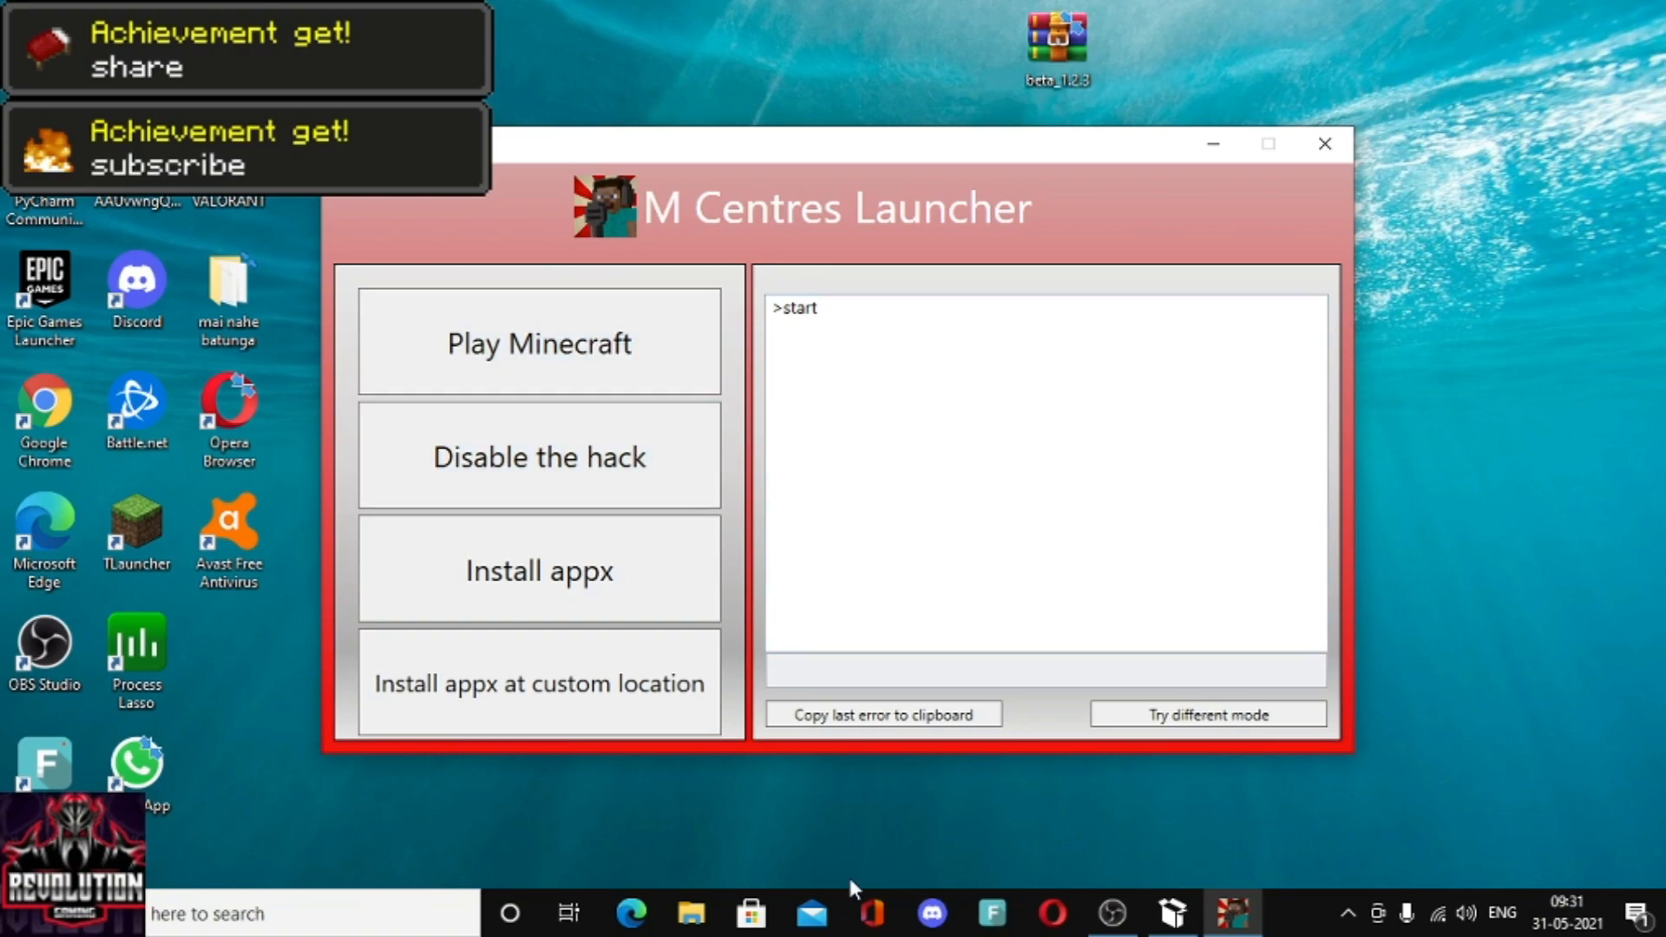
- Bring App Installer back into view while the Minecraft package installs
left_click(538, 569)
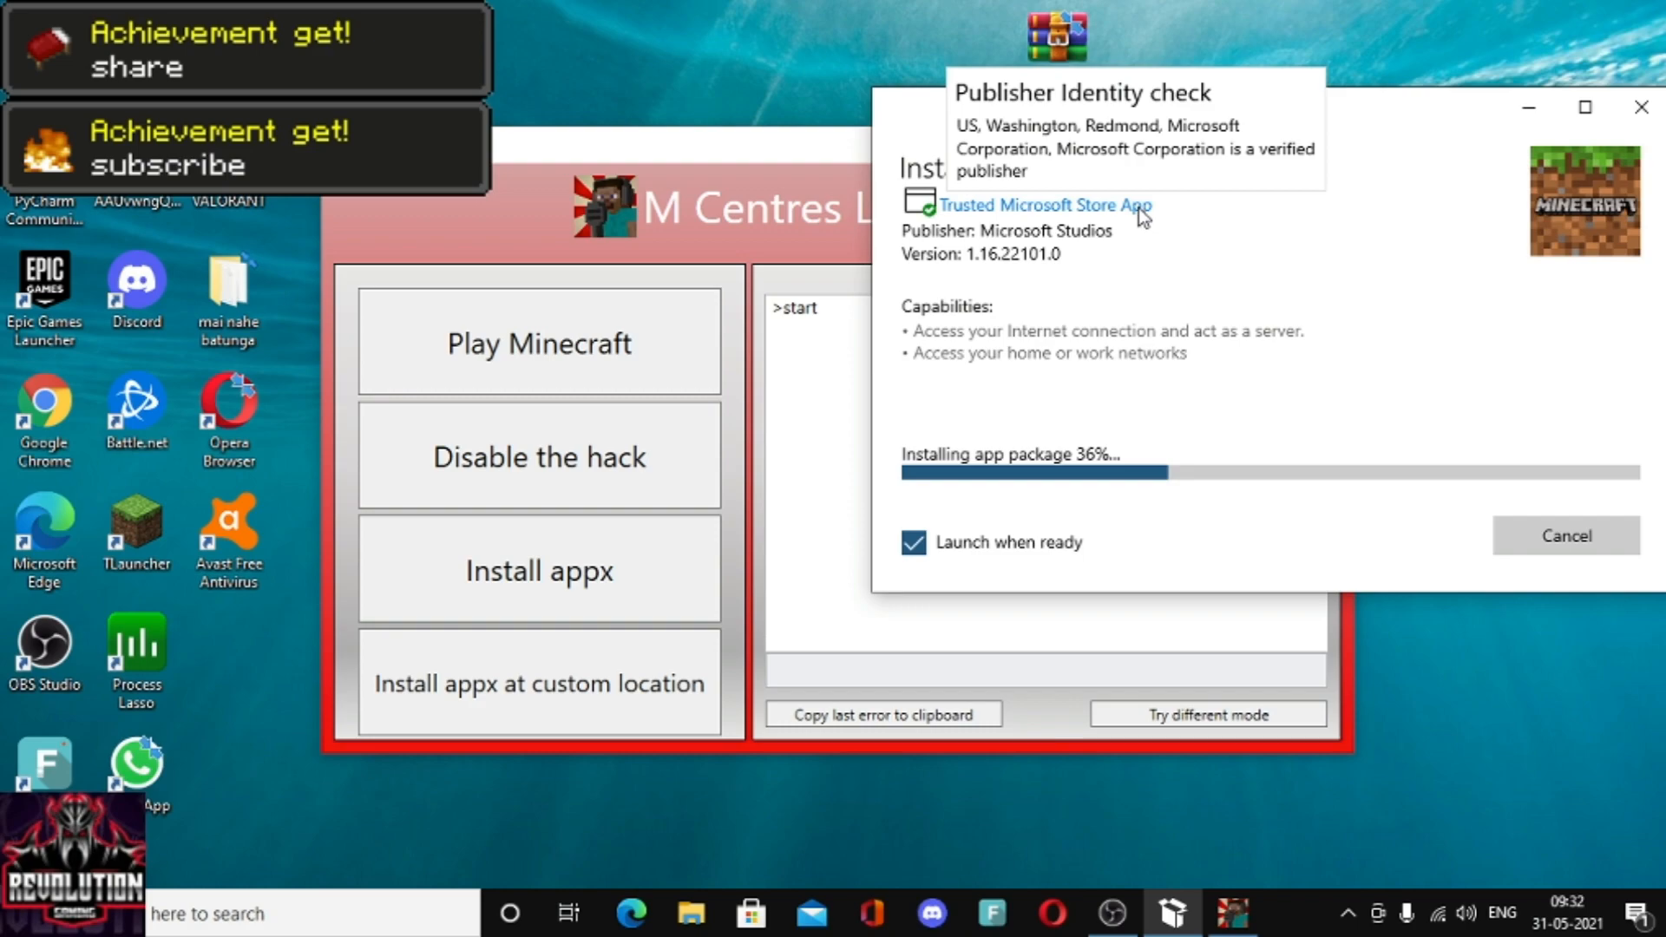
mouse_move(1432, 92)
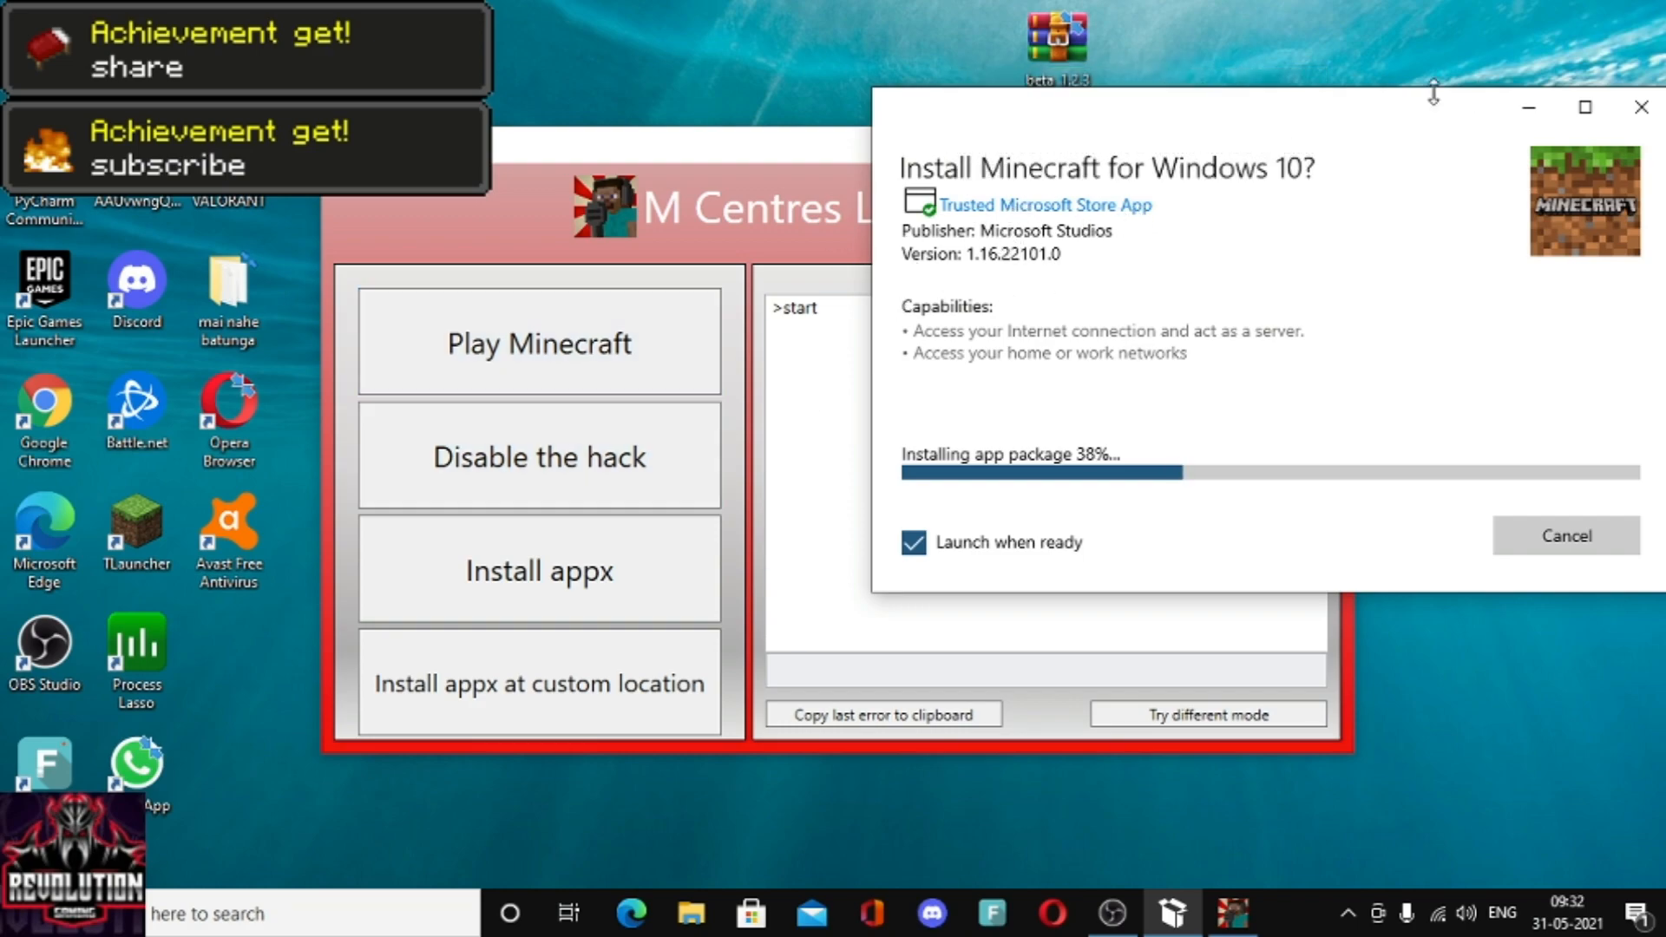
mouse_move(1151, 792)
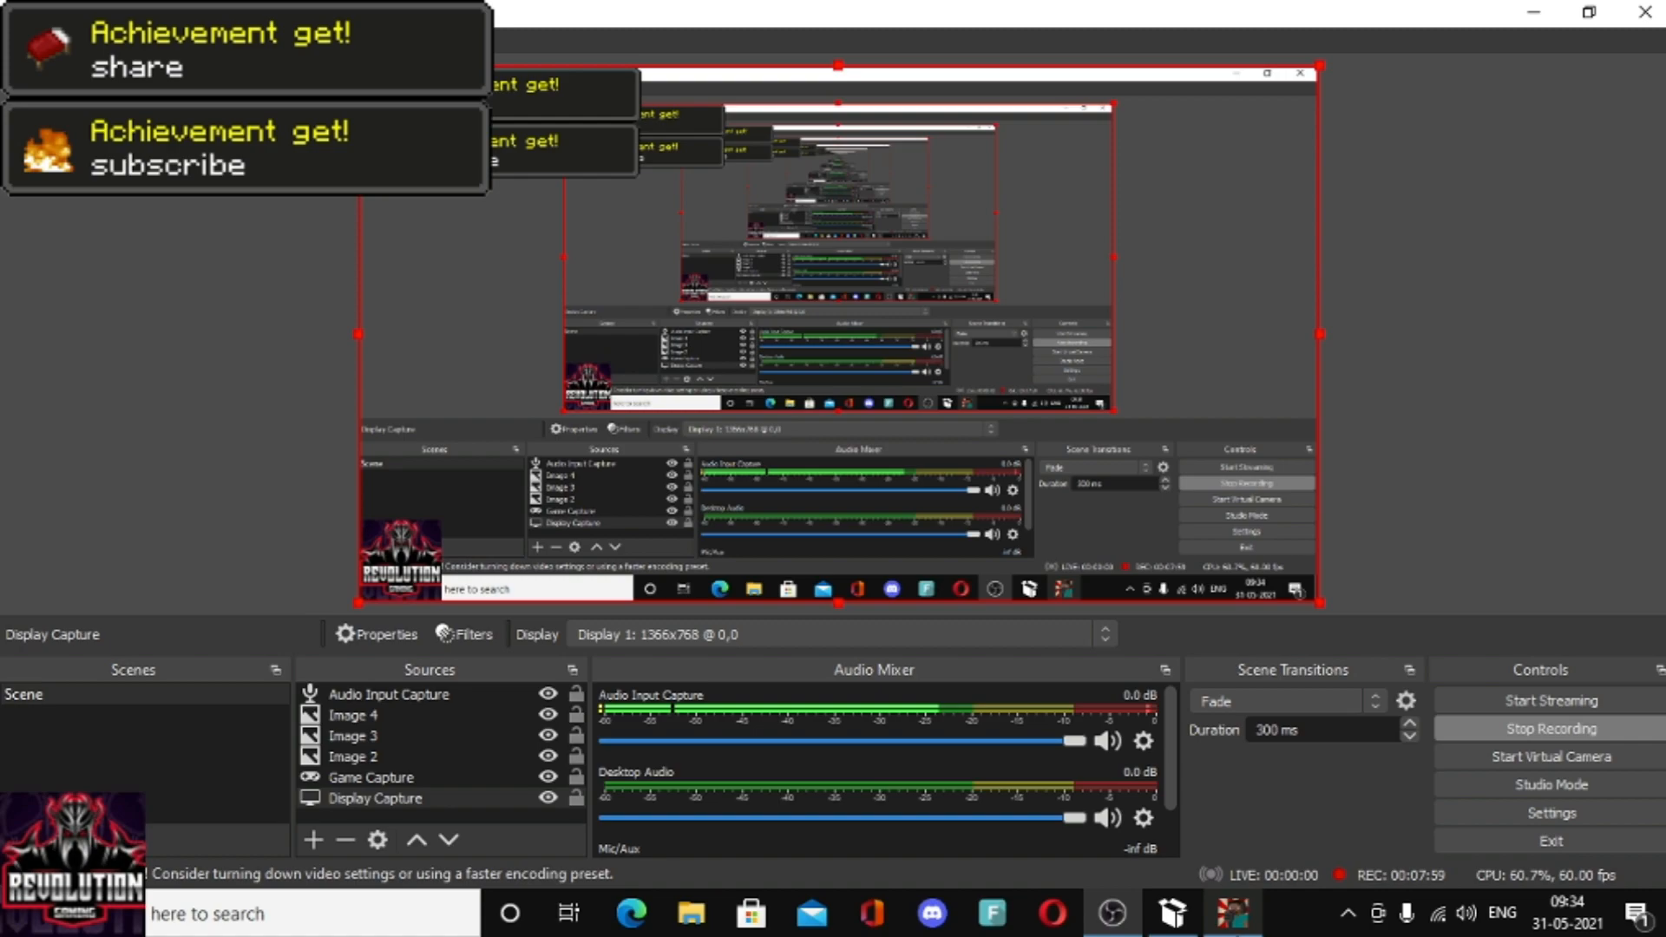
left_click(1172, 911)
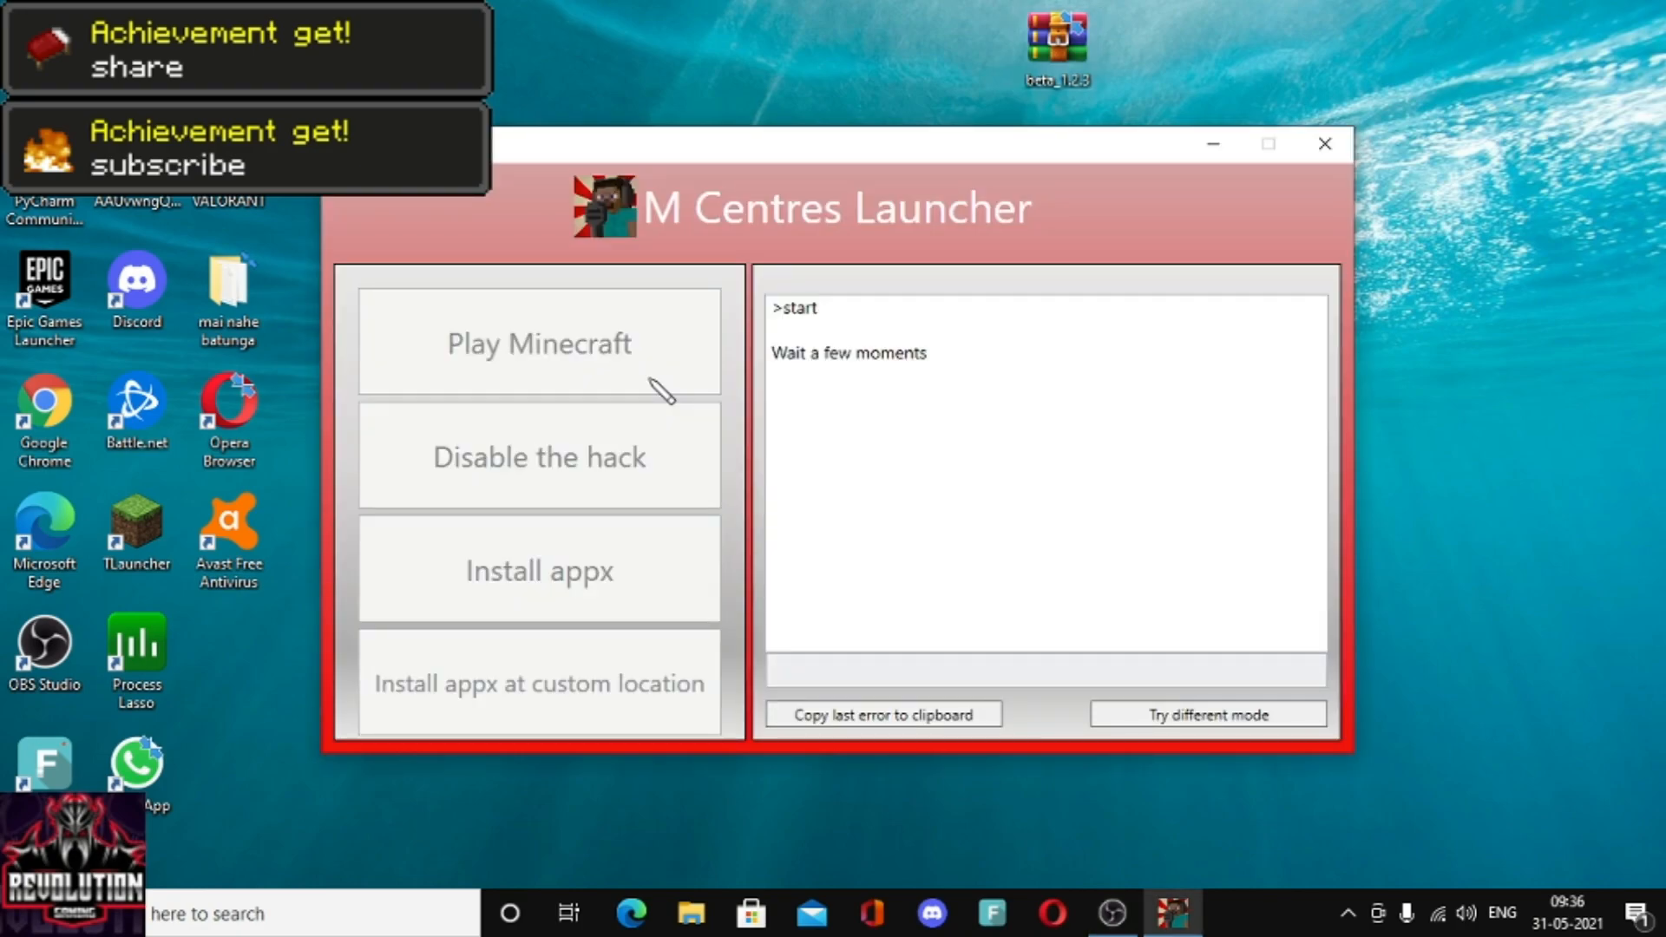
mouse_move(1039, 376)
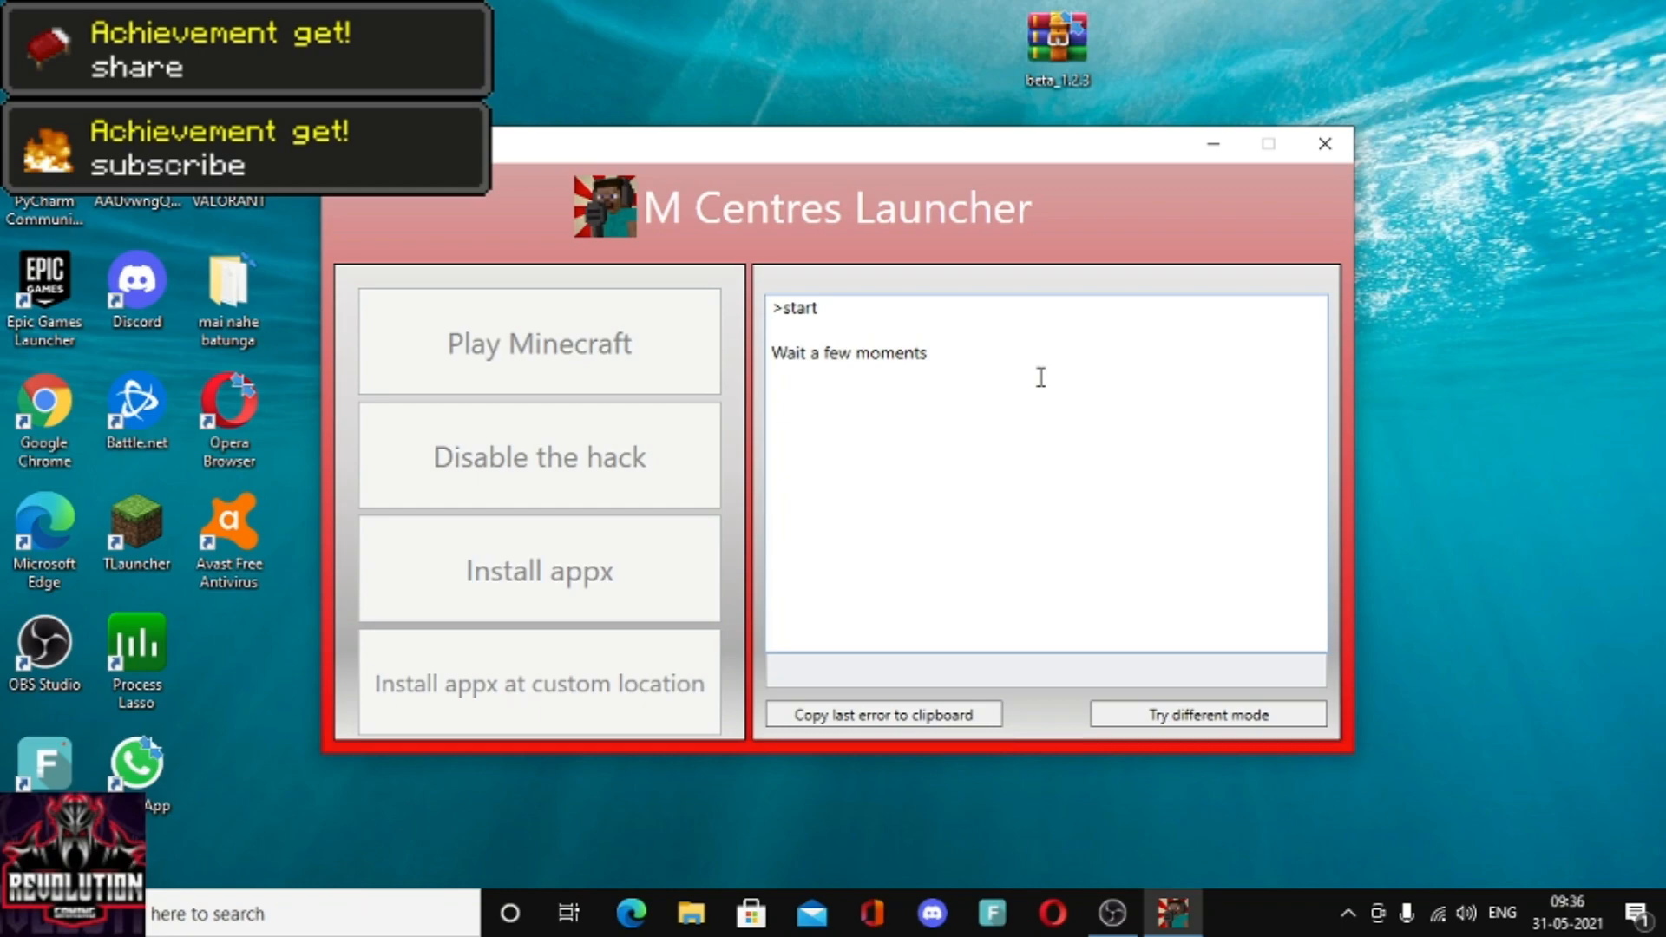
- Launch Minecraft 1.16.22101.0 from M Centres Launcher
left_click(538, 344)
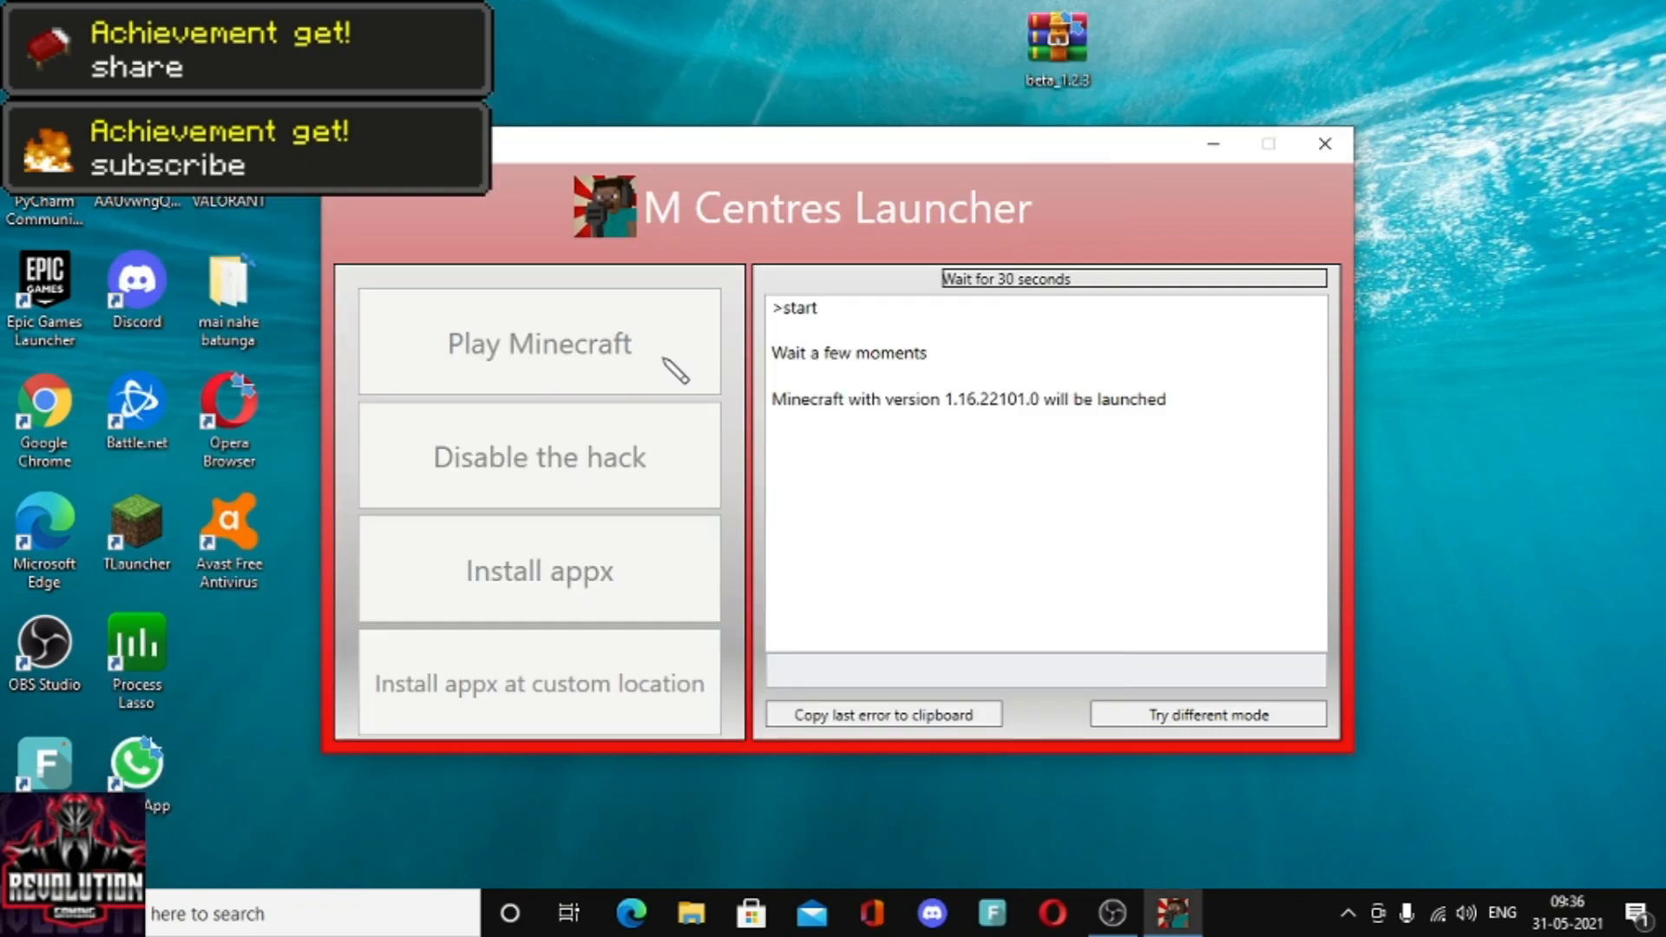
left_click(1324, 144)
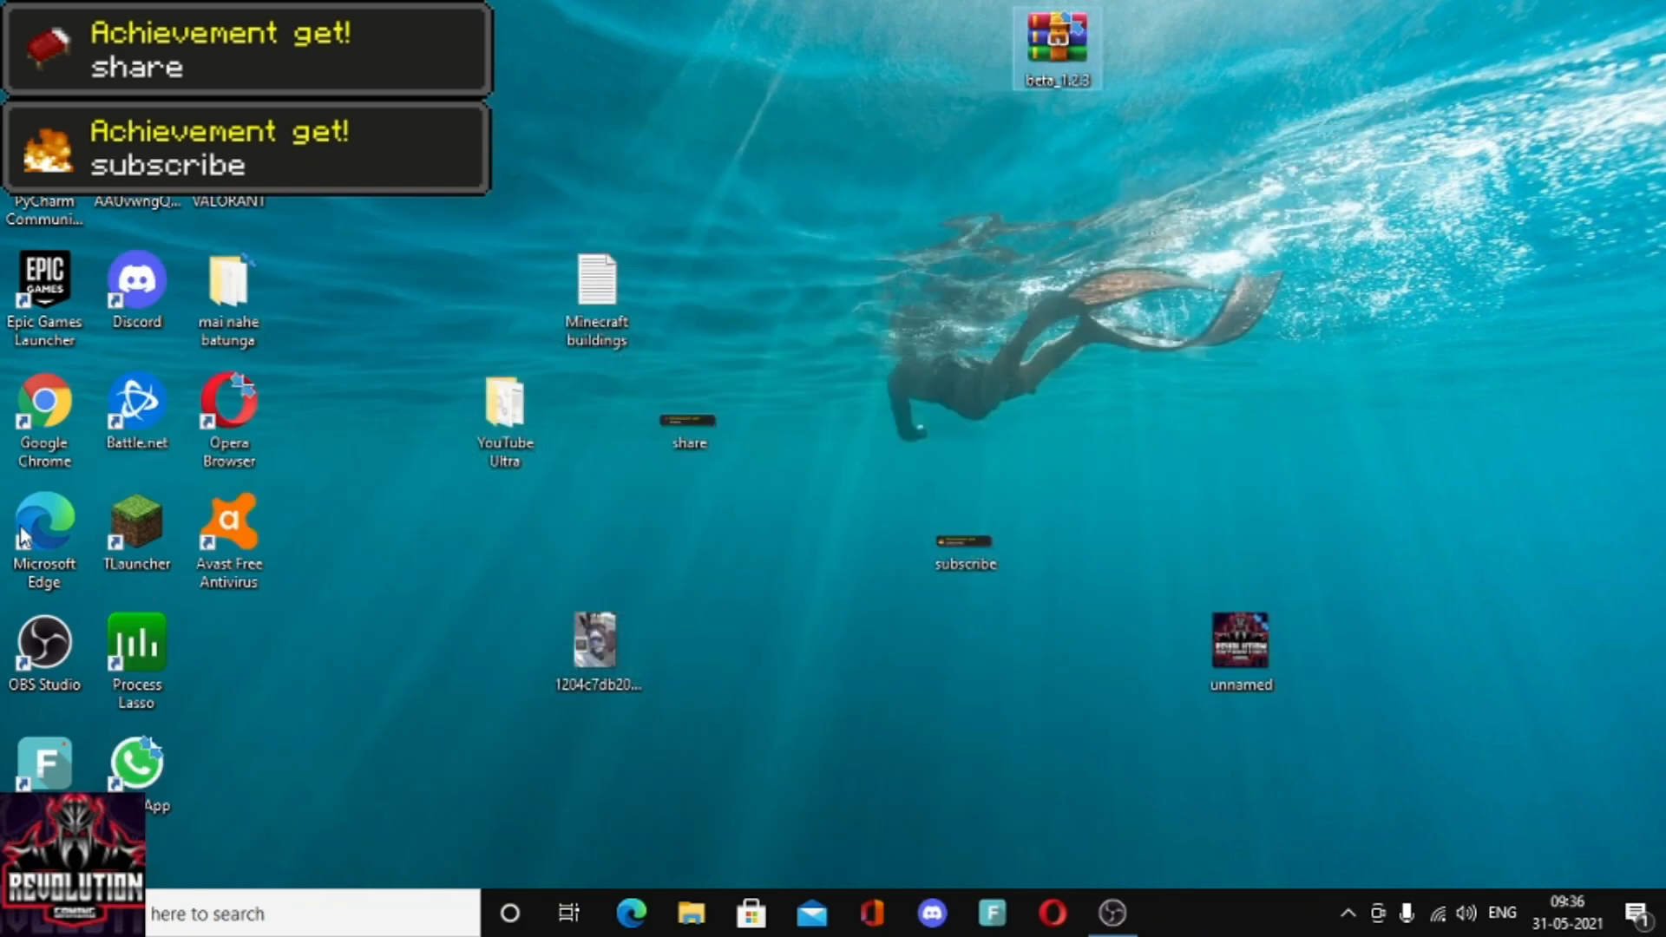
mouse_move(21, 607)
type("nter")
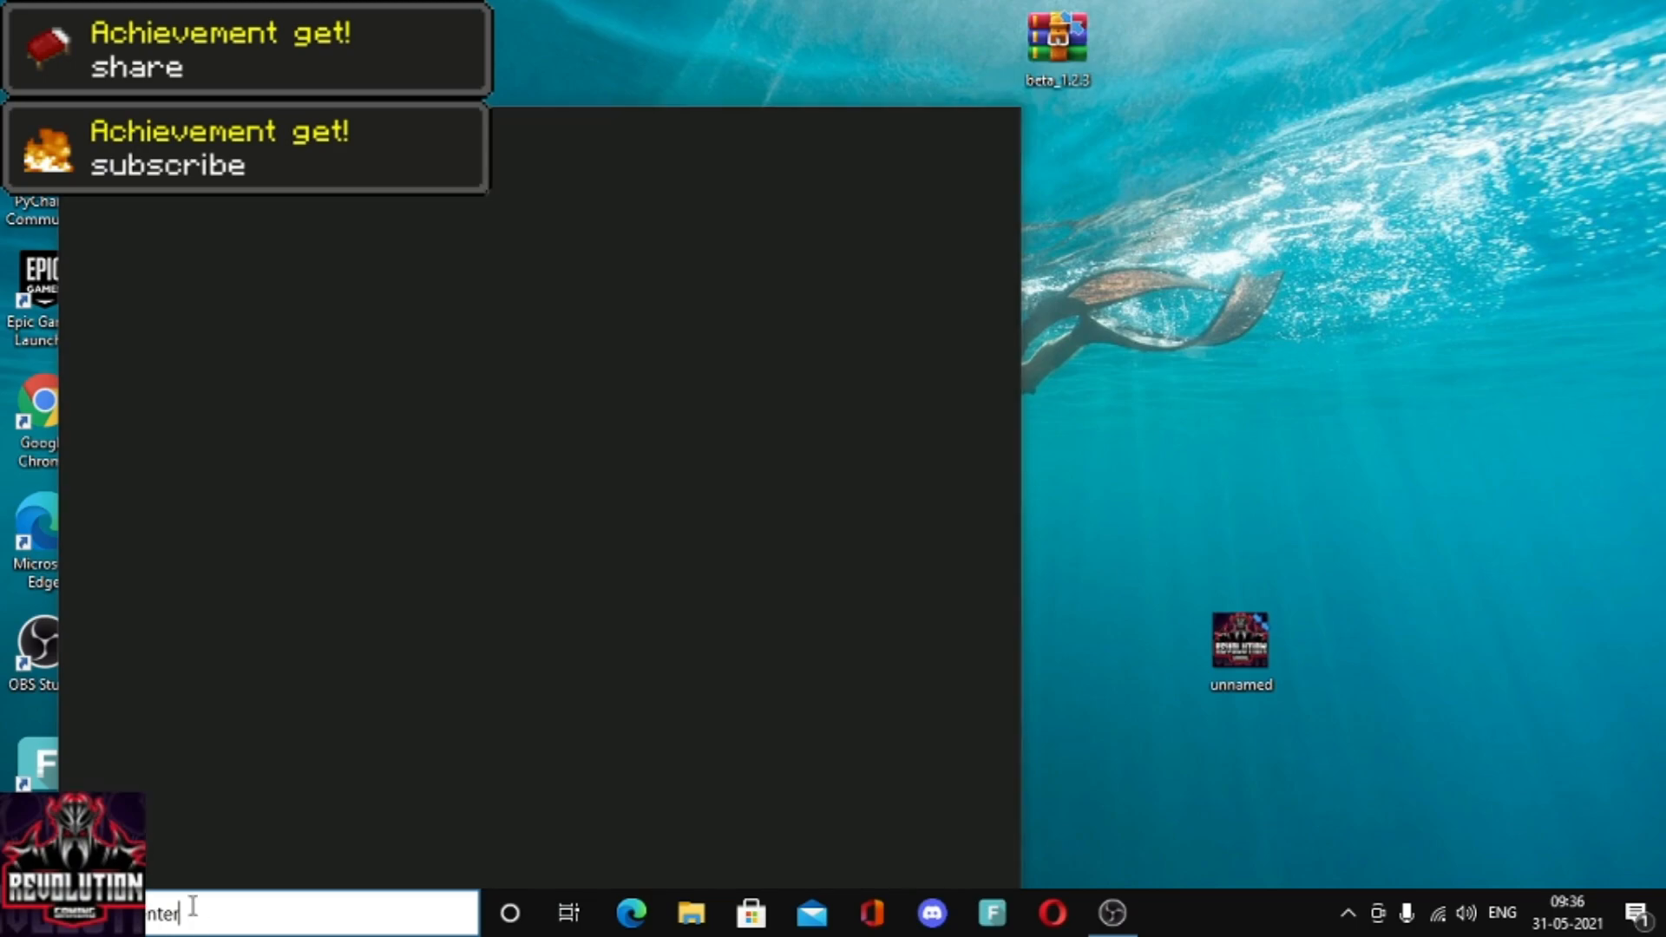
mouse_move(264, 732)
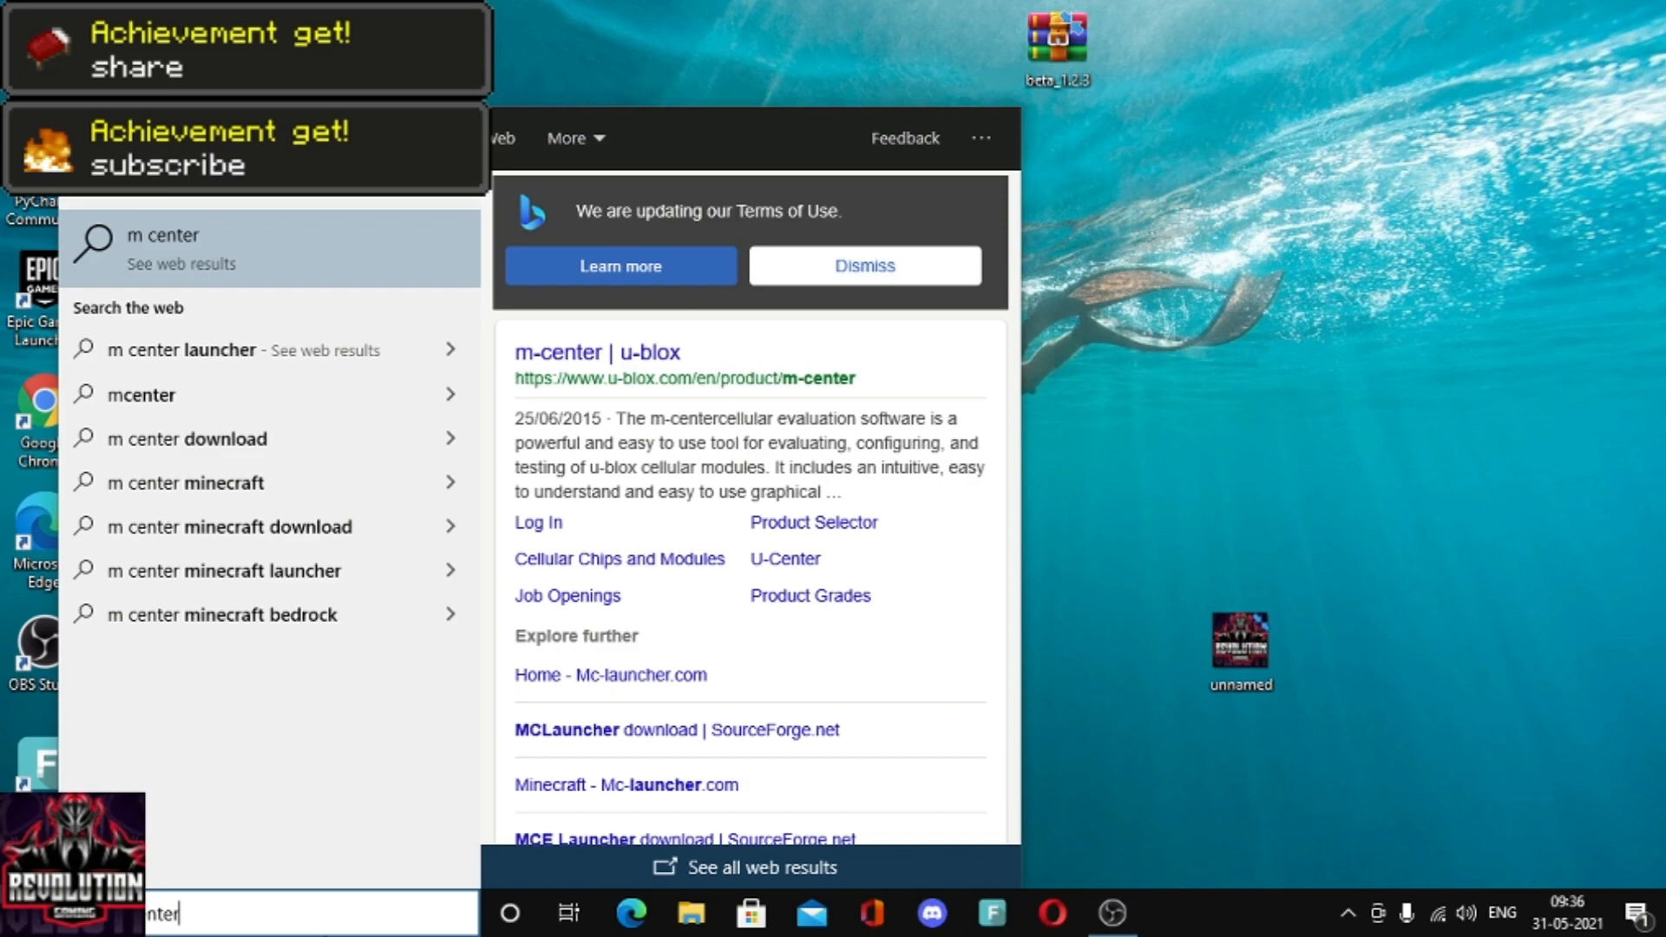
- Clear the old search query and search for "M ce" to find M_Centre.exe
key("Backspace")
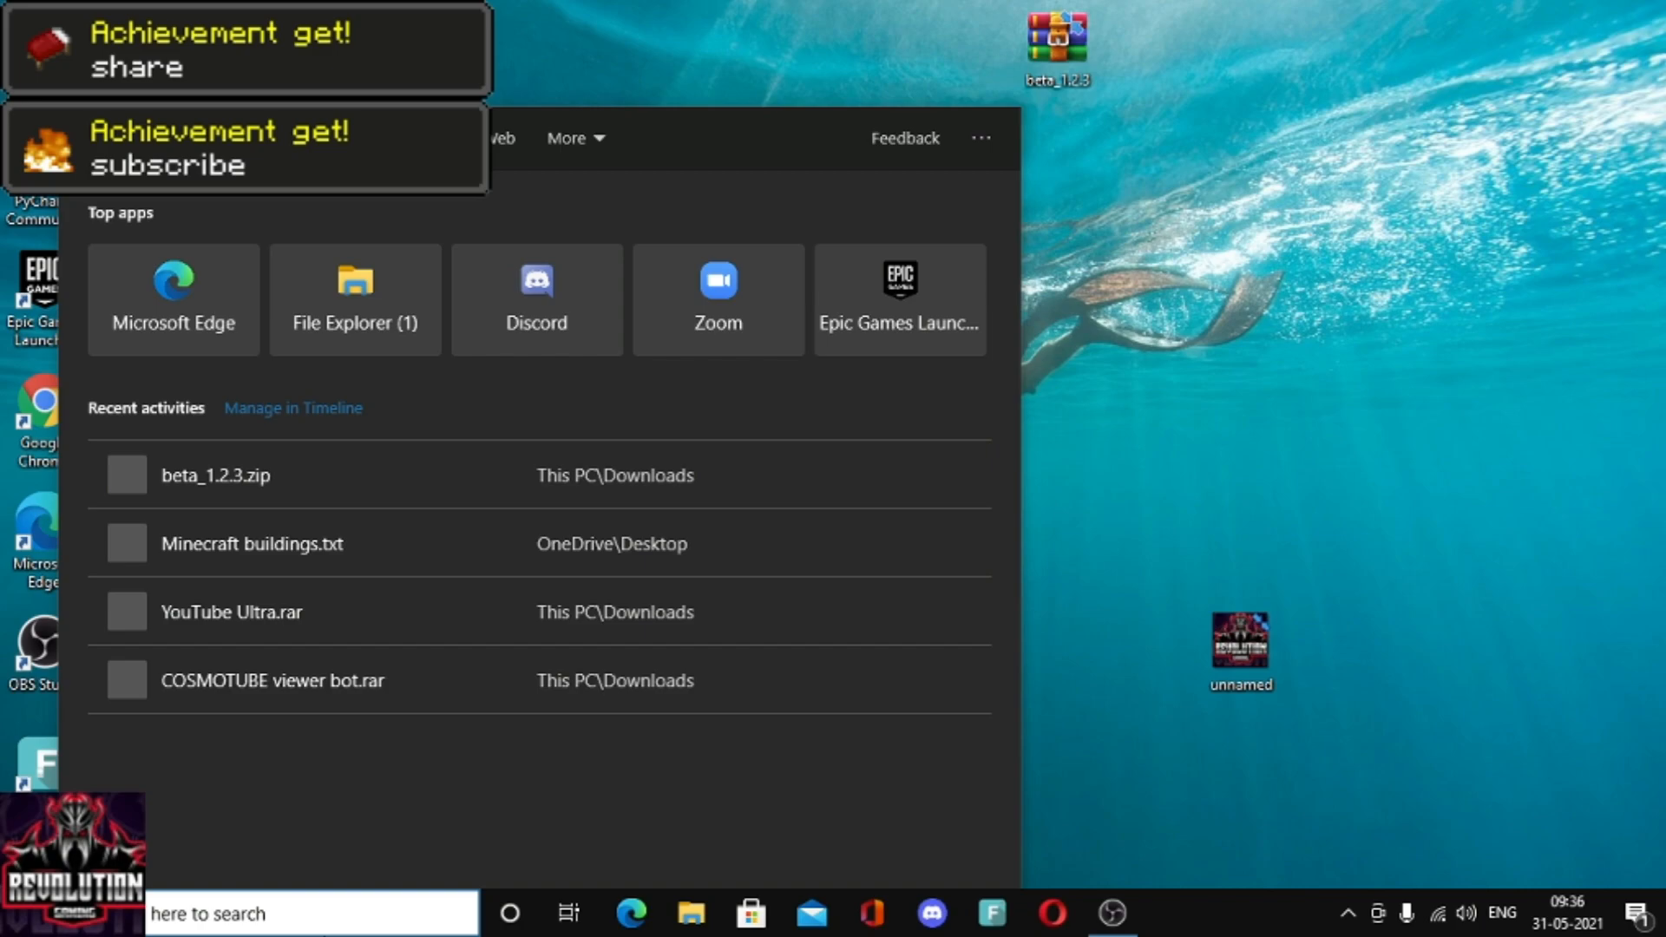
type("M ce")
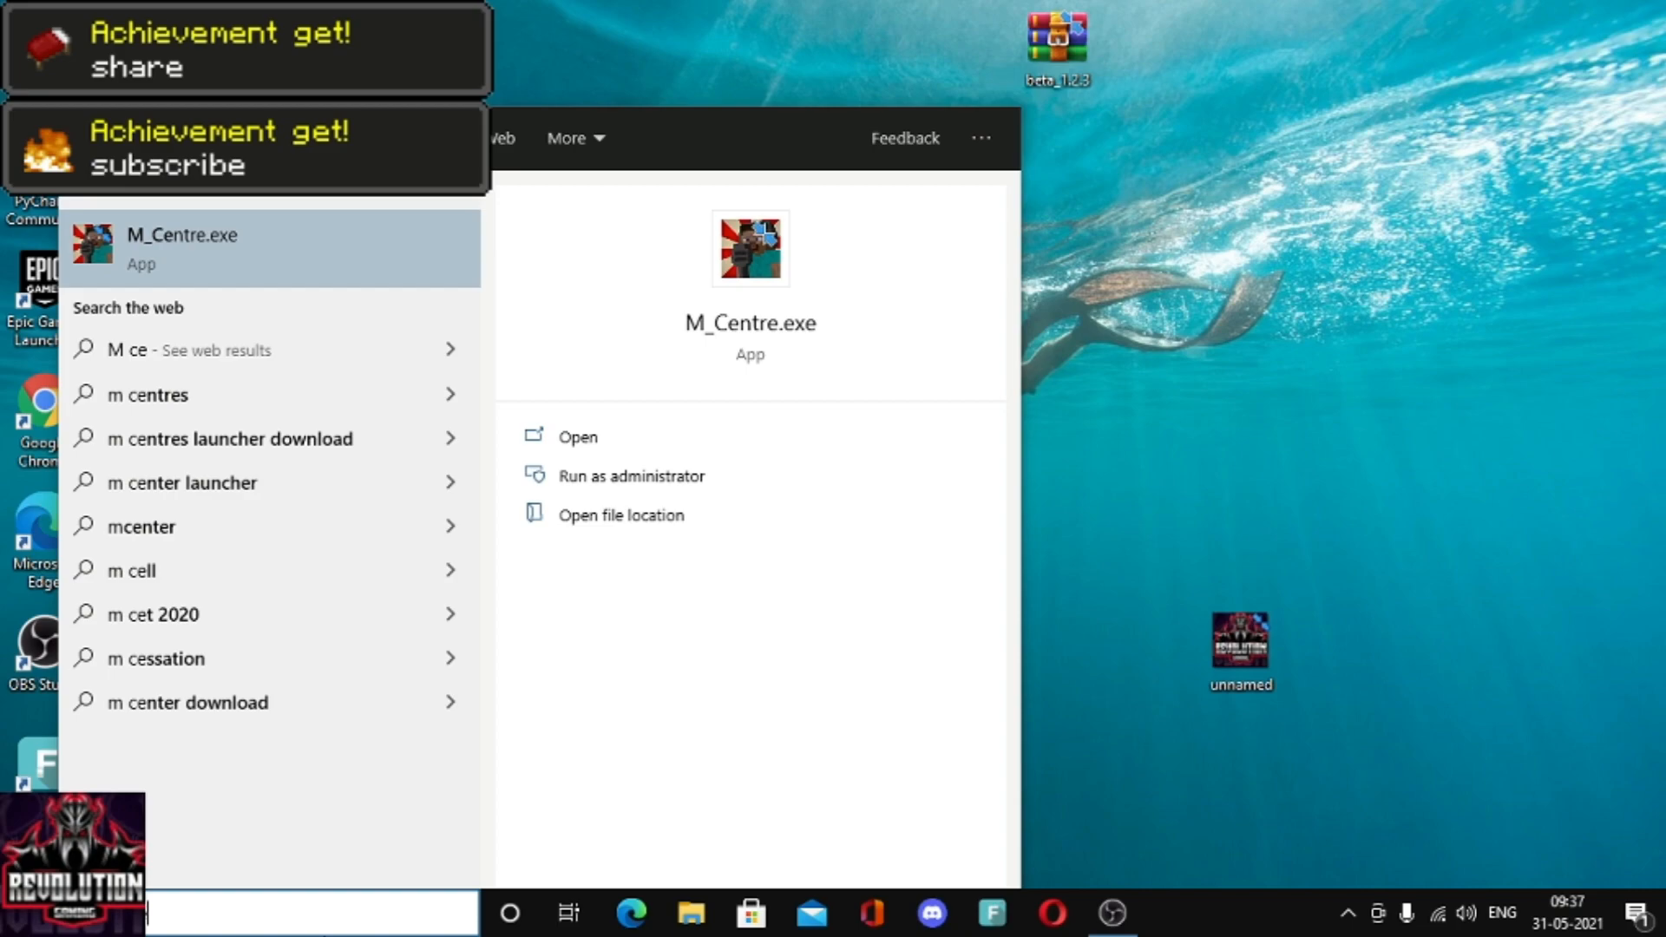
mouse_move(424, 413)
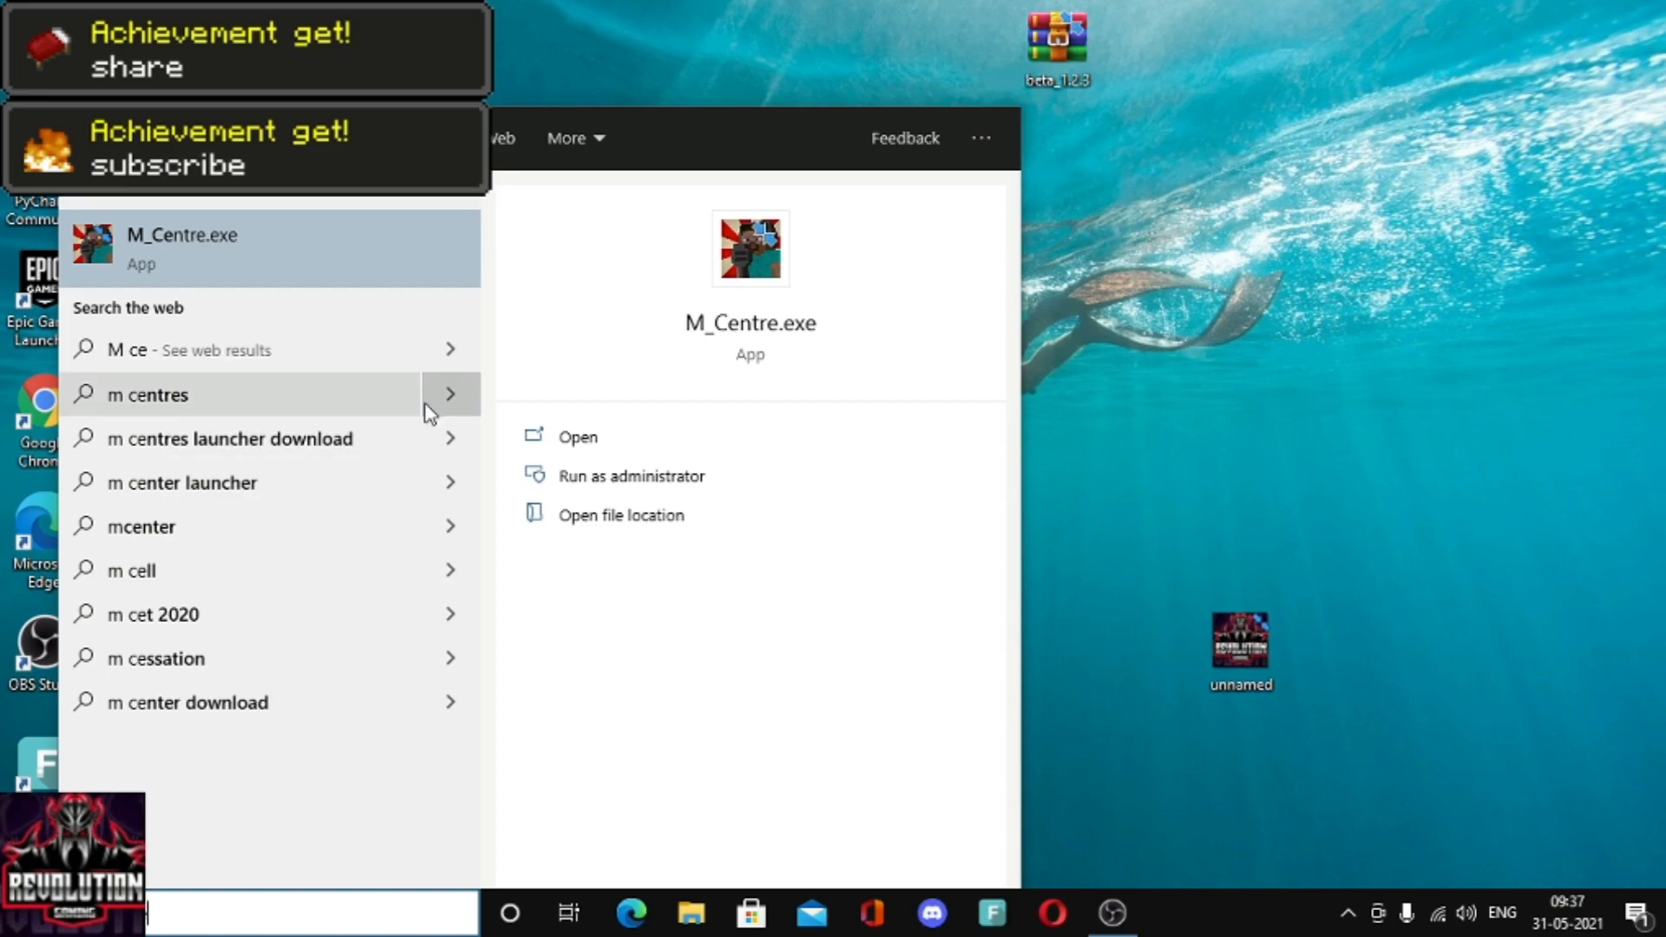
mouse_move(490, 399)
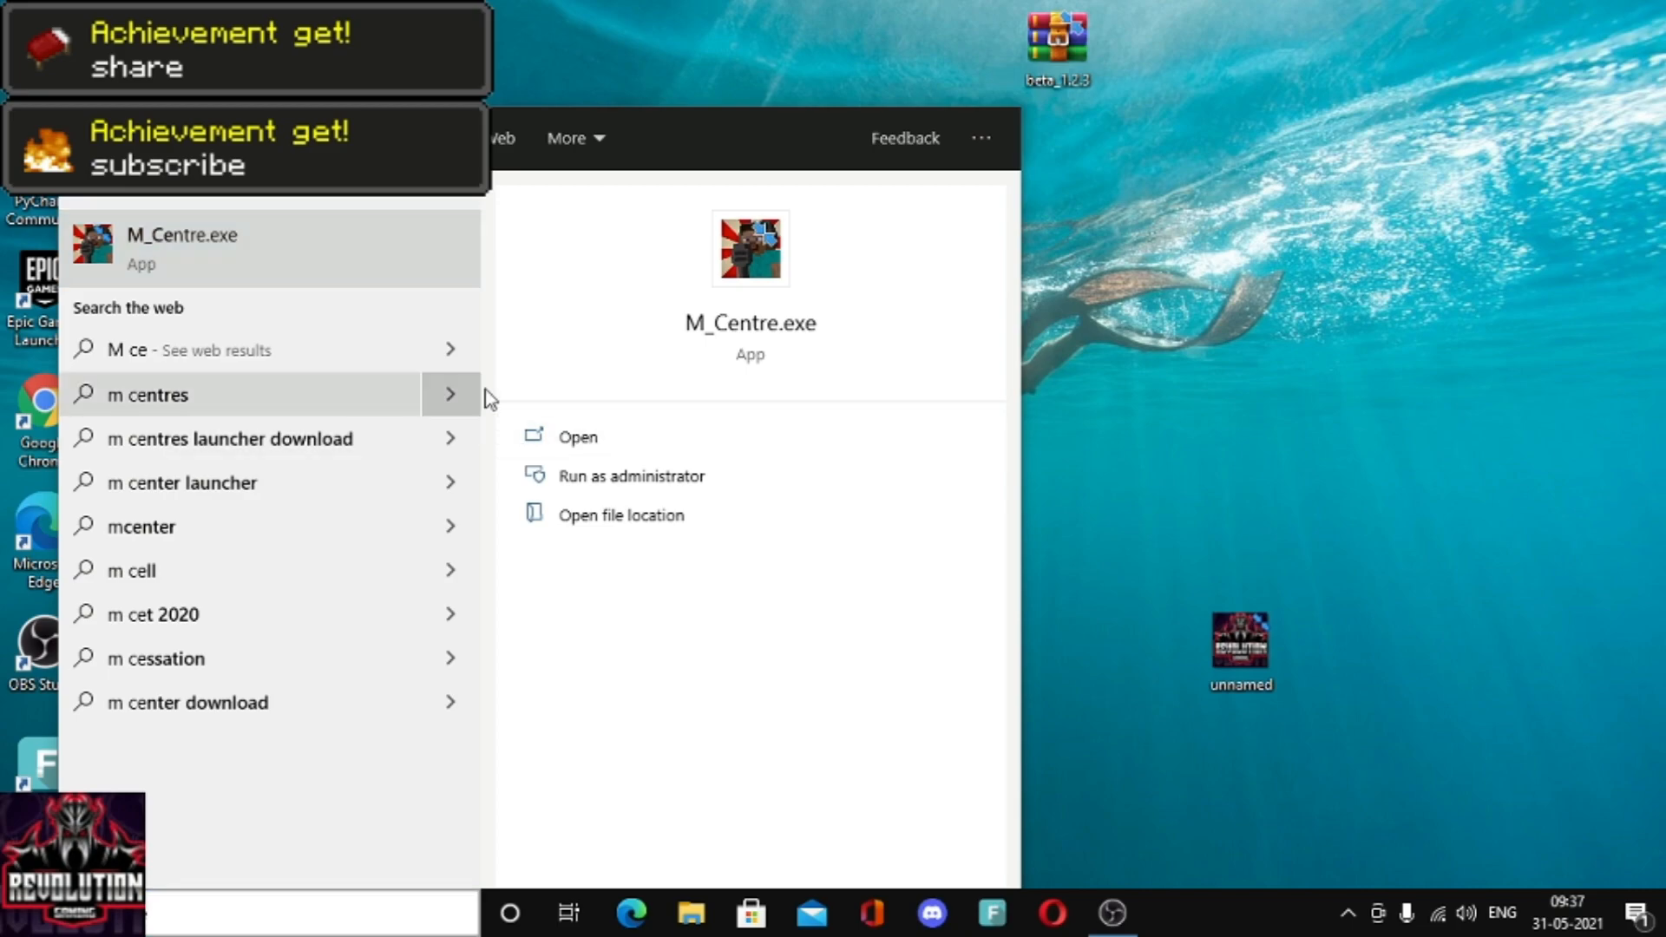
- Launch M_Centre.exe from the results, then close the launcher after it reports the hack disabled
left_click(576, 437)
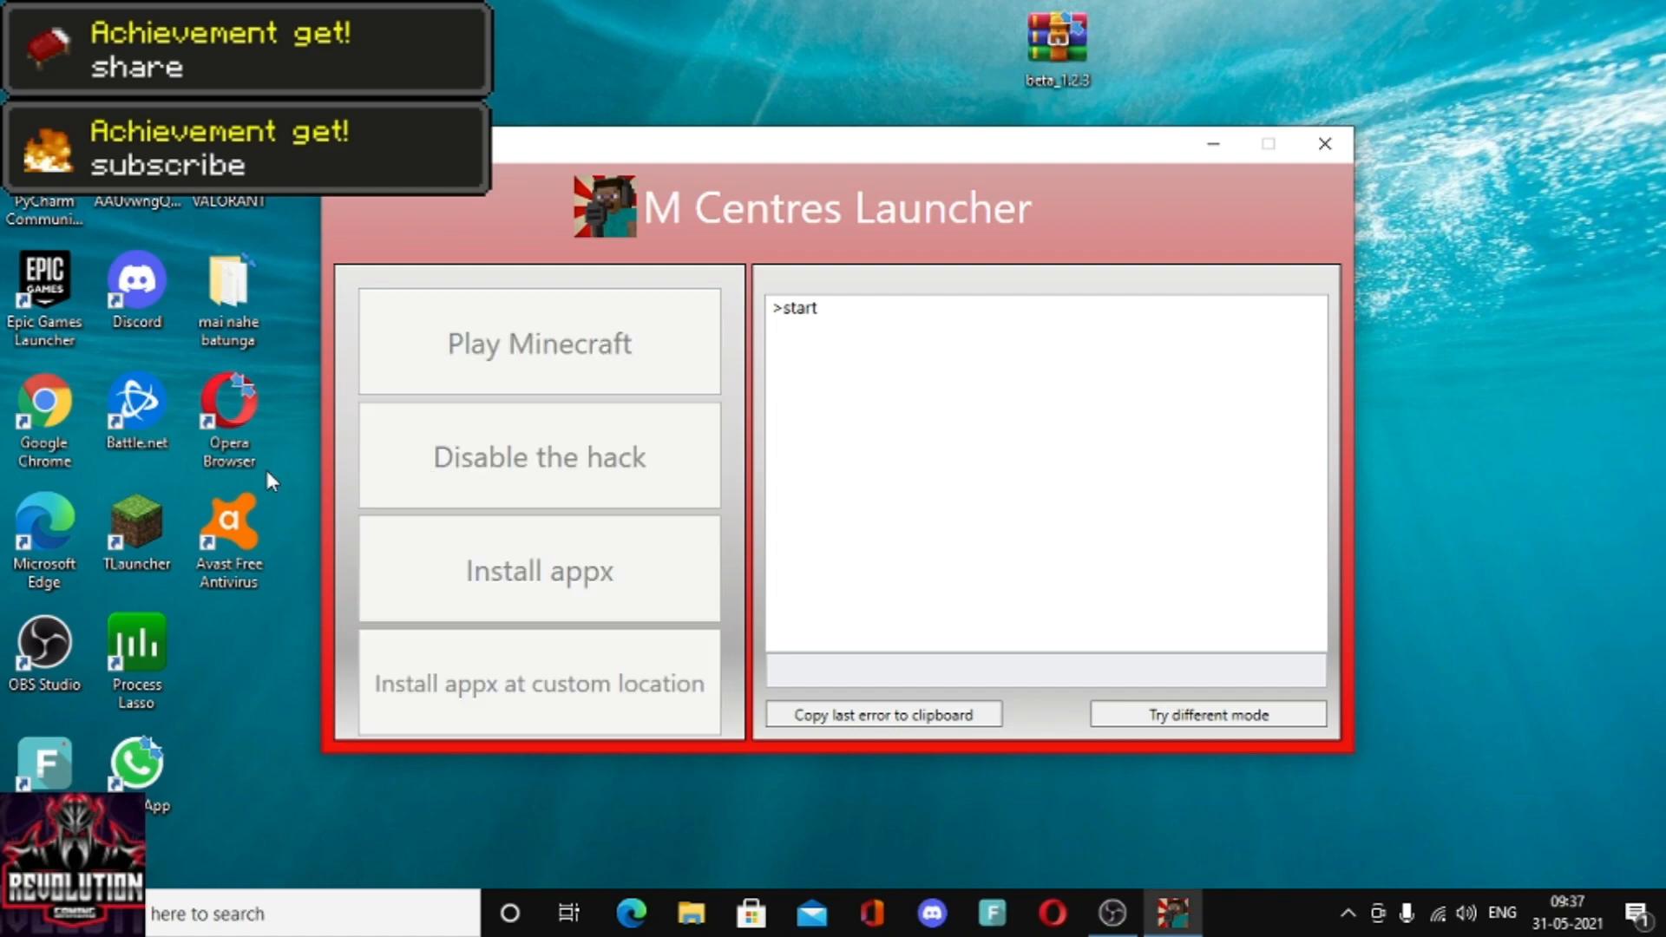
left_click(538, 456)
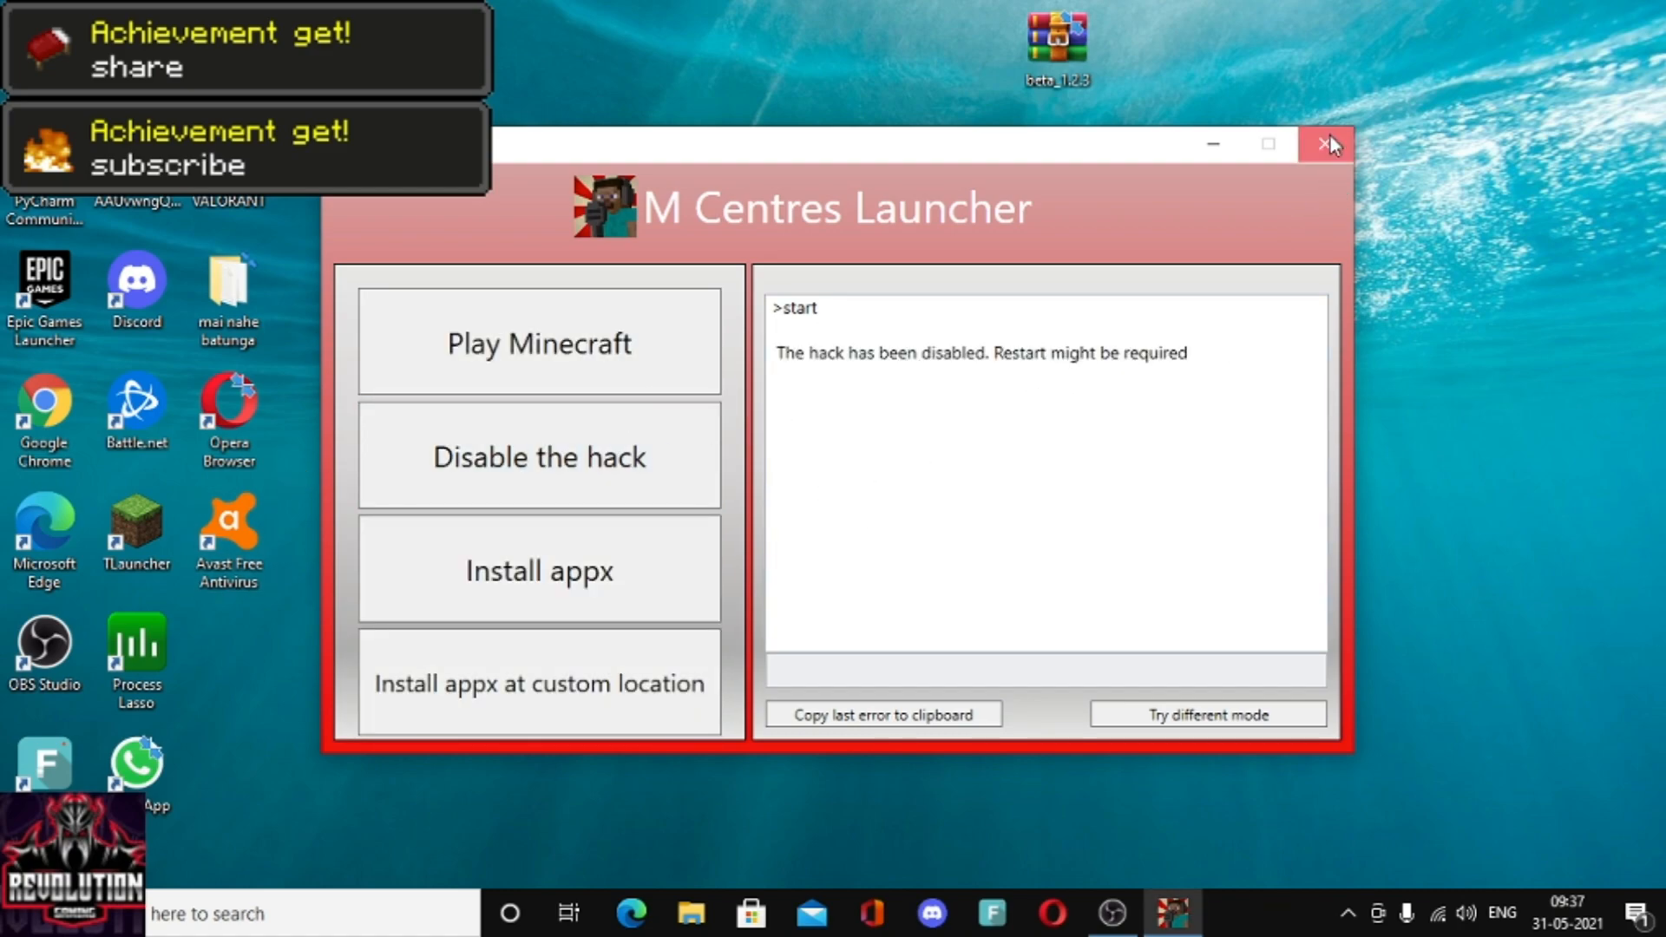
left_click(1326, 144)
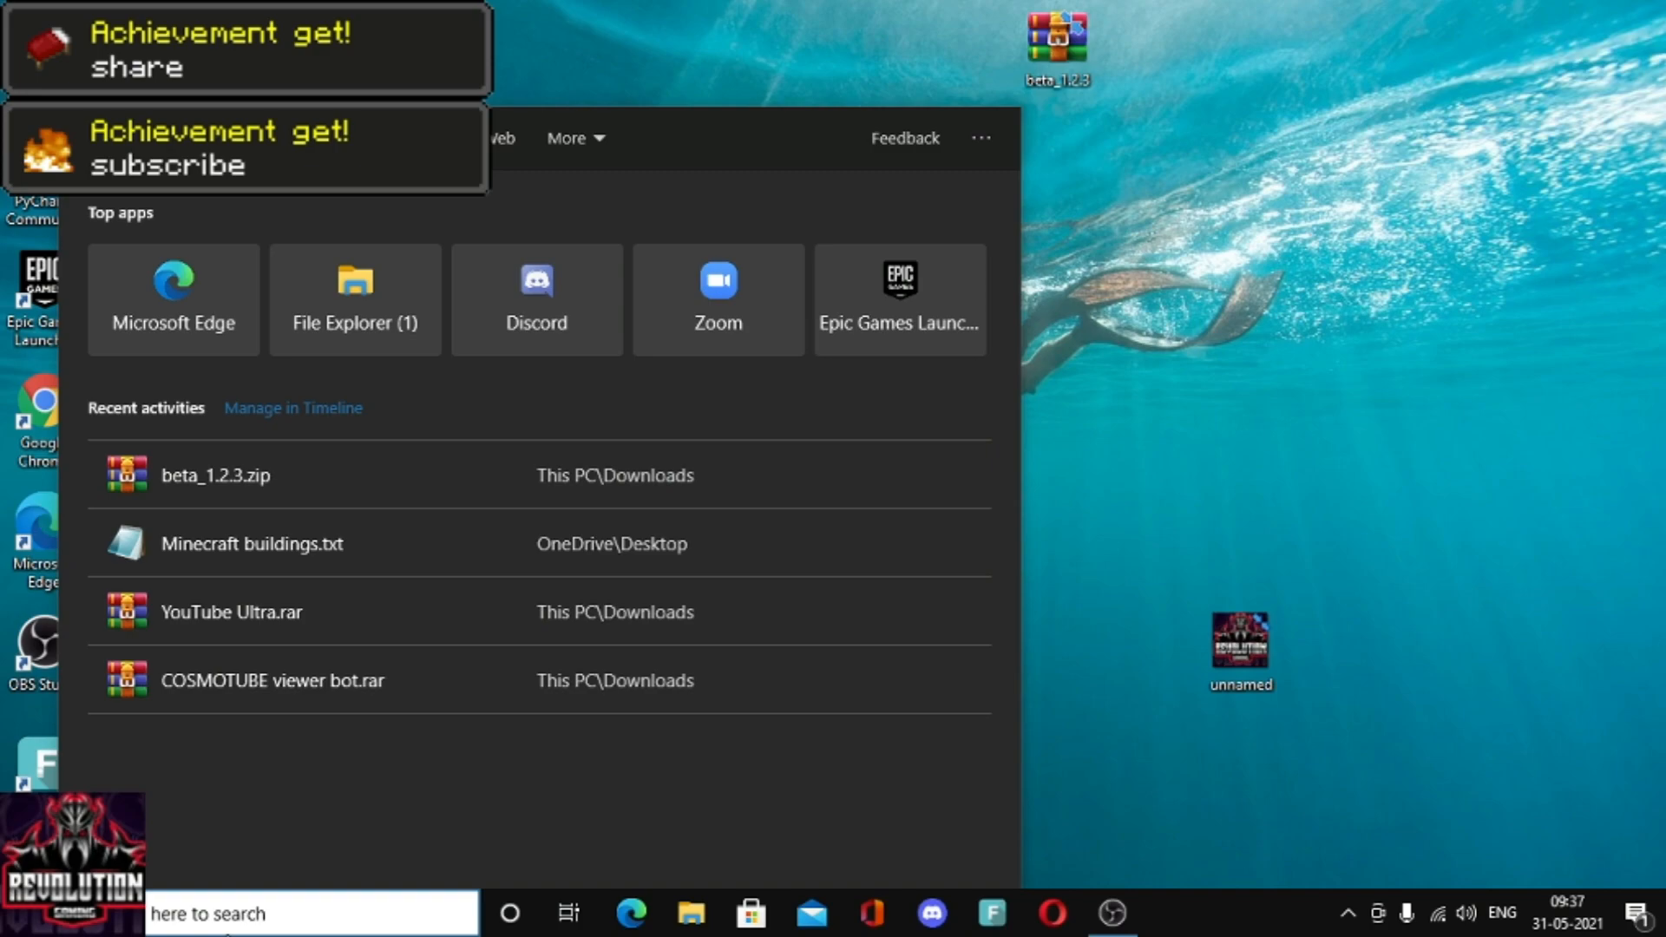
- Search for "M" to bring M Centres Launcher back up
type("M")
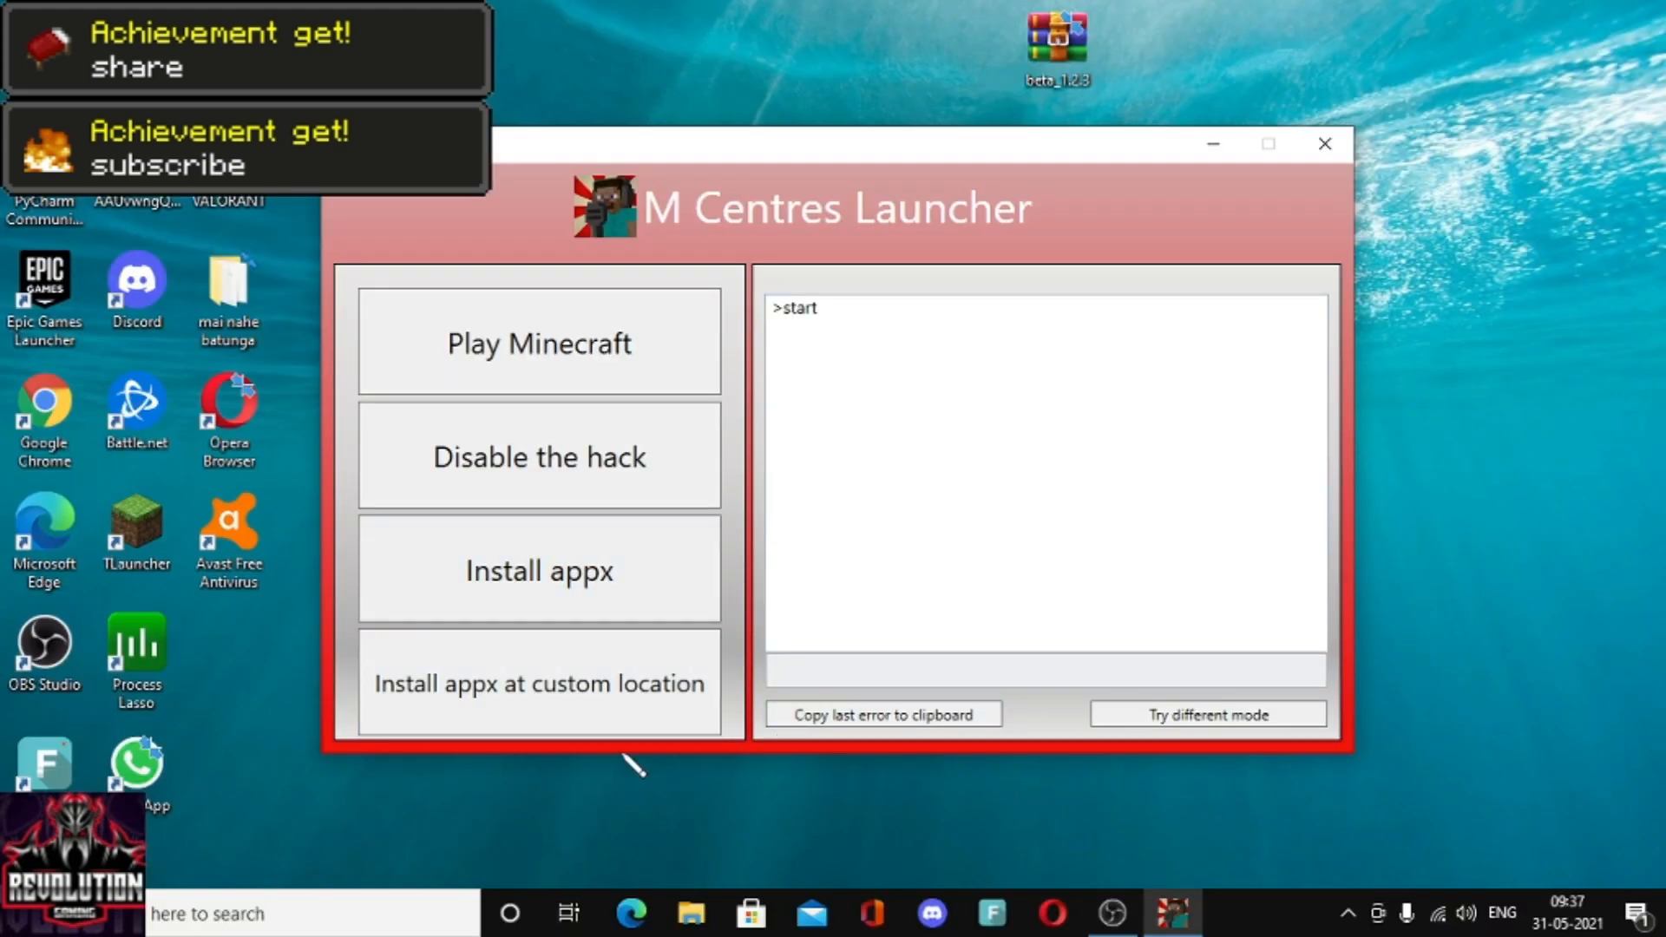
mouse_move(710, 659)
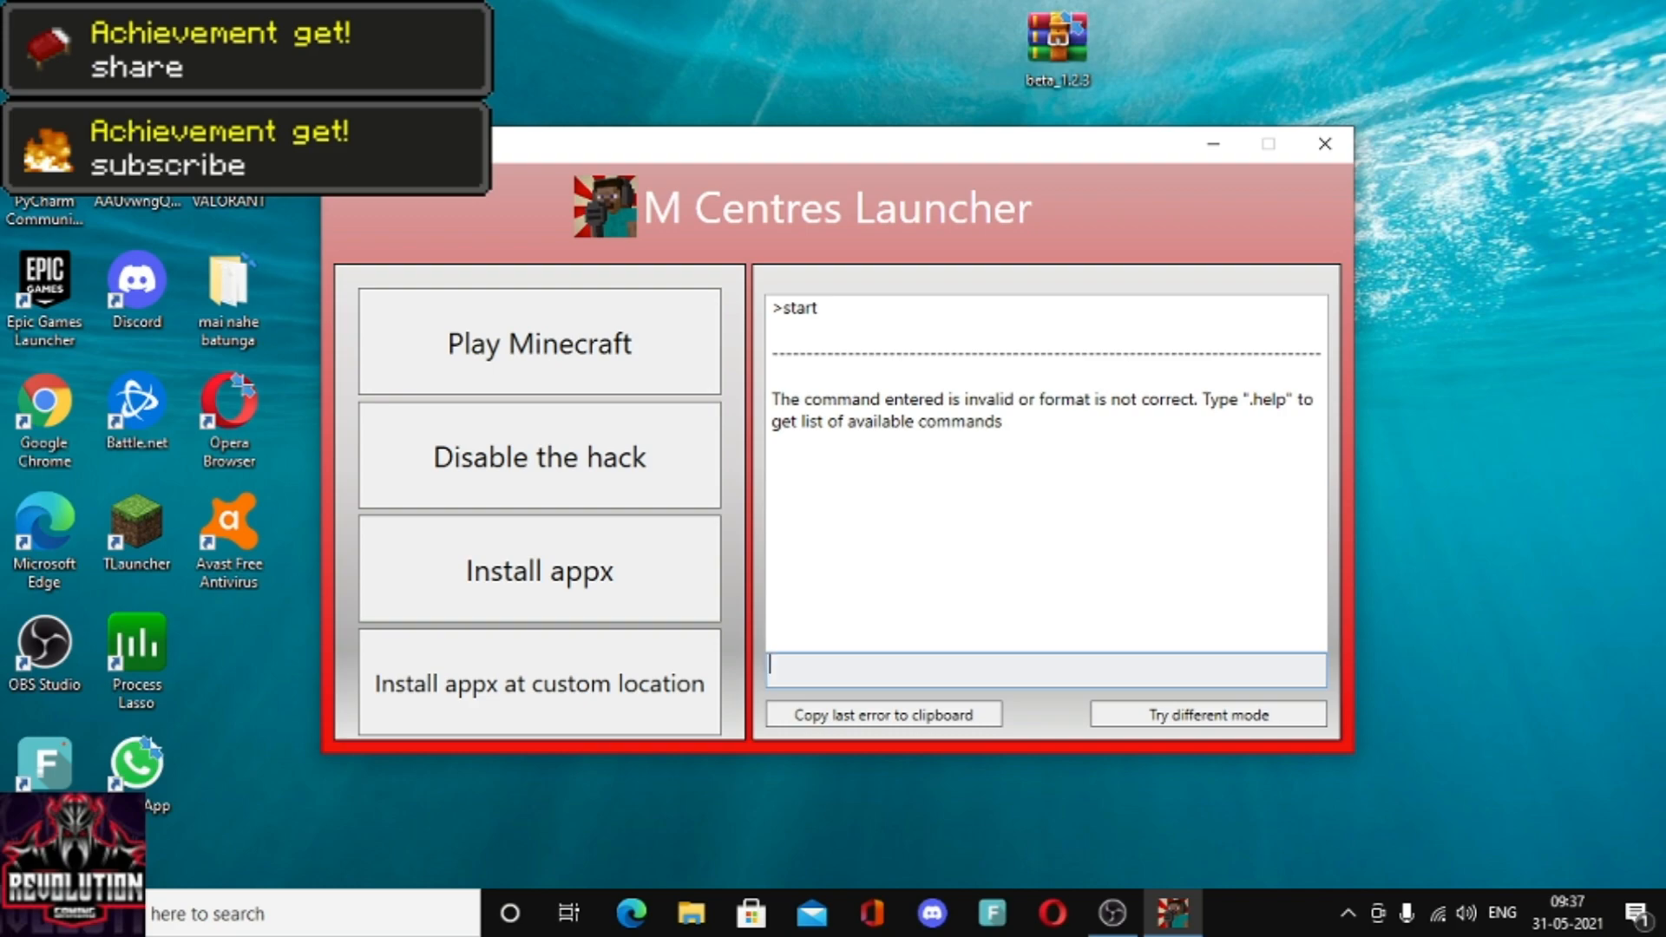
- Run .help in the console to list the .timer and .repeater commands
type(".h")
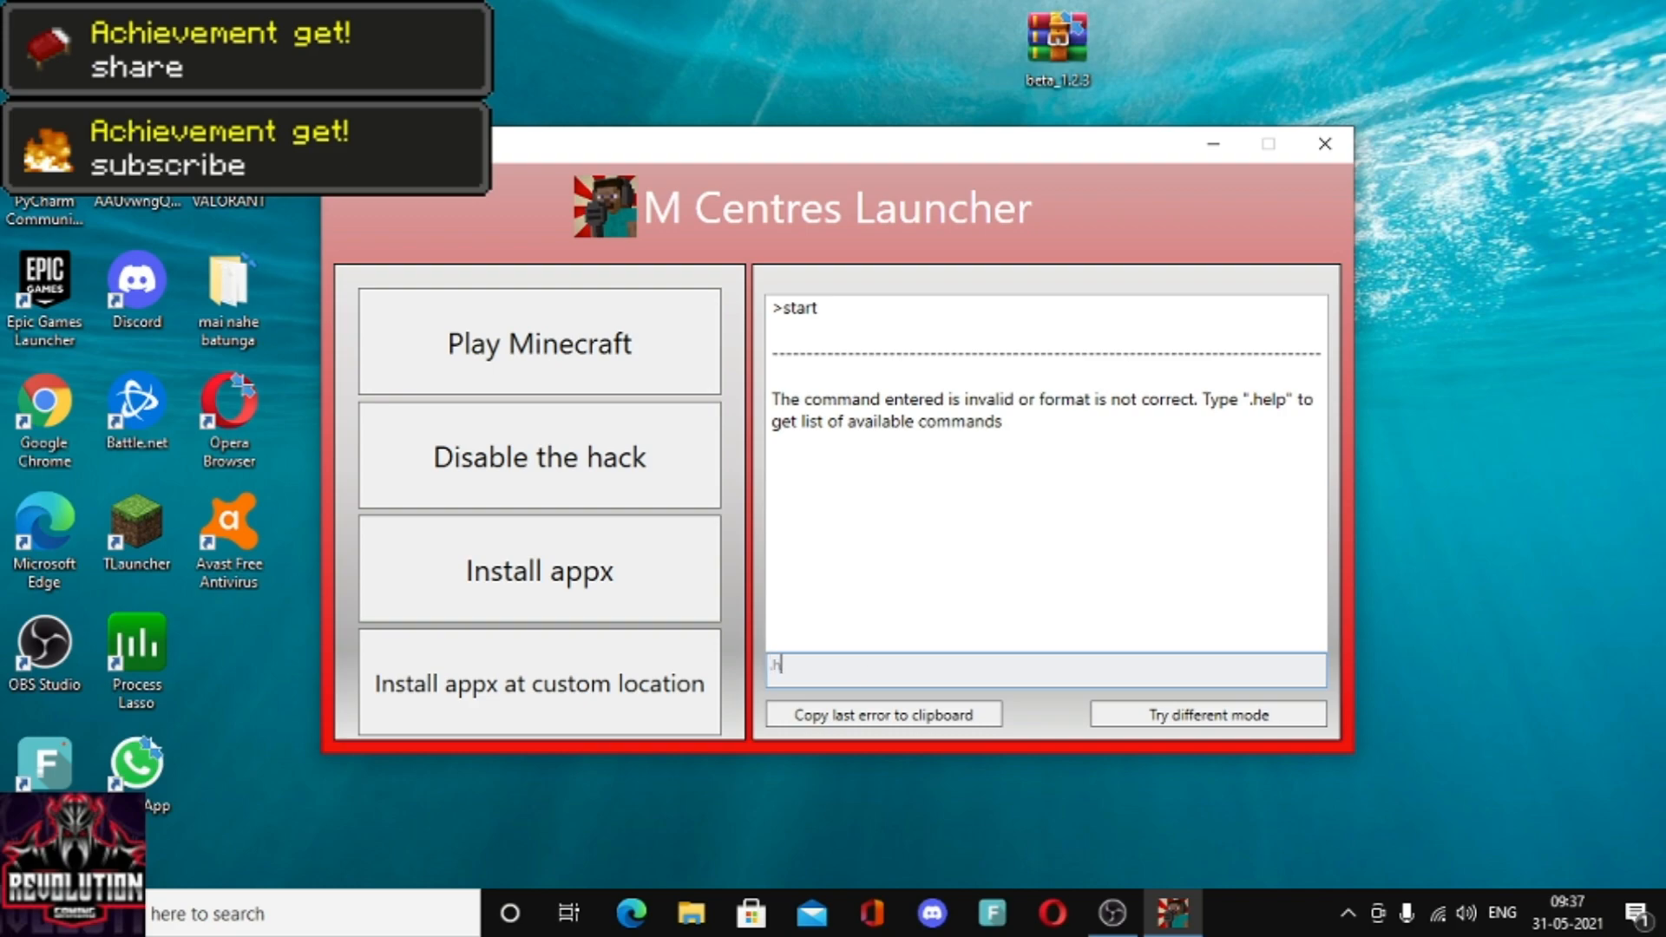
type("help")
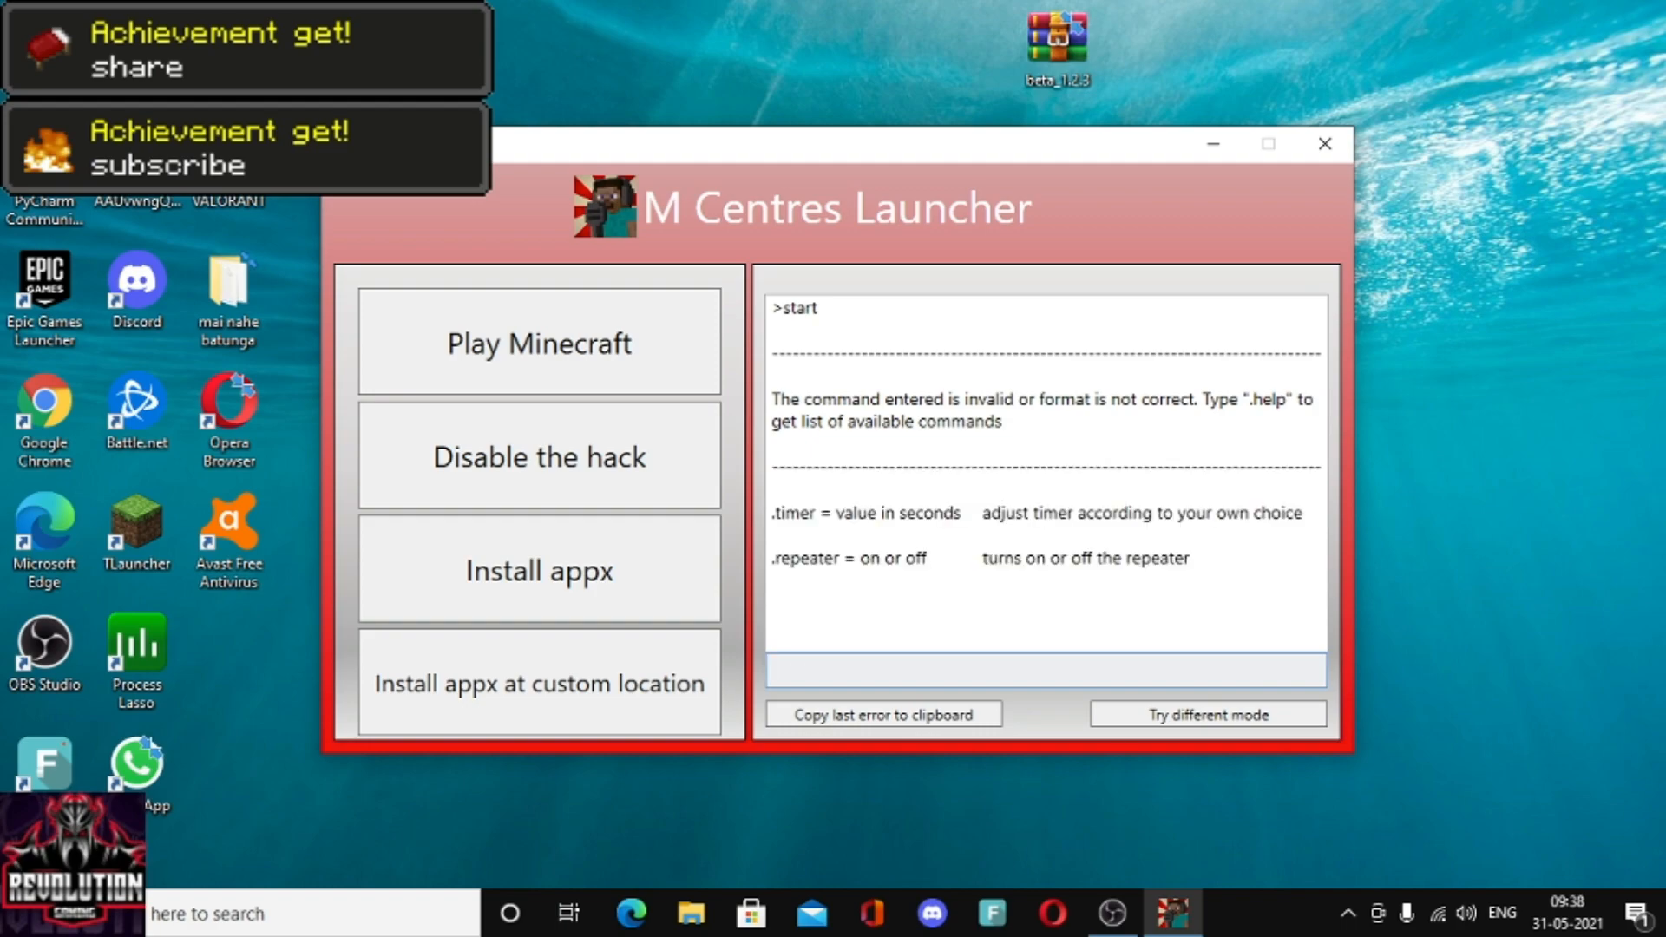
left_click(1046, 670)
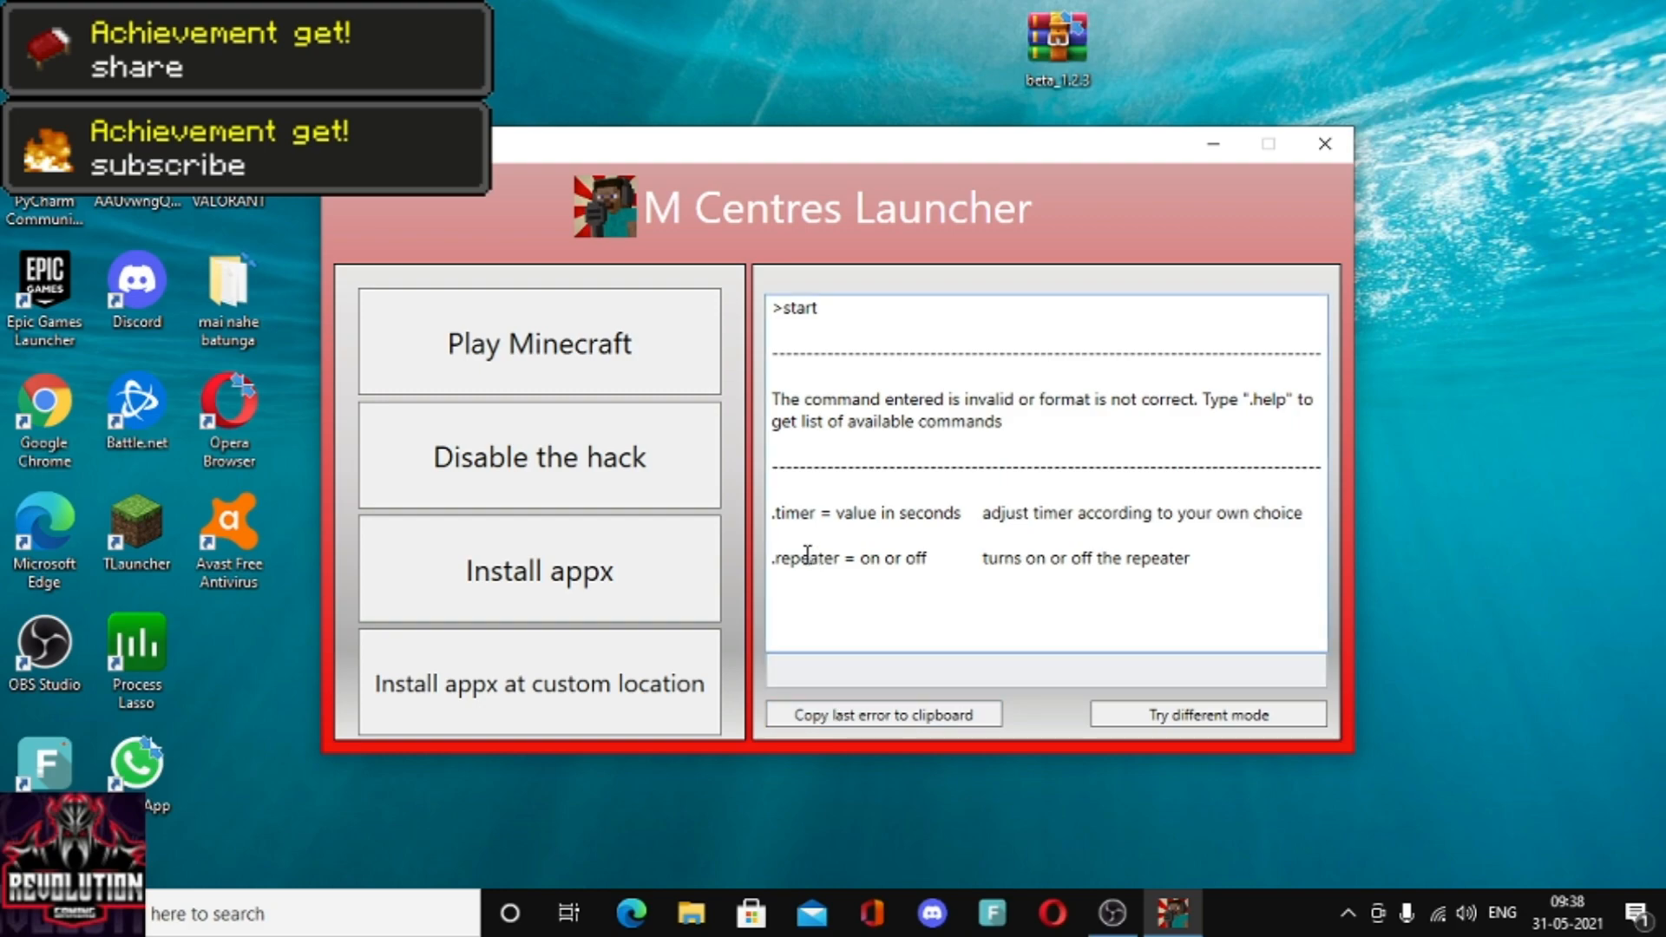
- Try a bare .repeater entry, which the console rejects as invalid
double_click(805, 558)
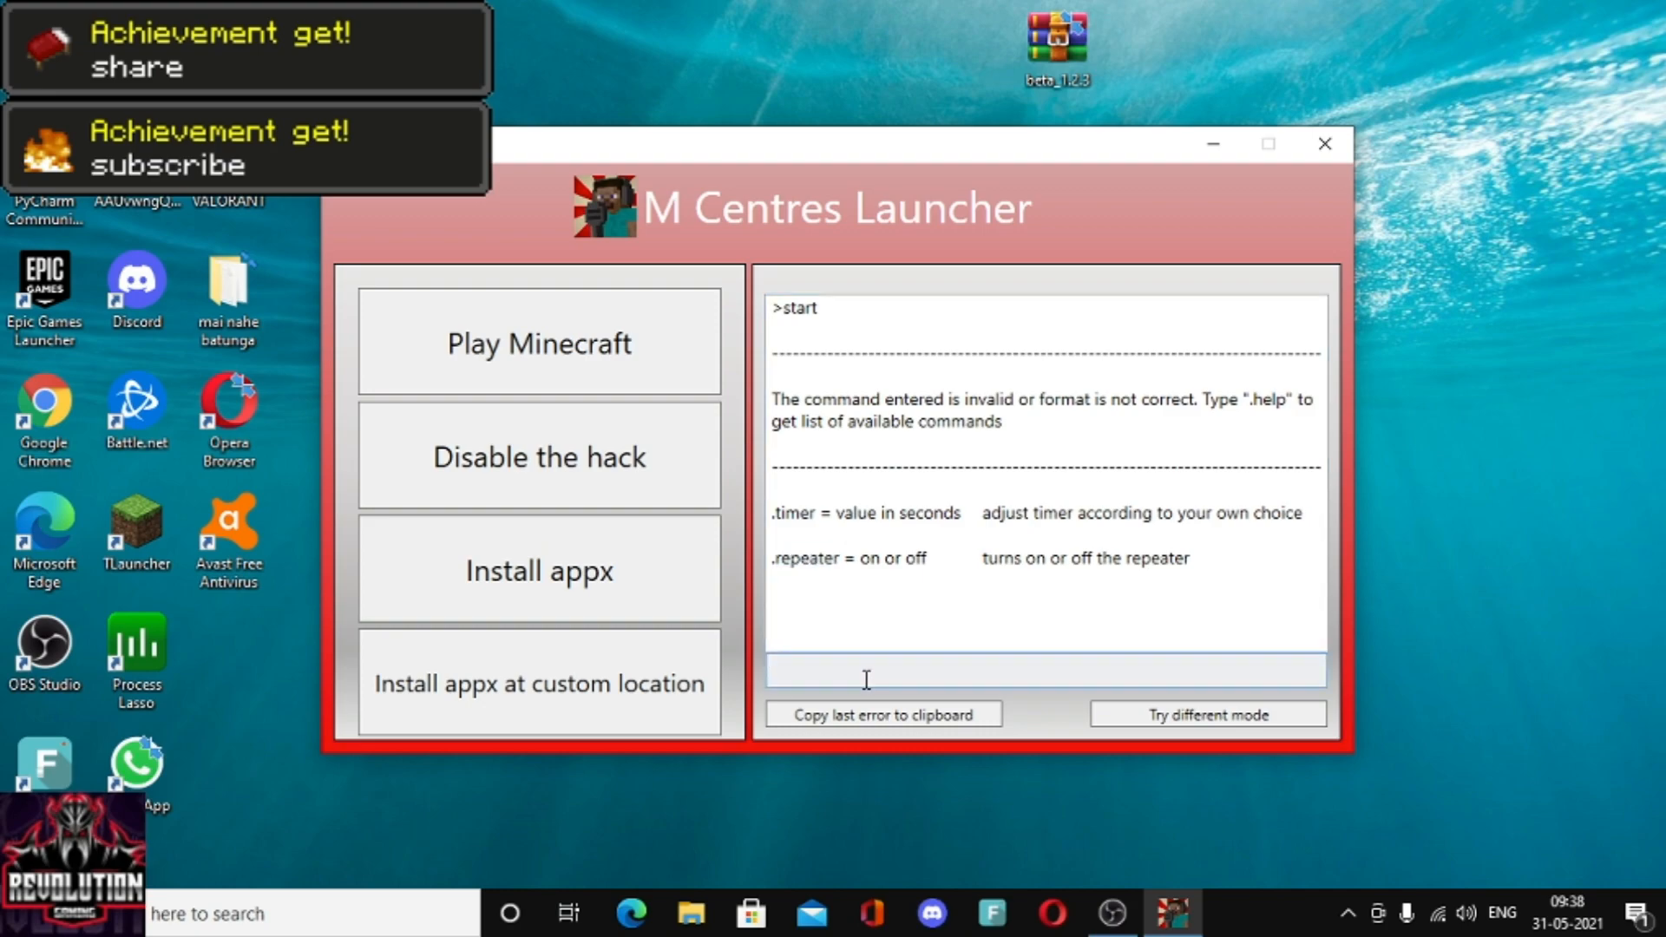
type(".repeater")
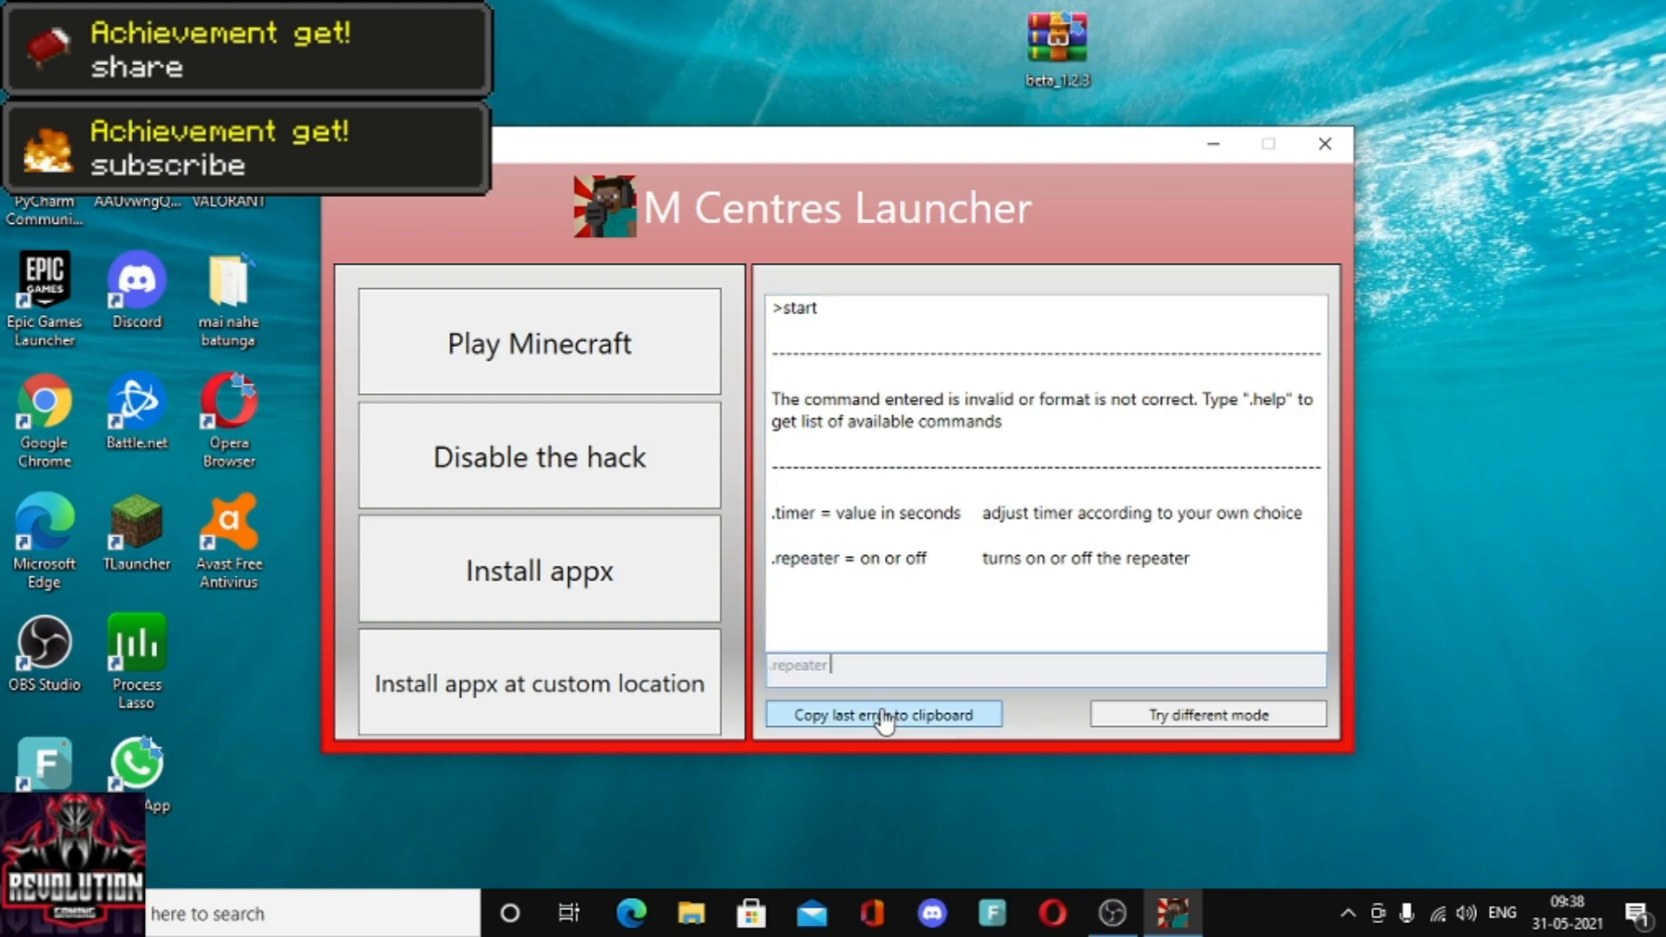
mouse_move(882, 713)
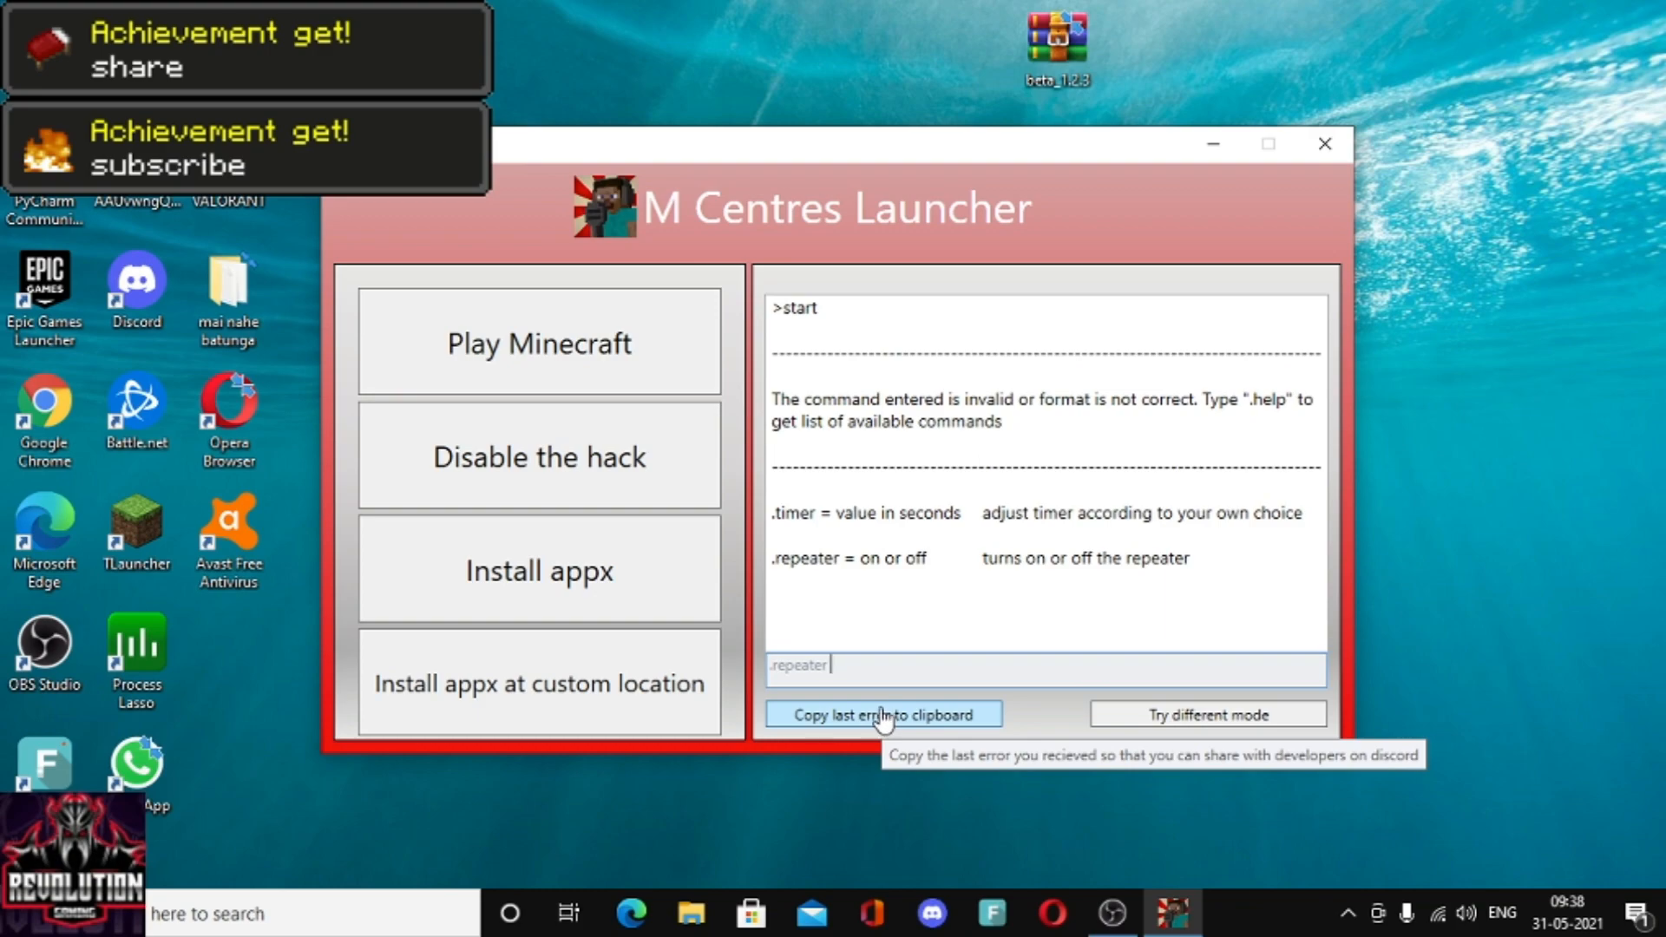
type("of")
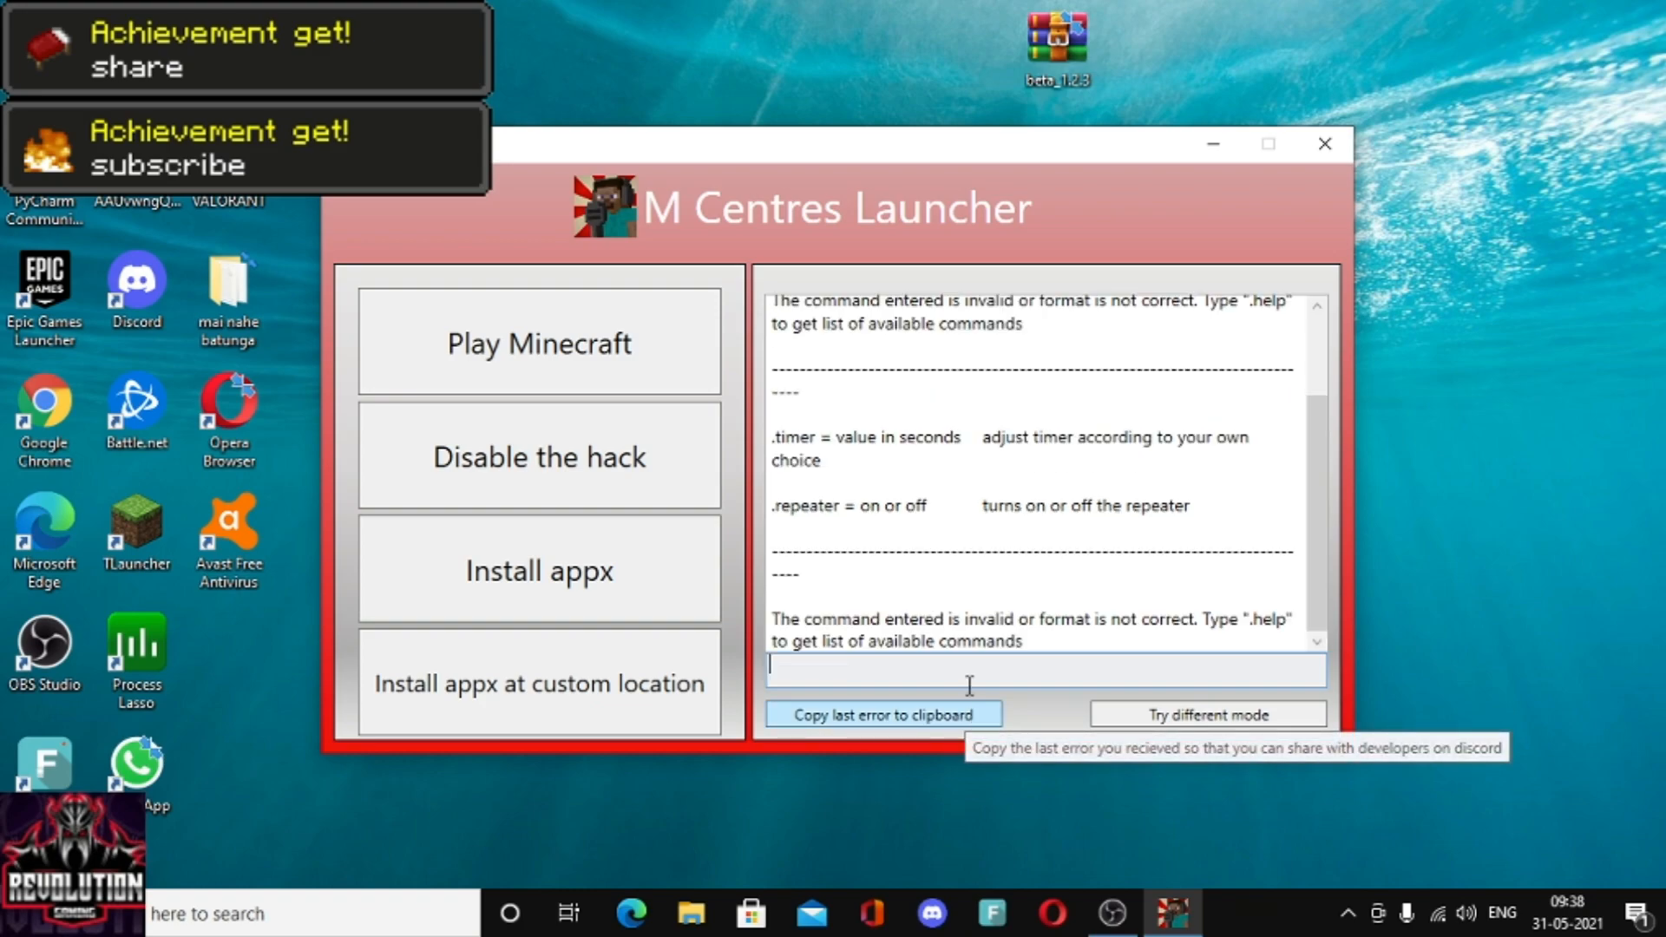
mouse_move(835, 510)
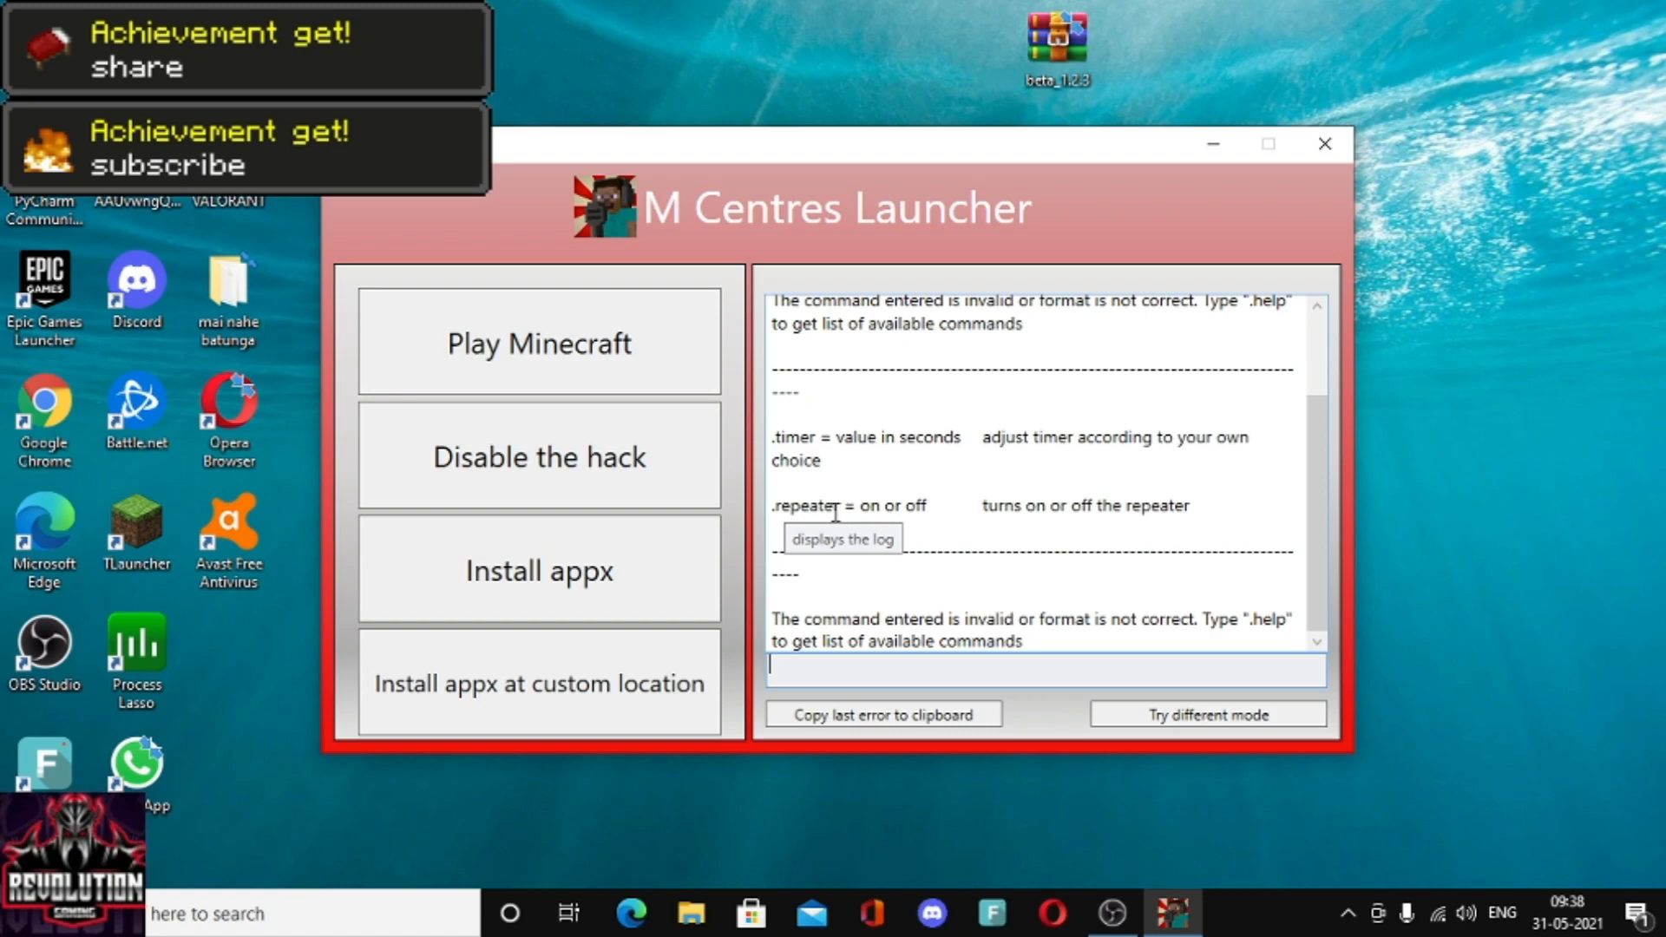
double_click(805, 505)
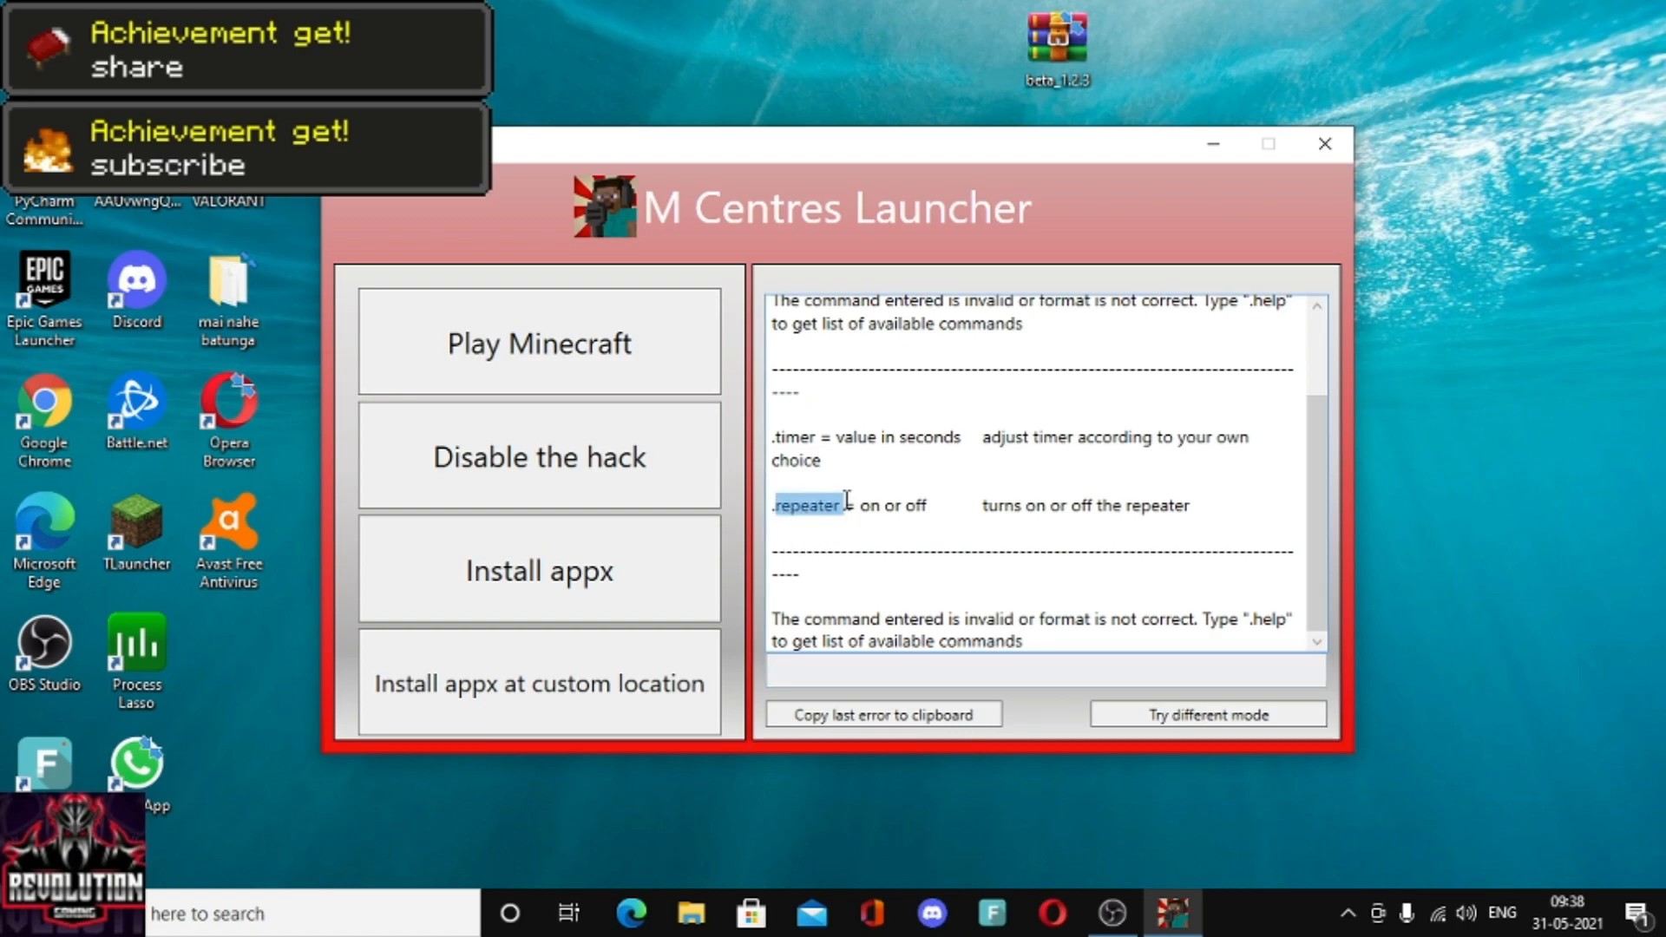
mouse_move(788, 505)
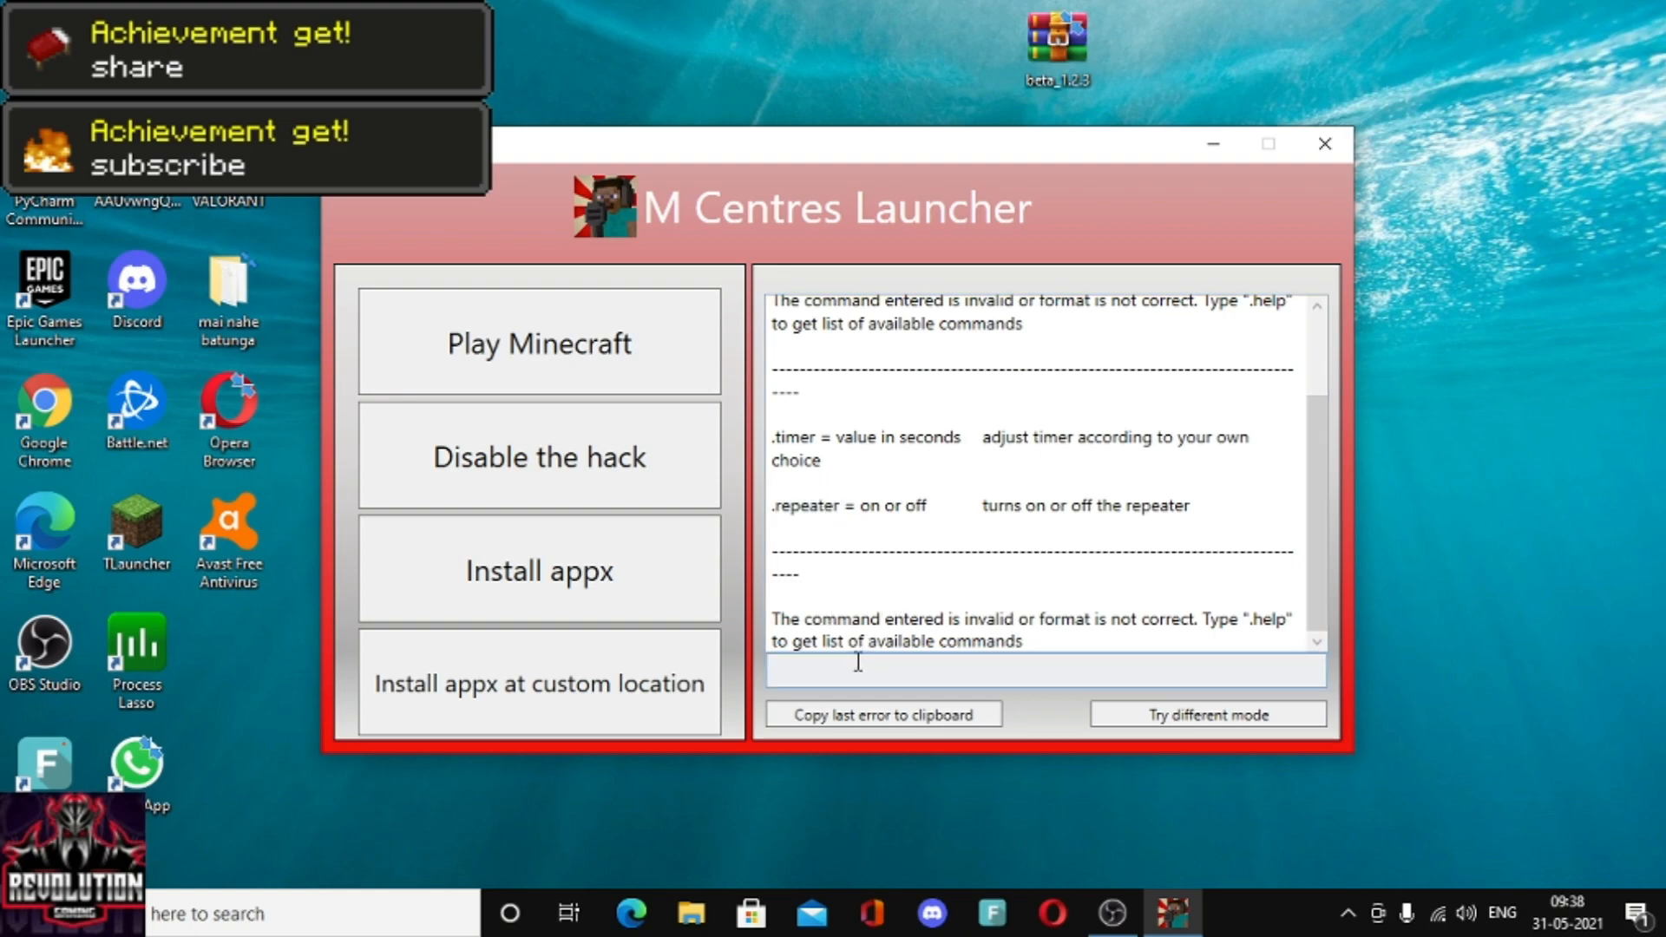
- Enter .repeater = off so the console reports Repeater stopped
type("repeater")
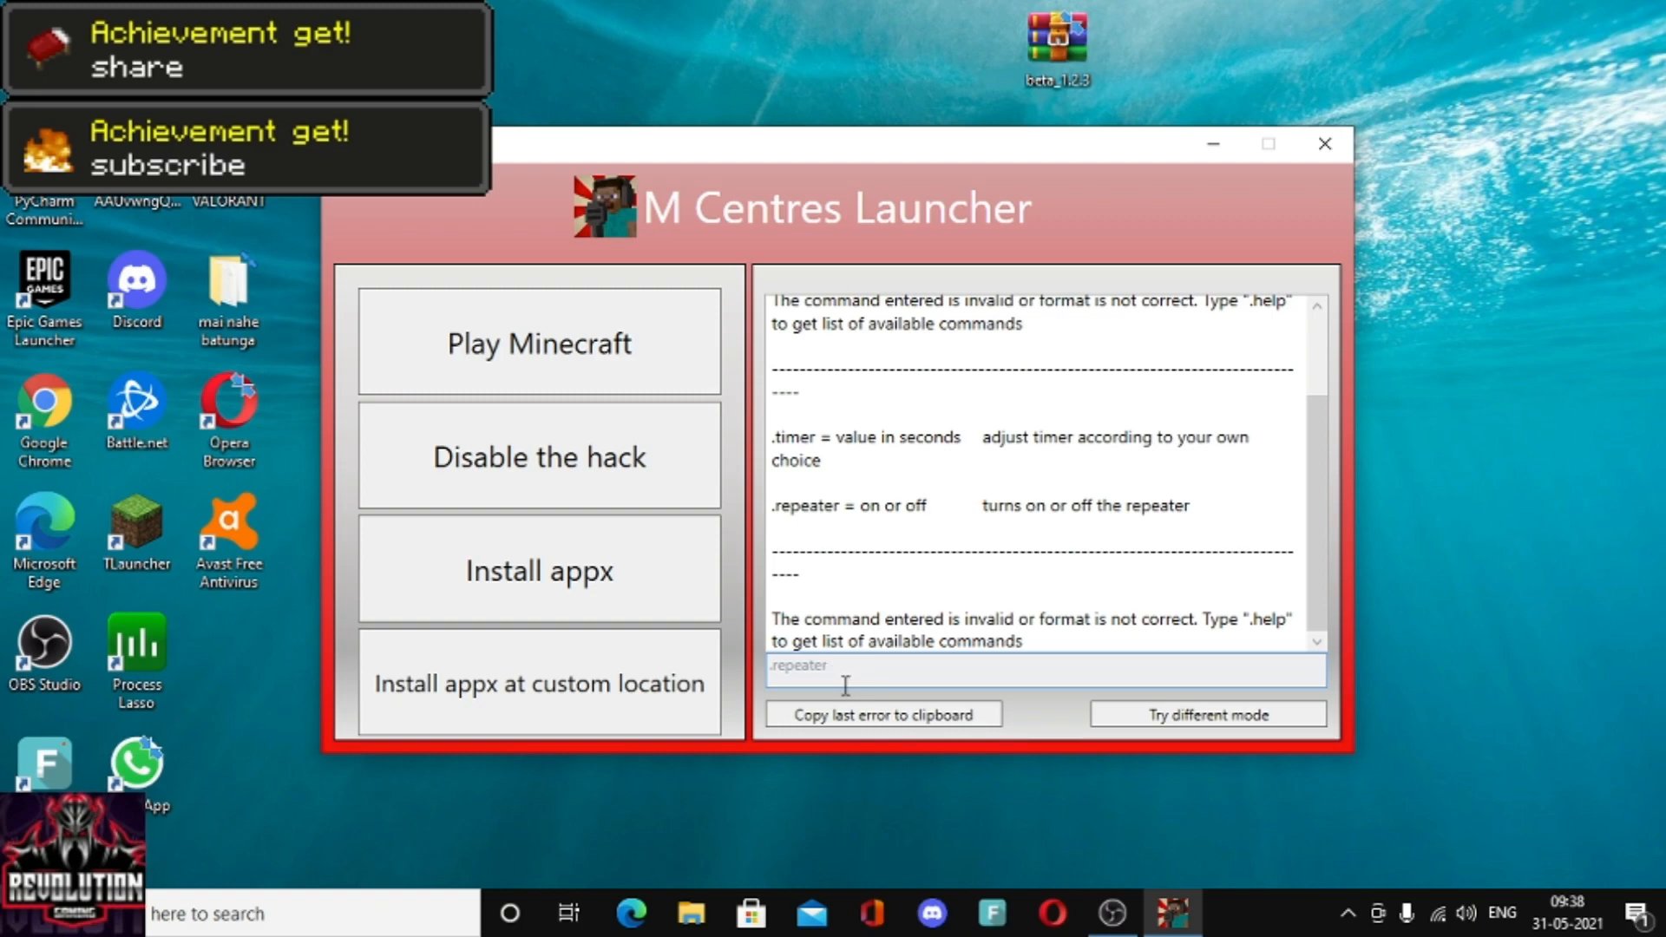
mouse_move(1022, 713)
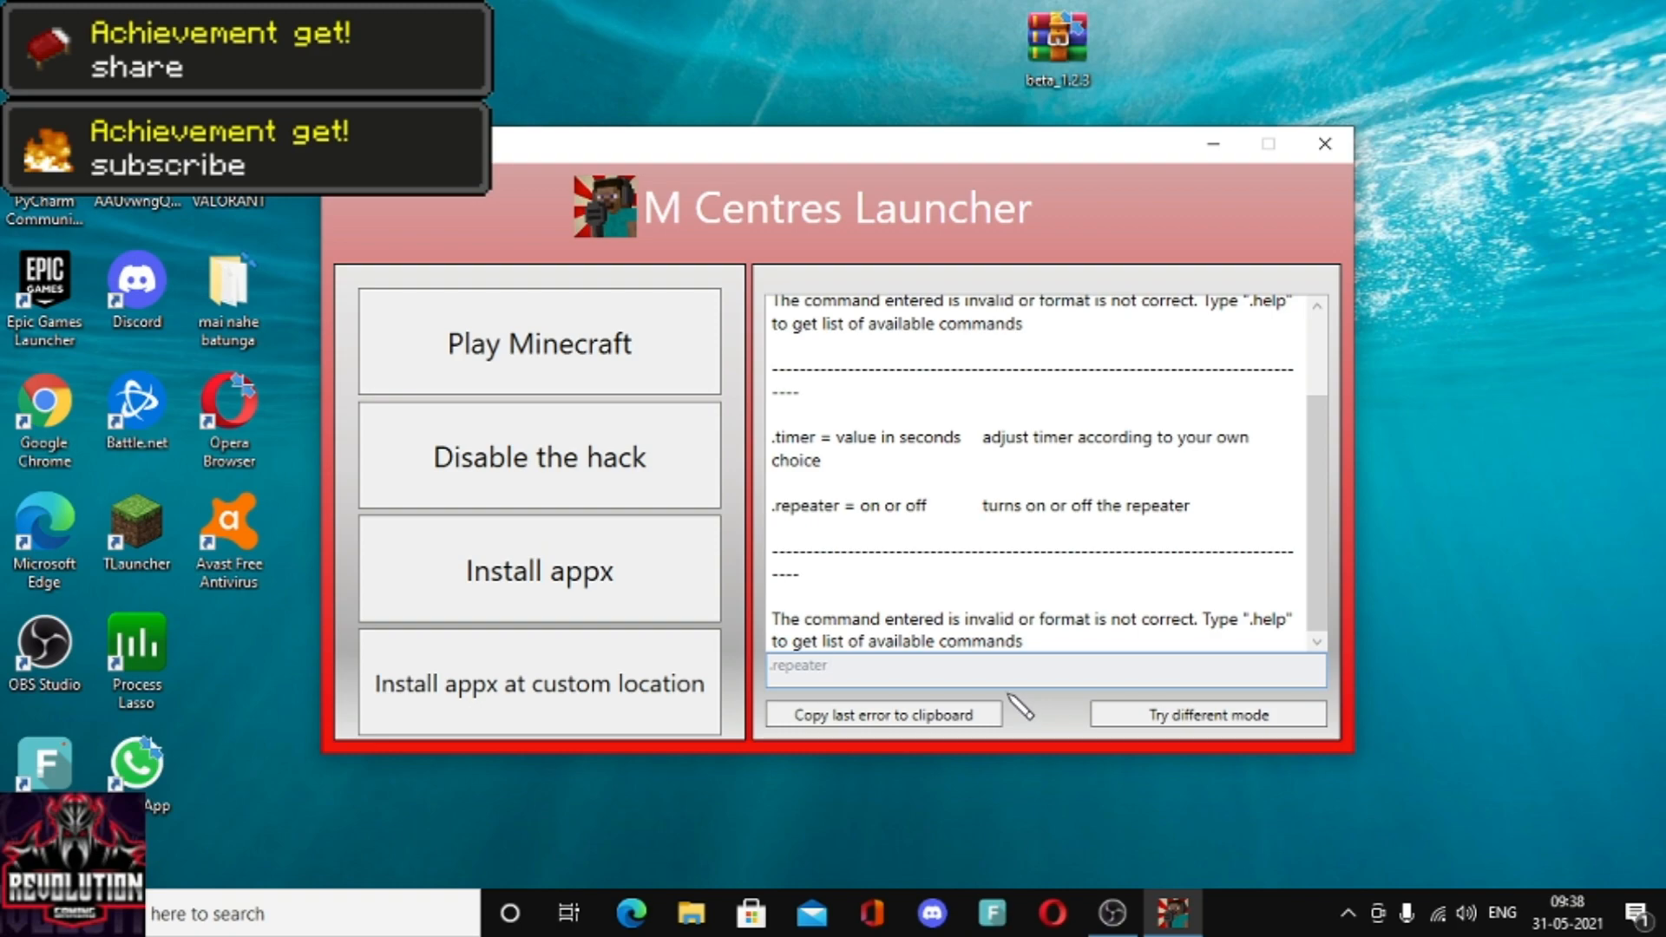
type("=")
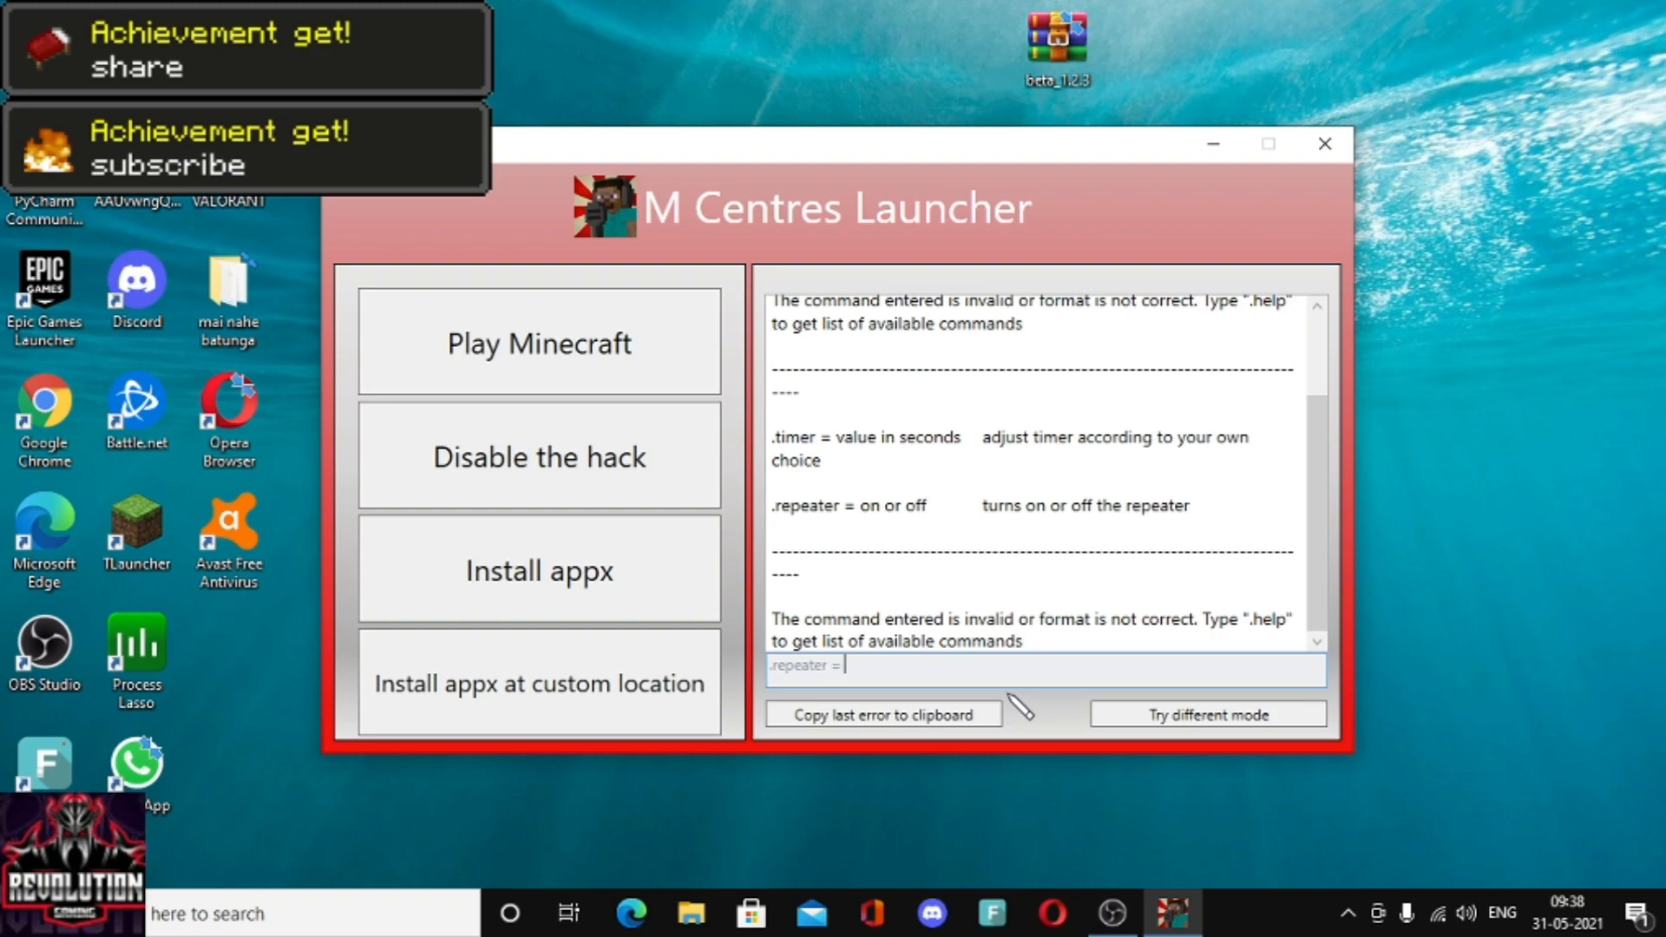
key("Return")
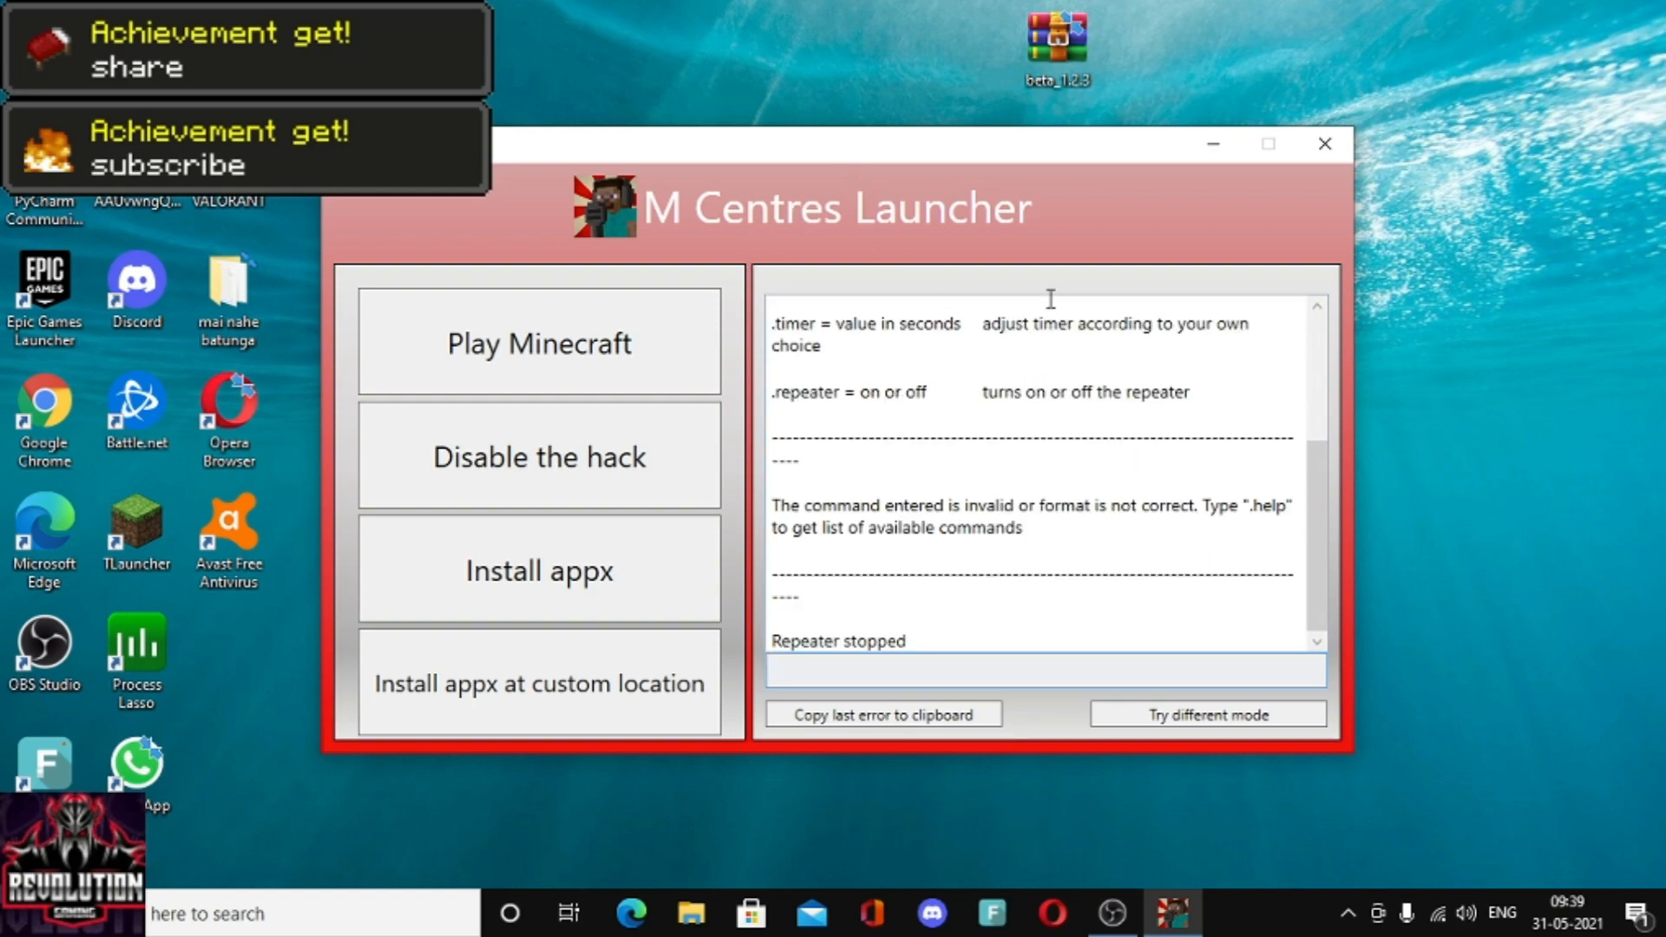
mouse_move(818, 262)
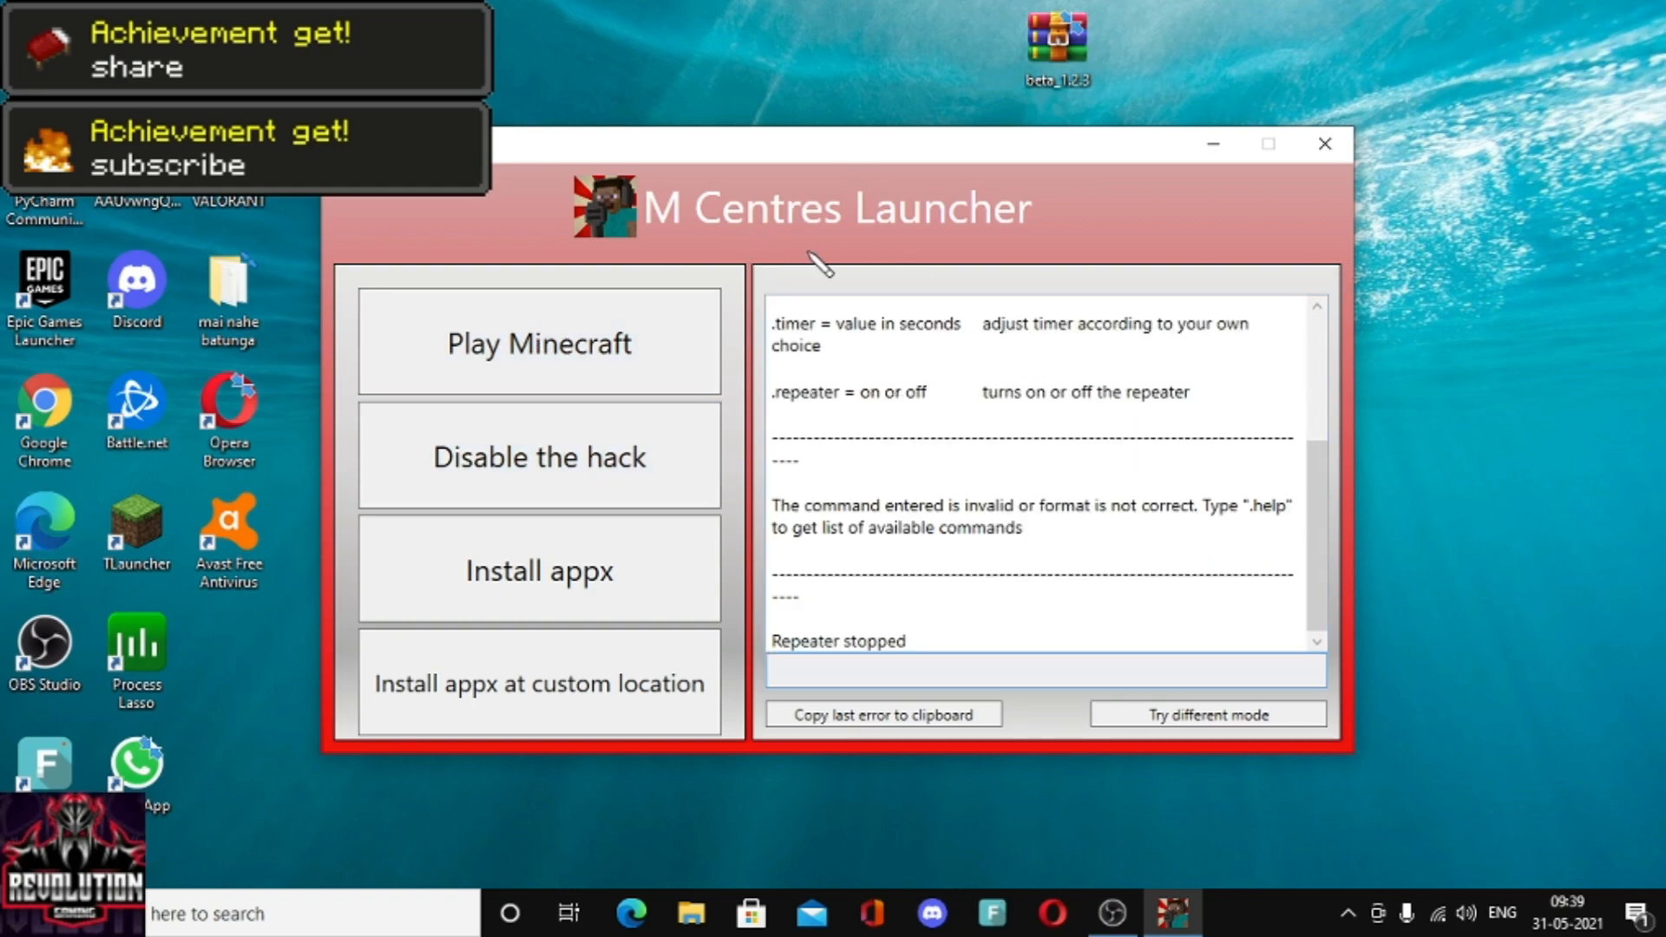
mouse_move(1527, 264)
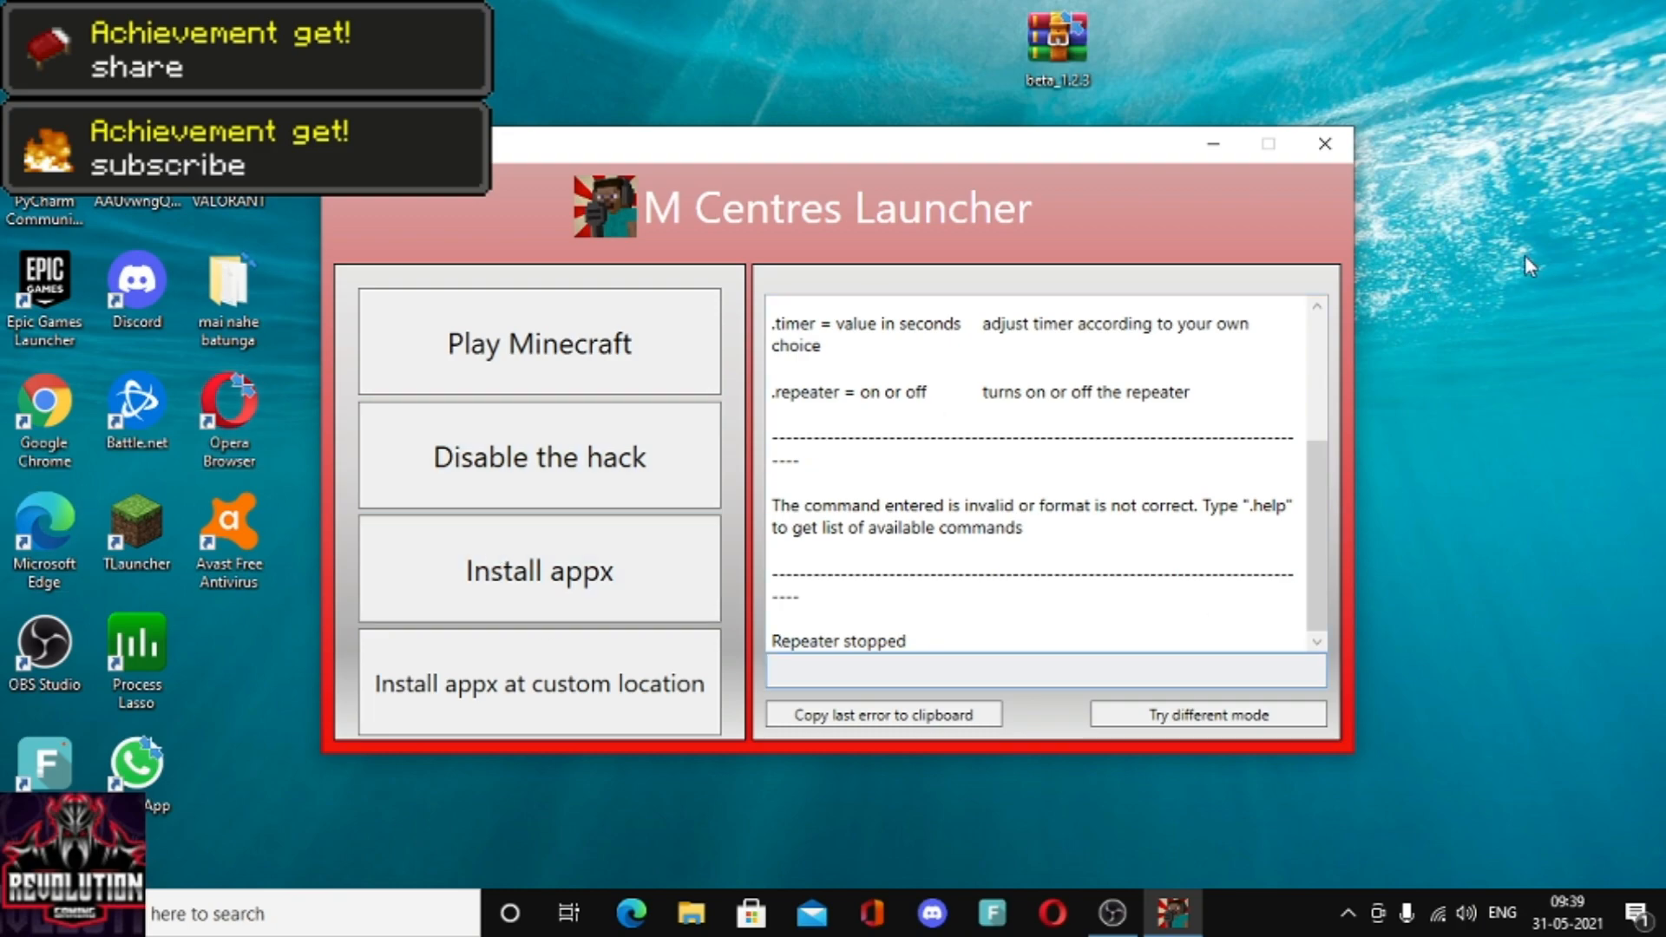
mouse_move(1317, 224)
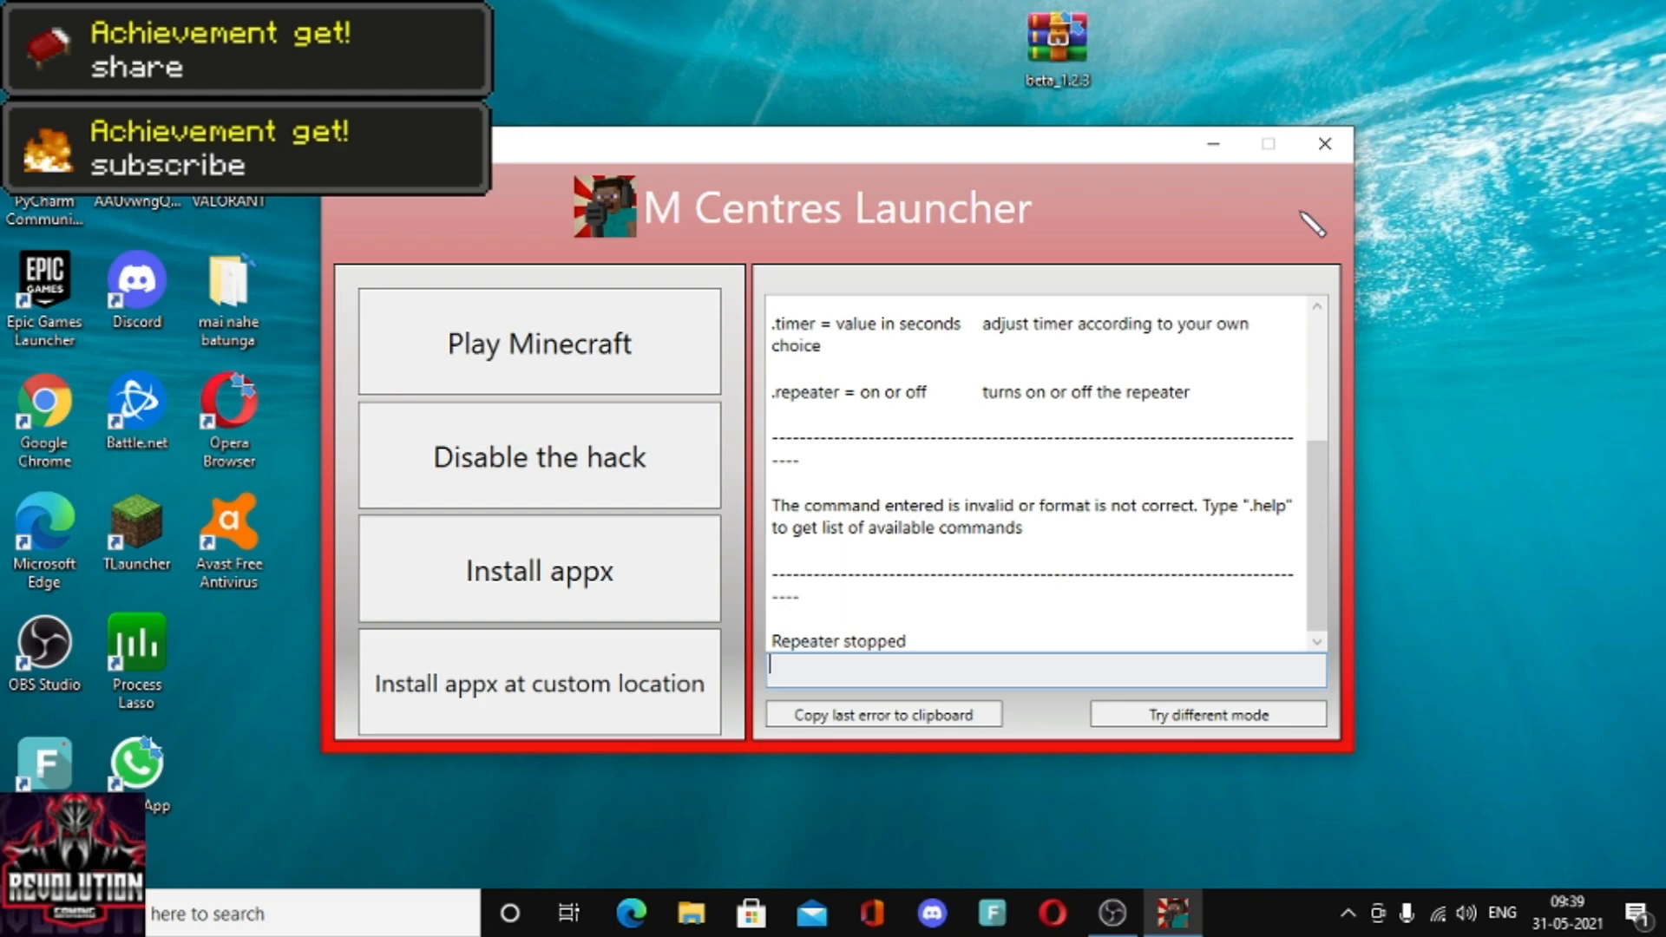
mouse_move(1338, 102)
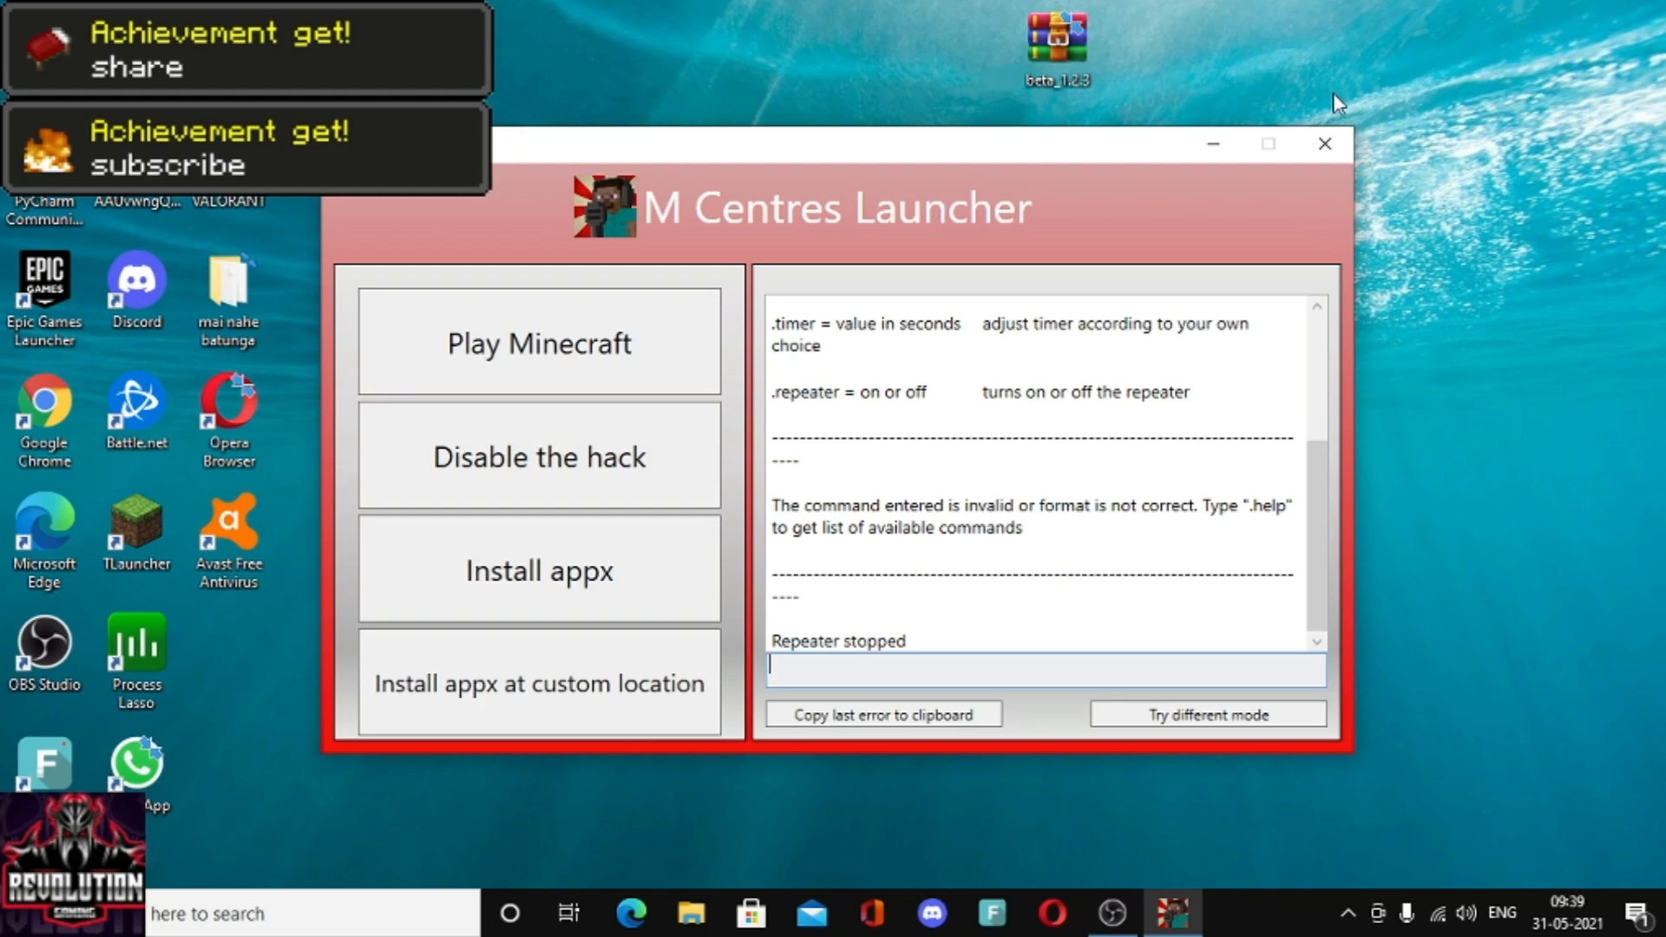
- Close the M Centres Launcher window, returning to the desktop
left_click(1324, 144)
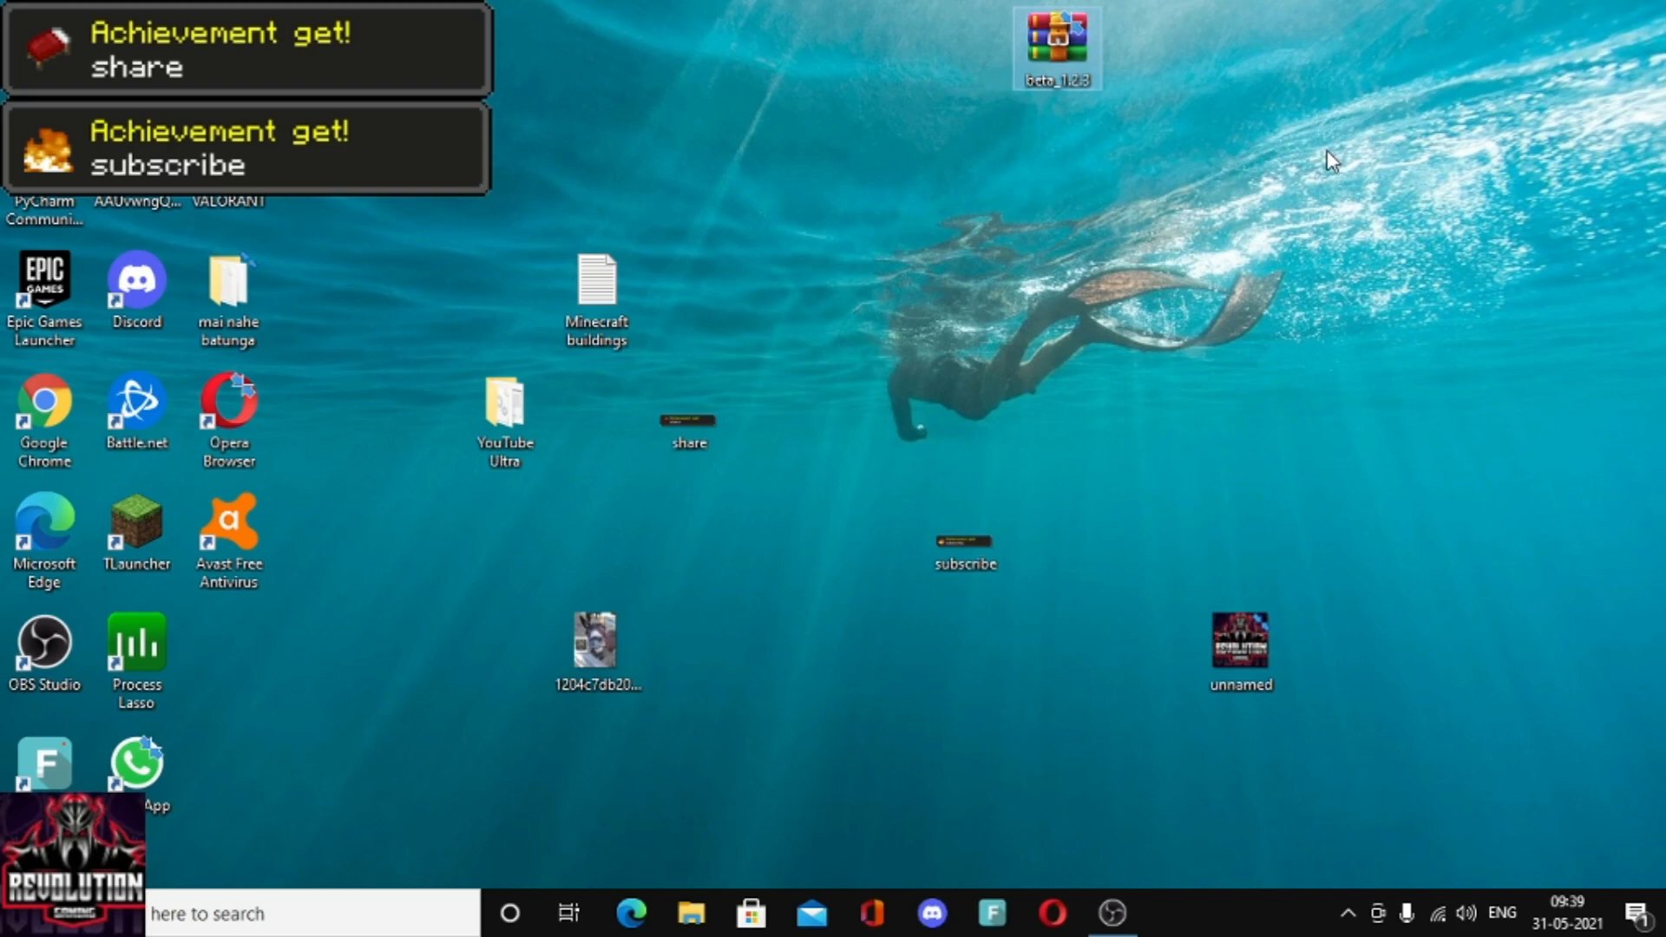
mouse_move(1427, 10)
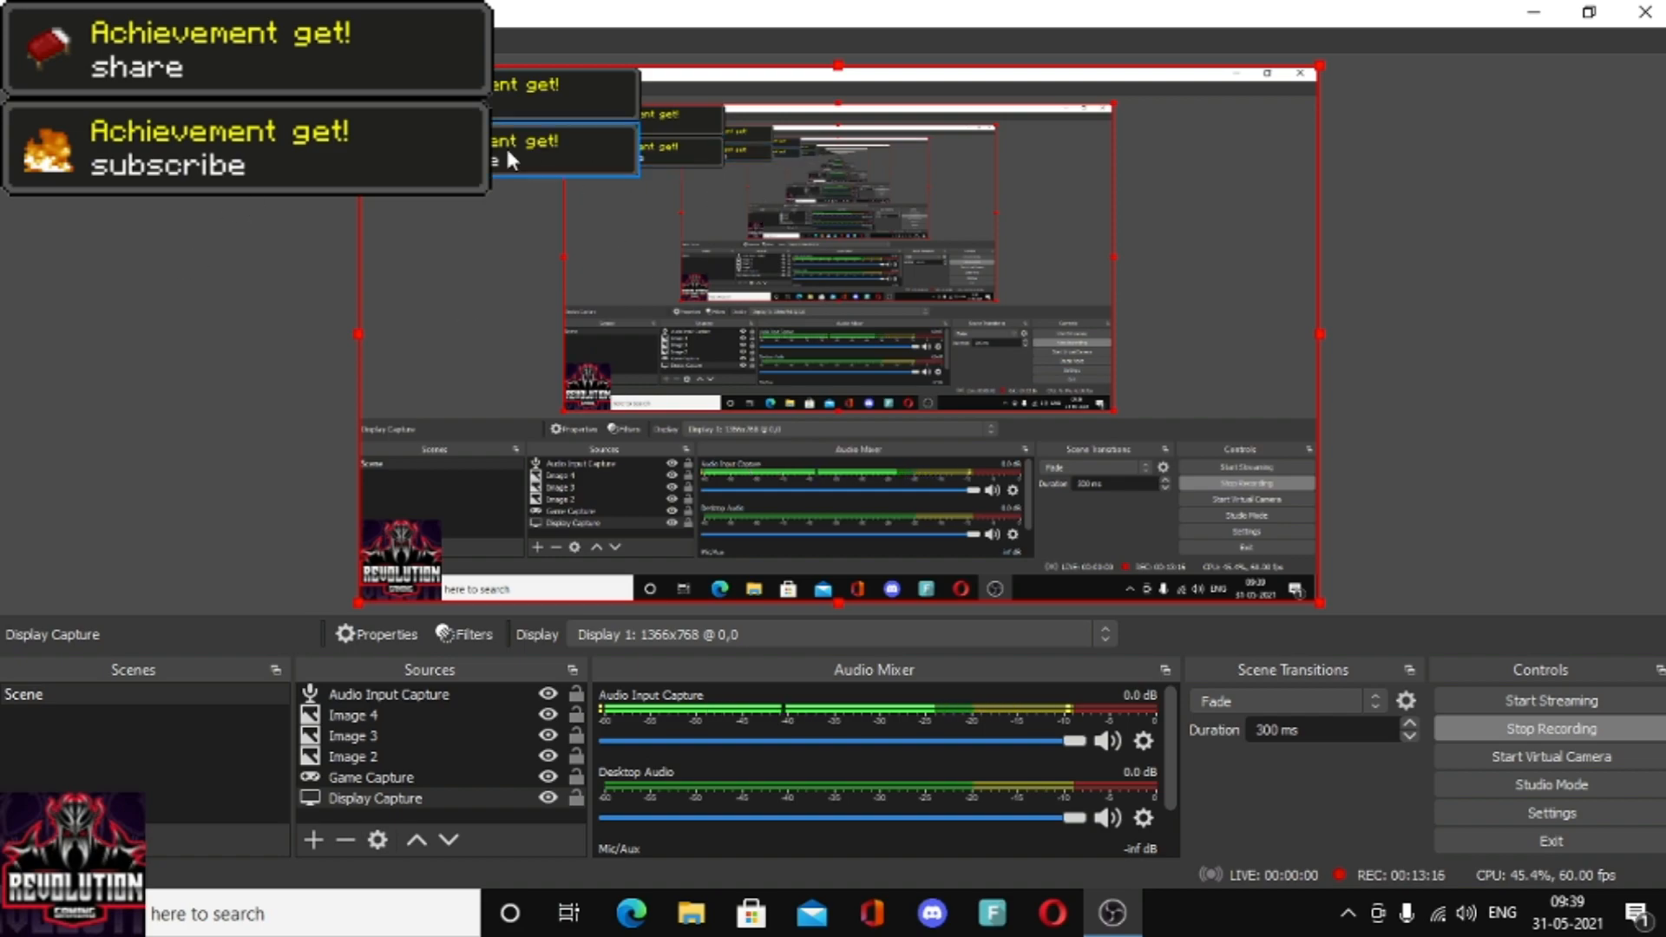
mouse_move(1442, 603)
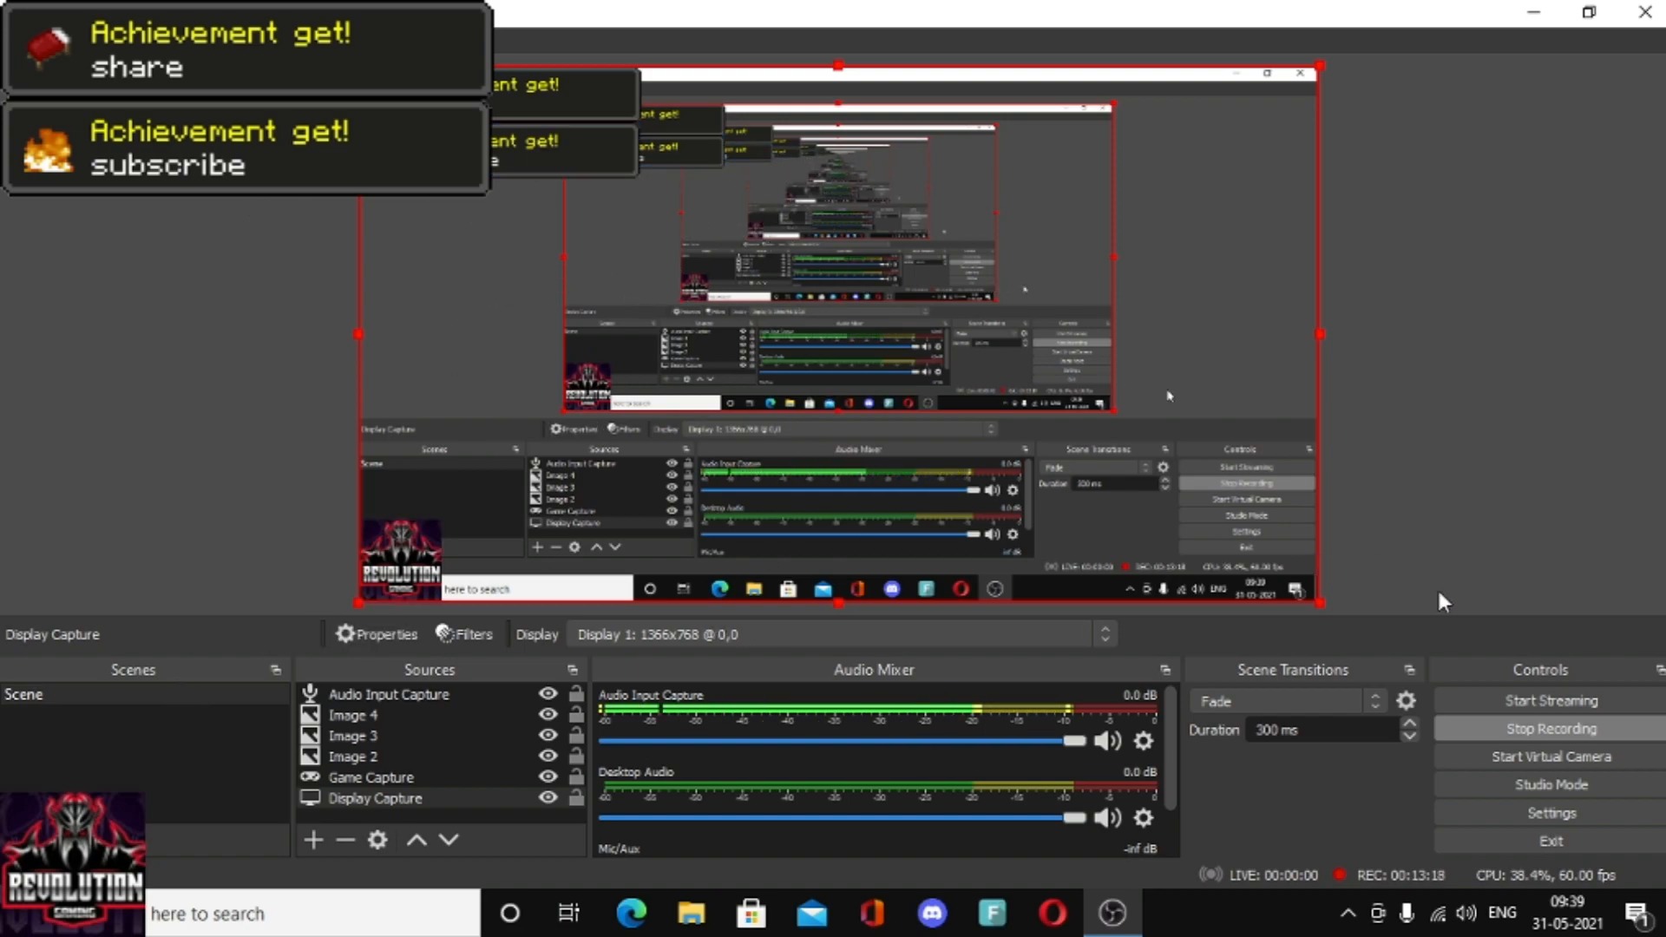